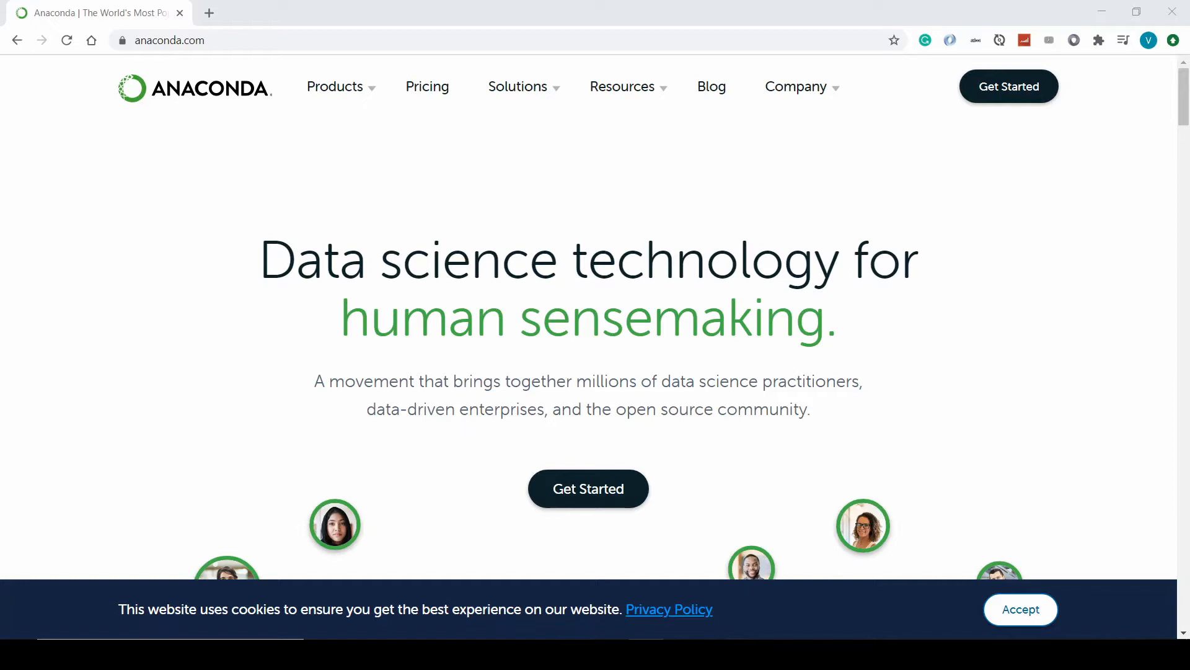
{"action": "mouse_move", "coordinate": [330, 301]}
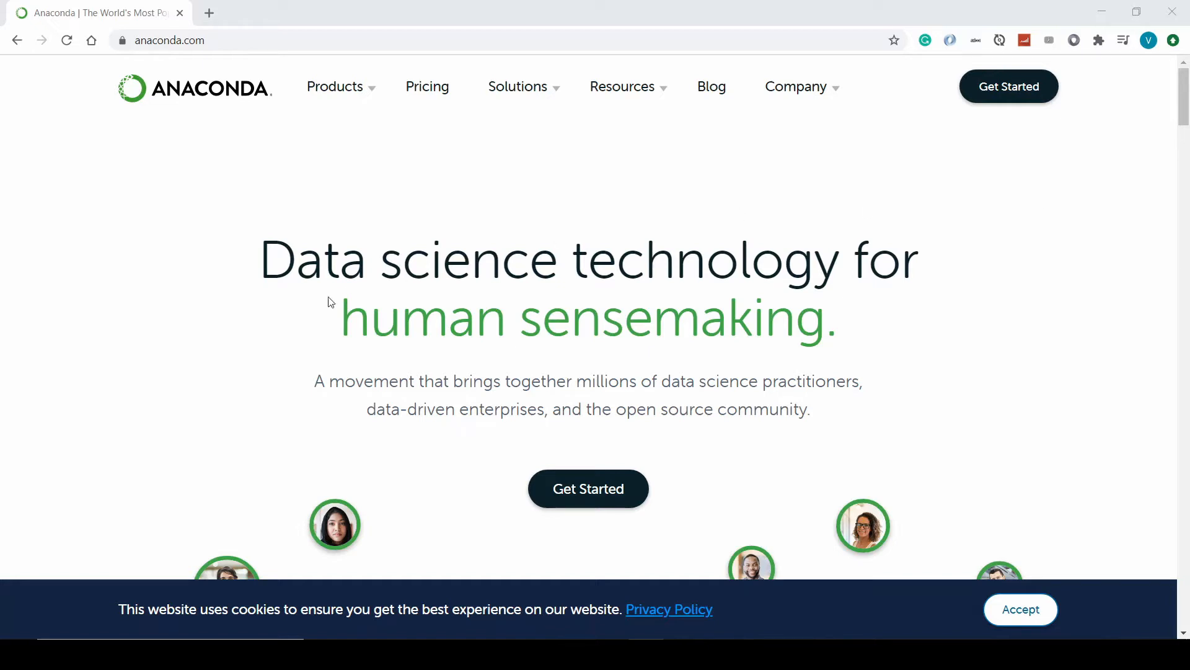
Navigate from the Products menu to the Anaconda Individual Edition page.
{"action": "left_click", "coordinate": [335, 85]}
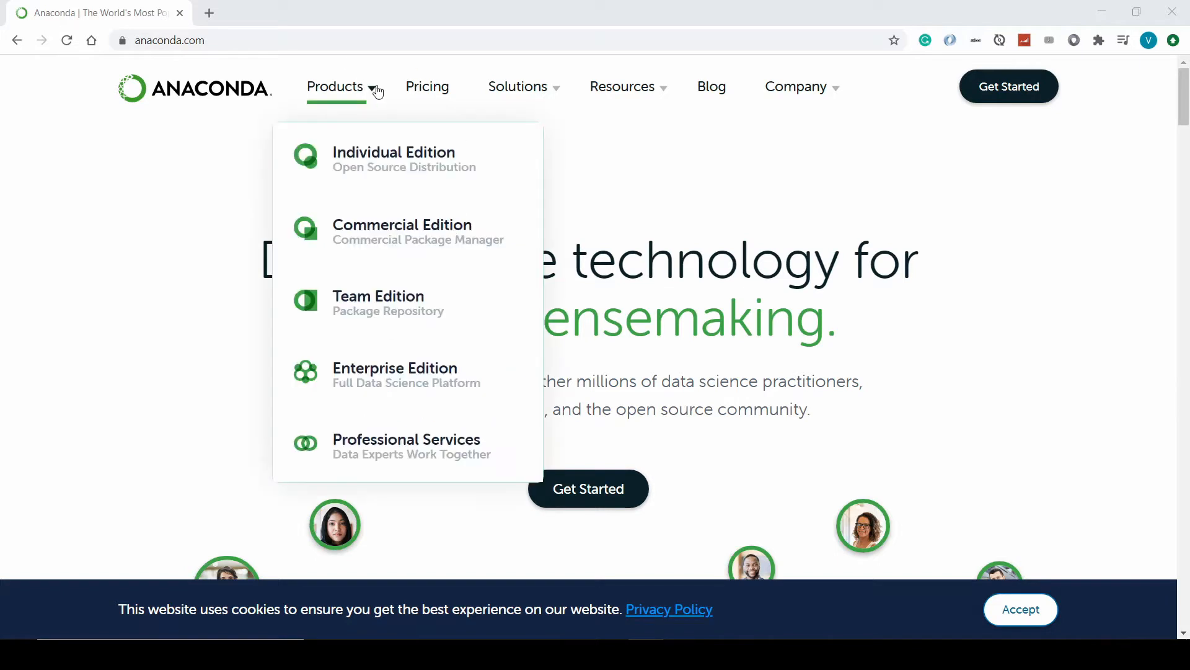
{"action": "left_click", "coordinate": [394, 157]}
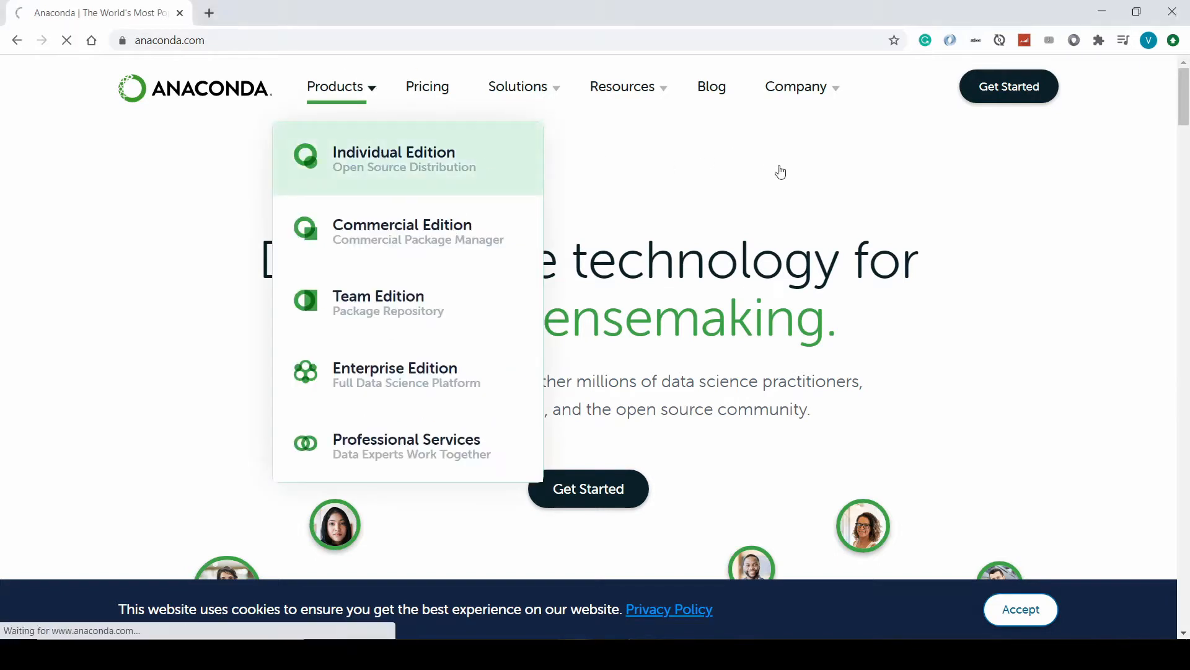
{"action": "left_click", "coordinate": [393, 157]}
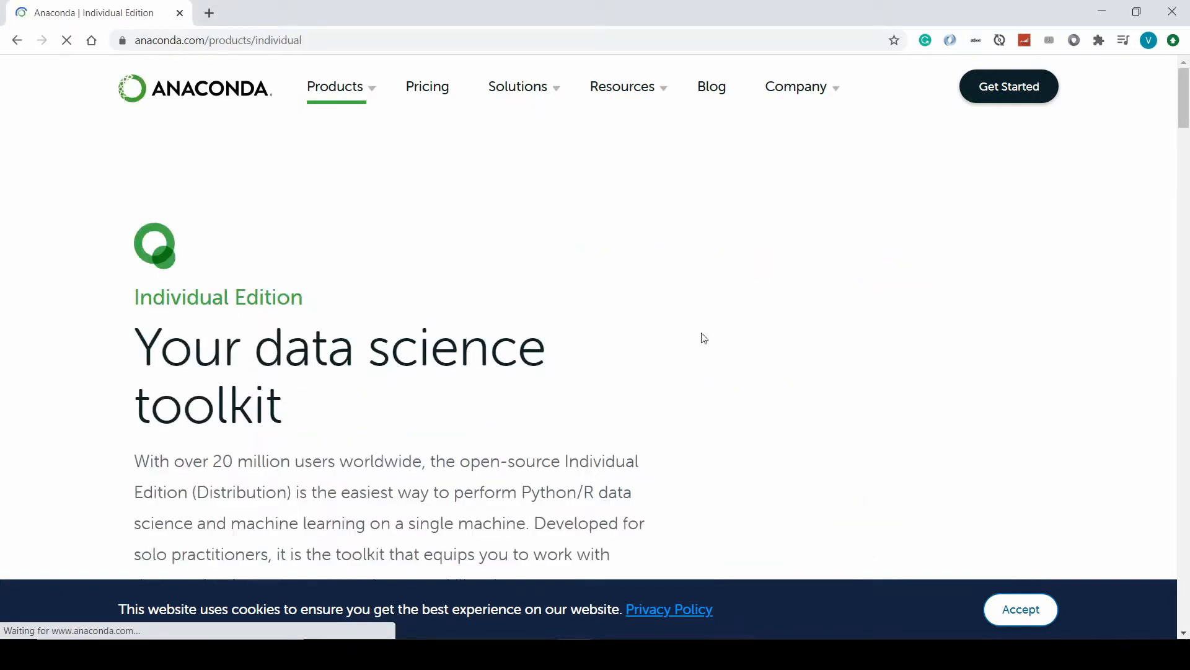
Request the Windows 64-bit graphical installer (466 MB) from the installers section.
{"action": "scroll", "scroll_direction": "down", "scroll_amount": 3}
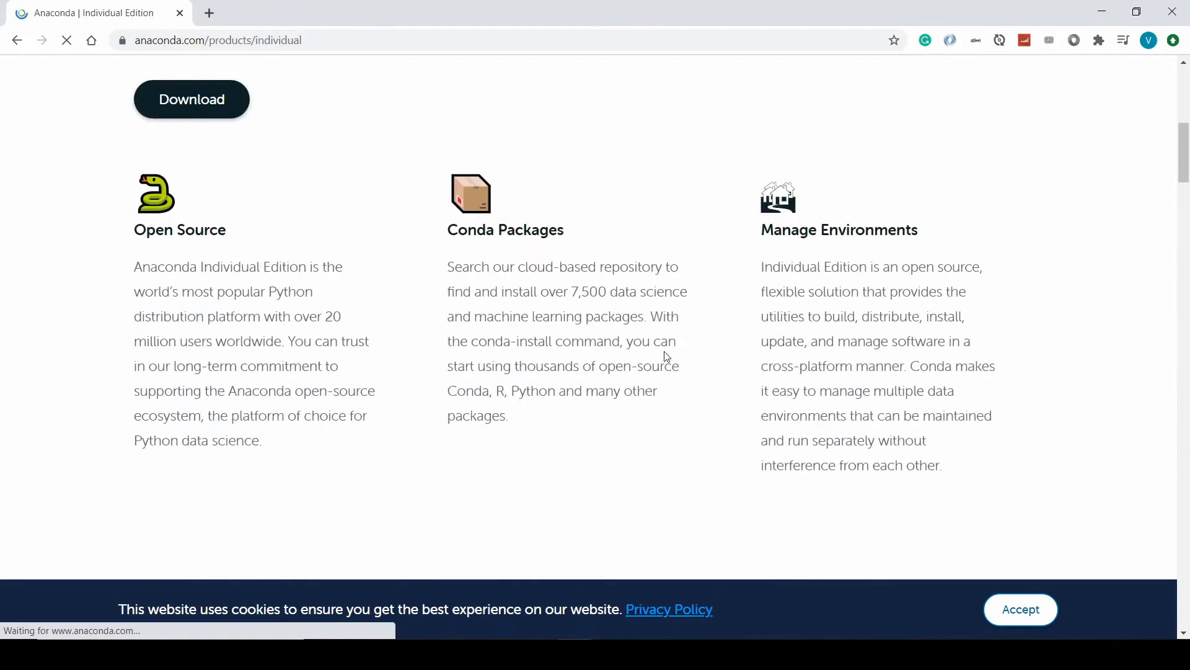
{"action": "scroll", "scroll_direction": "down", "scroll_amount": 3}
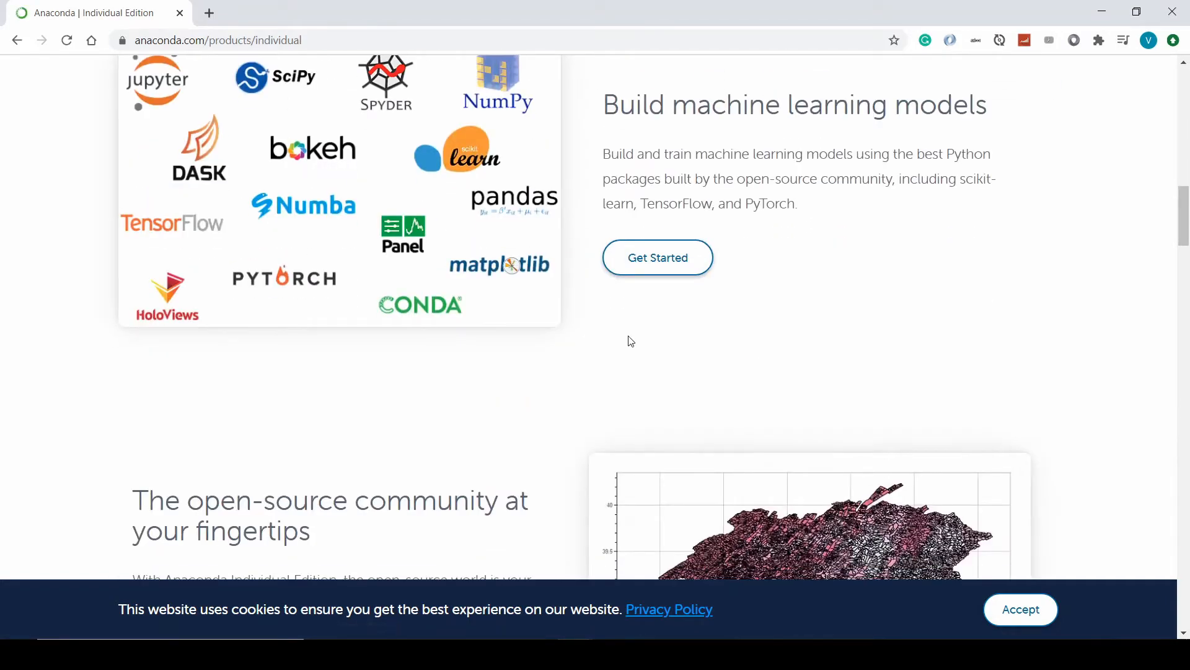
{"action": "scroll", "scroll_direction": "down", "scroll_amount": 3}
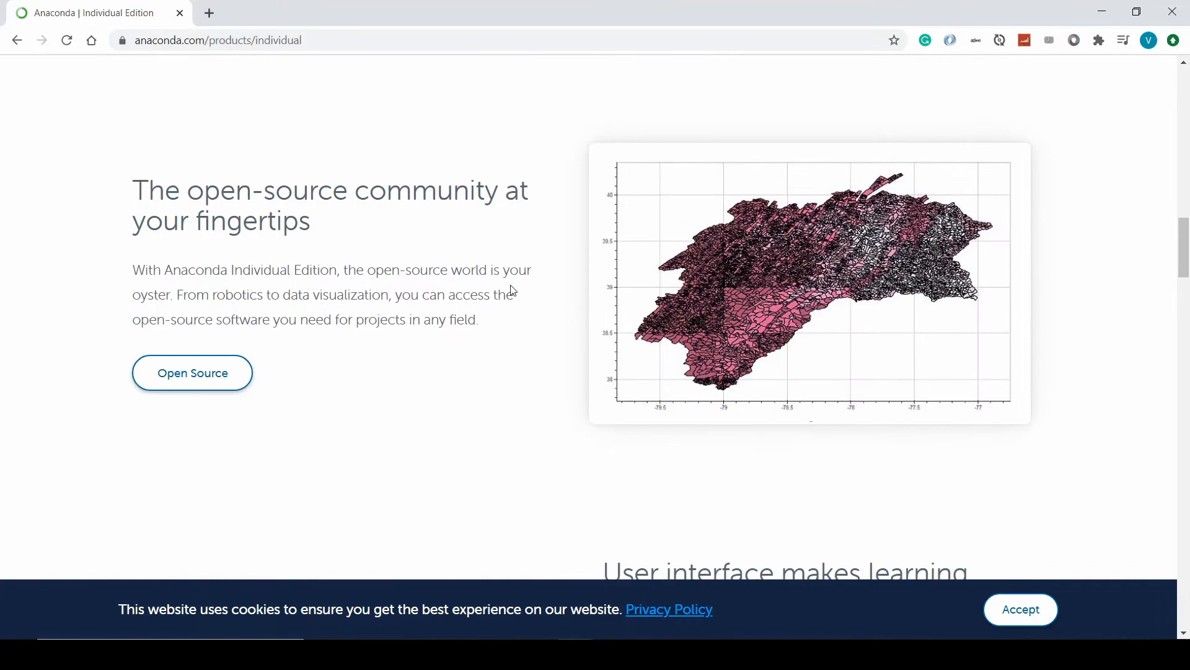
{"action": "scroll", "scroll_direction": "down", "scroll_amount": 3}
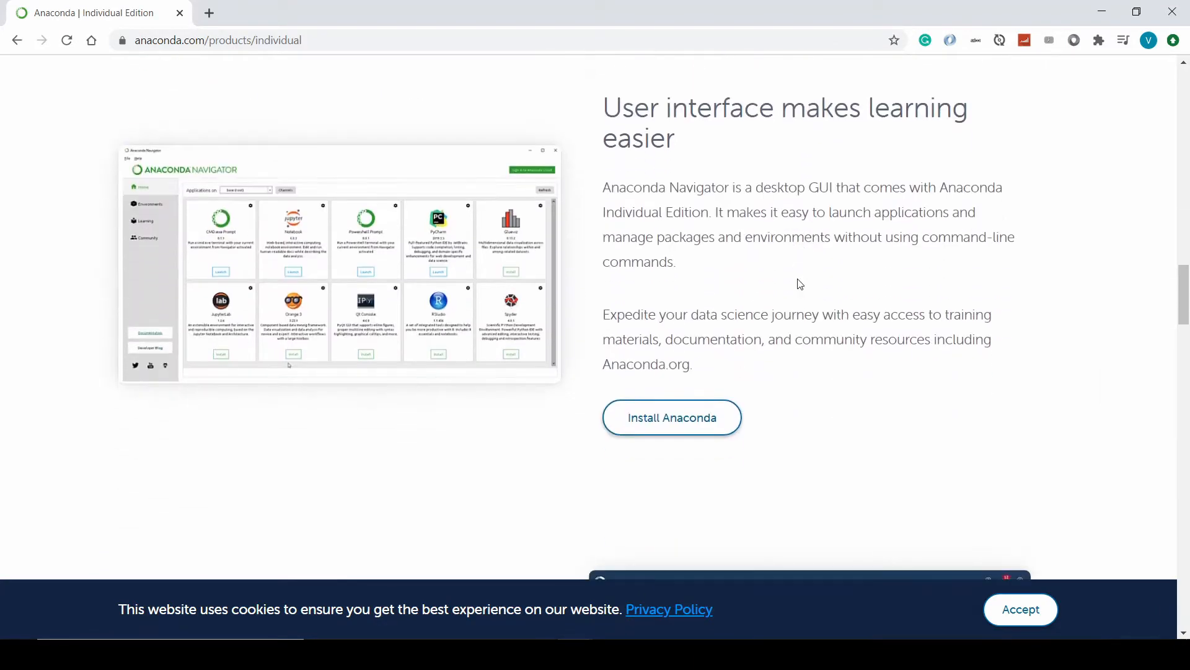
{"action": "mouse_move", "coordinate": [671, 417]}
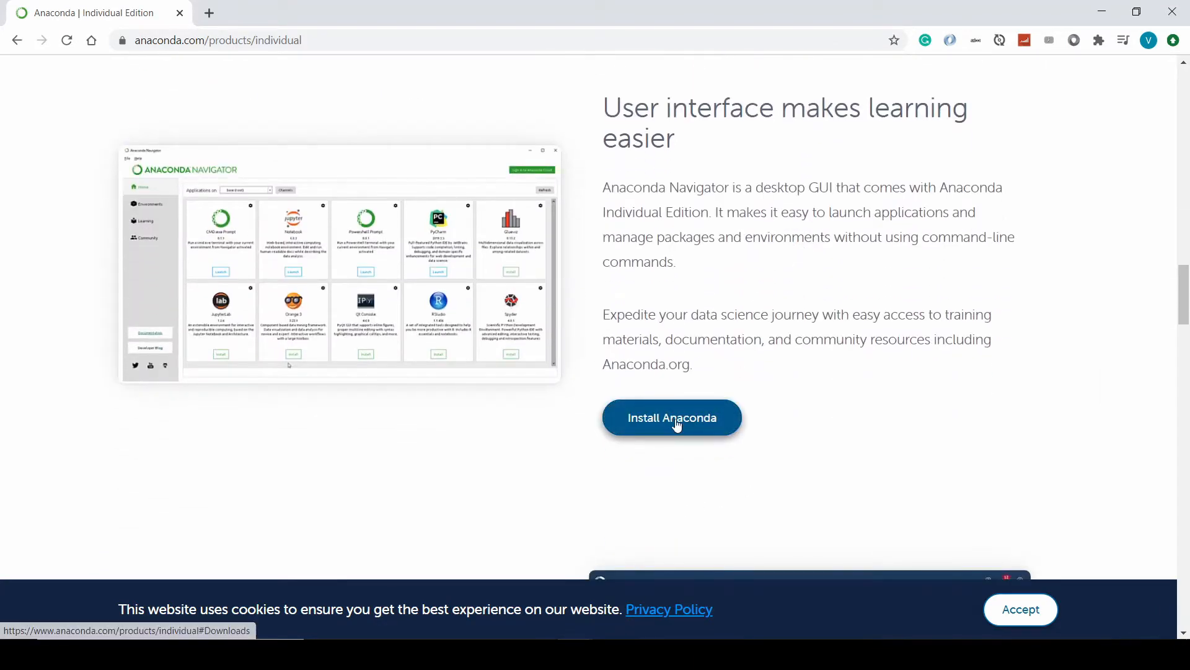
{"action": "left_click", "coordinate": [671, 416]}
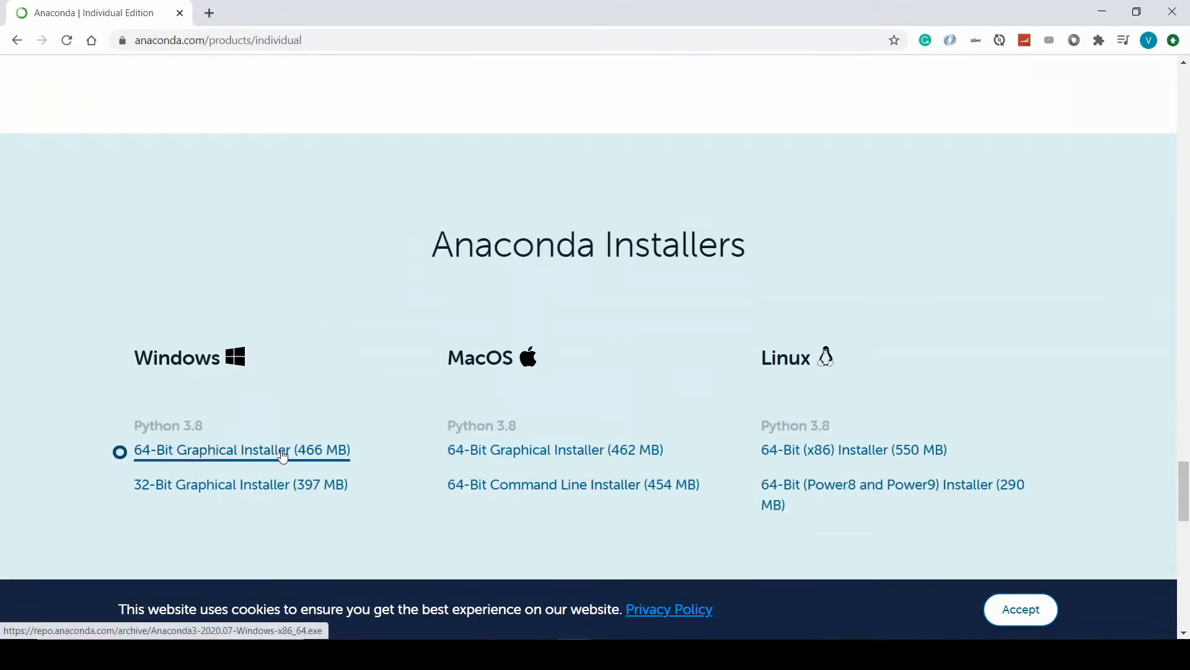
{"action": "left_click", "coordinate": [242, 449]}
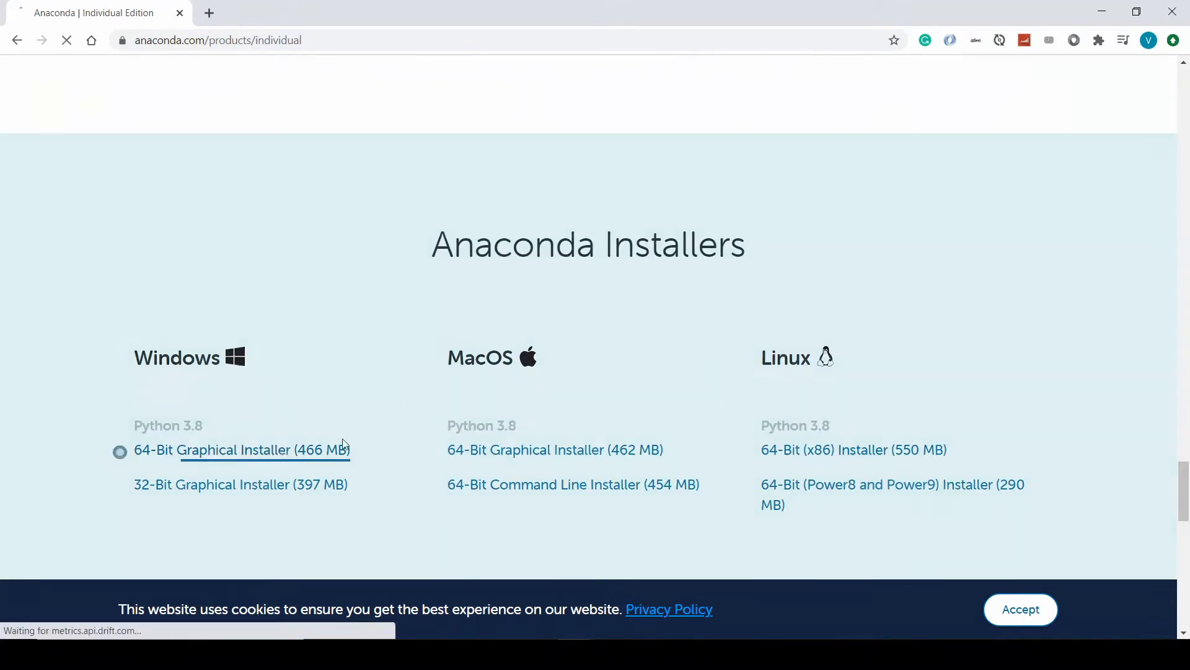
{"action": "left_click", "coordinate": [241, 449]}
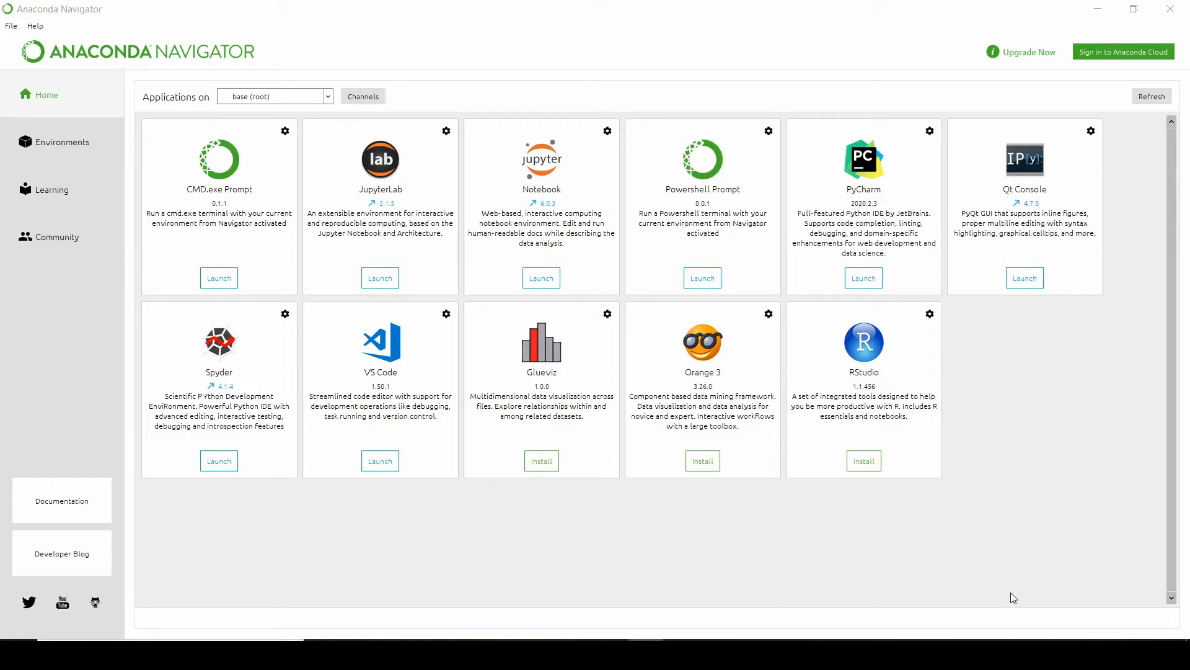
{"action": "mouse_move", "coordinate": [42, 5]}
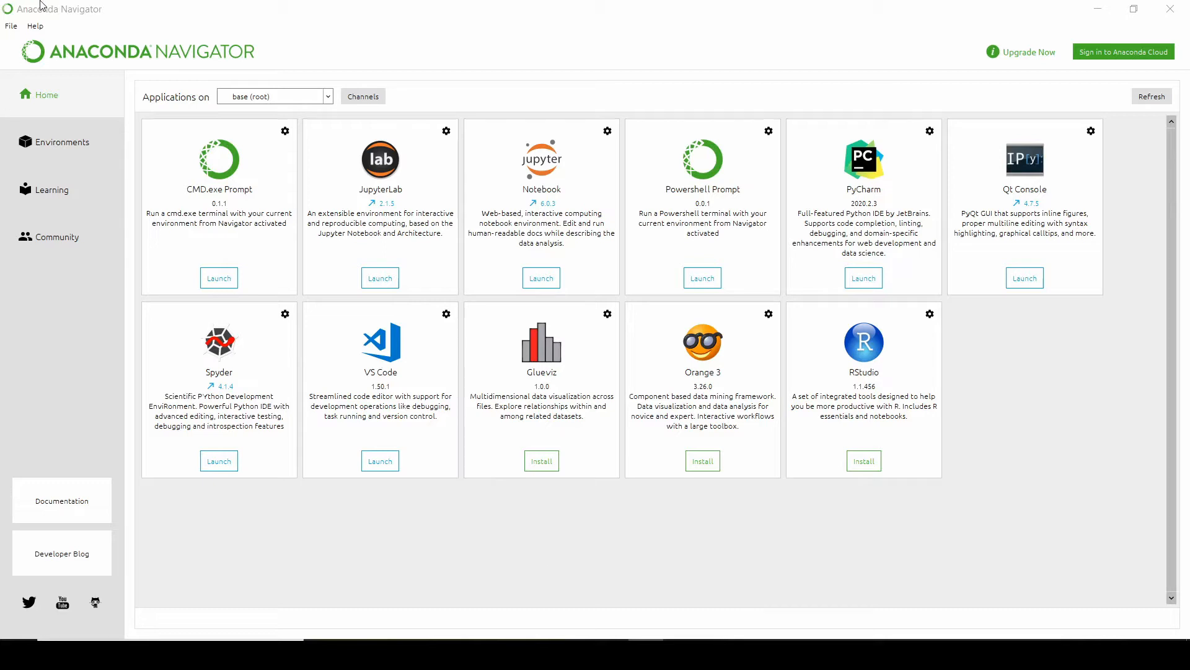
{"action": "mouse_move", "coordinate": [343, 252]}
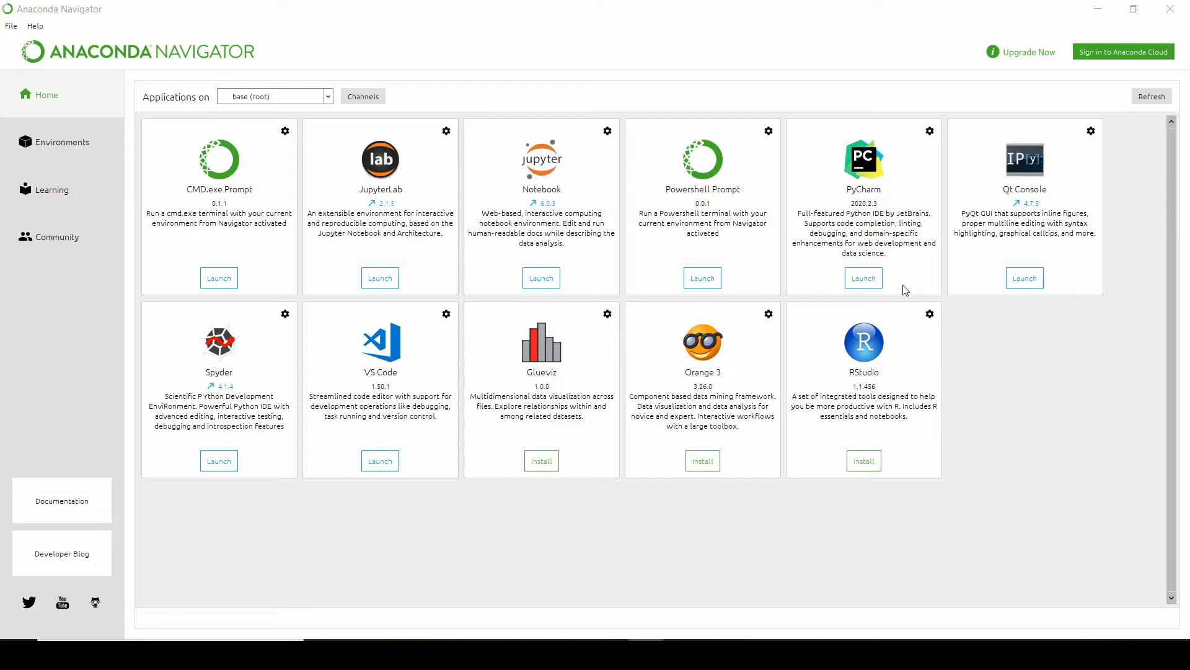
{"action": "mouse_move", "coordinate": [32, 451]}
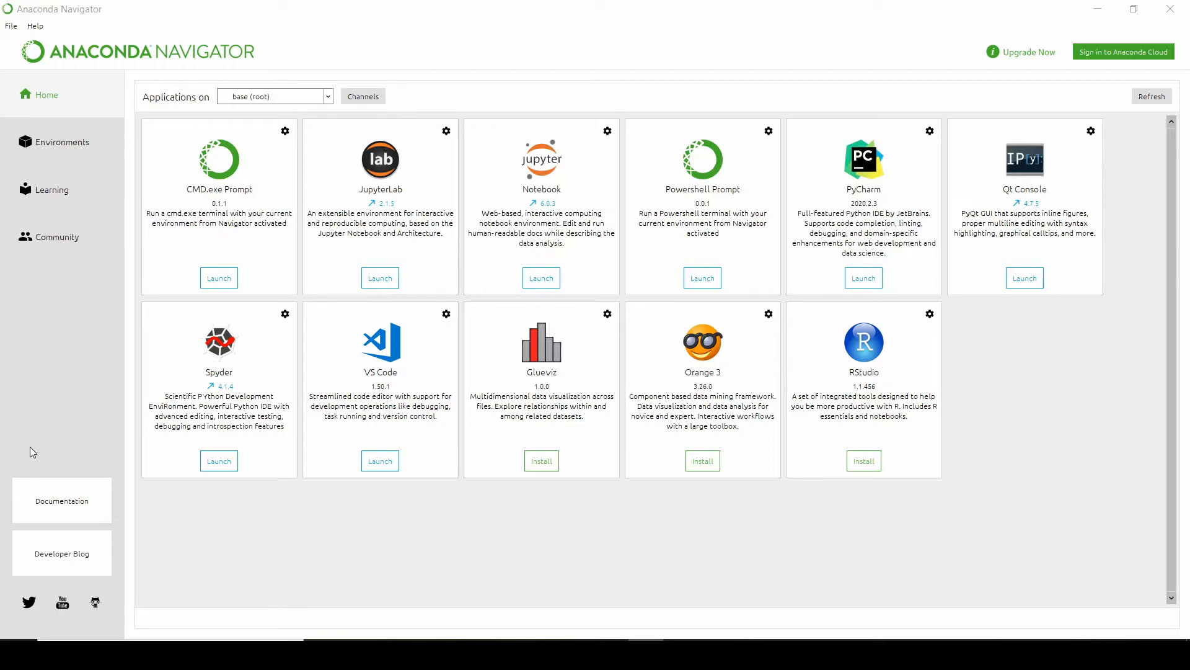
{"action": "mouse_move", "coordinate": [96, 155]}
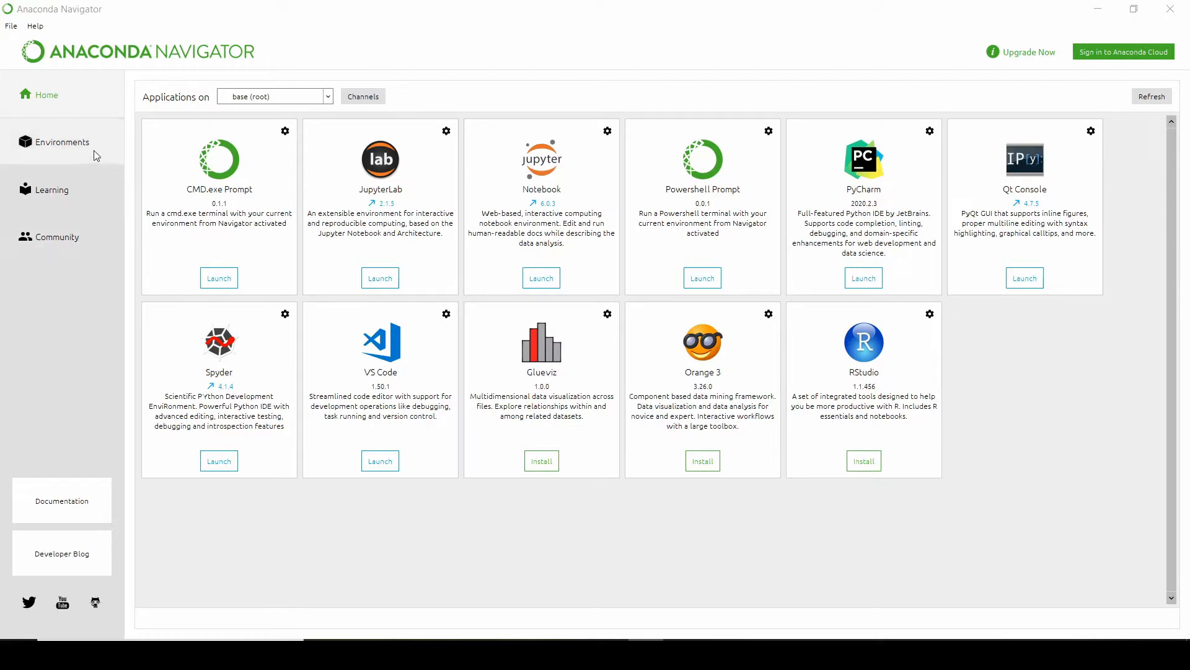
Filter the base environment's Not installed packages by the search term 'mongo'.
{"action": "left_click", "coordinate": [62, 141]}
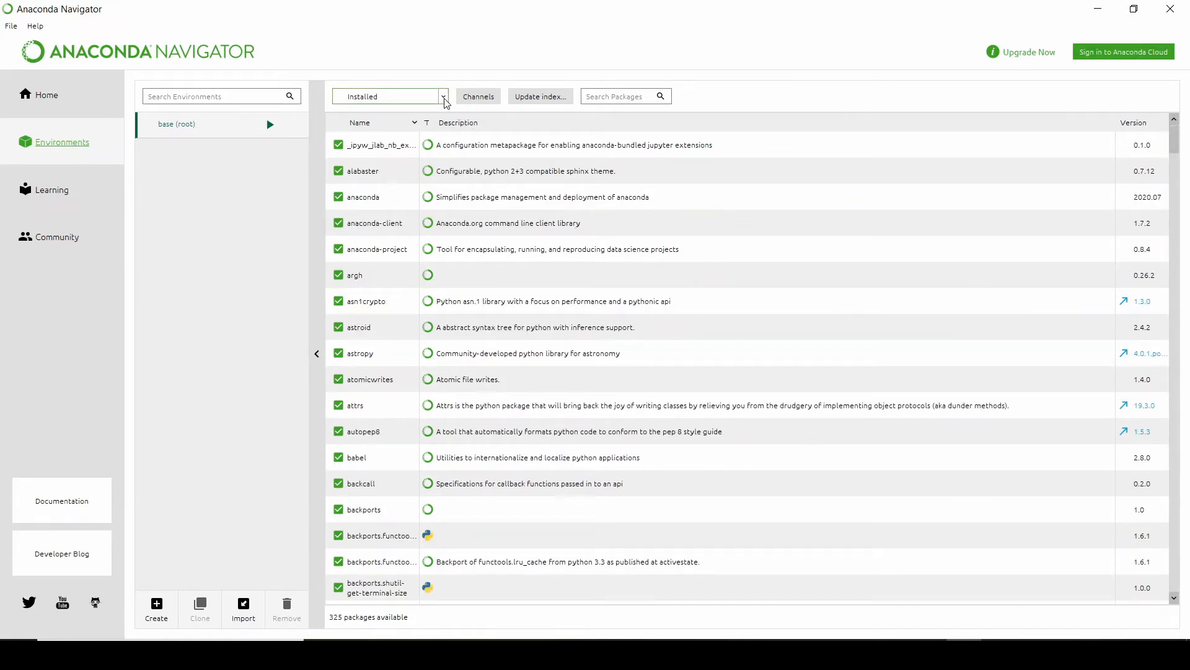
{"action": "left_click", "coordinate": [388, 95]}
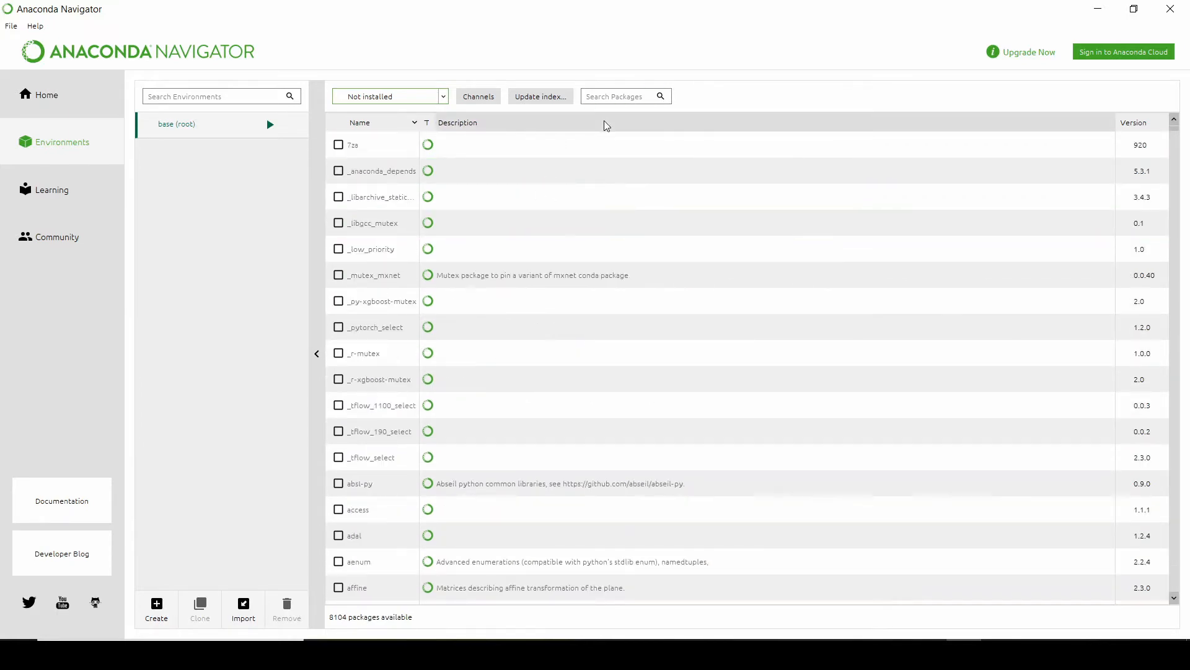
{"action": "left_click", "coordinate": [619, 97]}
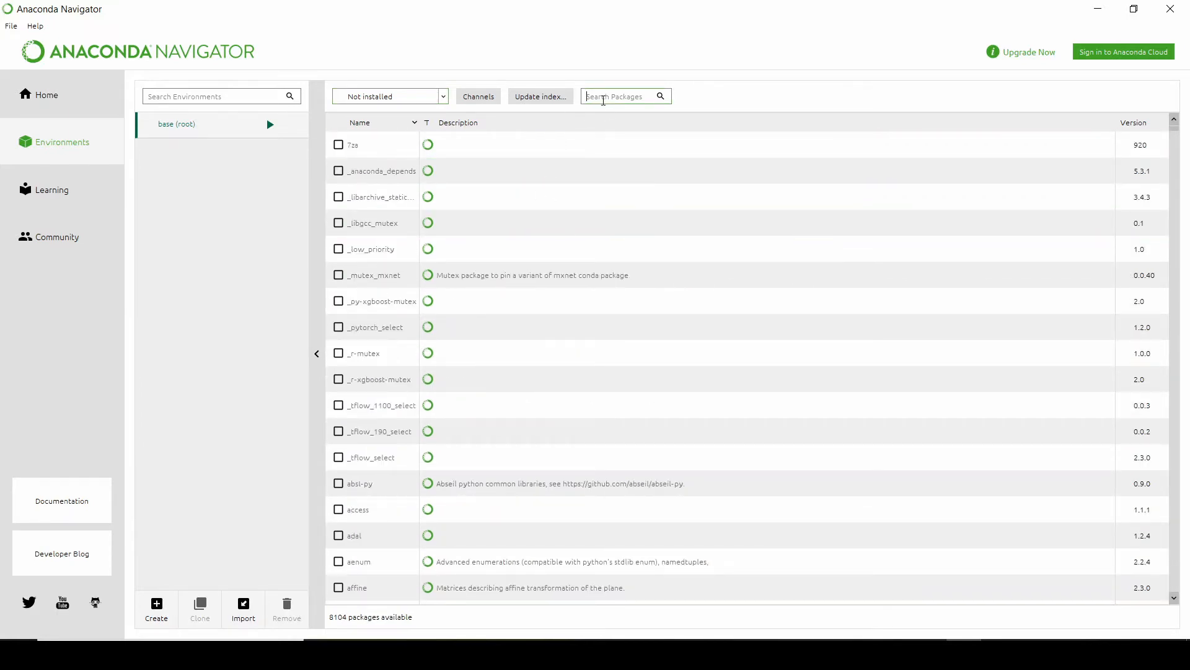
{"action": "type", "text": "m"}
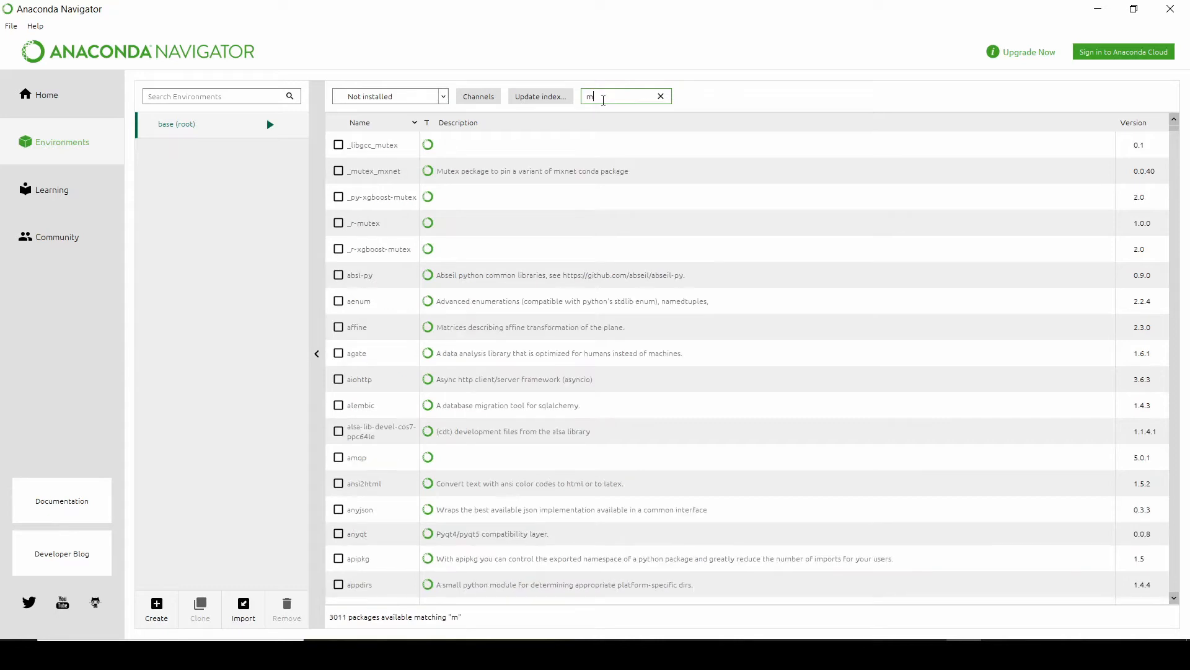
{"action": "type", "text": "ongo"}
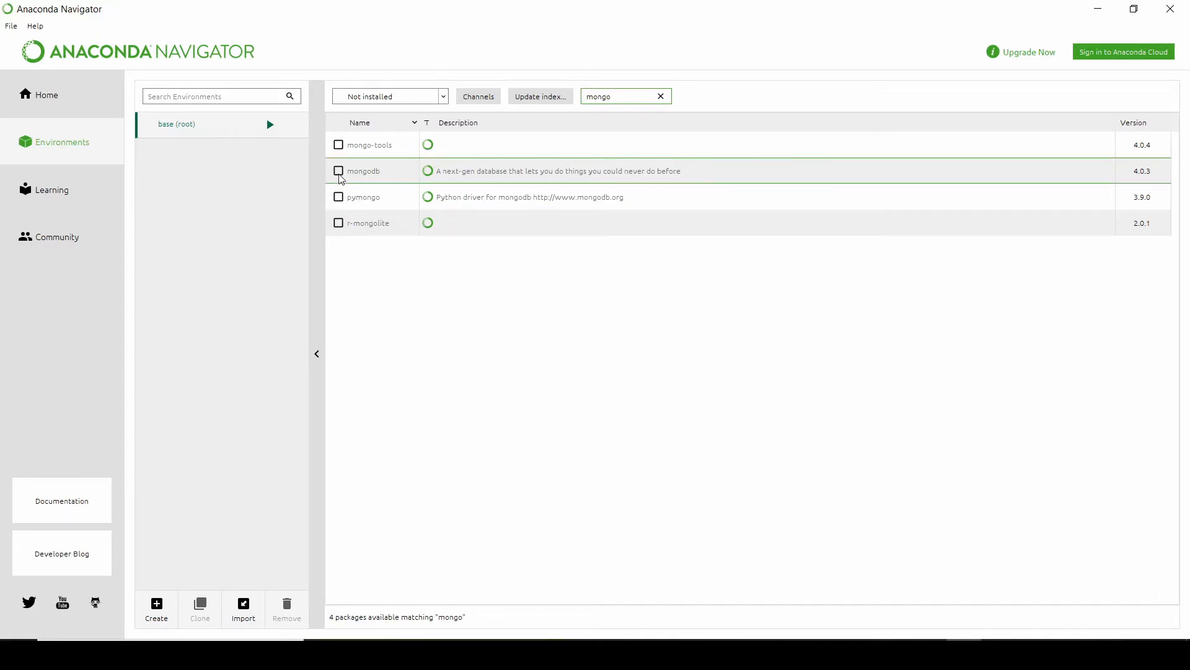
Mark mongodb for installation and apply the change.
{"action": "left_click", "coordinate": [339, 170]}
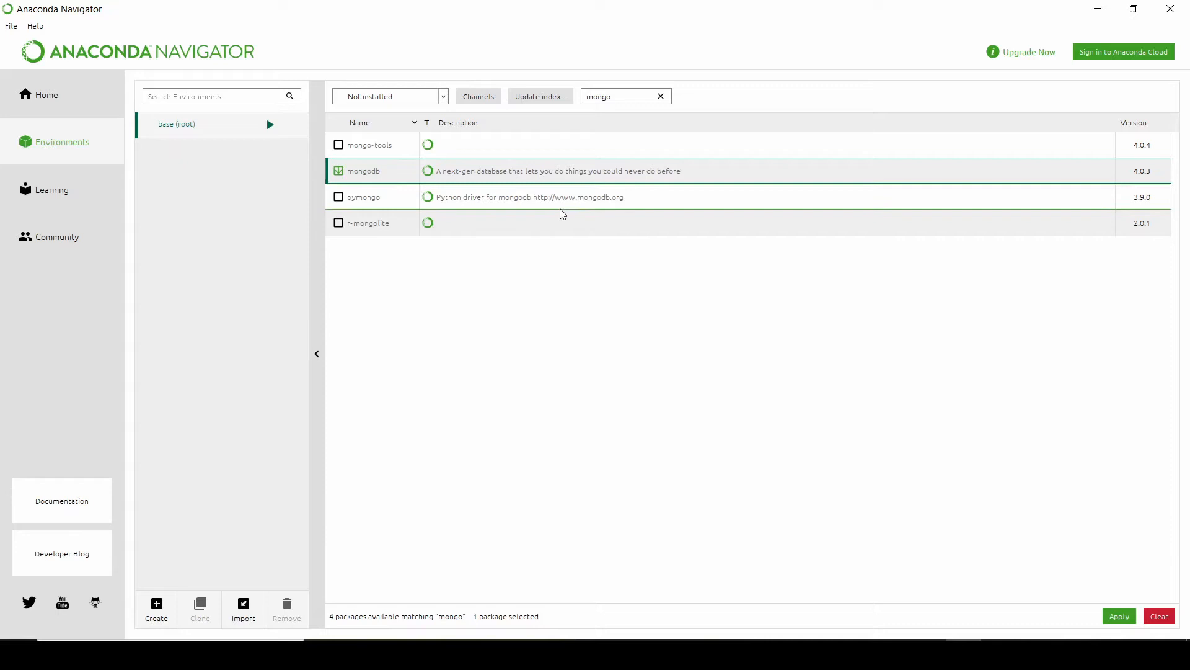
{"action": "mouse_move", "coordinate": [1102, 429]}
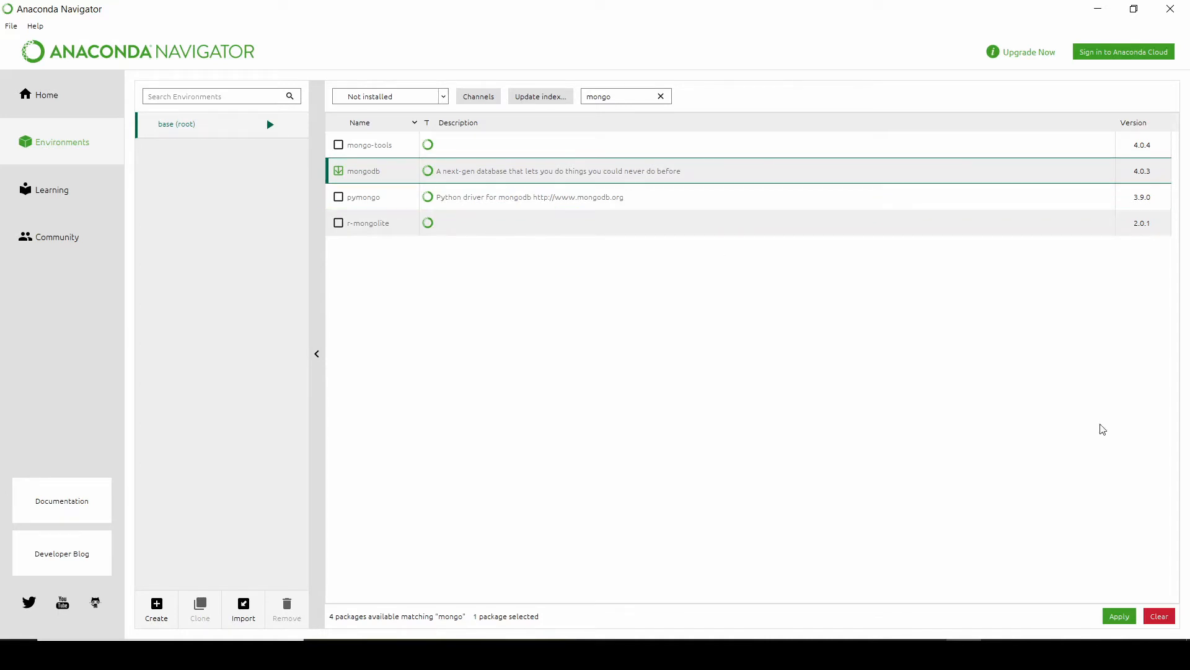
{"action": "left_click", "coordinate": [1117, 617]}
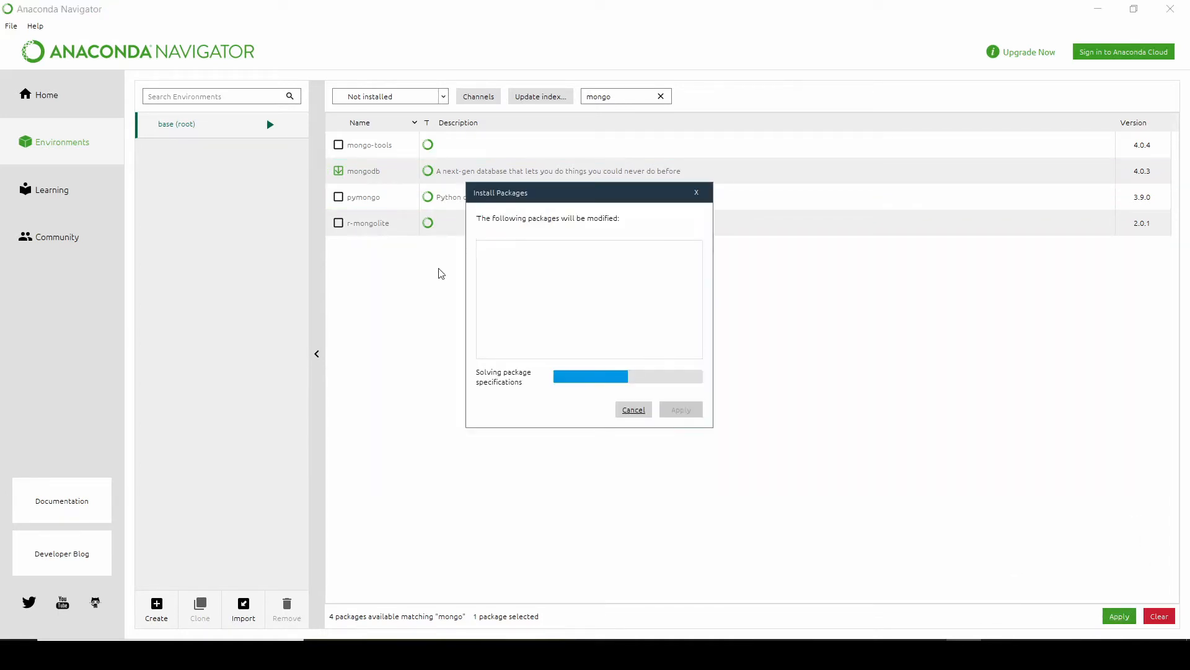
{"action": "mouse_move", "coordinate": [421, 276]}
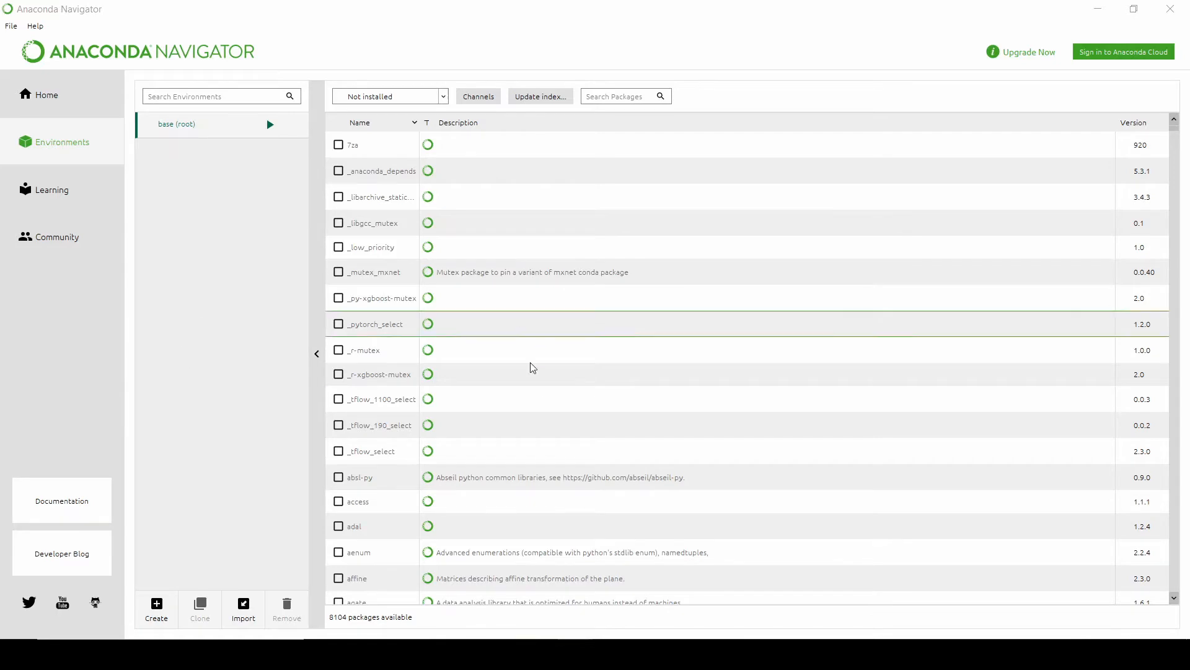
Add the conda-forge channel and reselect base (root) to refresh its package index.
{"action": "scroll", "scroll_direction": "down", "scroll_amount": 3}
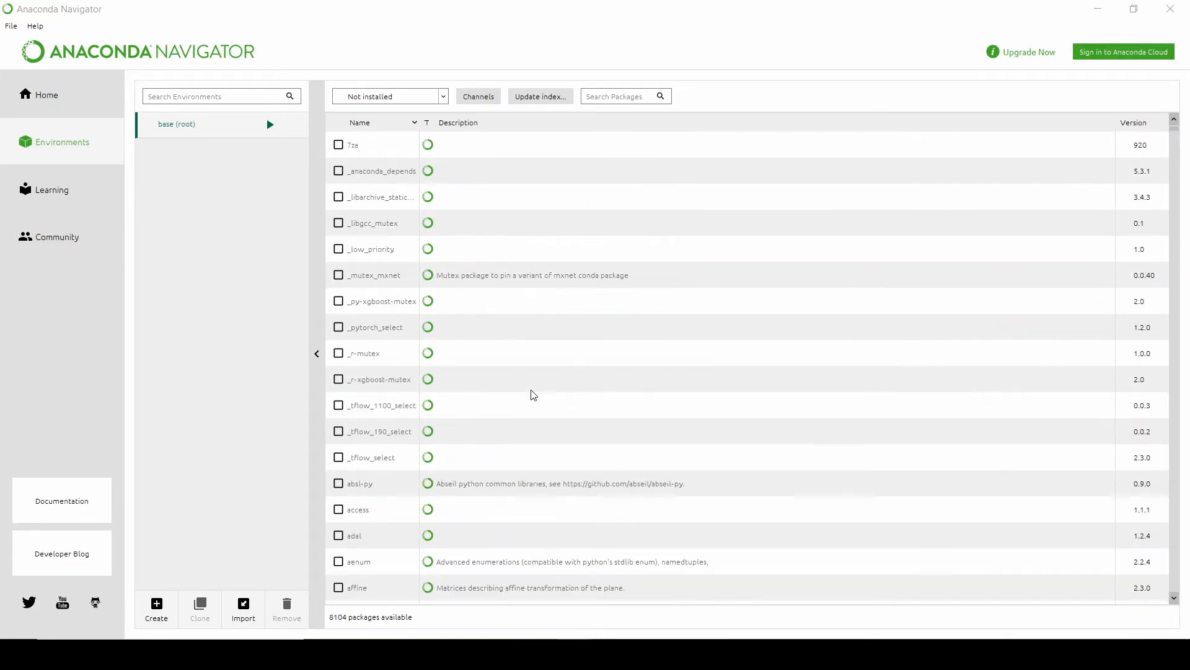
{"action": "left_click", "coordinate": [477, 96]}
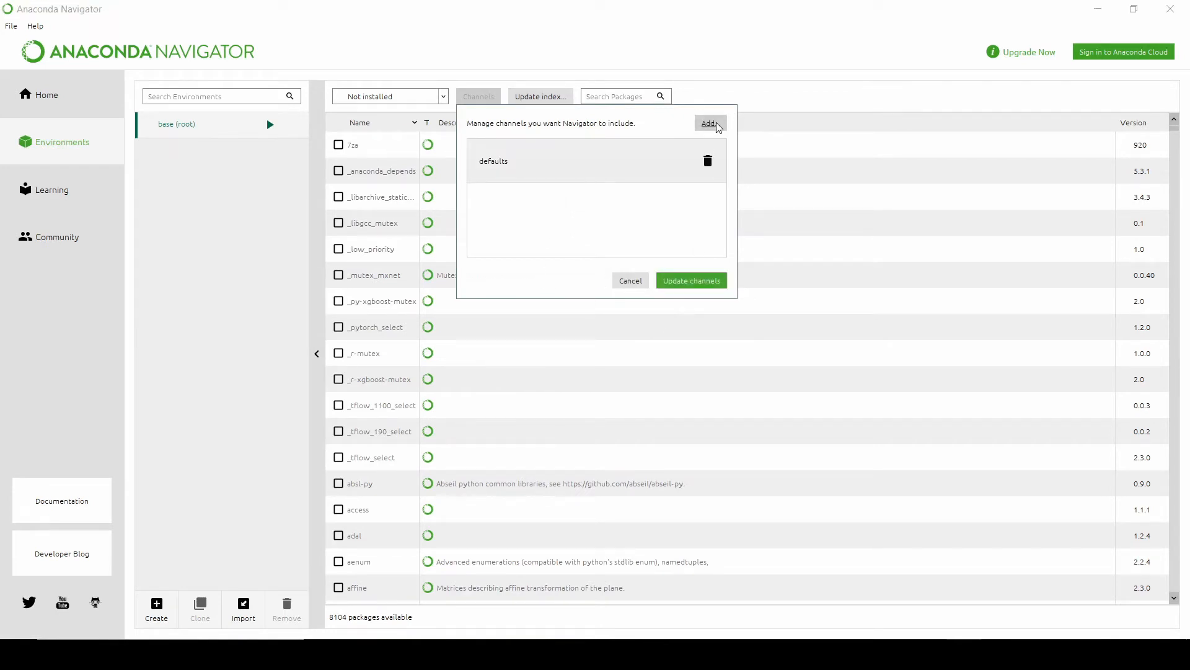
{"action": "left_click", "coordinate": [709, 123]}
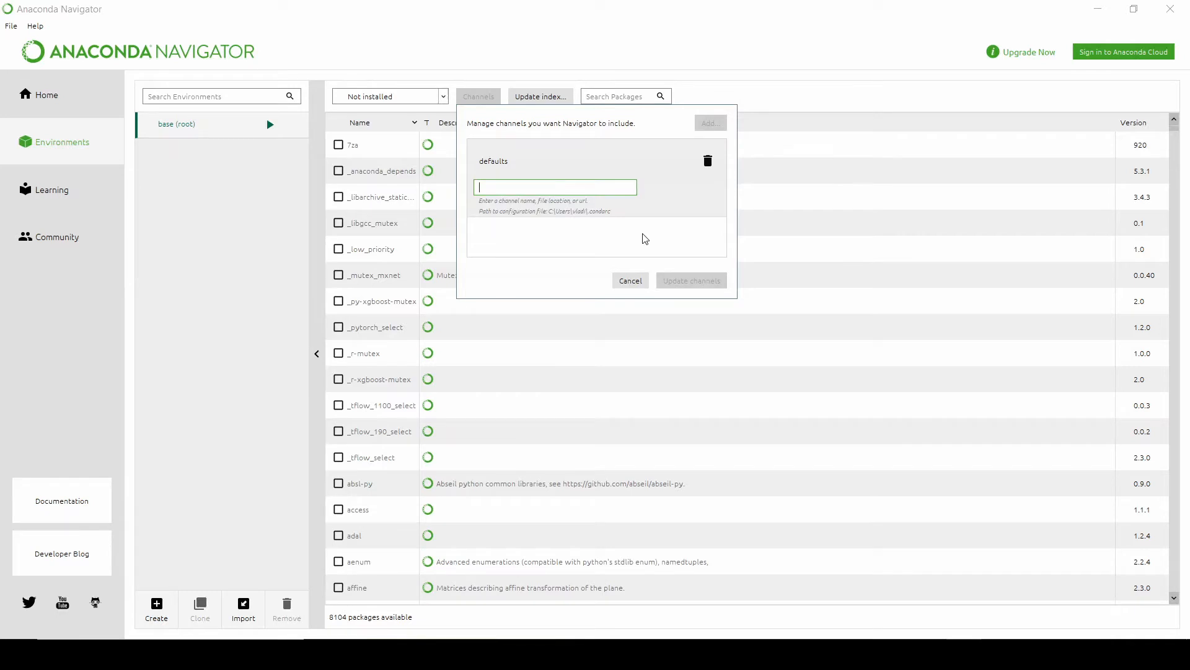
{"action": "type", "text": "conda-forge"}
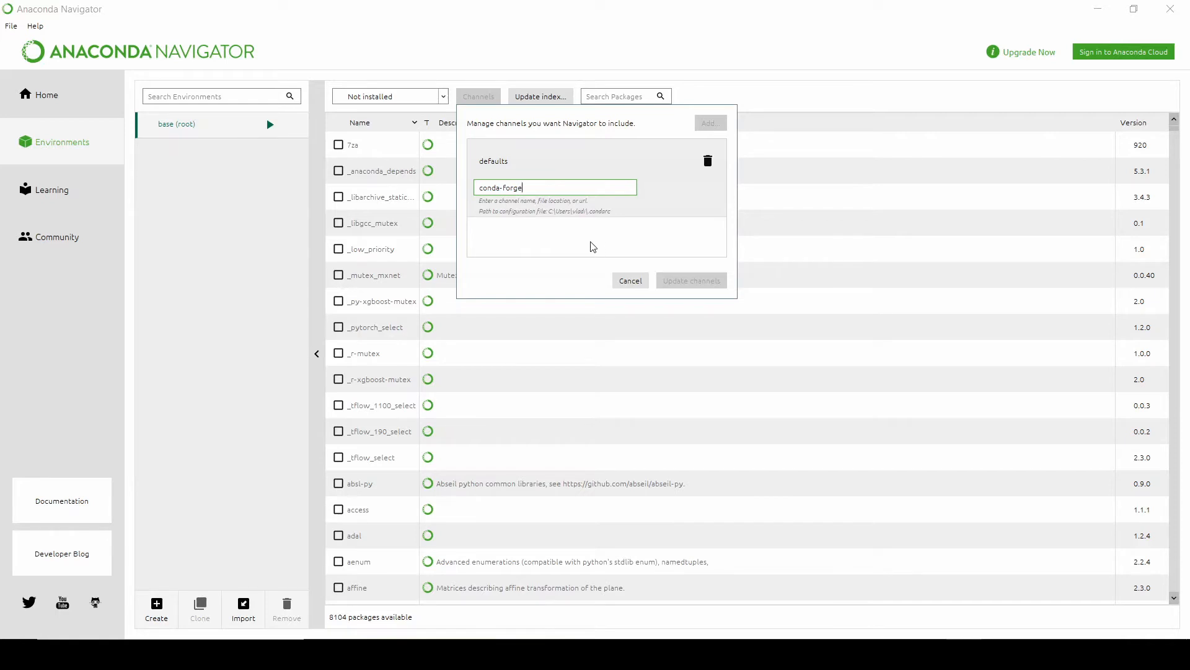
{"action": "mouse_move", "coordinate": [594, 237]}
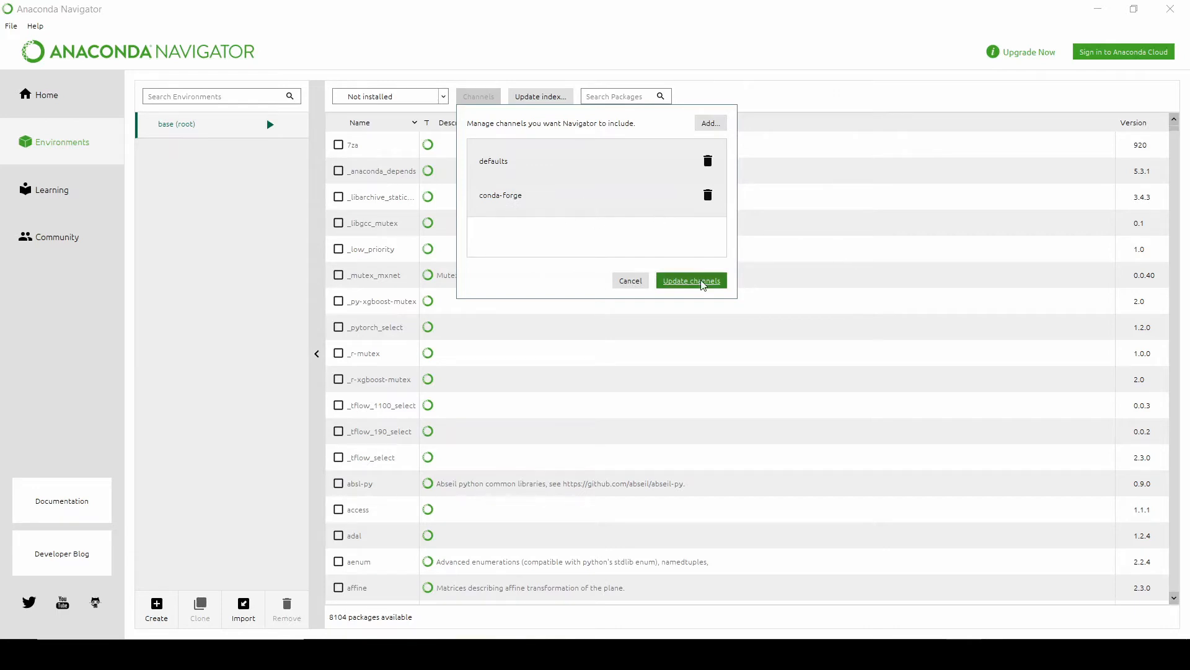
{"action": "left_click", "coordinate": [689, 280]}
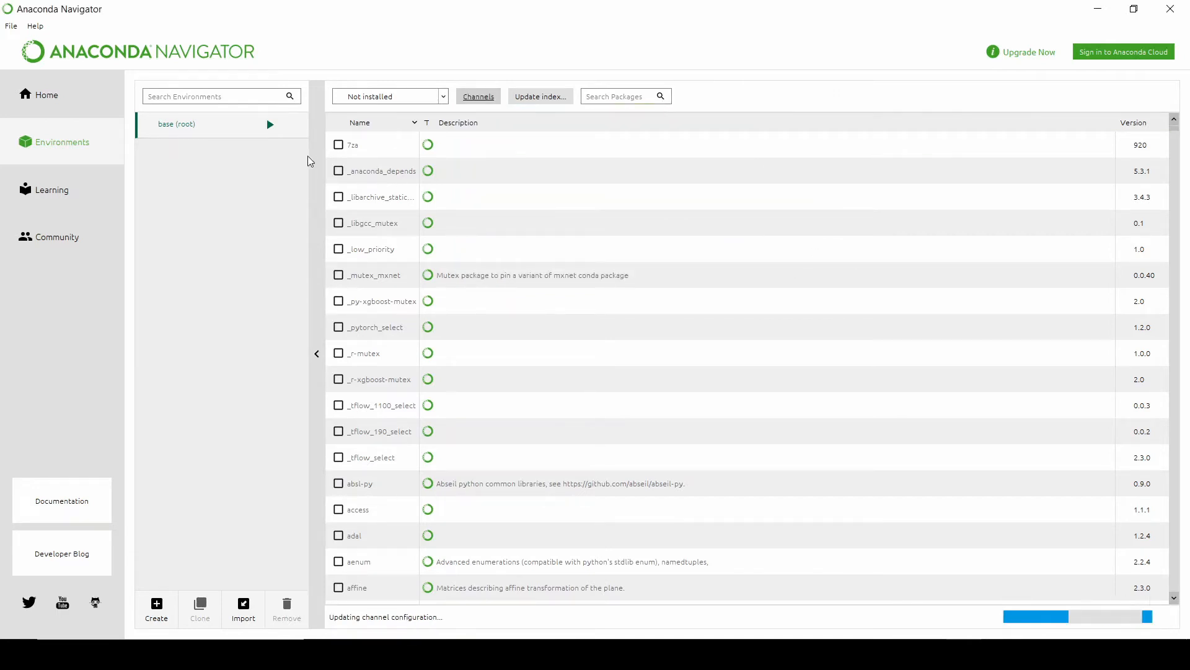
{"action": "mouse_move", "coordinate": [318, 240]}
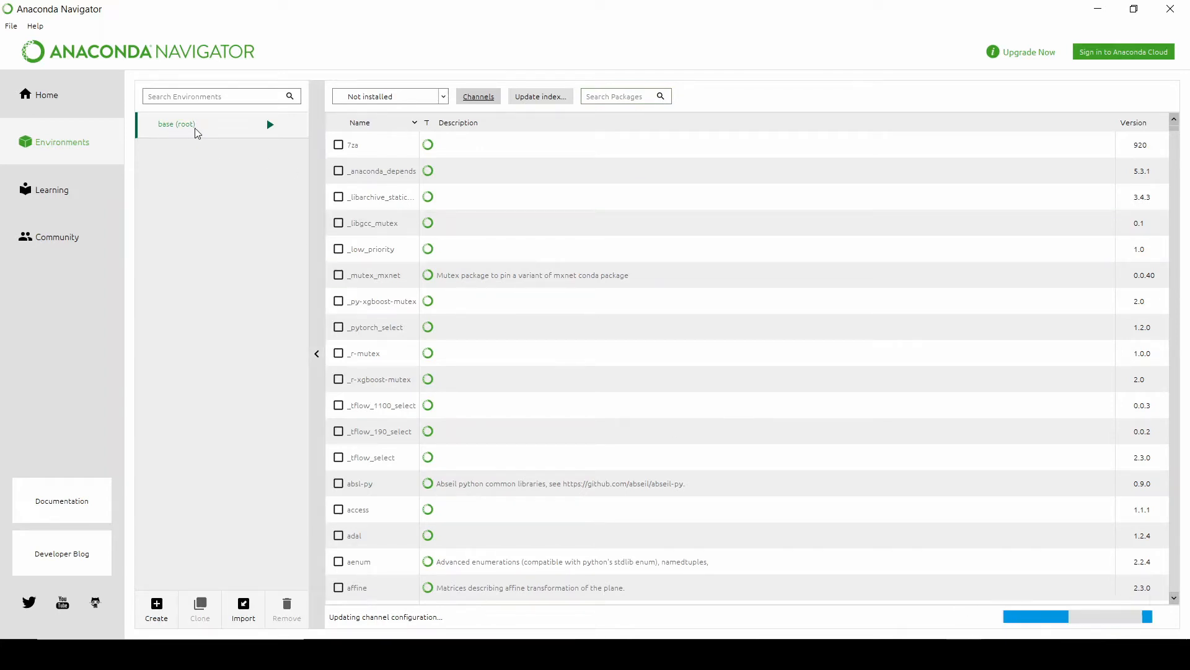
{"action": "left_click", "coordinate": [270, 124]}
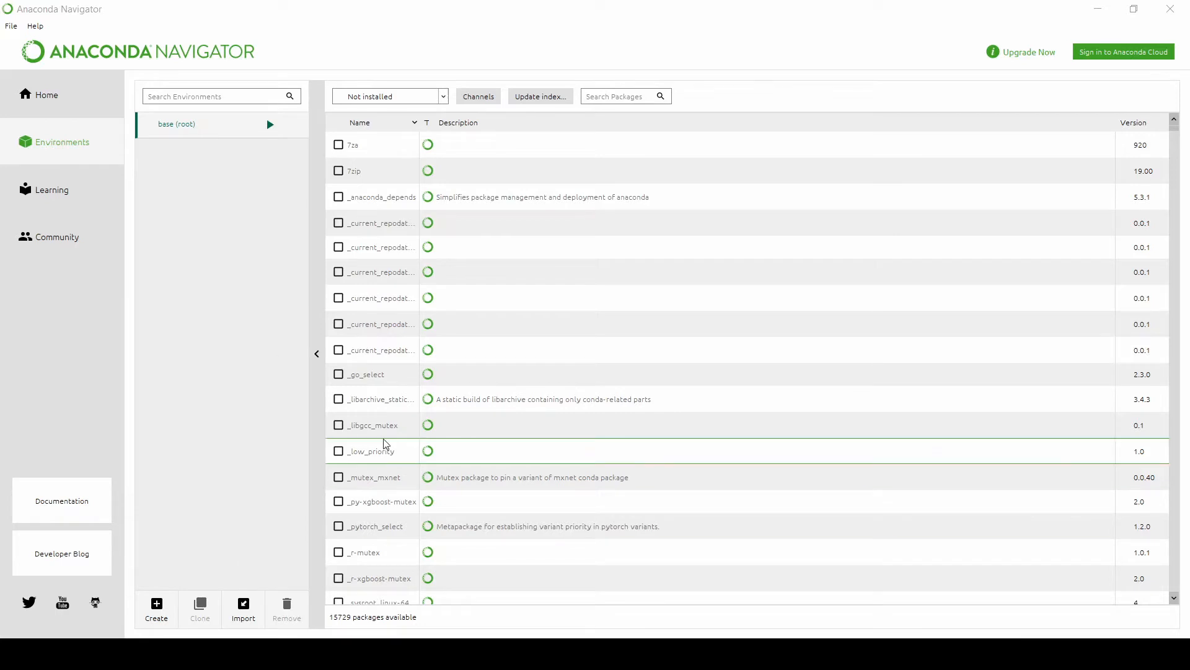
{"action": "left_click", "coordinate": [269, 124]}
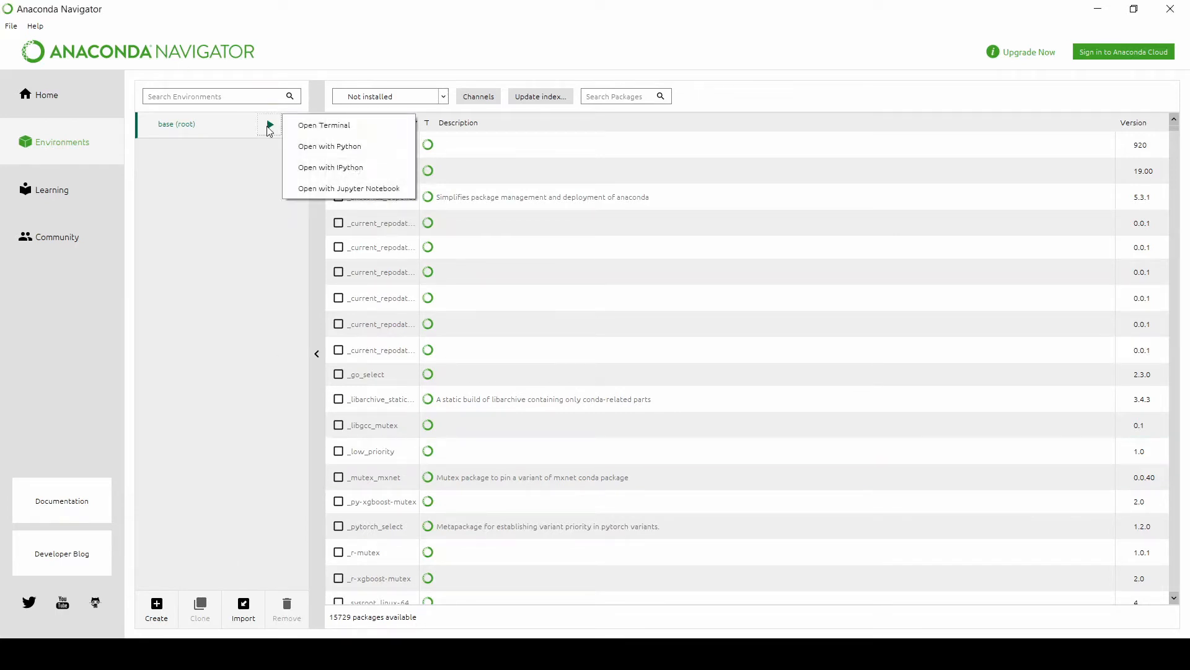
{"action": "left_click", "coordinate": [178, 133]}
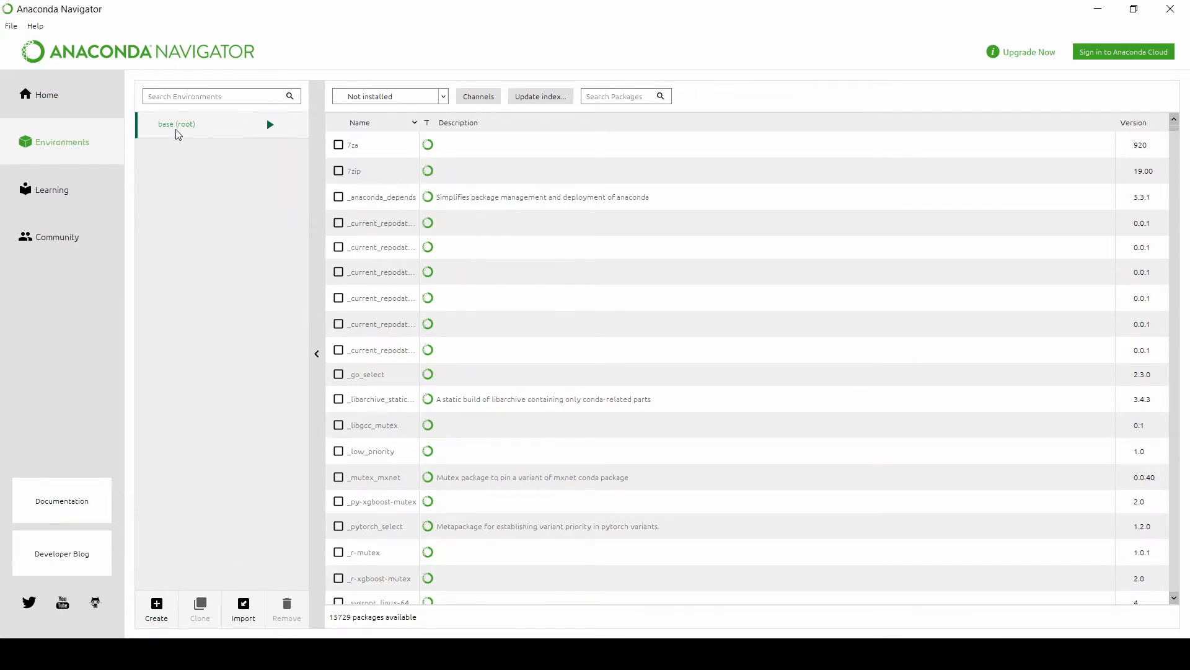
{"action": "left_click", "coordinate": [46, 94]}
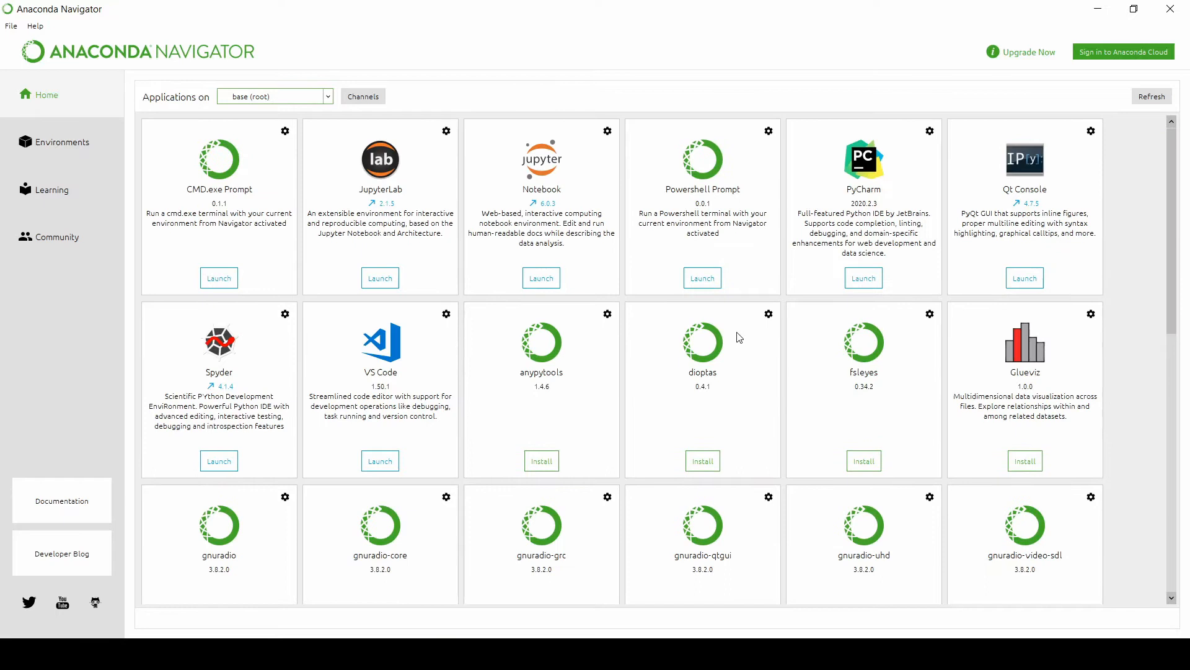
{"action": "left_click", "coordinate": [62, 141]}
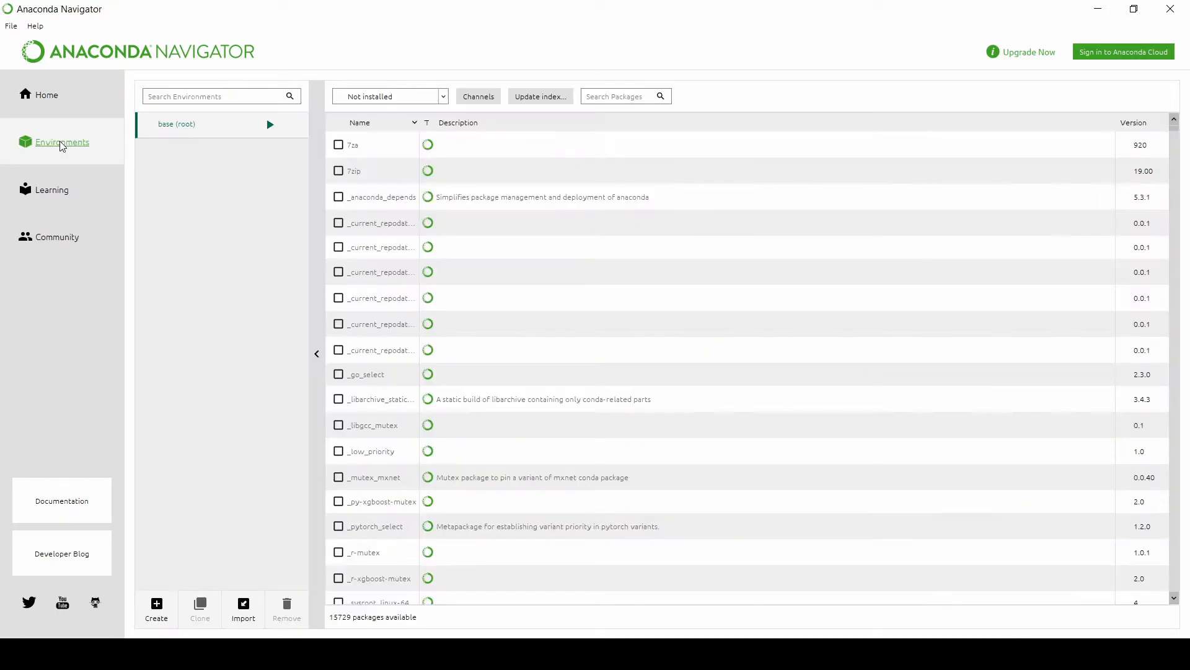
Create a new environment named Project_AveCoder with Python 3.8.
{"action": "left_click", "coordinate": [157, 608]}
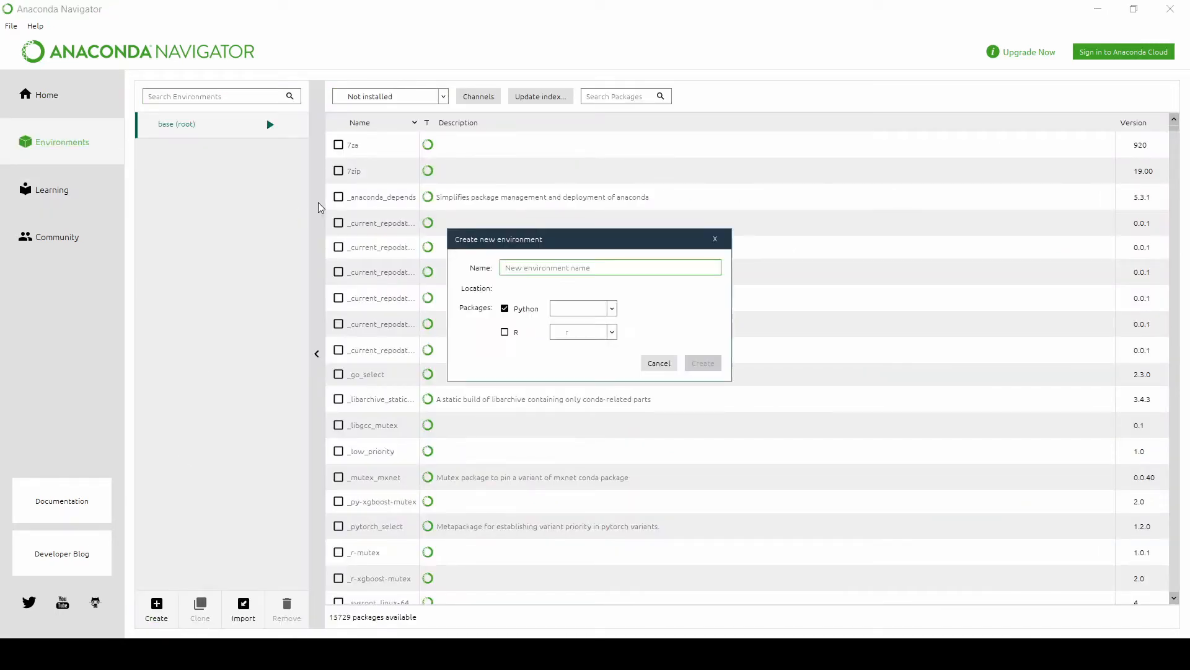
{"action": "type", "text": "Pro"}
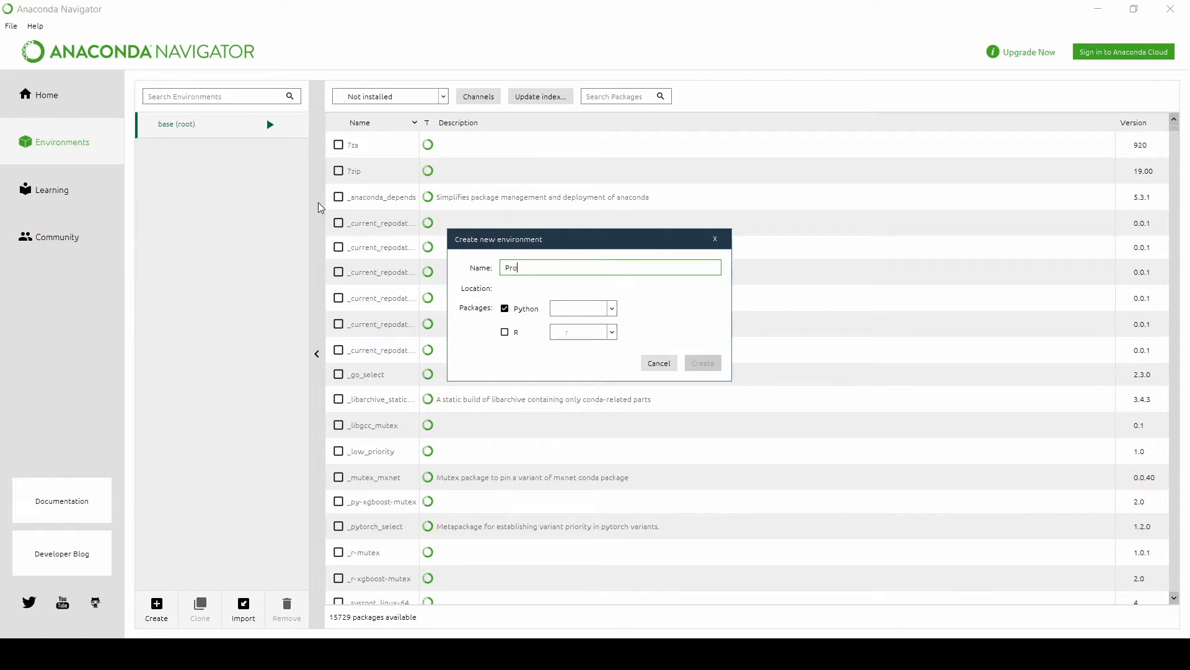
{"action": "type", "text": "ject_AveCod"}
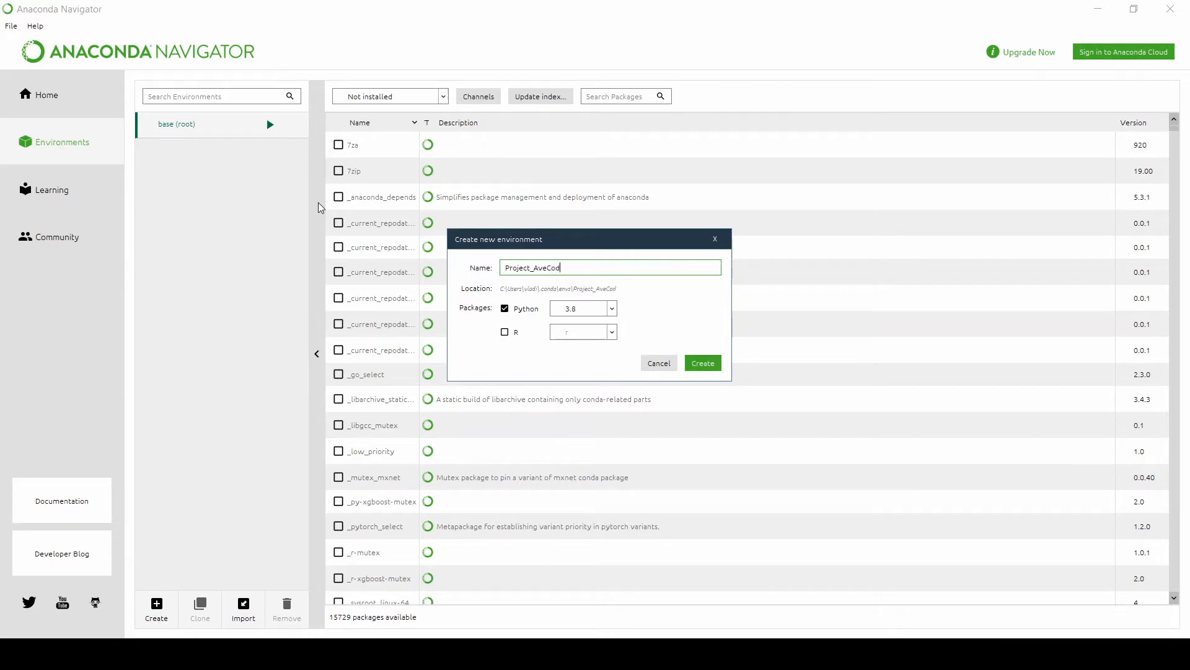
{"action": "type", "text": "er"}
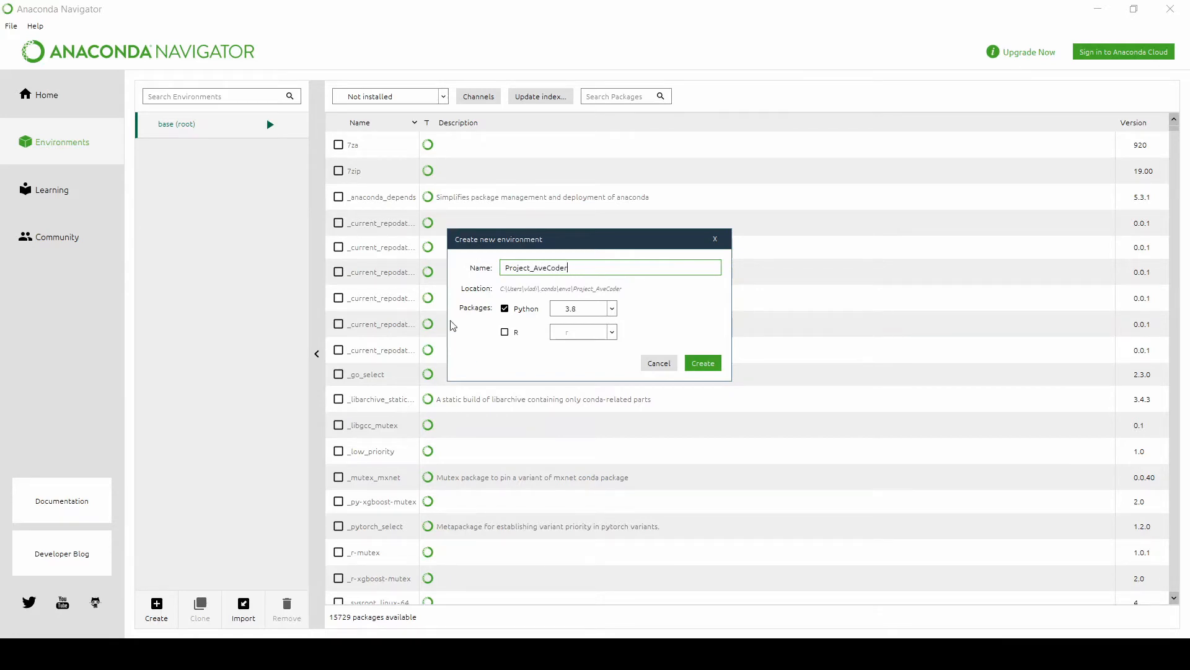
{"action": "left_click", "coordinate": [583, 309]}
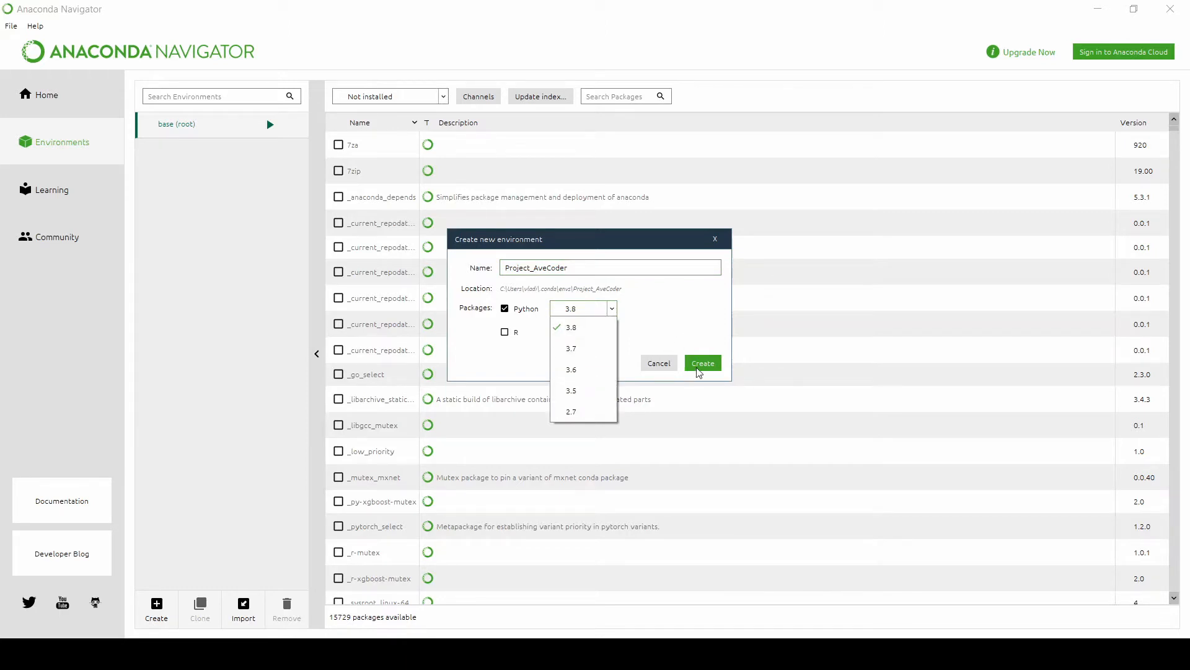
{"action": "left_click", "coordinate": [700, 364]}
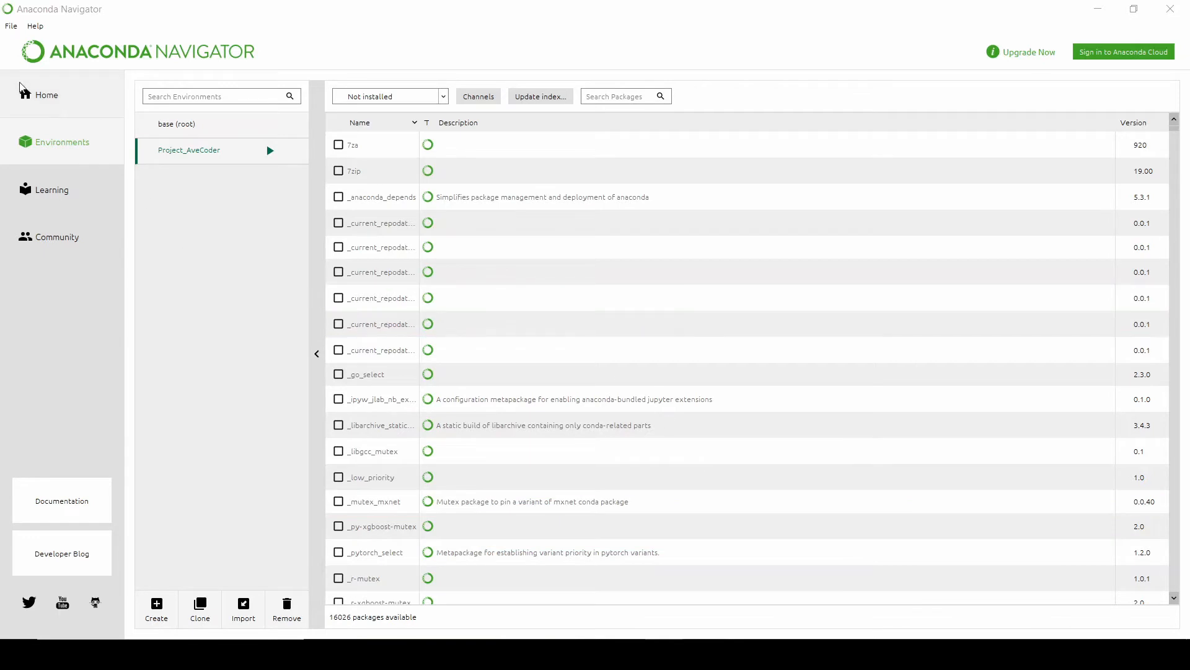
Install and launch Jupyter Notebook 6.1.4 from Home in the Project_AveCoder environment.
{"action": "left_click", "coordinate": [46, 94]}
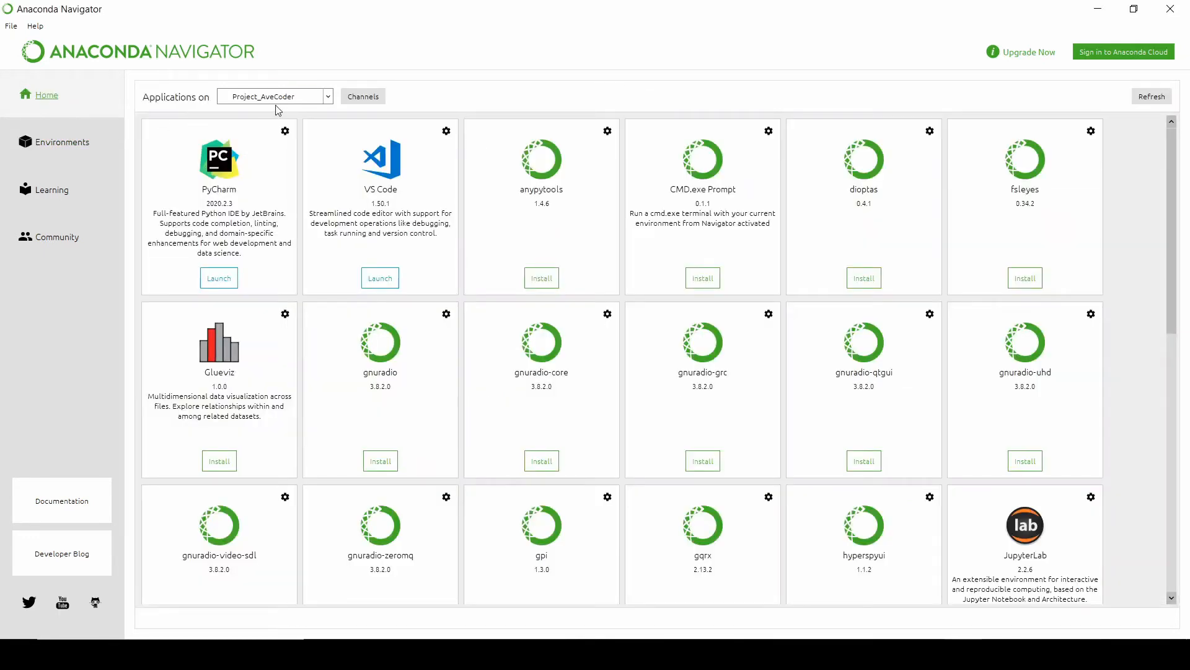
{"action": "mouse_move", "coordinate": [489, 62]}
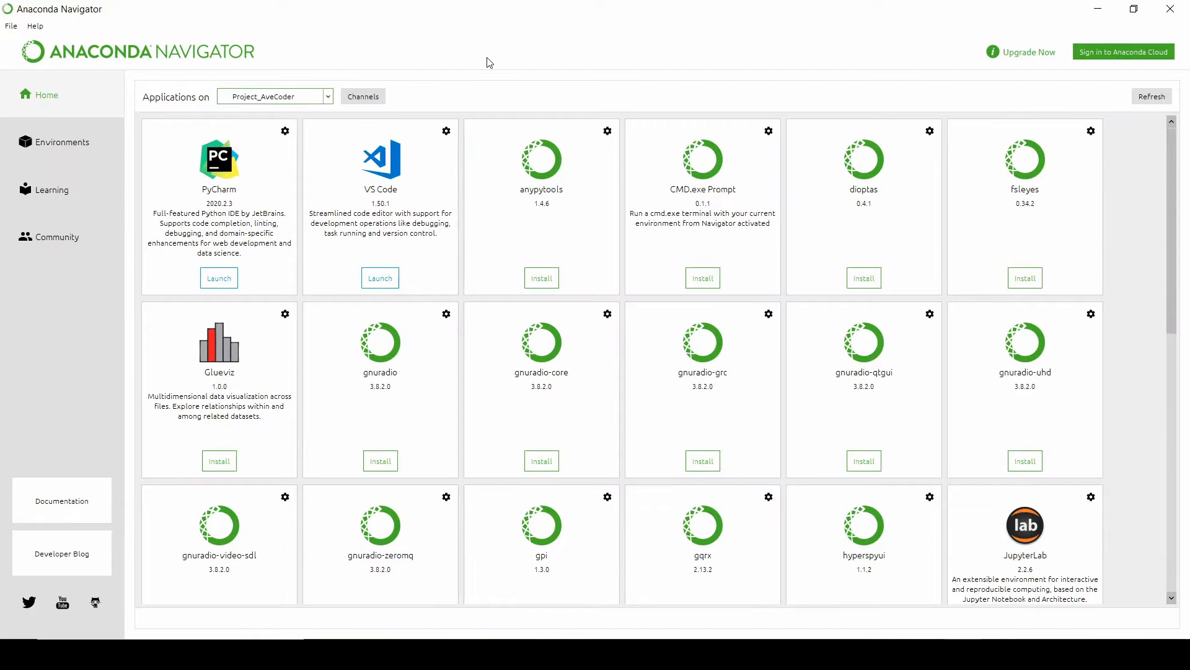
{"action": "scroll", "scroll_direction": "down", "scroll_amount": 3}
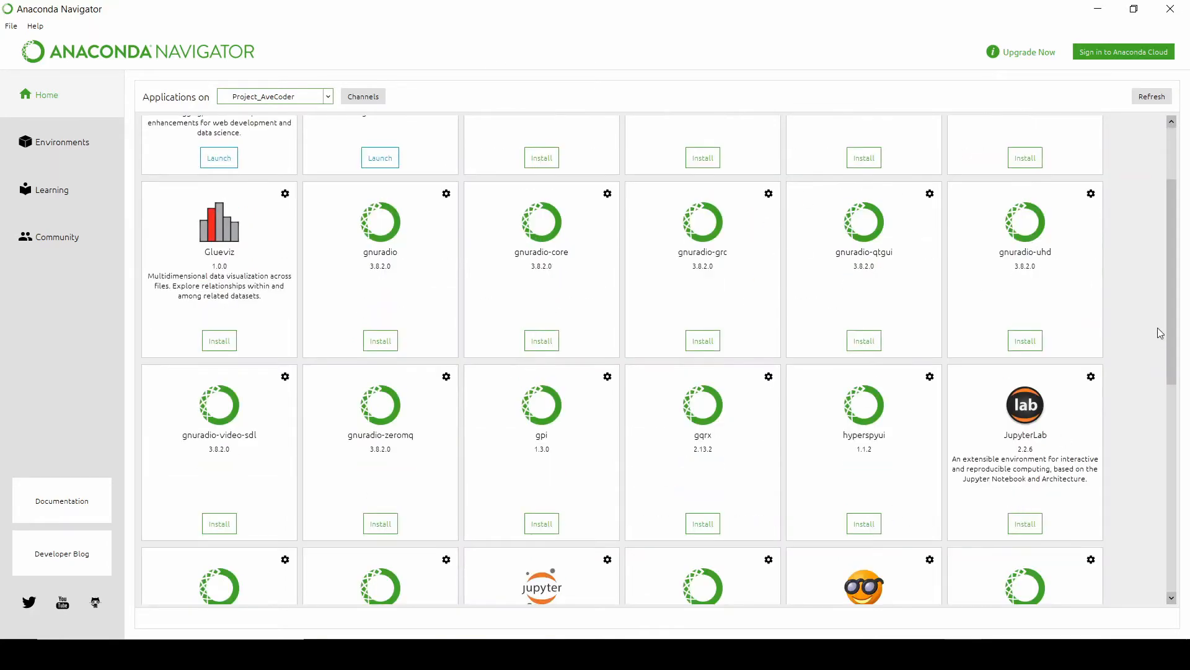
{"action": "scroll", "scroll_direction": "down", "scroll_amount": 3}
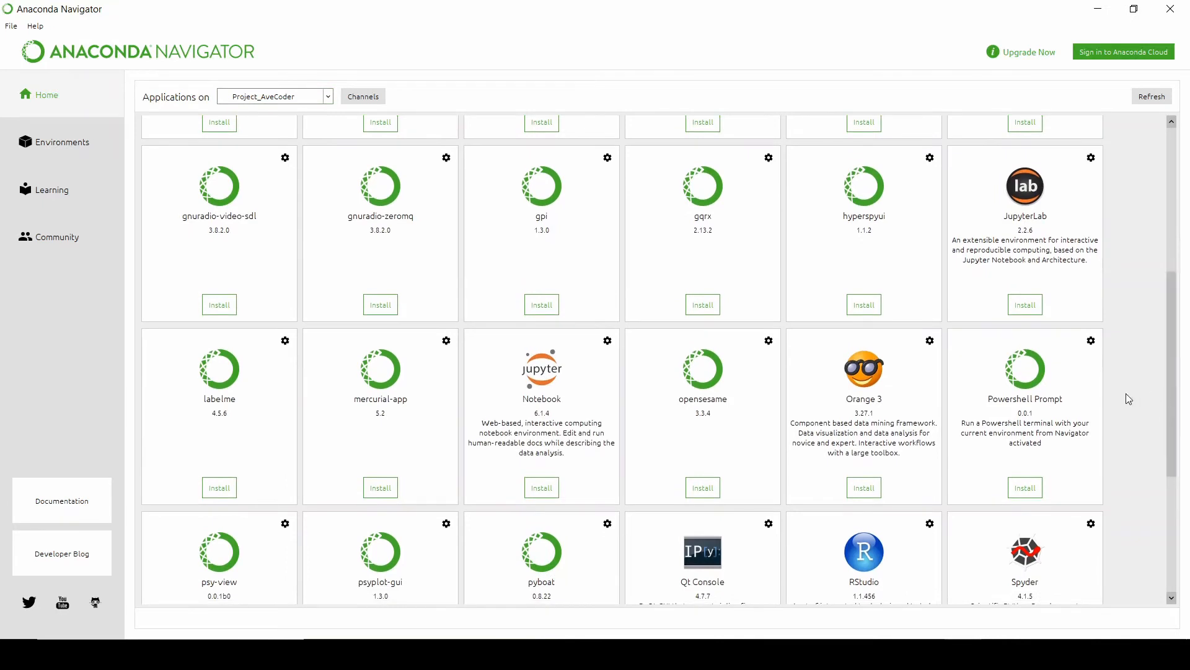
{"action": "mouse_move", "coordinate": [567, 431]}
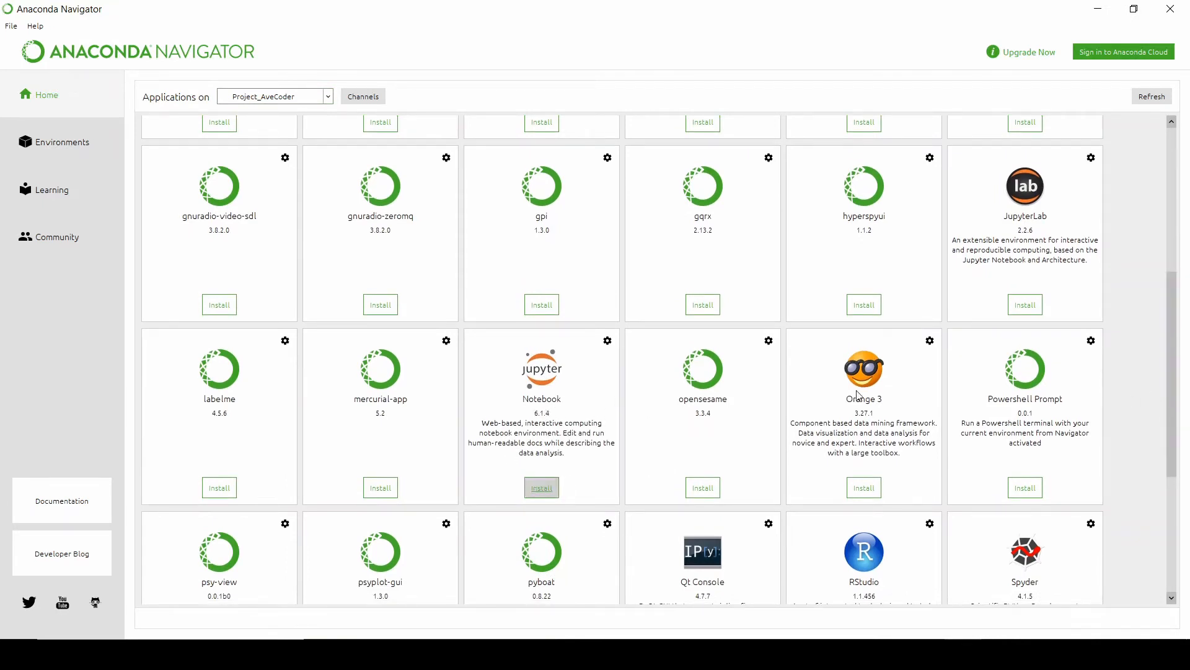
{"action": "scroll", "scroll_direction": "up", "scroll_amount": 3}
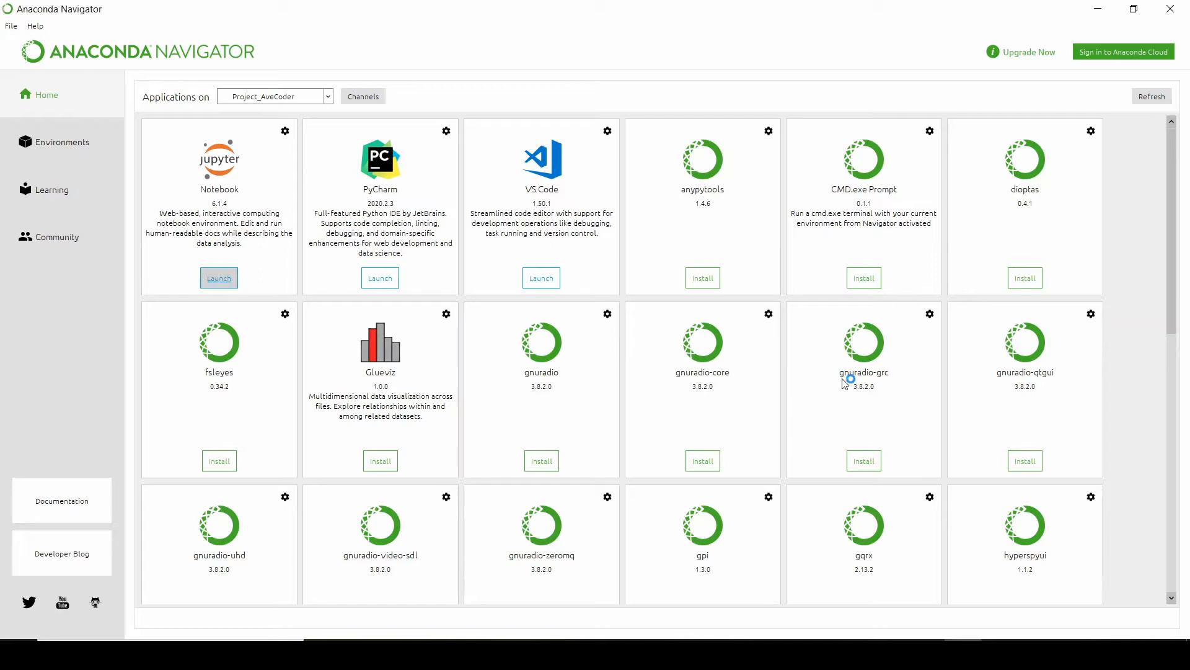
{"action": "left_click", "coordinate": [218, 277]}
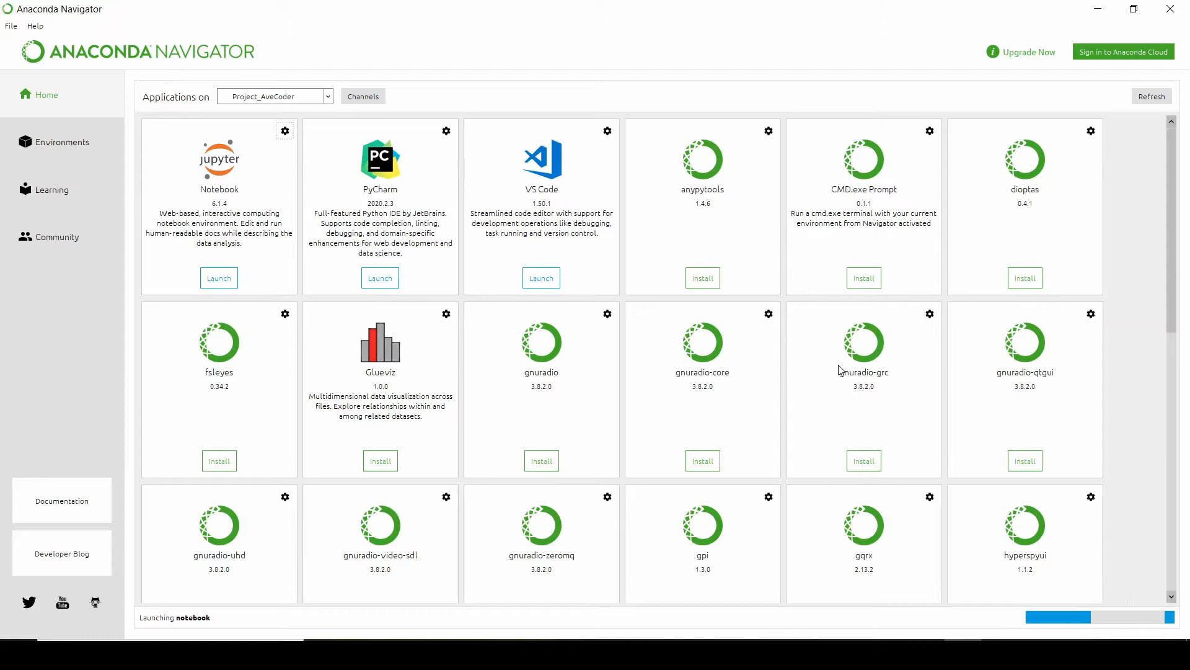
Reach the Jupyter dashboard and glance at the New item choices.
{"action": "left_click", "coordinate": [219, 276]}
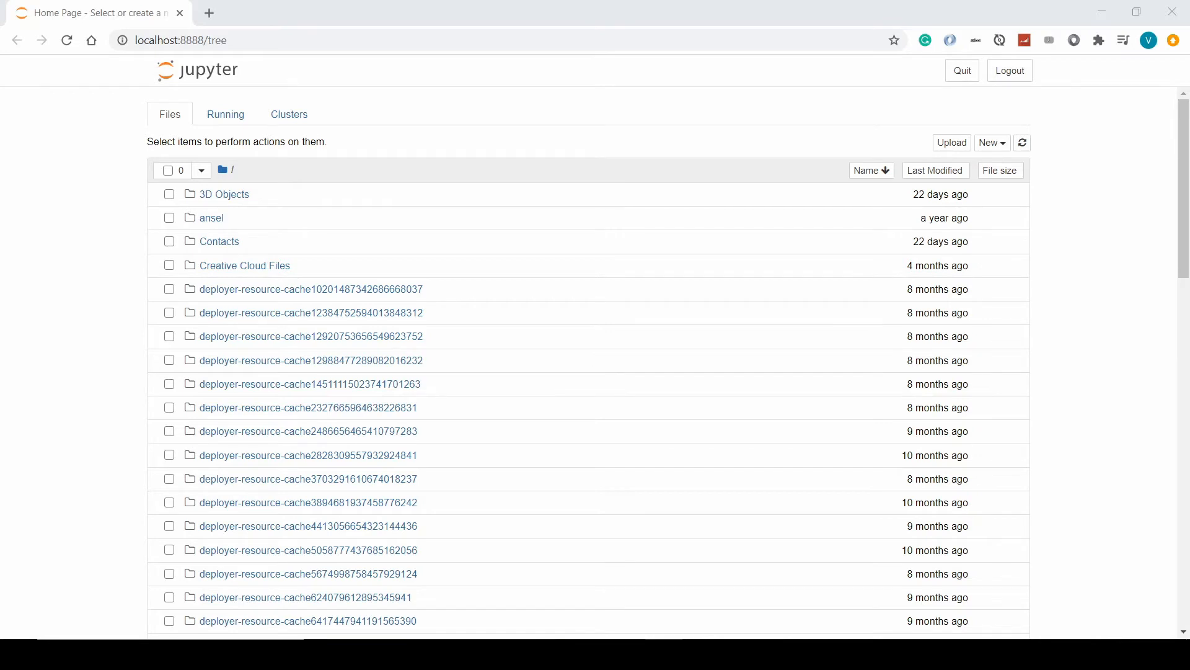
{"action": "mouse_move", "coordinate": [357, 425]}
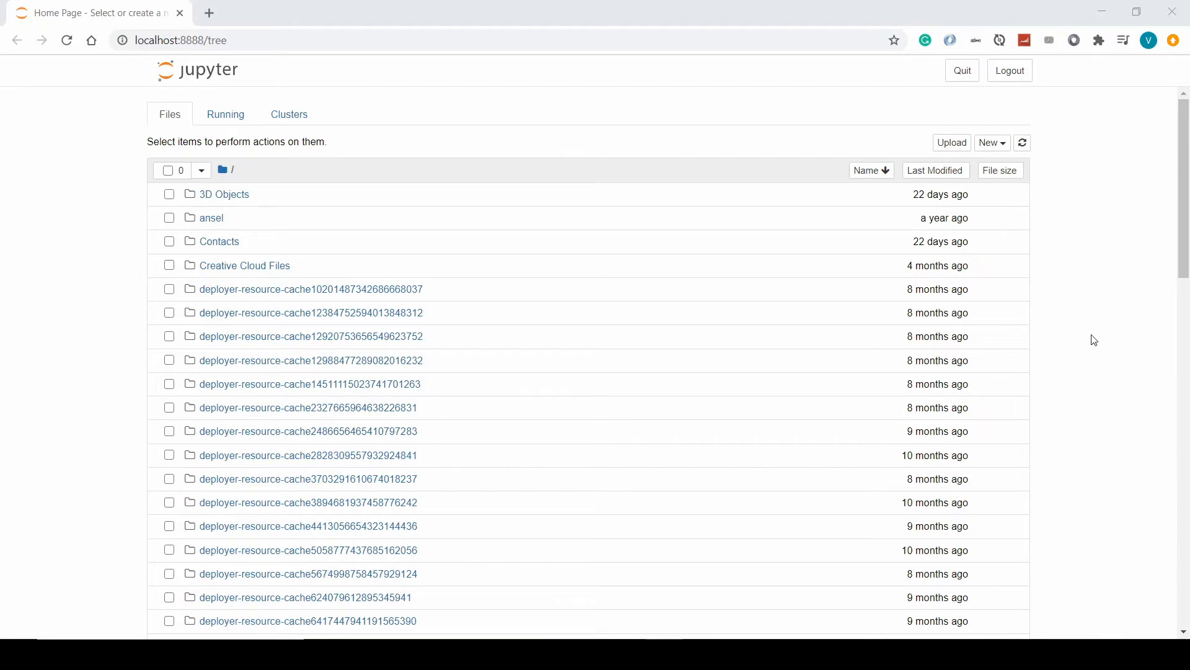
{"action": "scroll", "scroll_direction": "down", "scroll_amount": 3}
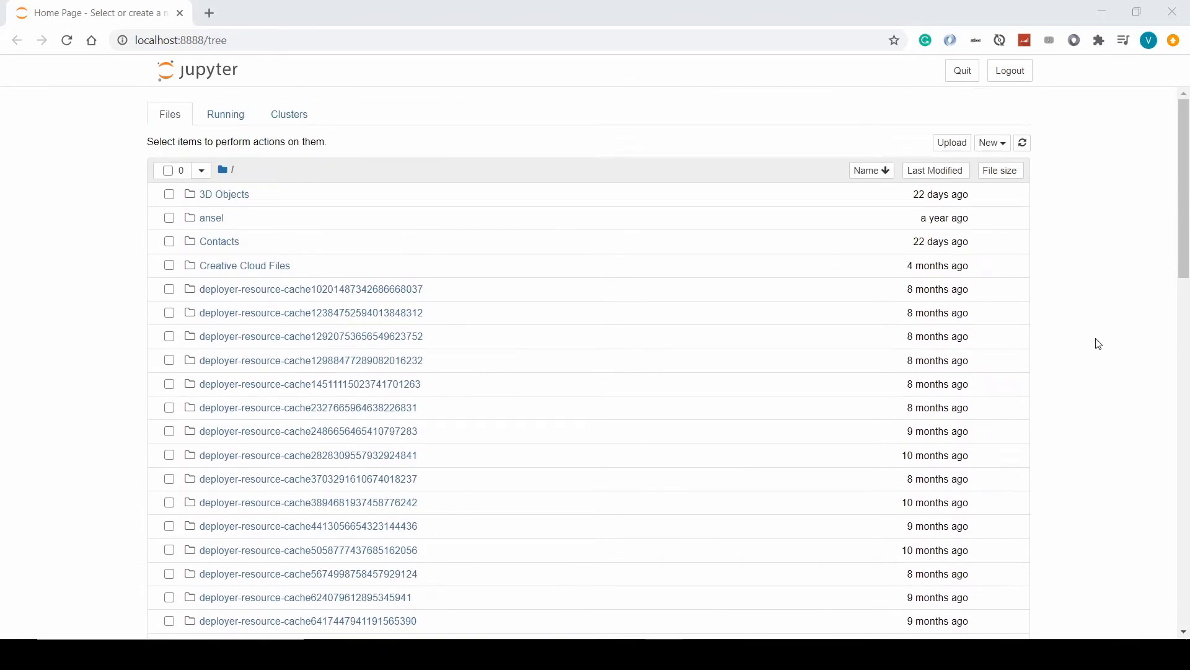
{"action": "left_click", "coordinate": [991, 143]}
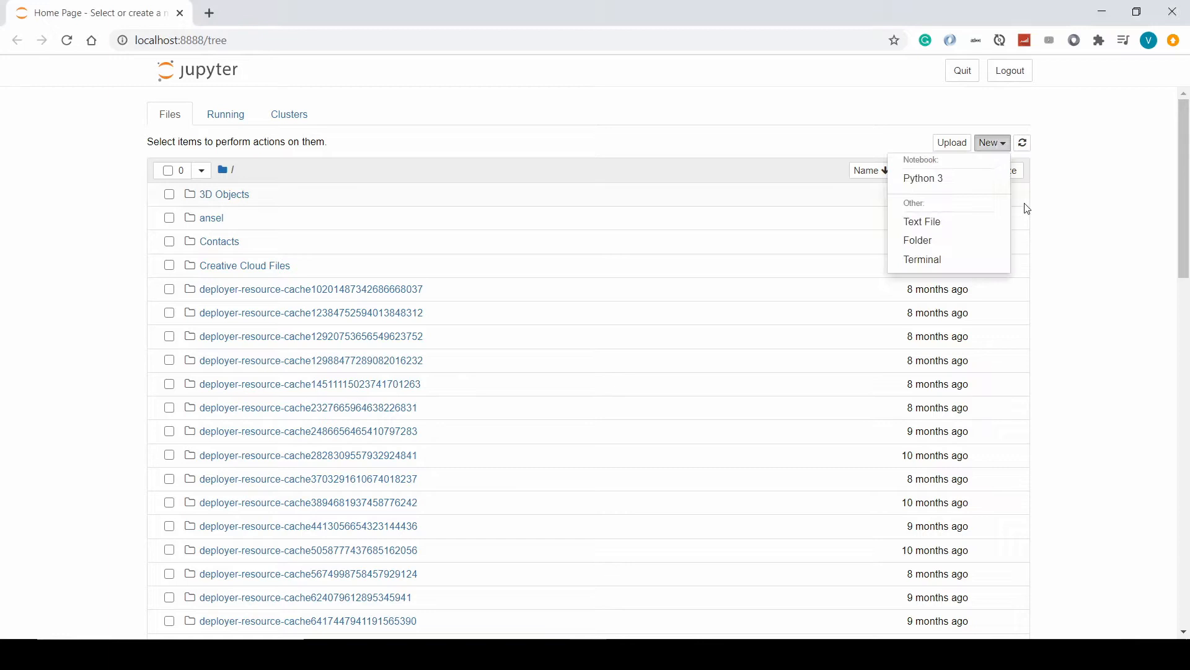
{"action": "mouse_move", "coordinate": [952, 181]}
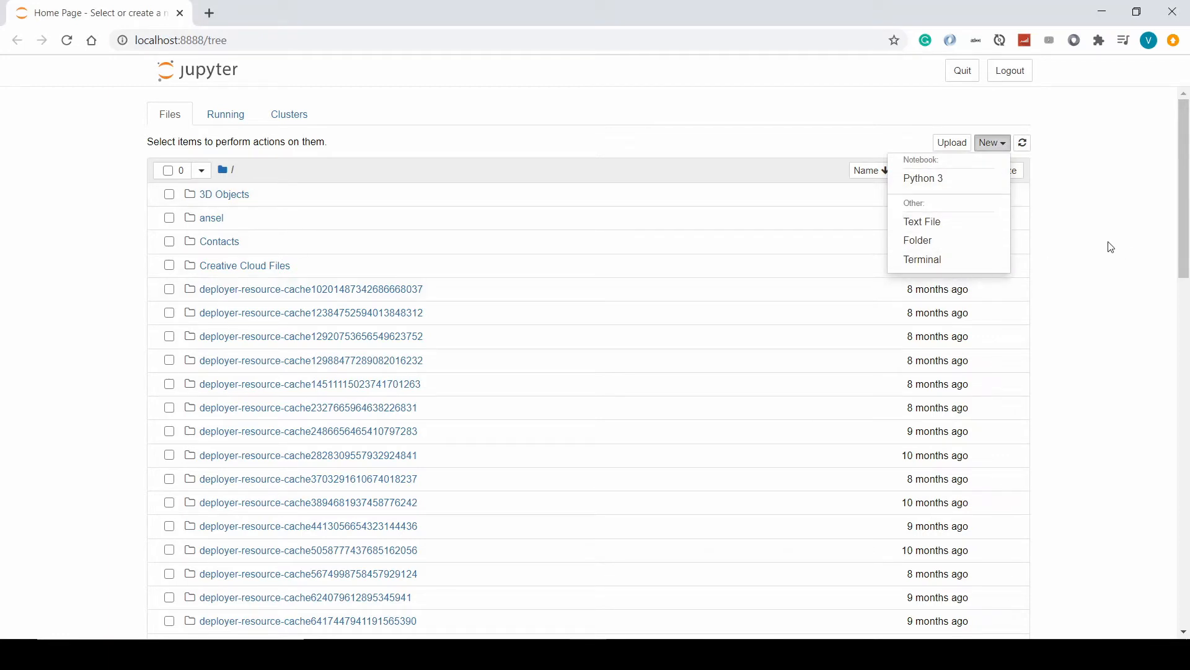
{"action": "left_click", "coordinate": [216, 118]}
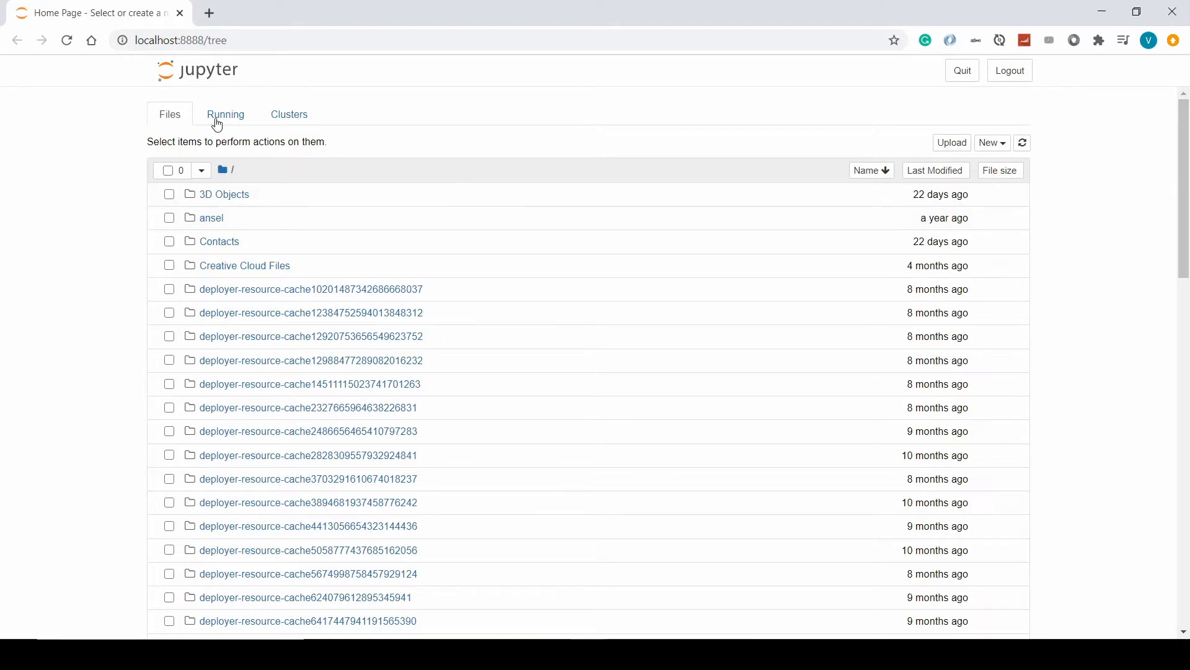
Review the Running and Clusters tabs, return to Files and reopen the New menu.
{"action": "left_click", "coordinate": [225, 114]}
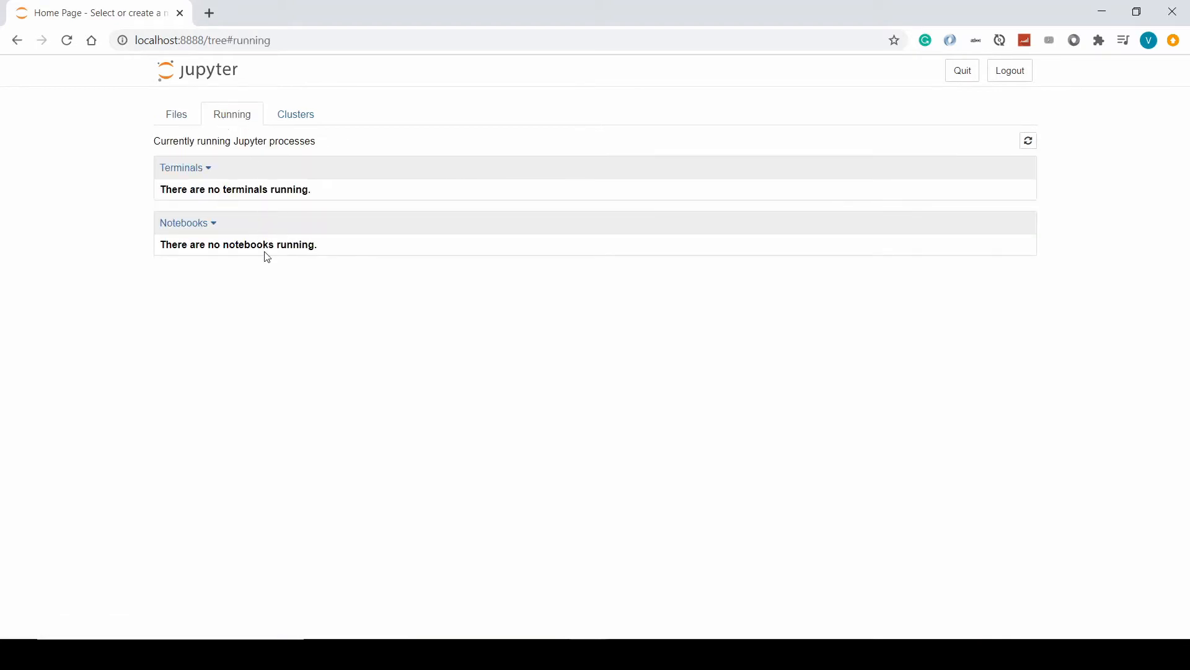
{"action": "left_click", "coordinate": [296, 114]}
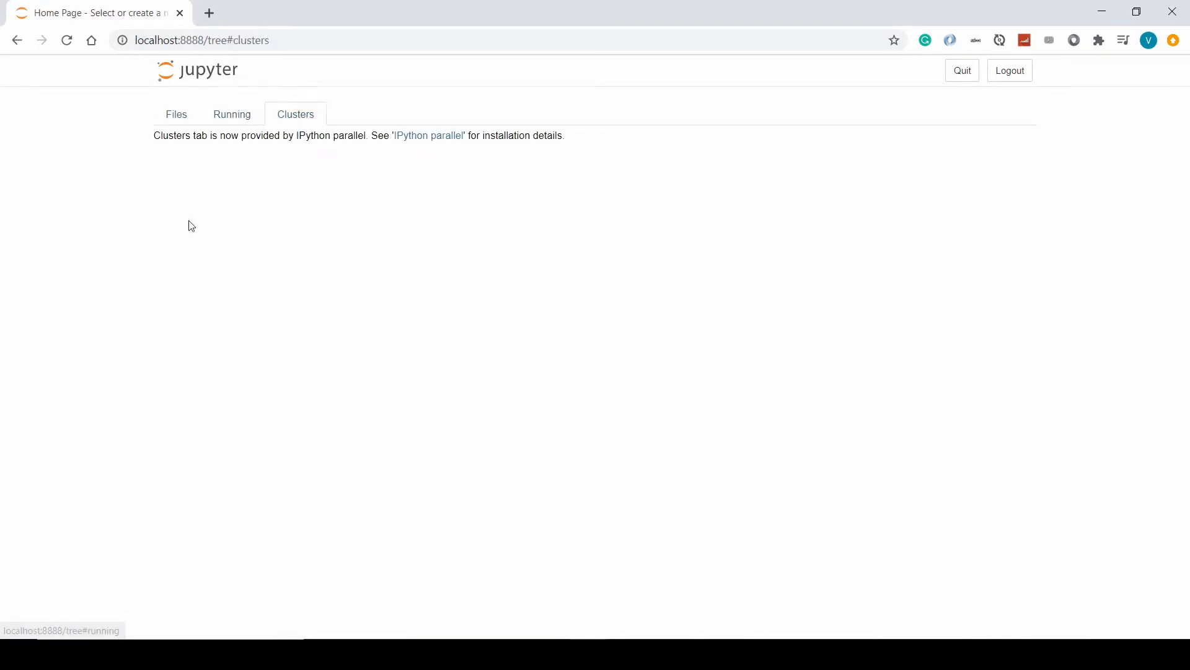
{"action": "left_click", "coordinate": [175, 114]}
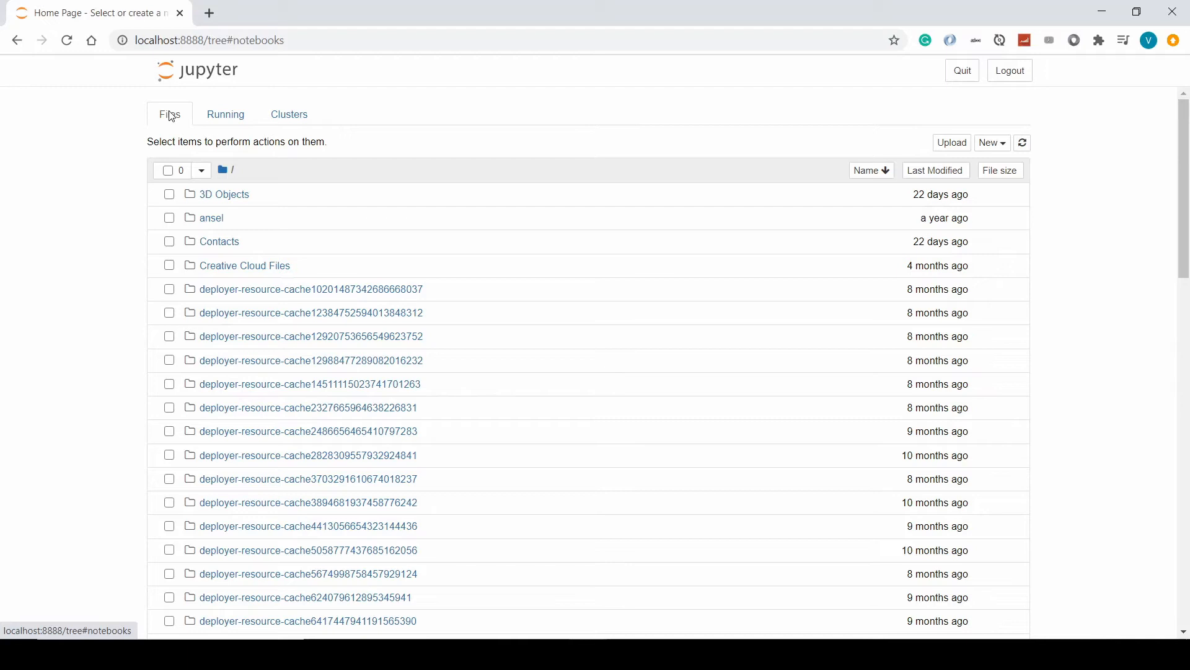
{"action": "left_click", "coordinate": [990, 143]}
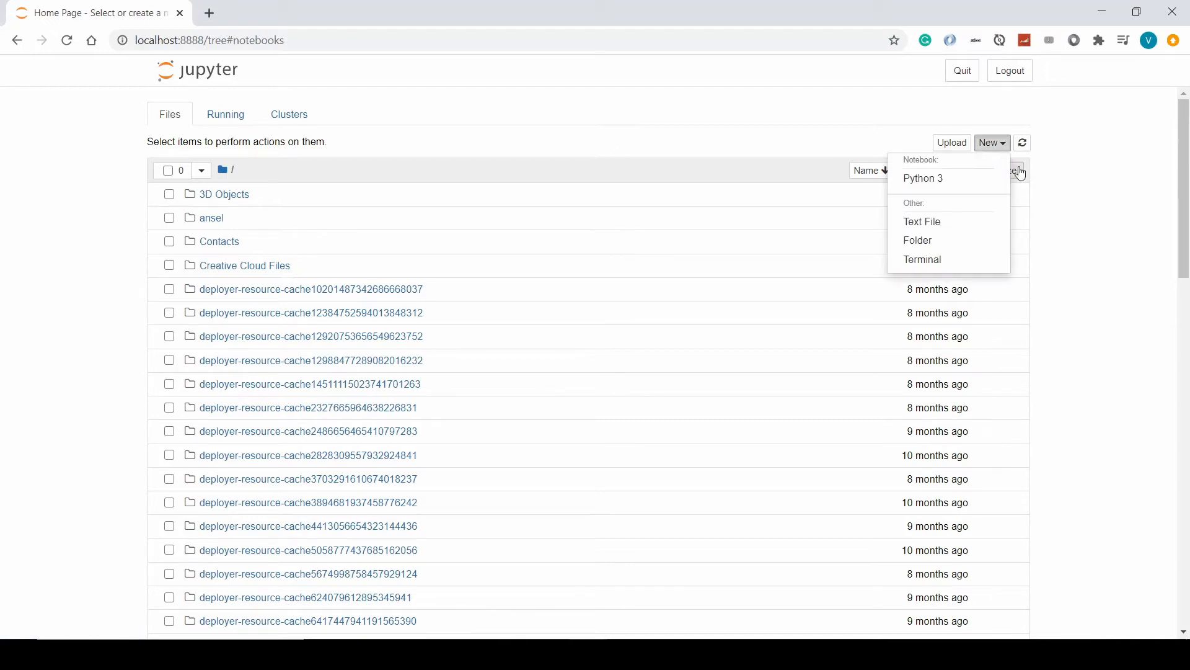
Create a new Python 3 notebook and rename it from Untitled3 to AveTraining.
{"action": "left_click", "coordinate": [922, 177]}
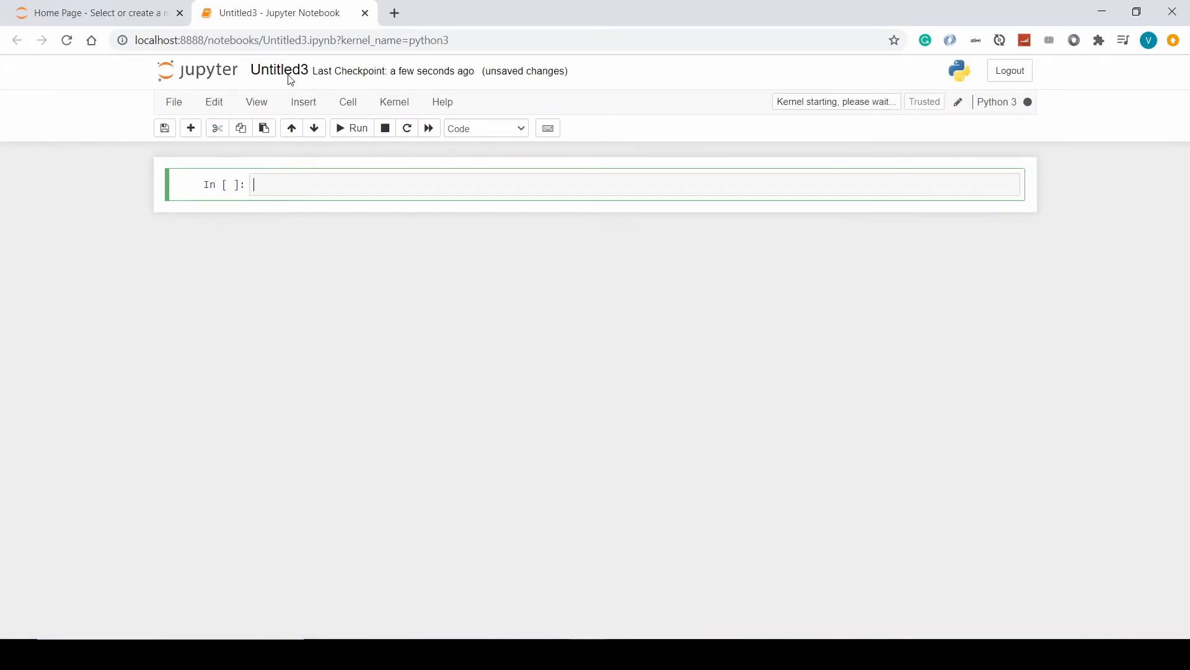
{"action": "left_click", "coordinate": [279, 71]}
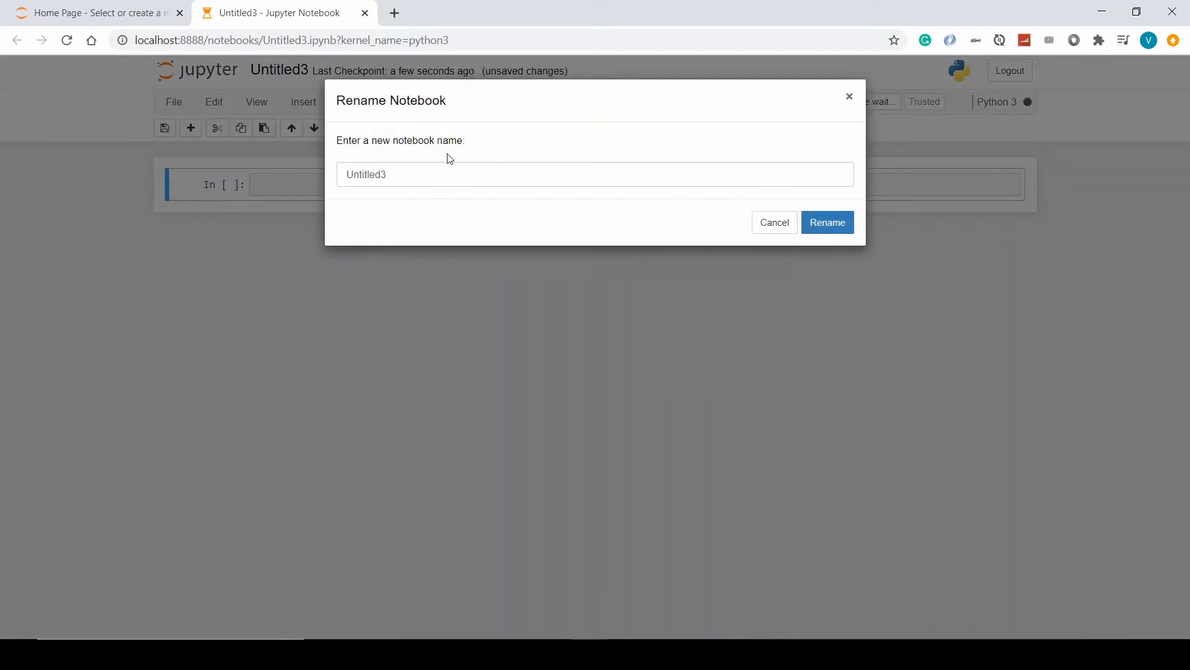
{"action": "left_click", "coordinate": [594, 174]}
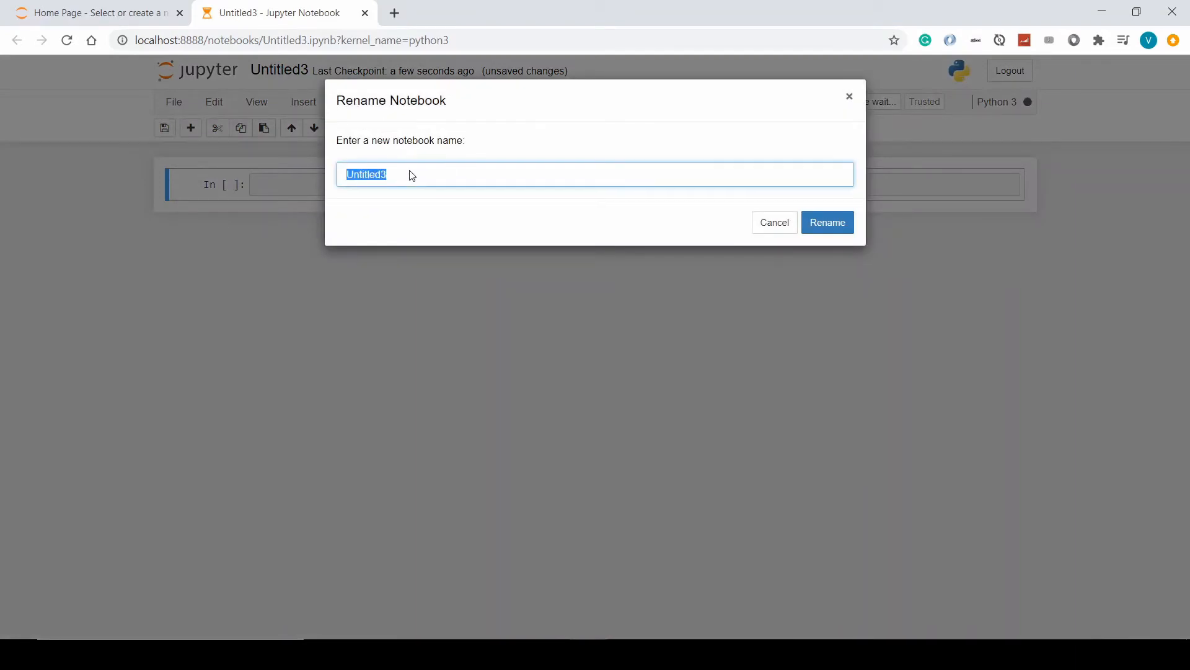
{"action": "type", "text": "AveTraining"}
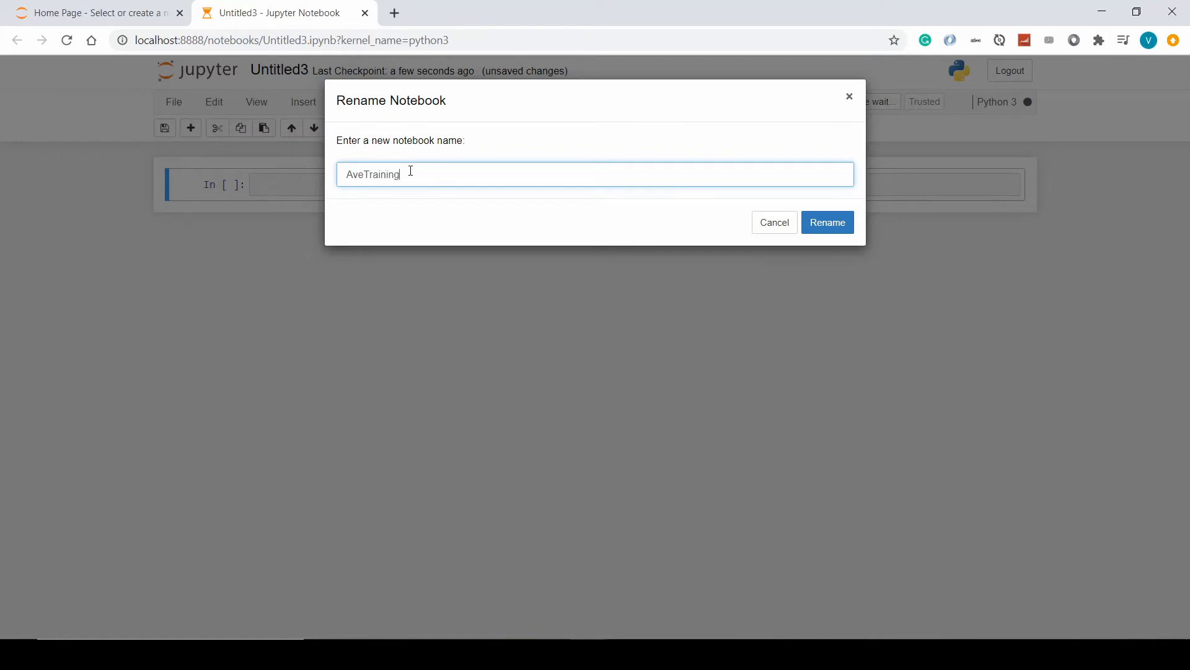
{"action": "left_click", "coordinate": [827, 222]}
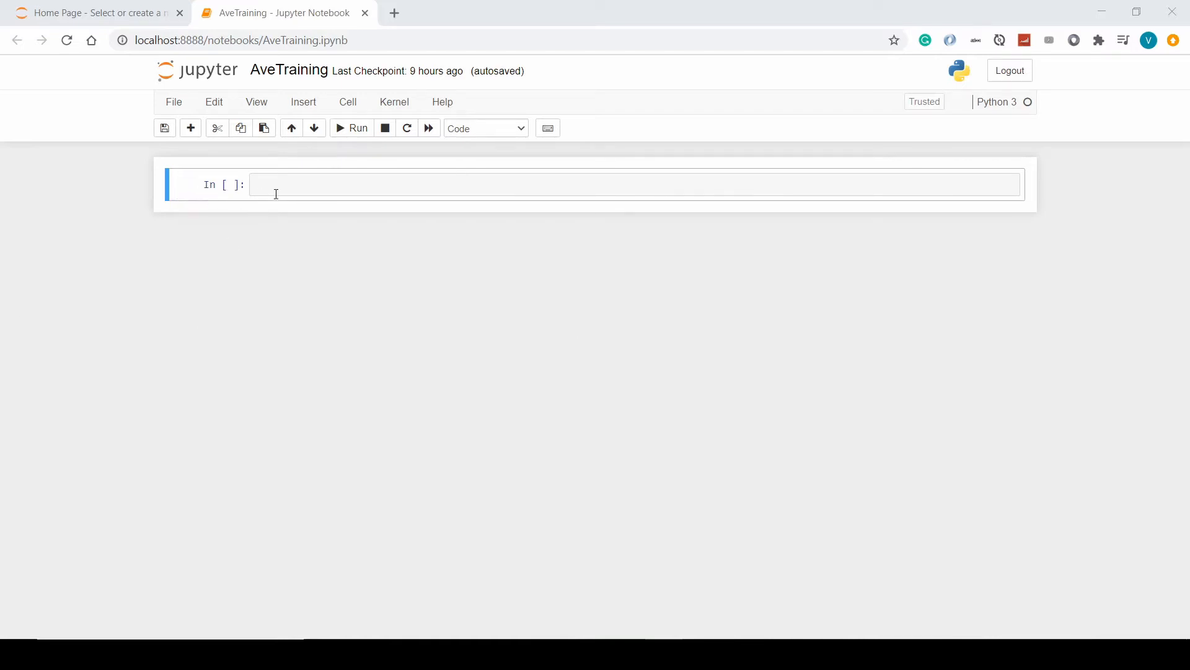
Enter 'Answer the question:' in the first code cell and run it, yielding a SyntaxError.
{"action": "left_click", "coordinate": [532, 183]}
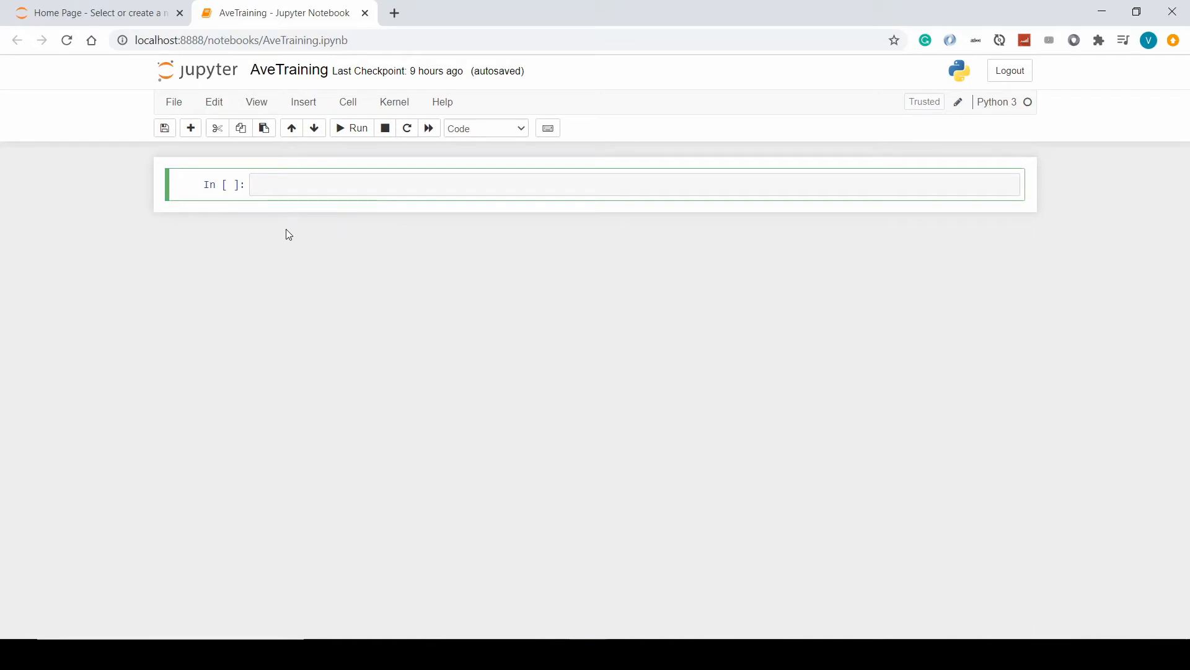
{"action": "type", "text": "Answer the que"}
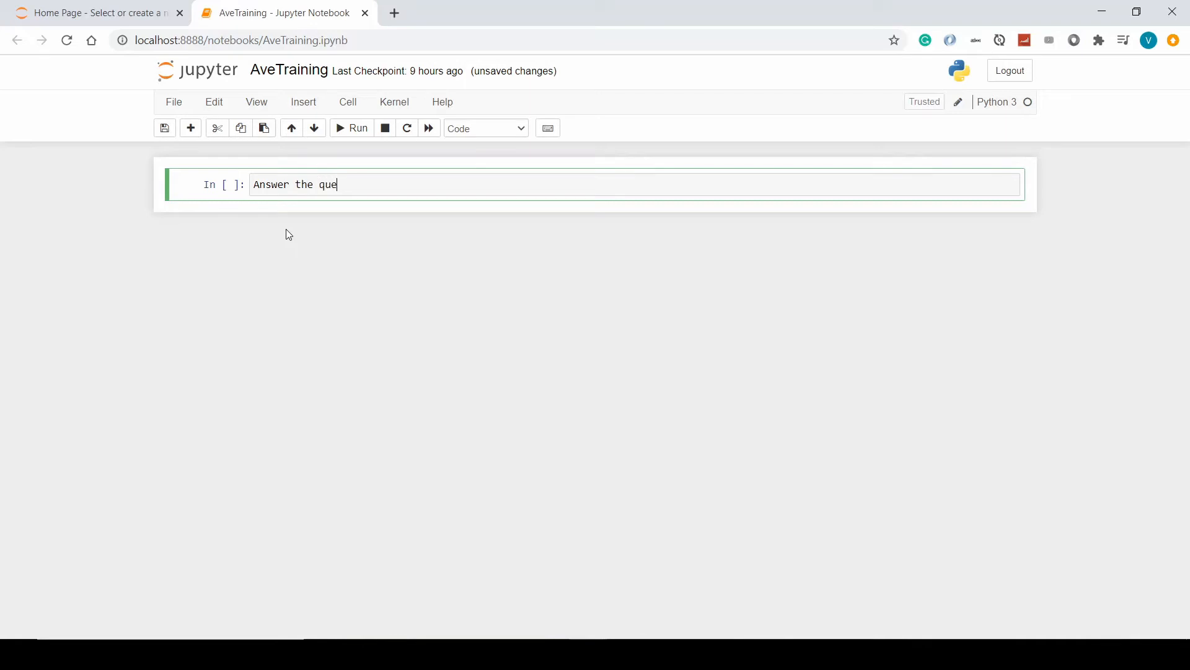
{"action": "type", "text": "stion:"}
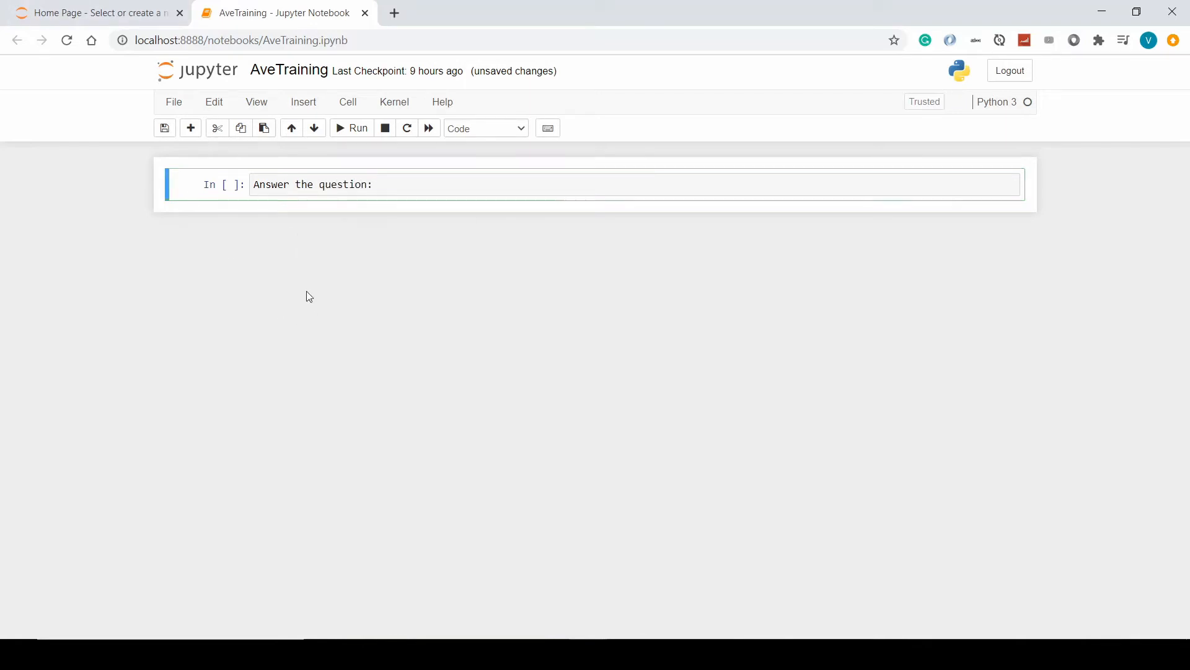
{"action": "left_click", "coordinate": [410, 185]}
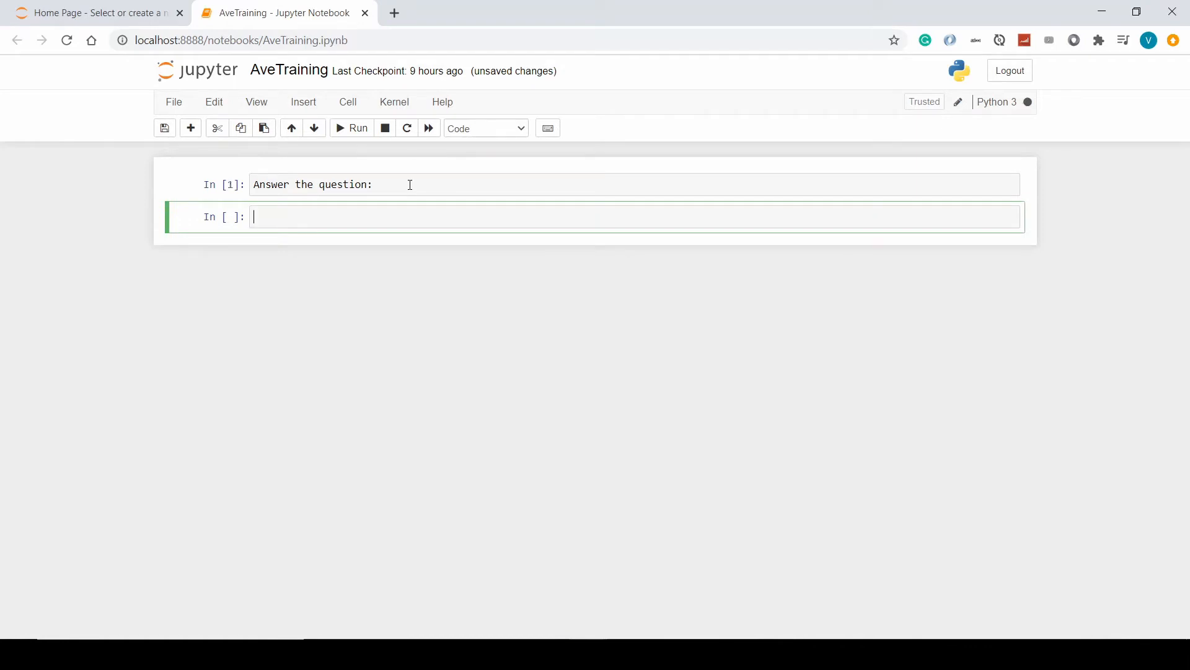
{"action": "left_click", "coordinate": [351, 128]}
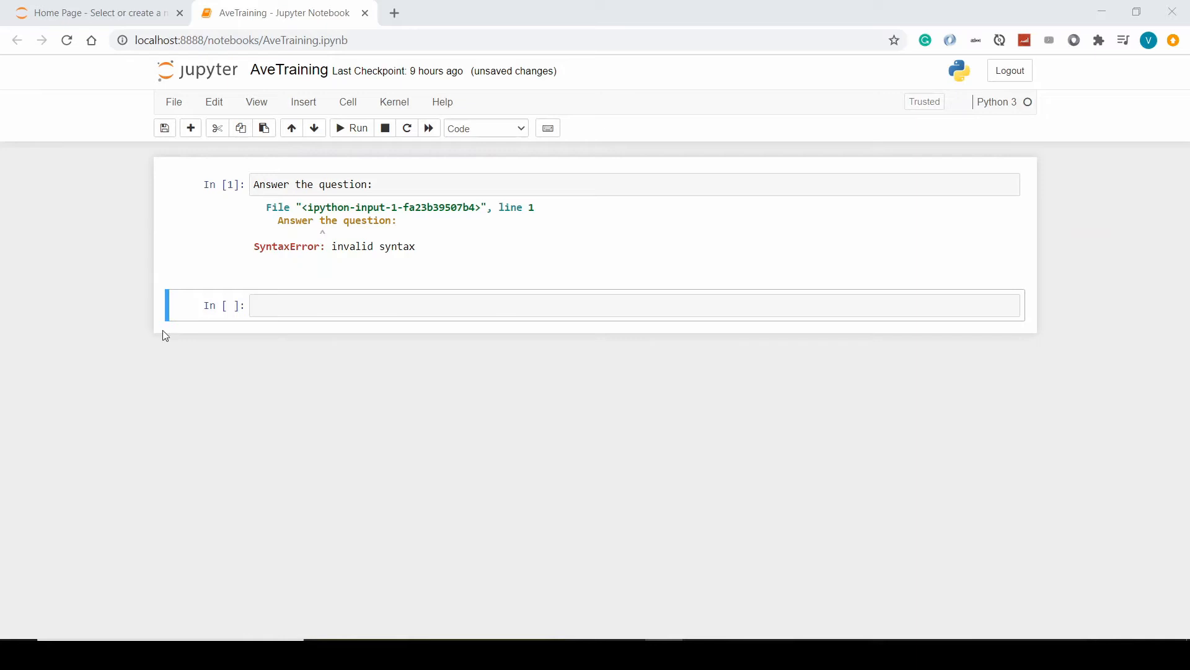
{"action": "left_click", "coordinate": [593, 305]}
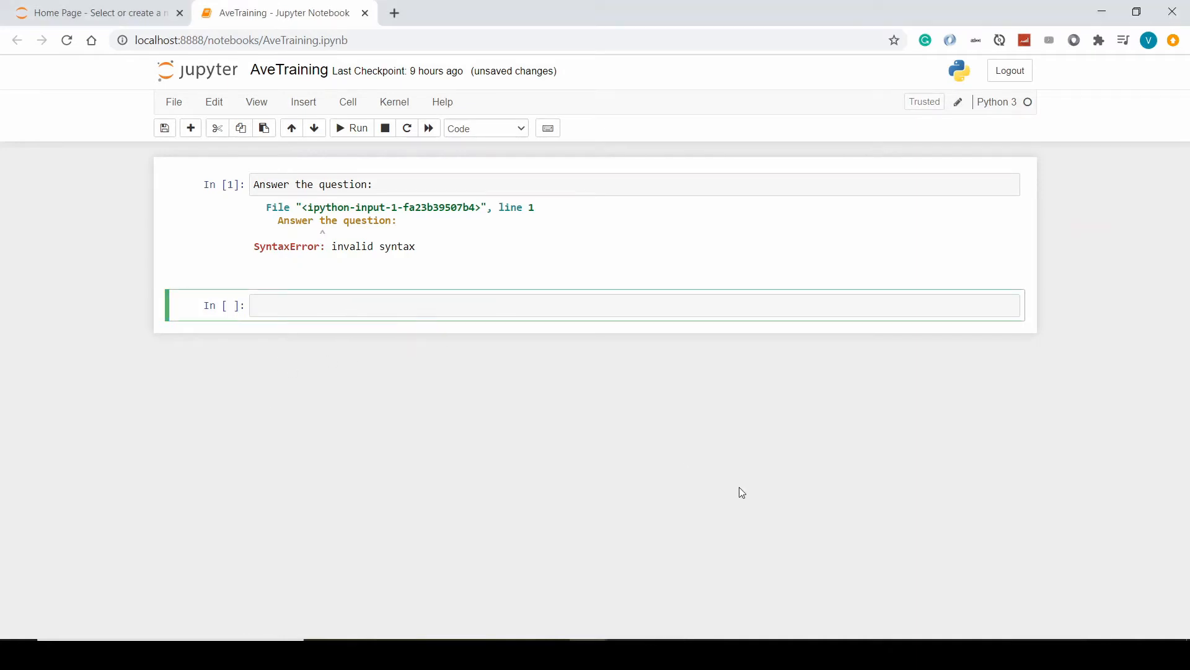
Enter 'Answer the question:' in the second cell without running it.
{"action": "type", "text": "Answer"}
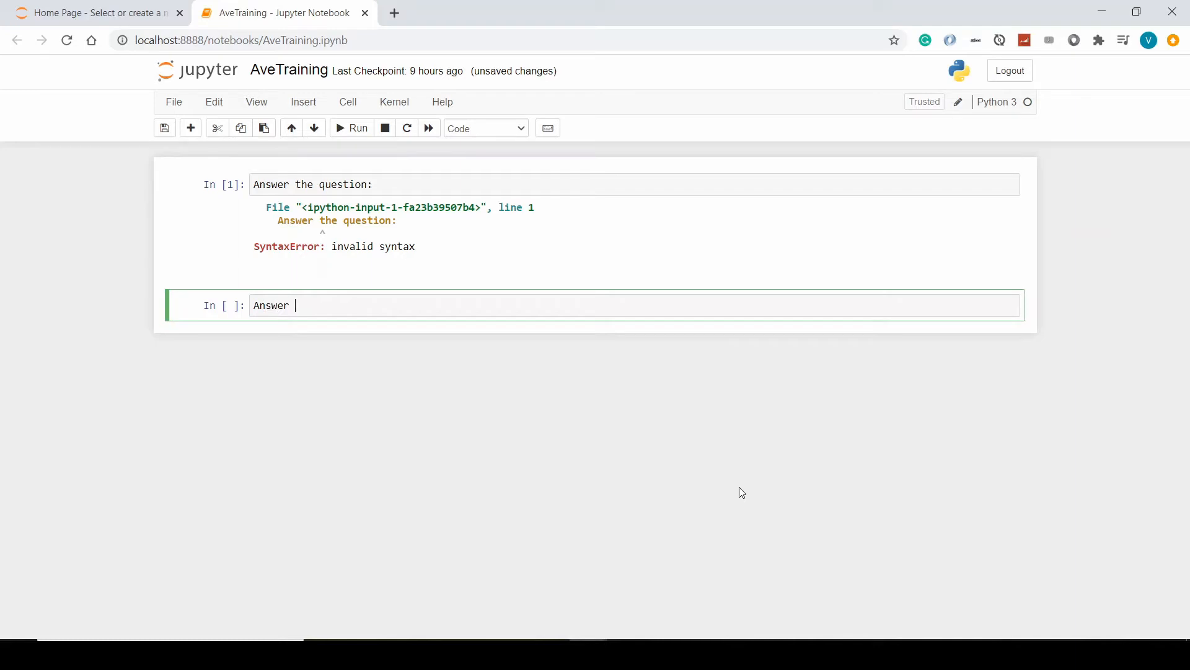
{"action": "type", "text": "the ques"}
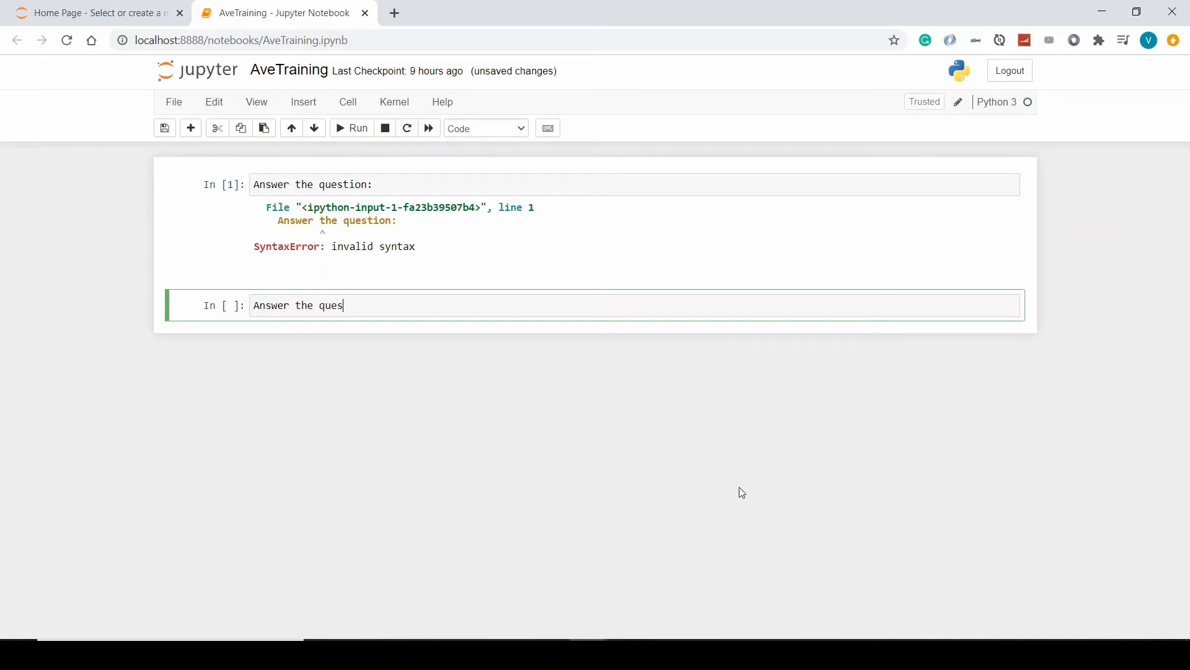
{"action": "type", "text": "tion:"}
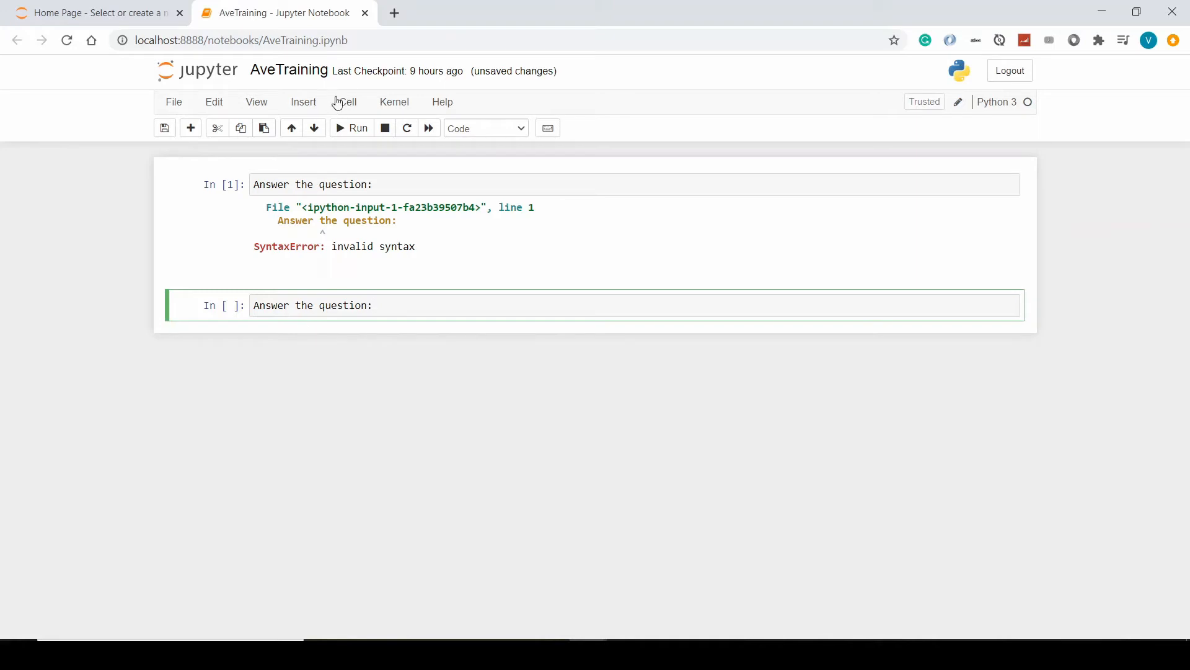
{"action": "left_click", "coordinate": [348, 102]}
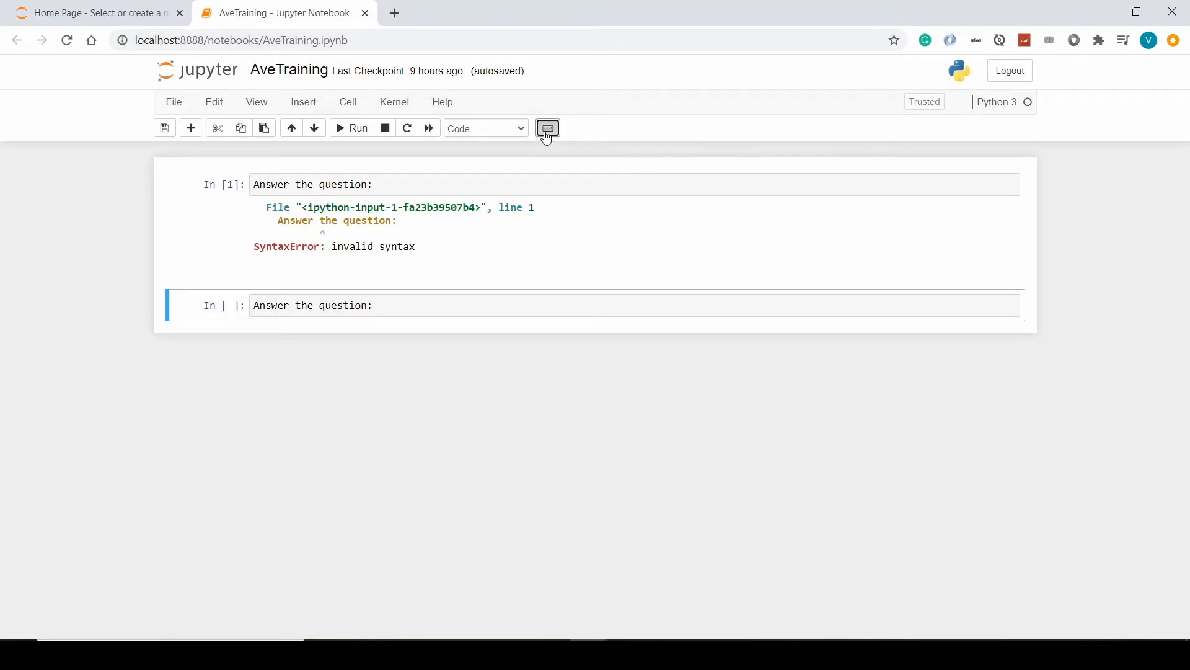
Search the command palette for 'mark' and then 'comma' to find the markdown command.
{"action": "left_click", "coordinate": [547, 128]}
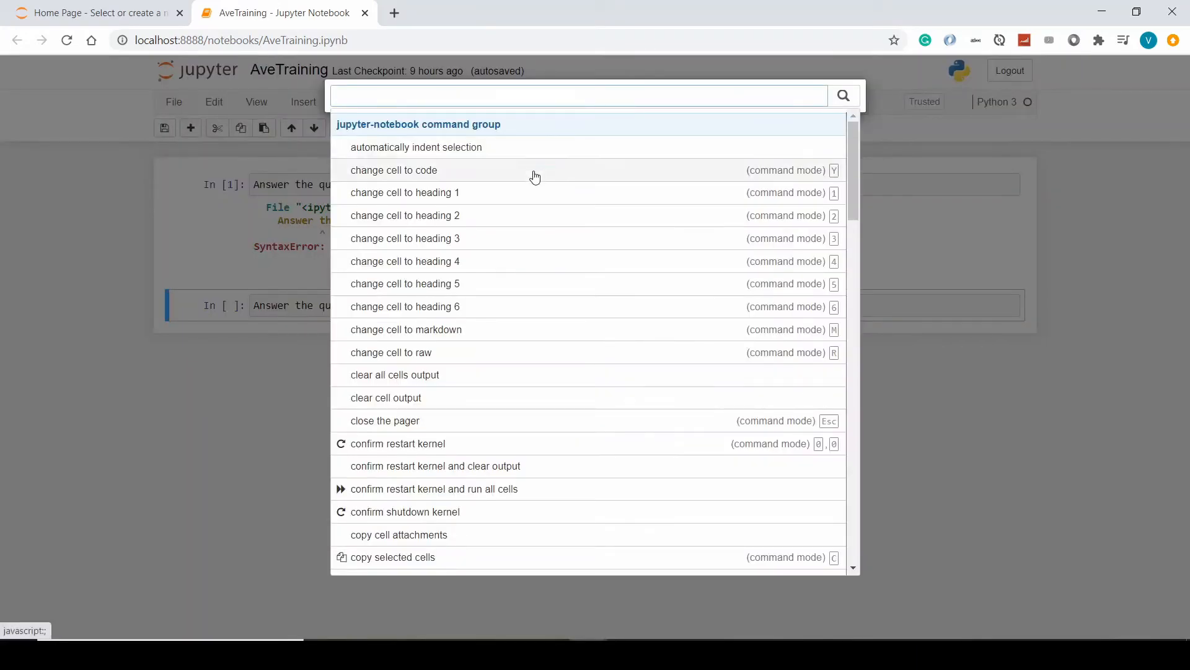
{"action": "scroll", "scroll_direction": "down", "scroll_amount": 3}
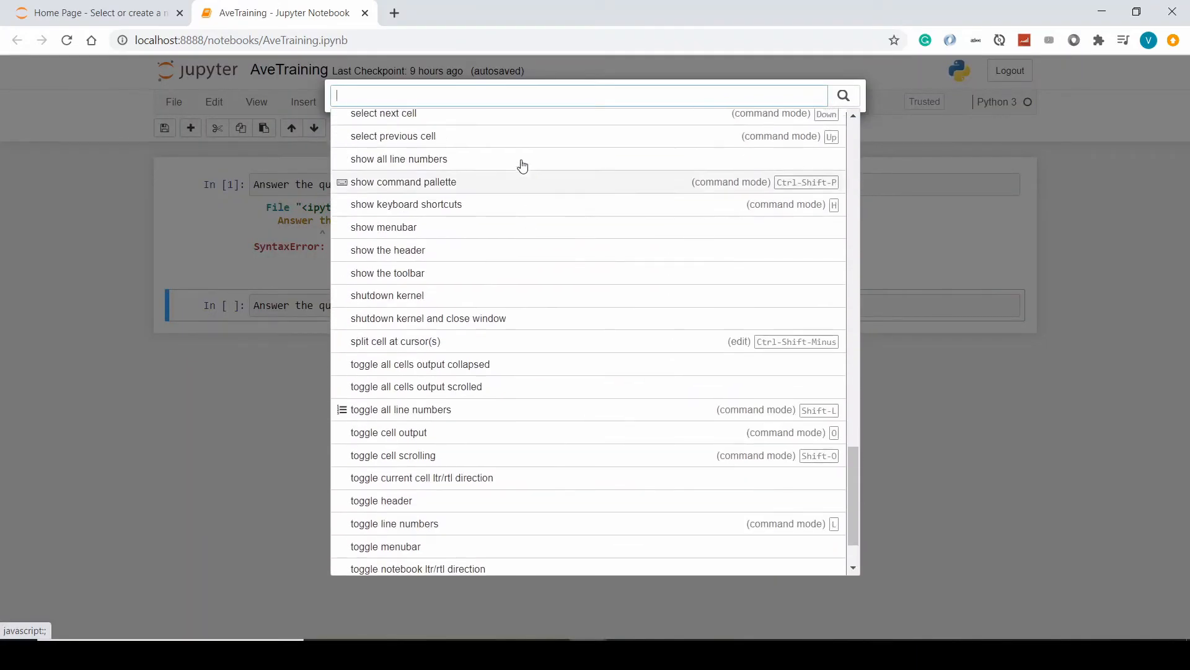
{"action": "type", "text": "mark"}
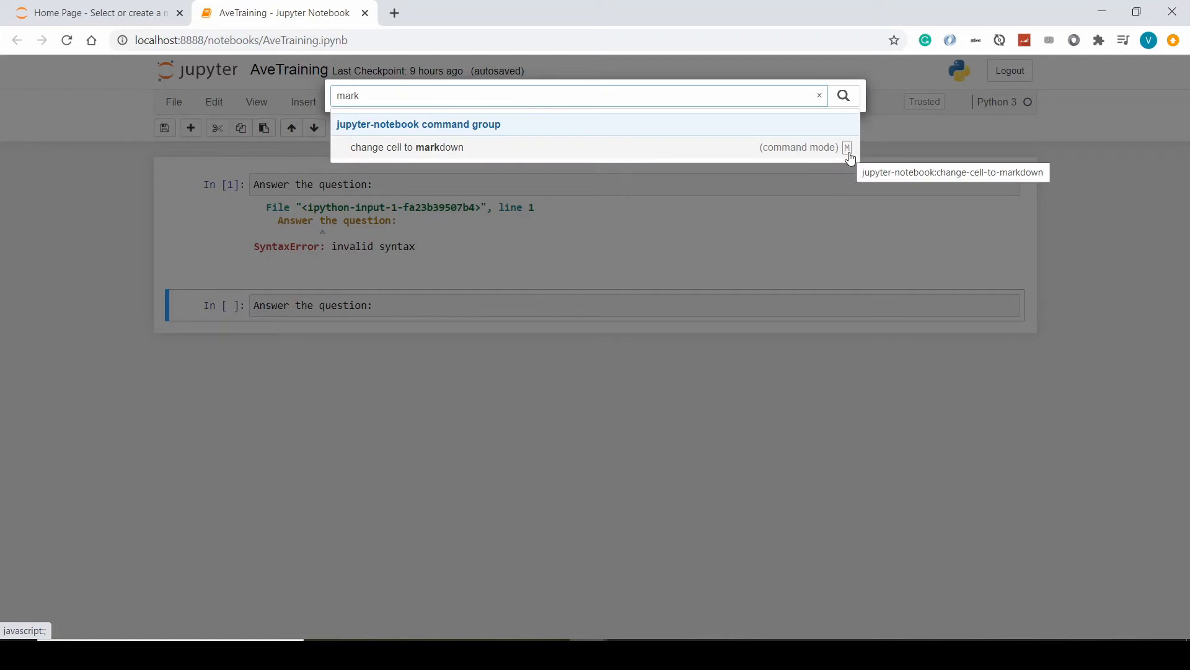
{"action": "mouse_move", "coordinate": [812, 158]}
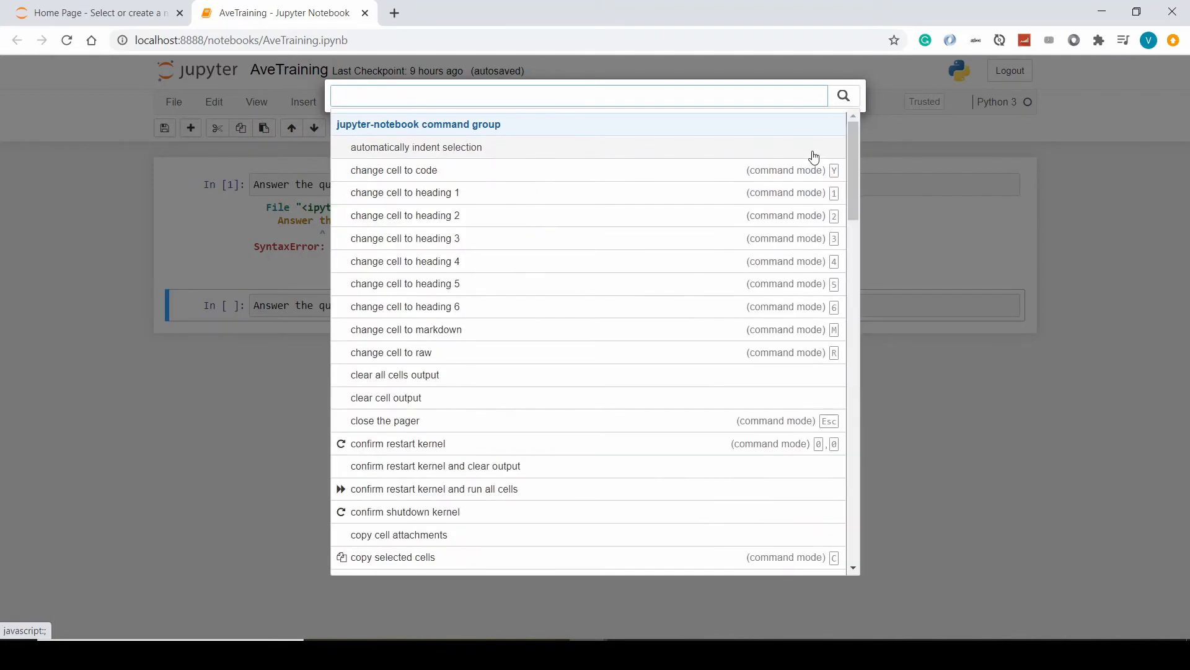
{"action": "type", "text": "comma"}
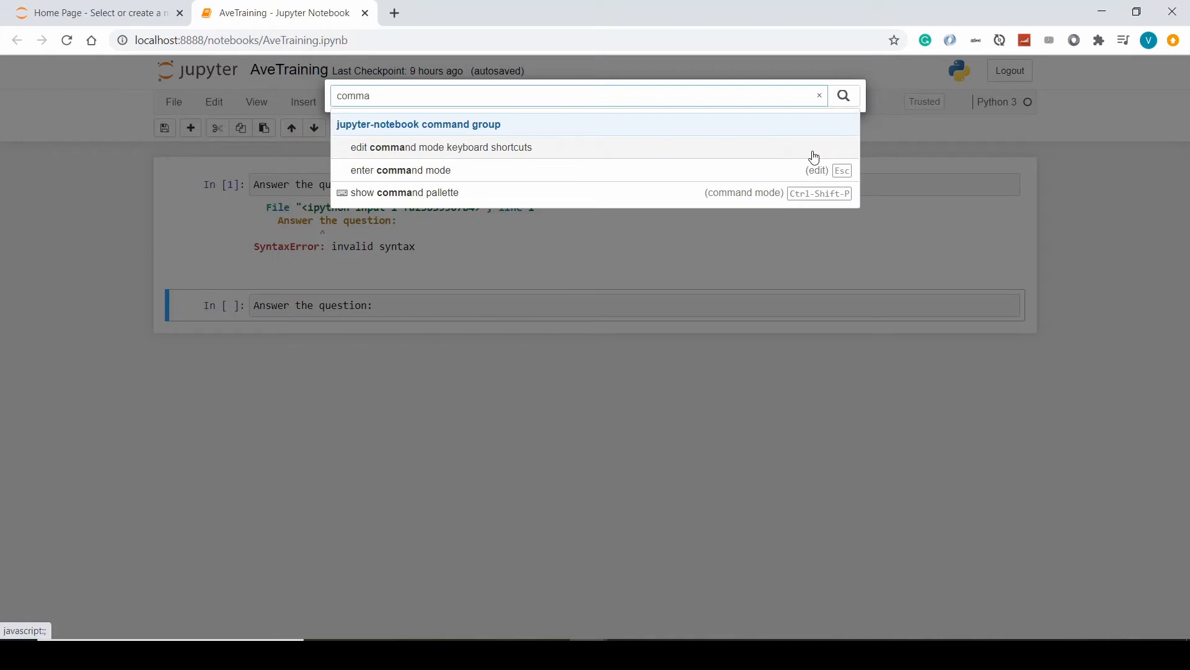
{"action": "mouse_move", "coordinate": [740, 186]}
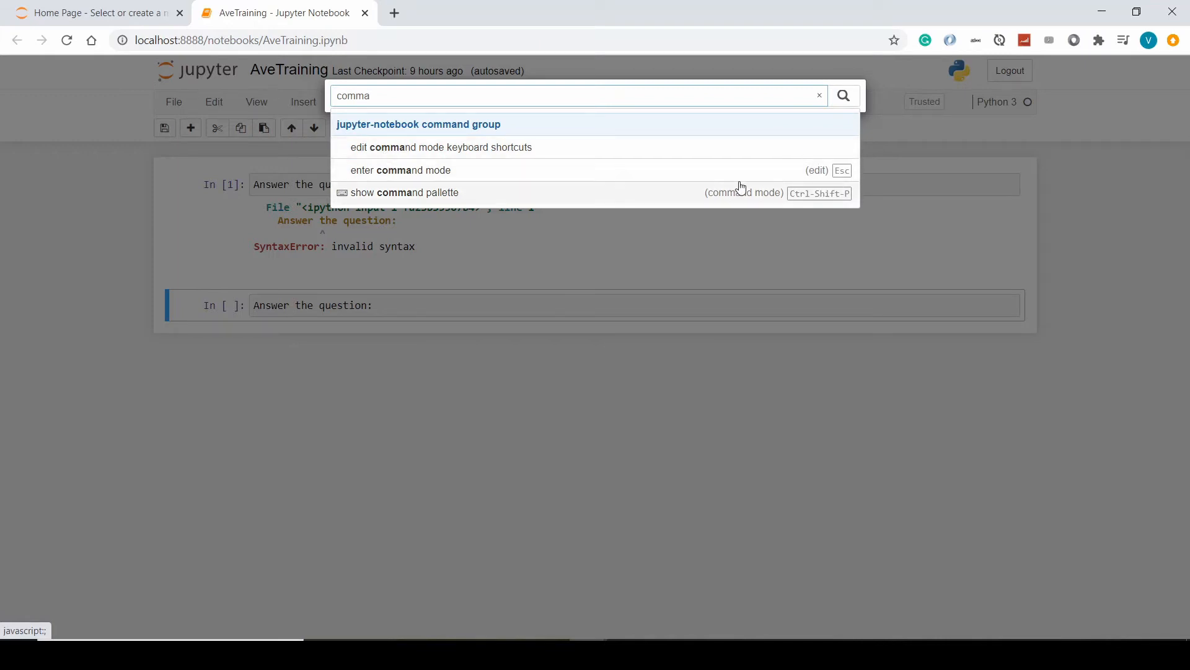
{"action": "mouse_move", "coordinate": [339, 338]}
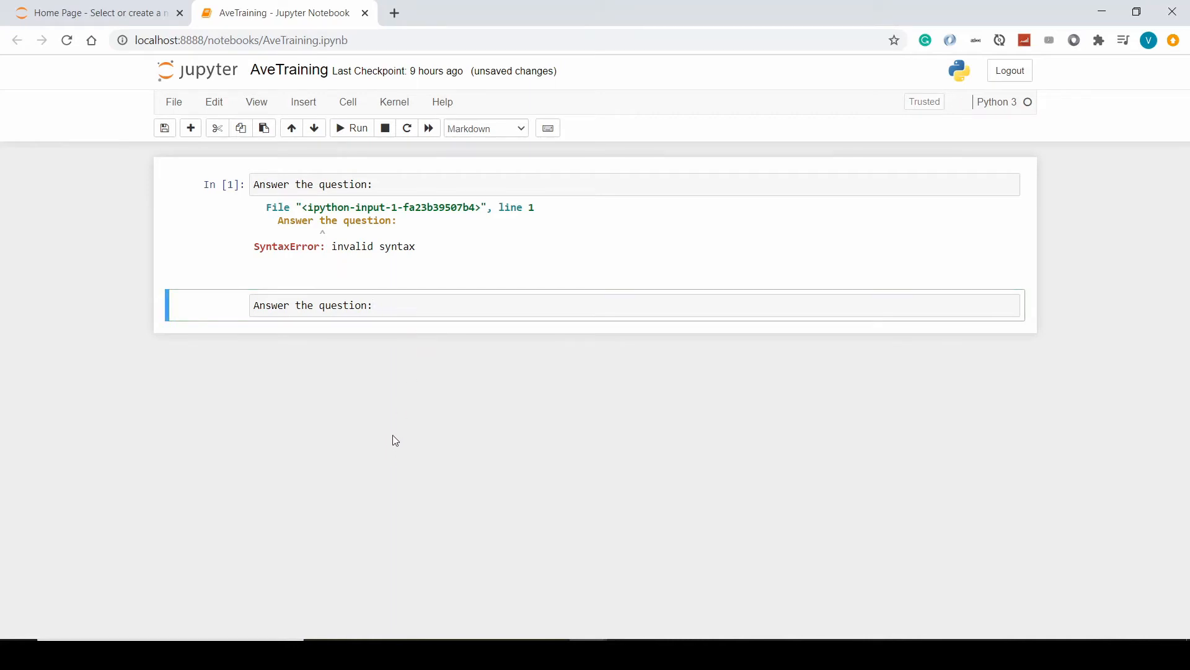
{"action": "mouse_move", "coordinate": [373, 427]}
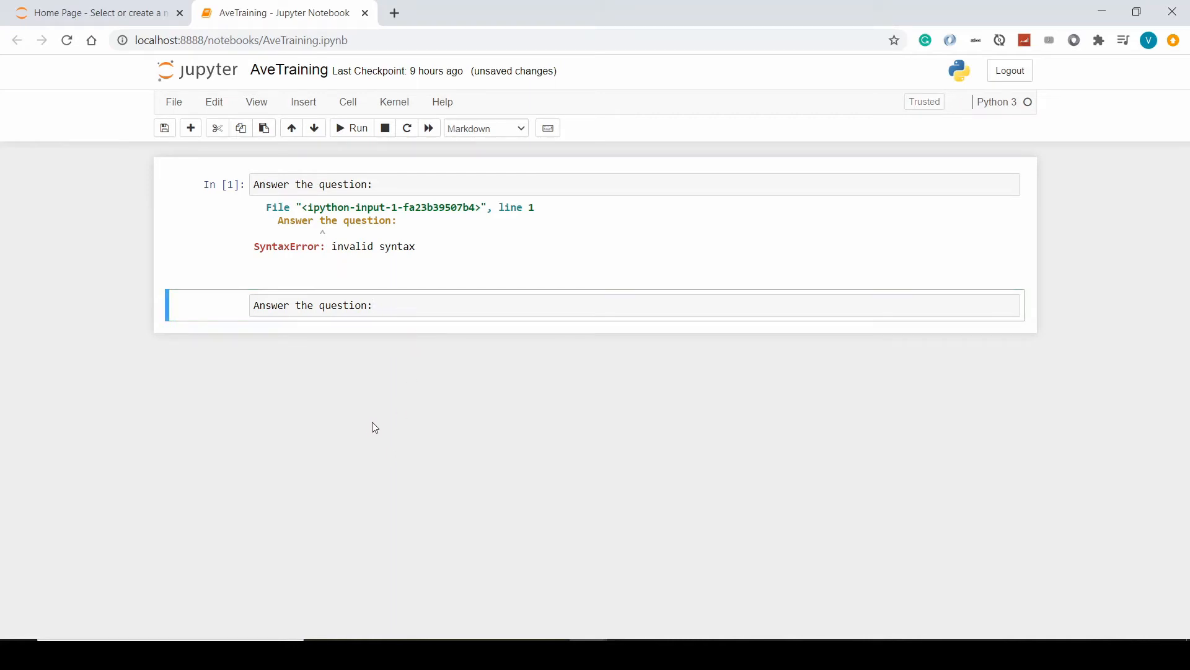
{"action": "mouse_move", "coordinate": [400, 391]}
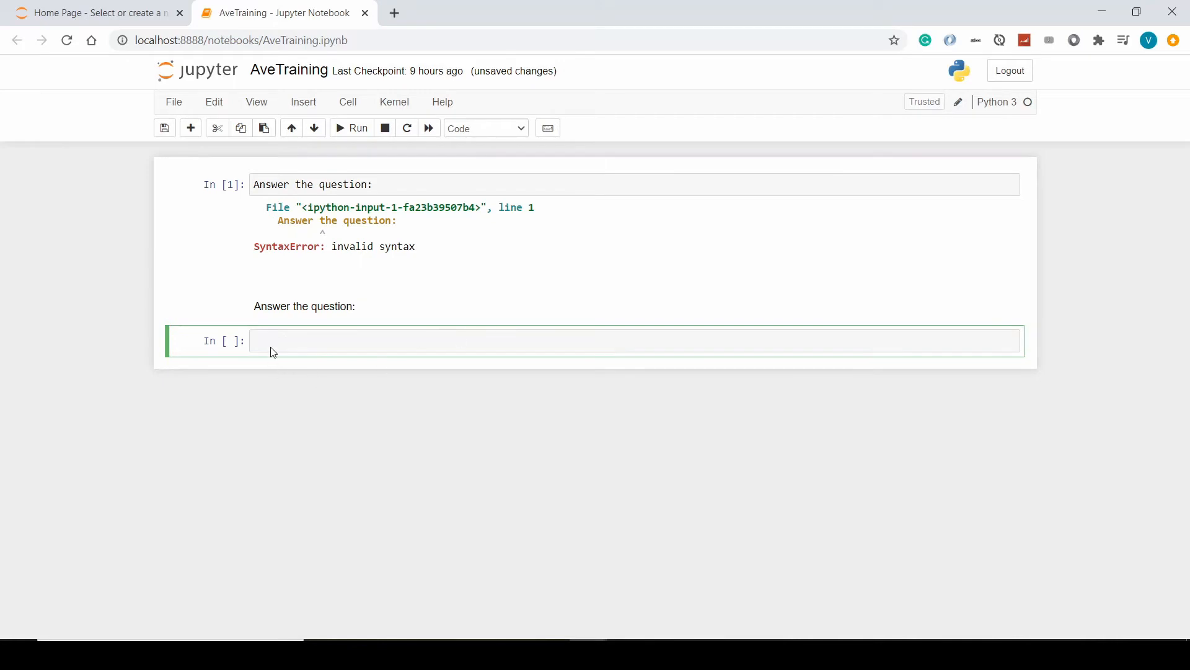
{"action": "mouse_move", "coordinate": [367, 327]}
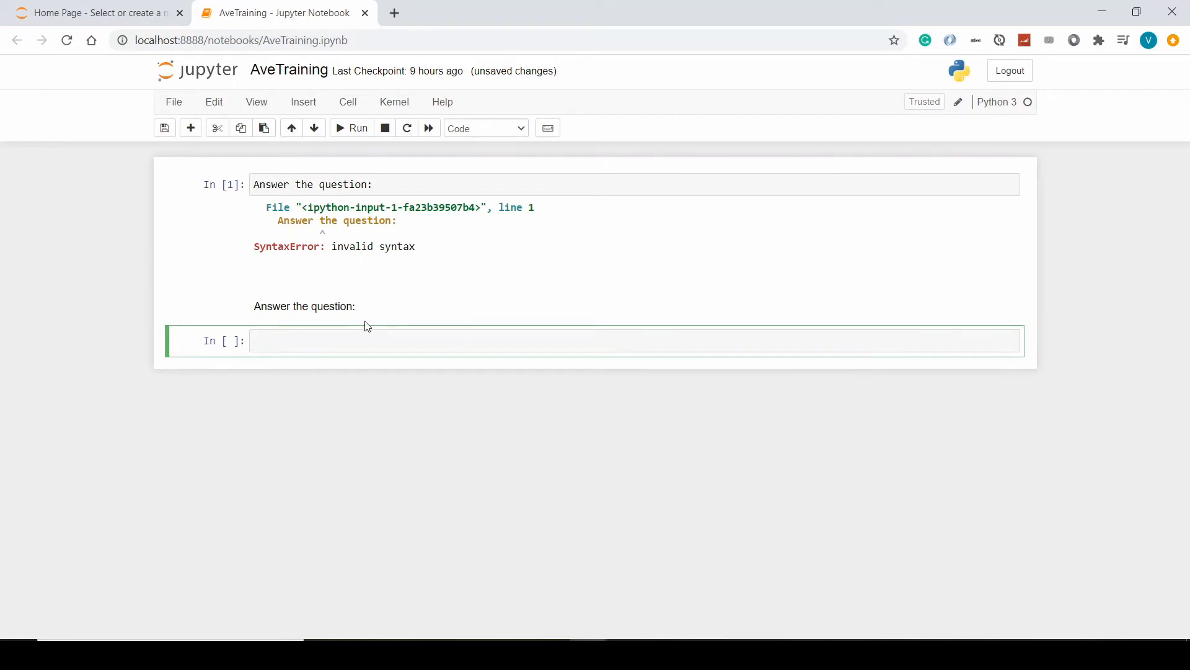
Enter 2 * 2 in the new cell below 'Answer the question:' and render it as Markdown.
{"action": "type", "text": "2"}
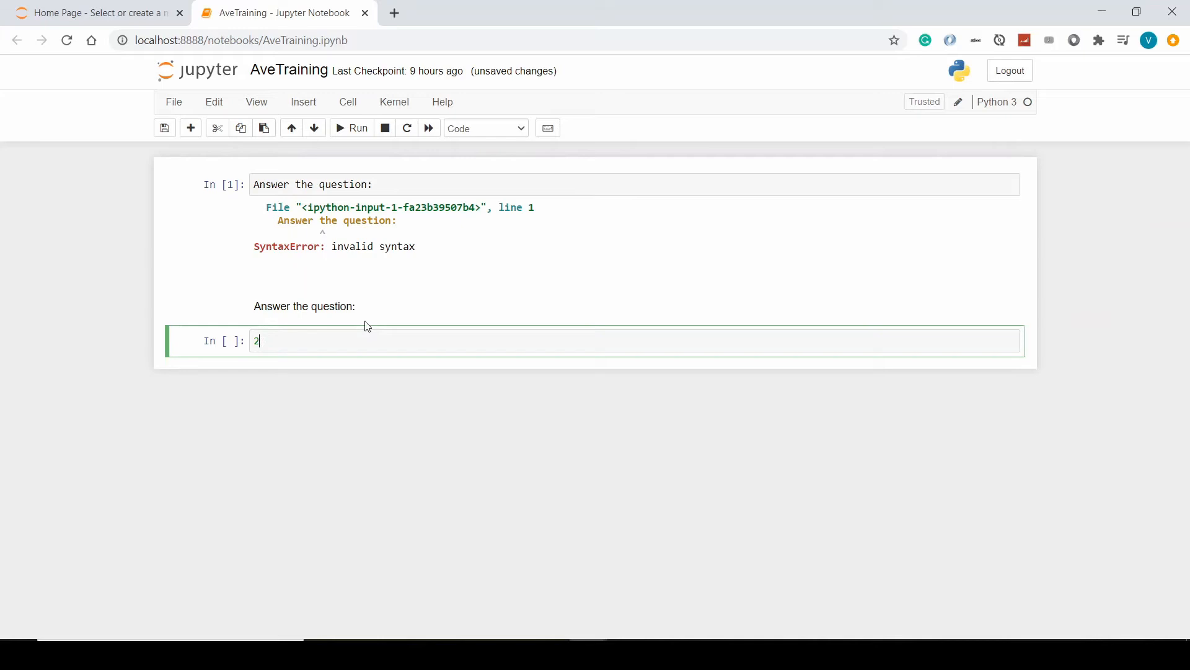
{"action": "type", "text": "*"}
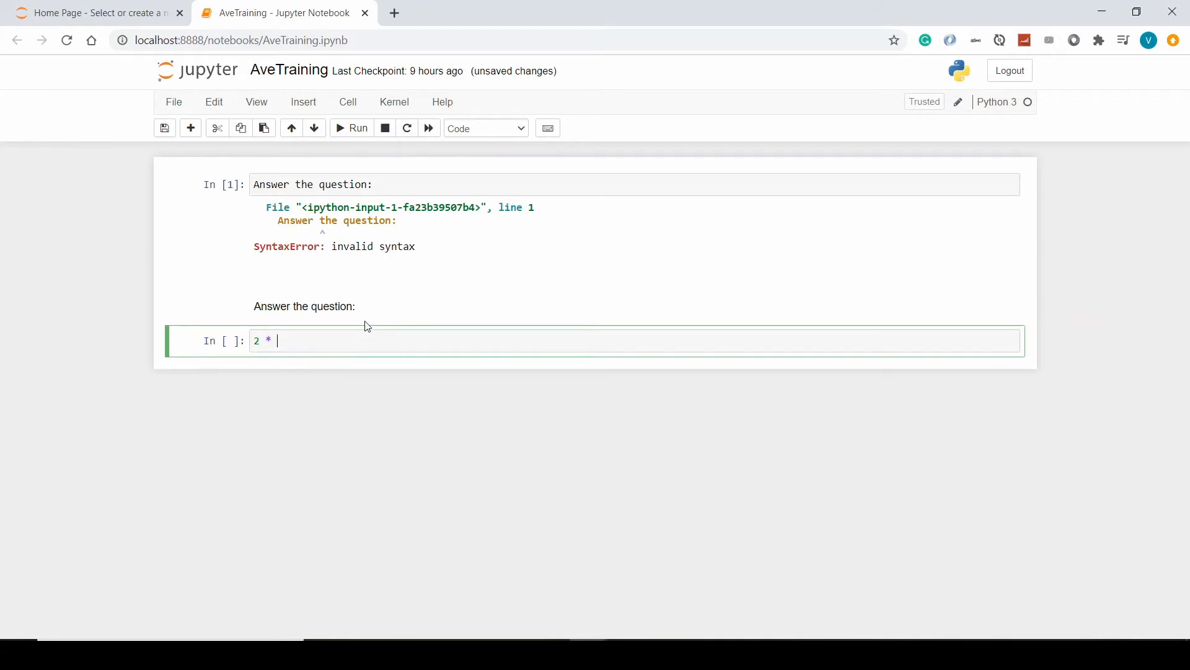
{"action": "type", "text": "2"}
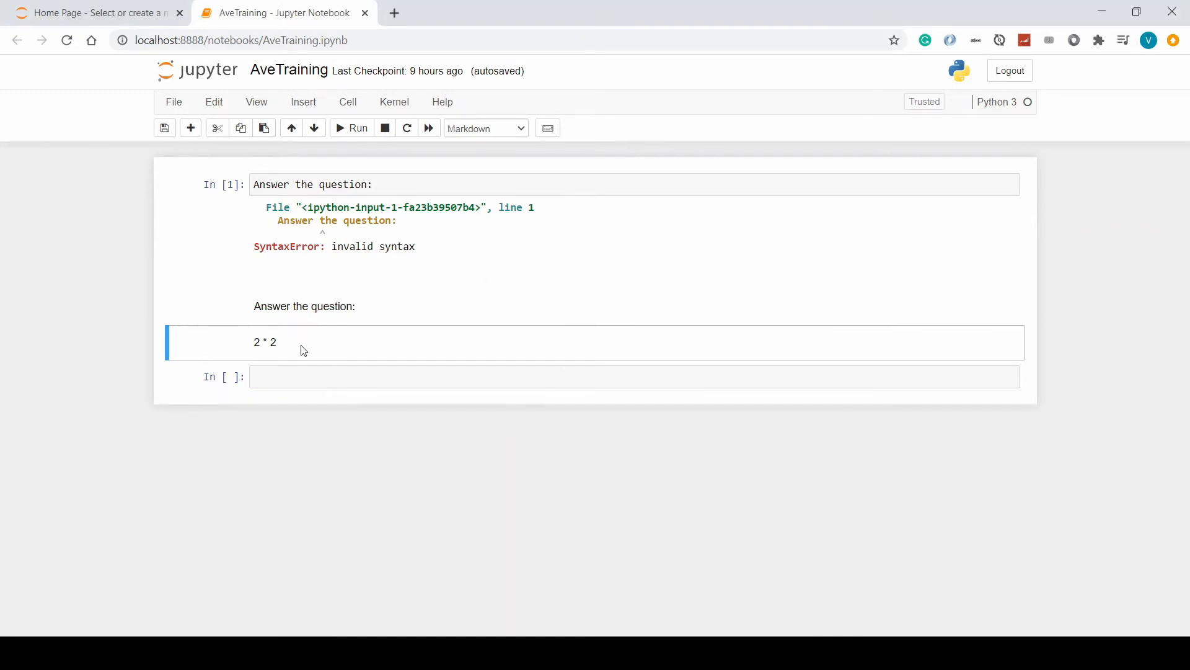
{"action": "mouse_move", "coordinate": [307, 349]}
{"action": "type", "text": "###"}
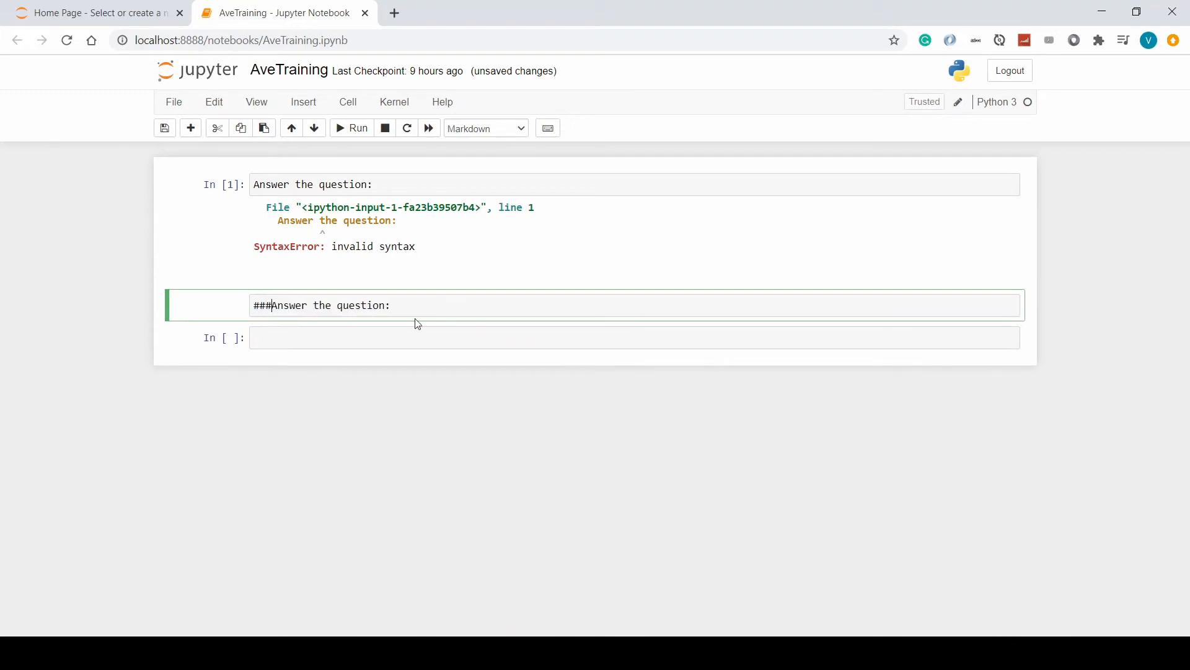
Adjust the heading markers on 'Answer the question:' so it renders as plain Markdown text.
{"action": "key", "text": "Backspace"}
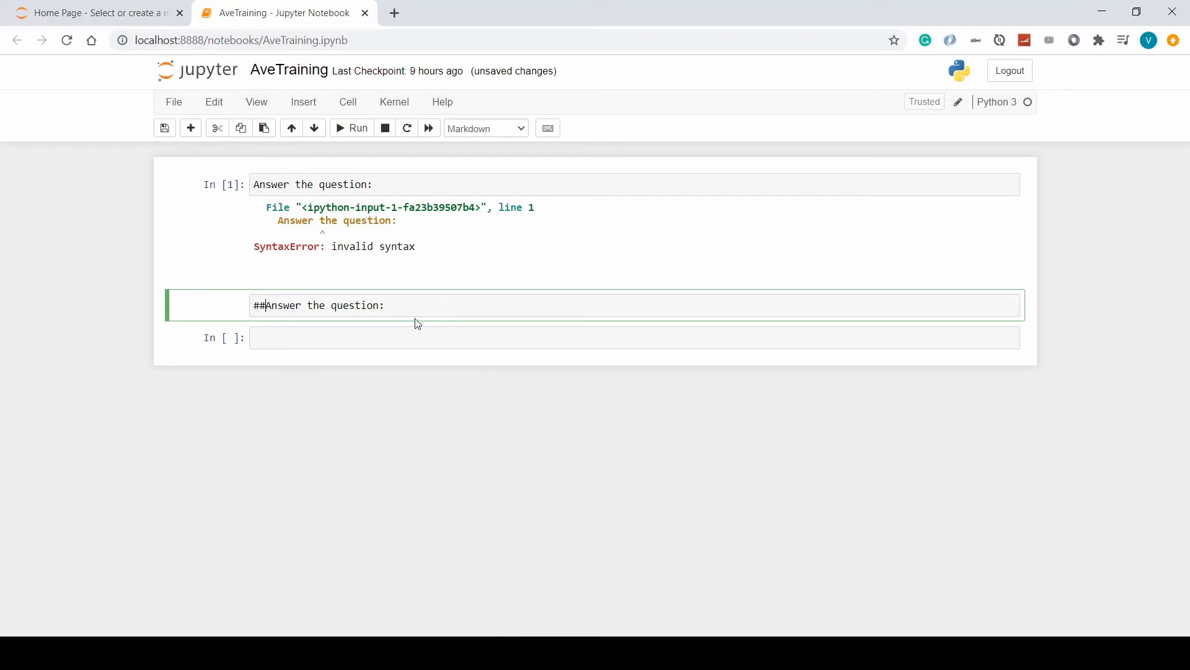
{"action": "type", "text": "##"}
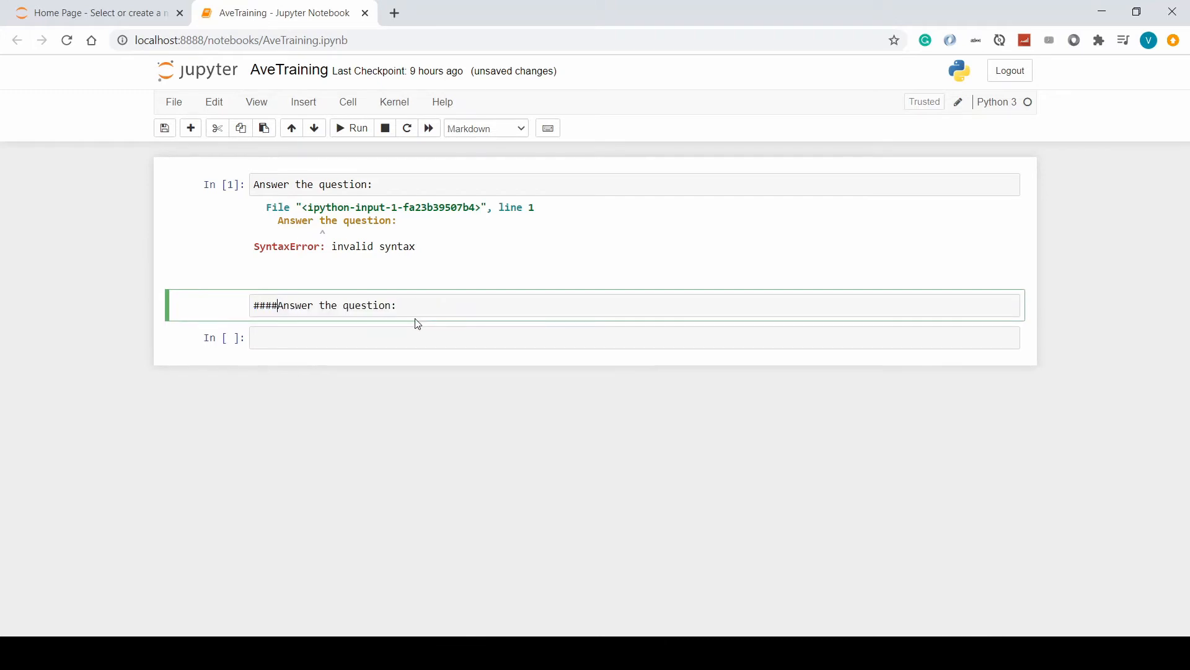
{"action": "key", "text": "Backspace"}
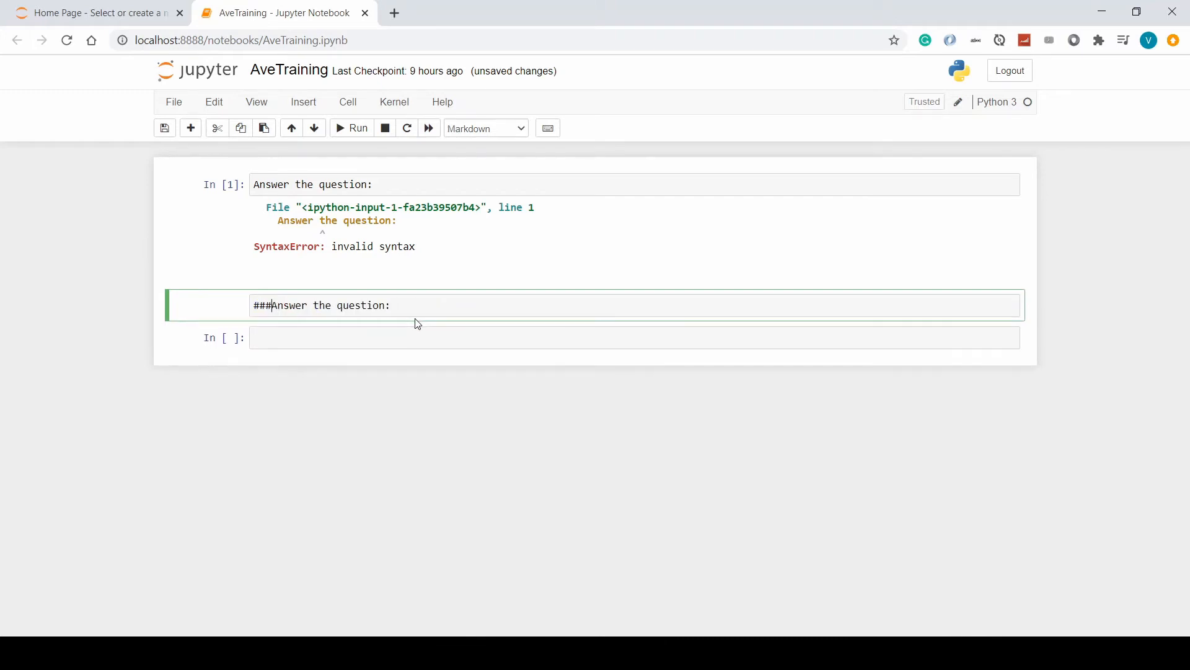
{"action": "key", "text": "BackSpace"}
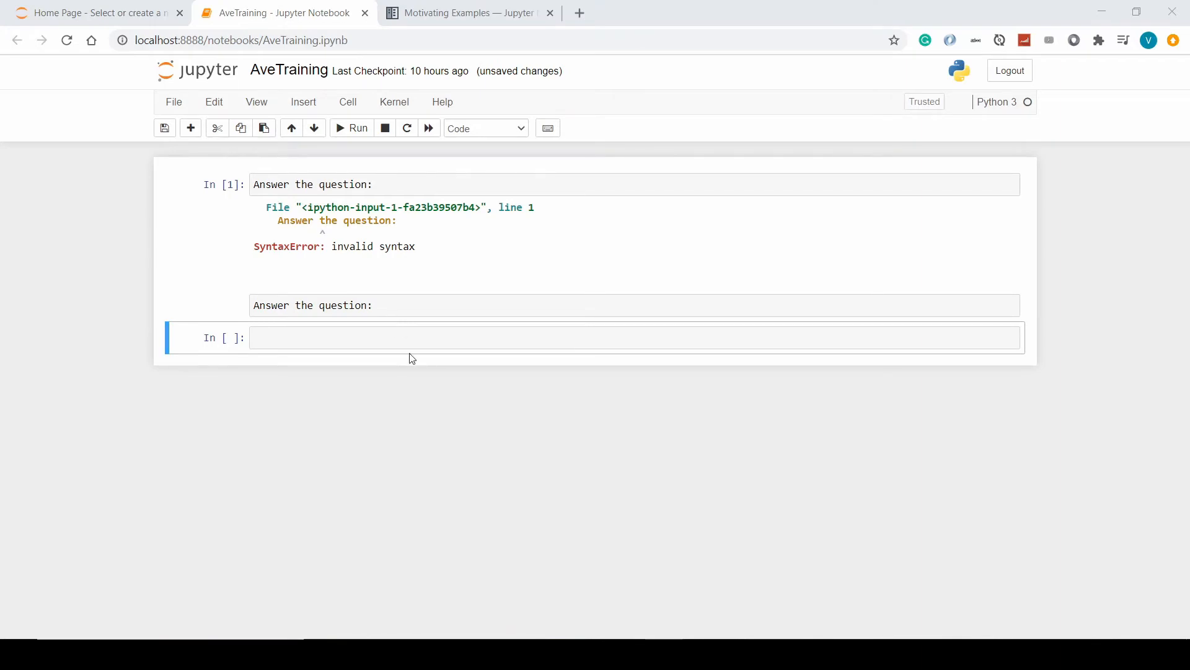
Copy the Lorenz equations source from Motivating Examples into AveTraining and render it as math.
{"action": "left_click", "coordinate": [463, 12]}
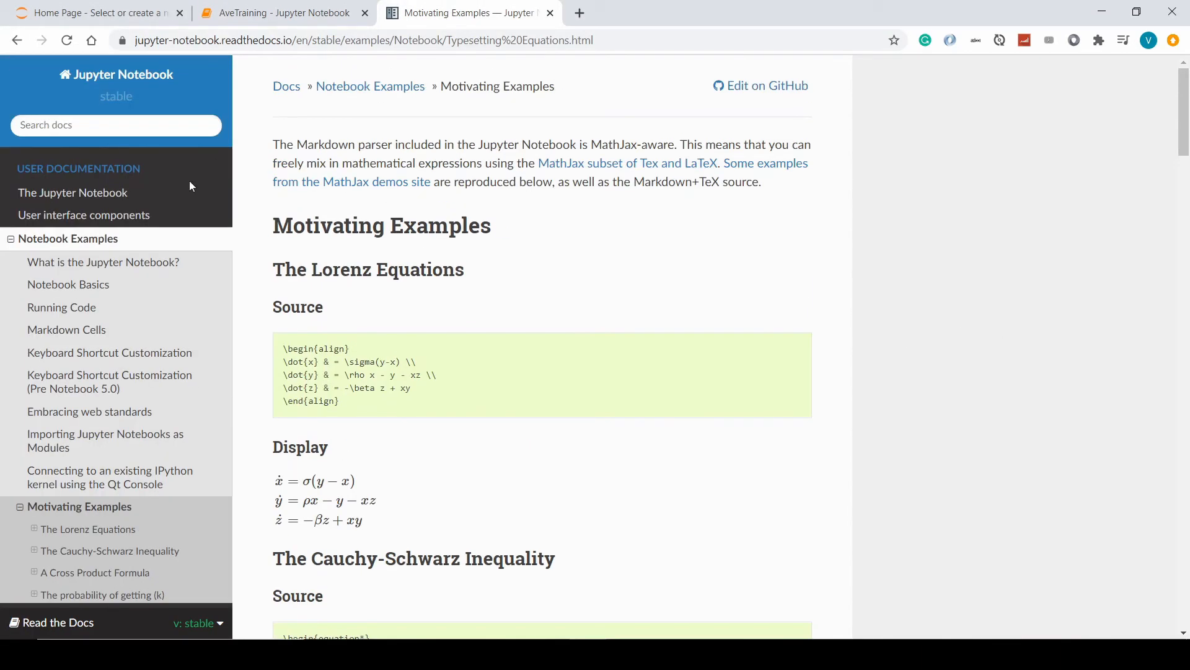
{"action": "mouse_move", "coordinate": [402, 310]}
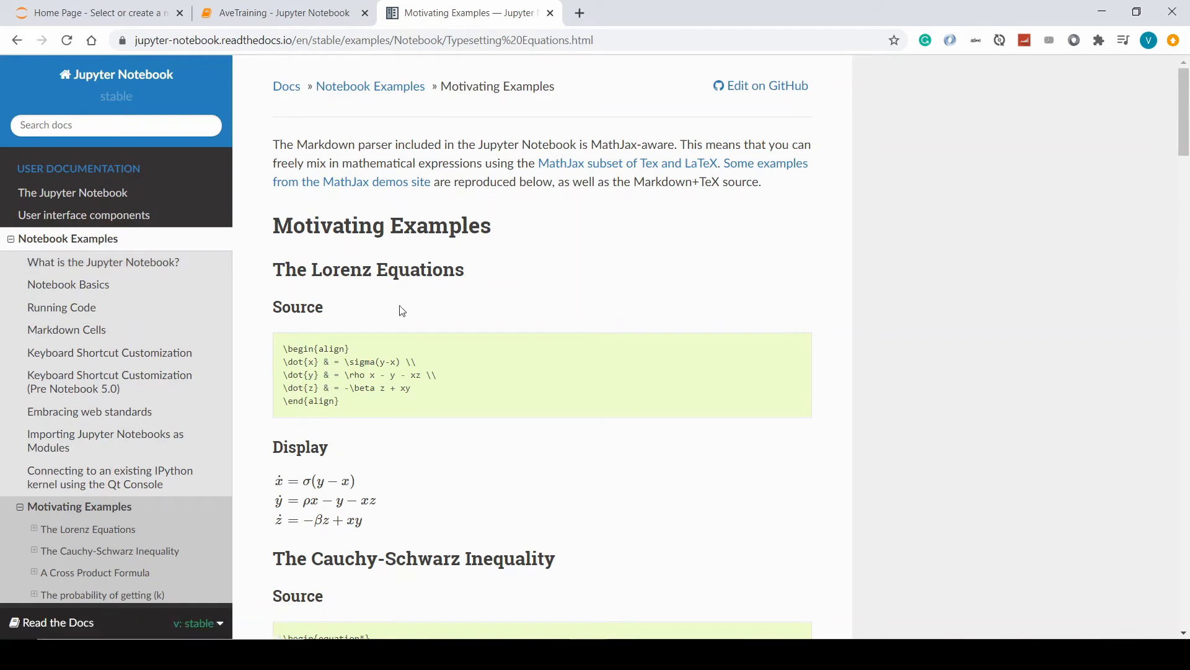
{"action": "left_click_drag", "start_coordinate": [292, 361], "coordinate": [337, 400]}
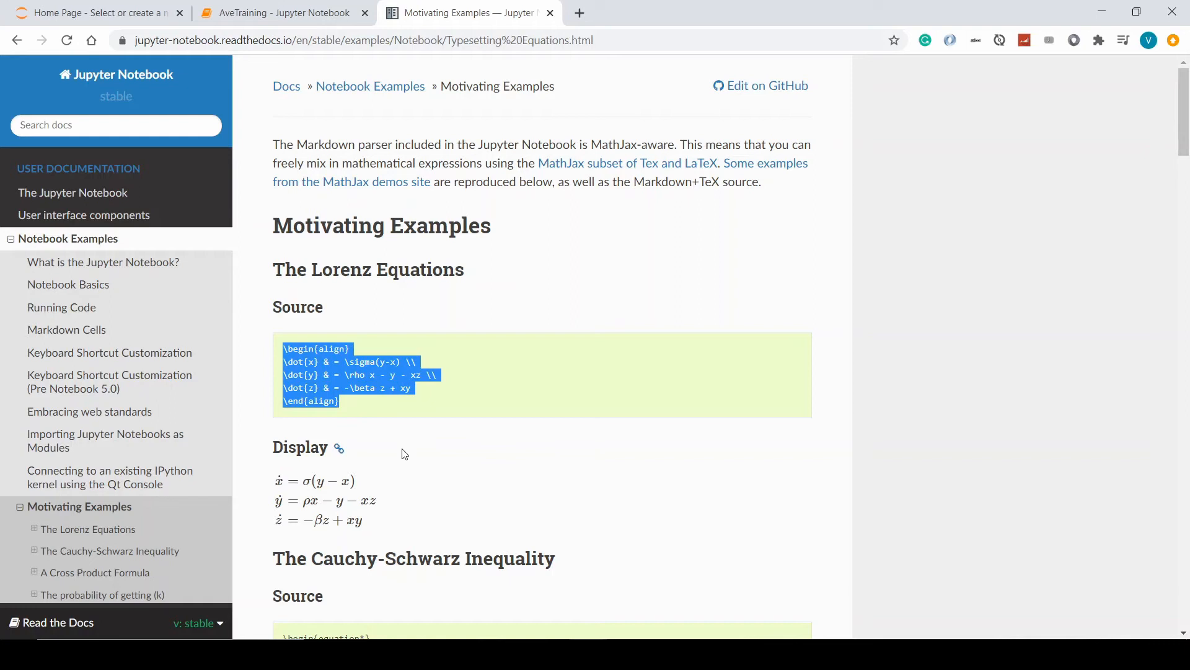
{"action": "left_click", "coordinate": [282, 12]}
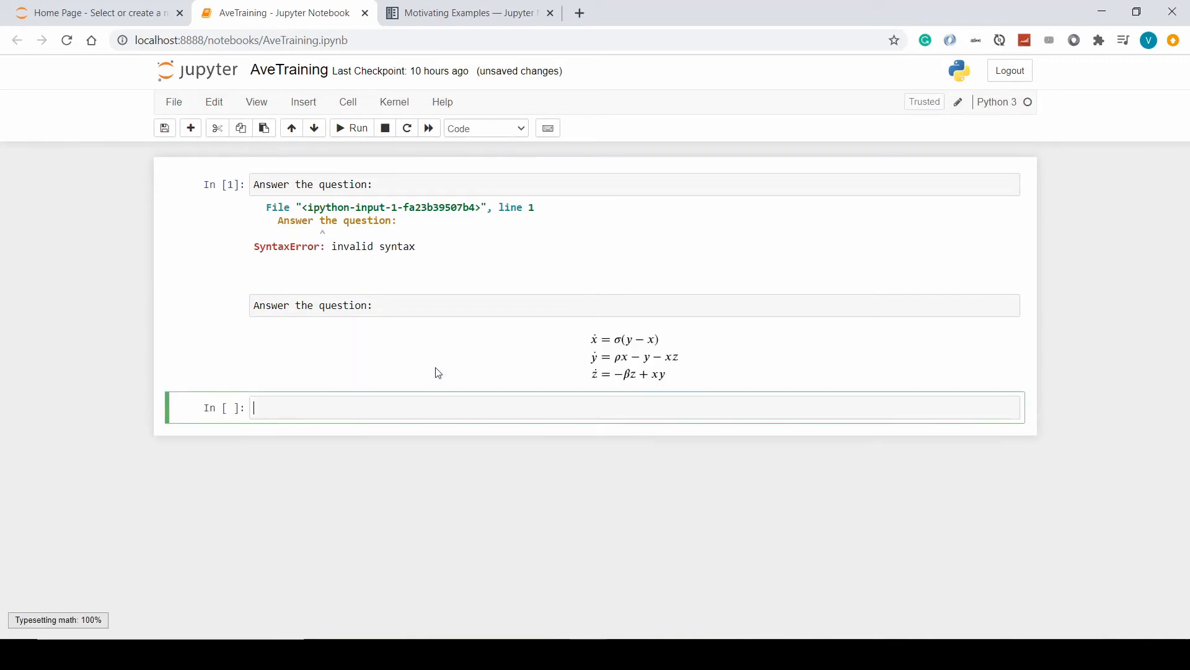
Copy the Cross Product Formula source from the docs and render it as a determinant below the Lorenz equations.
{"action": "left_click_drag", "start_coordinate": [600, 356], "coordinate": [667, 375]}
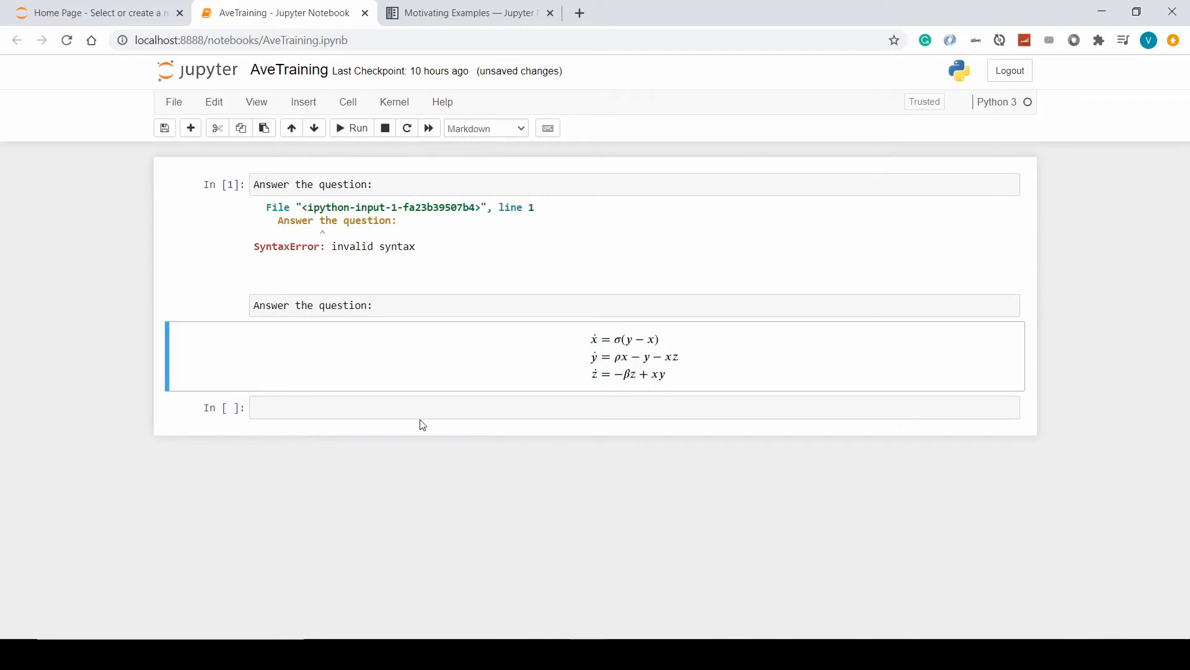
{"action": "left_click", "coordinate": [469, 12]}
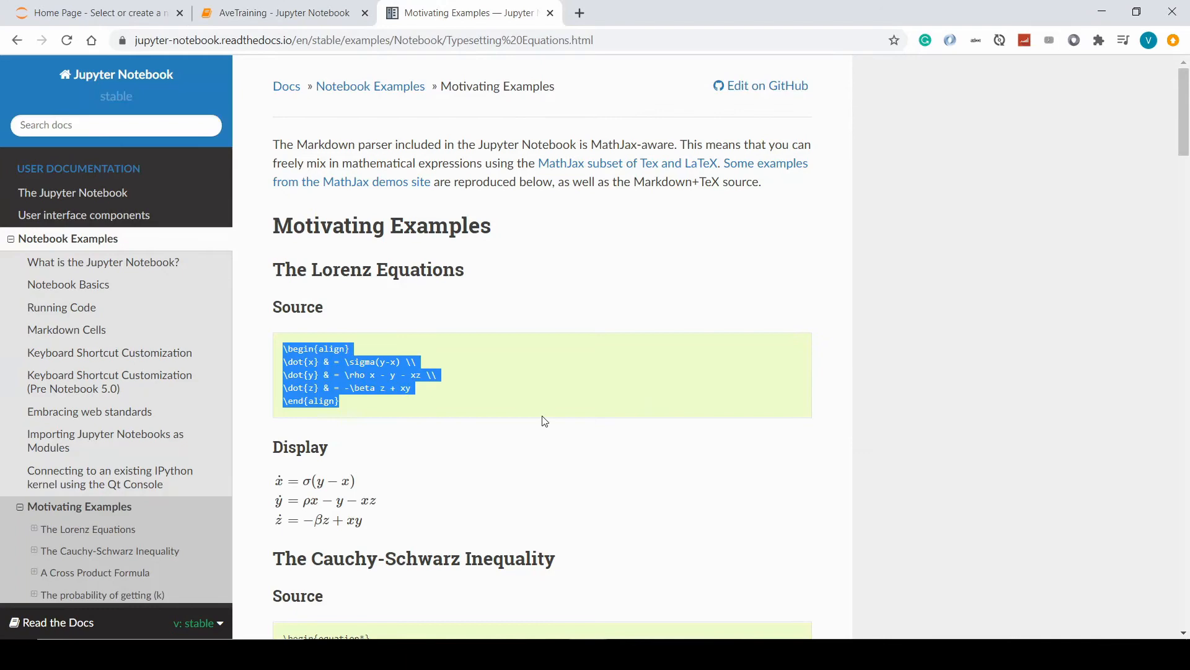
{"action": "scroll", "scroll_direction": "down", "scroll_amount": 3}
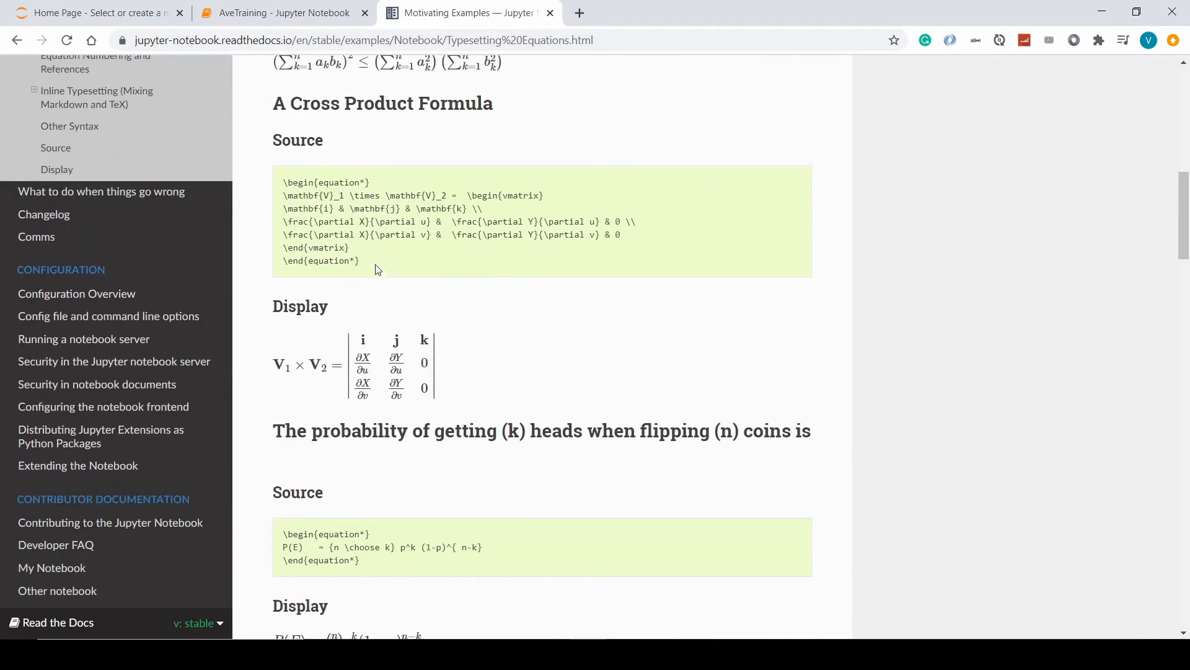
{"action": "left_click_drag", "start_coordinate": [283, 194], "coordinate": [360, 260]}
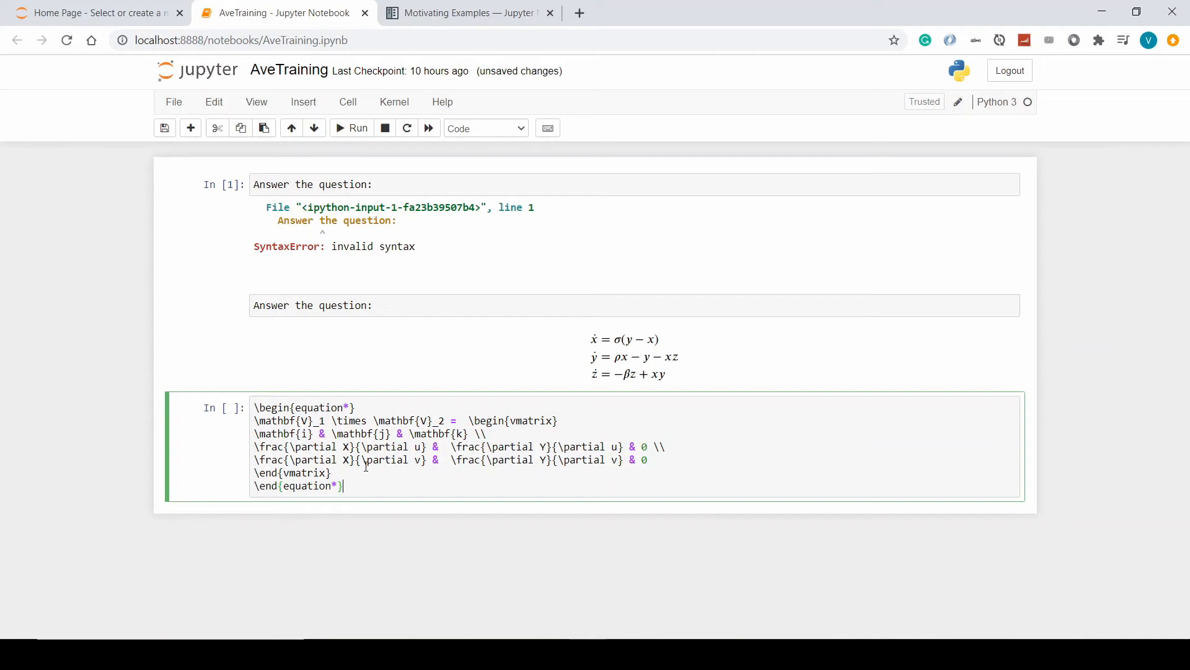
{"action": "left_click", "coordinate": [483, 128]}
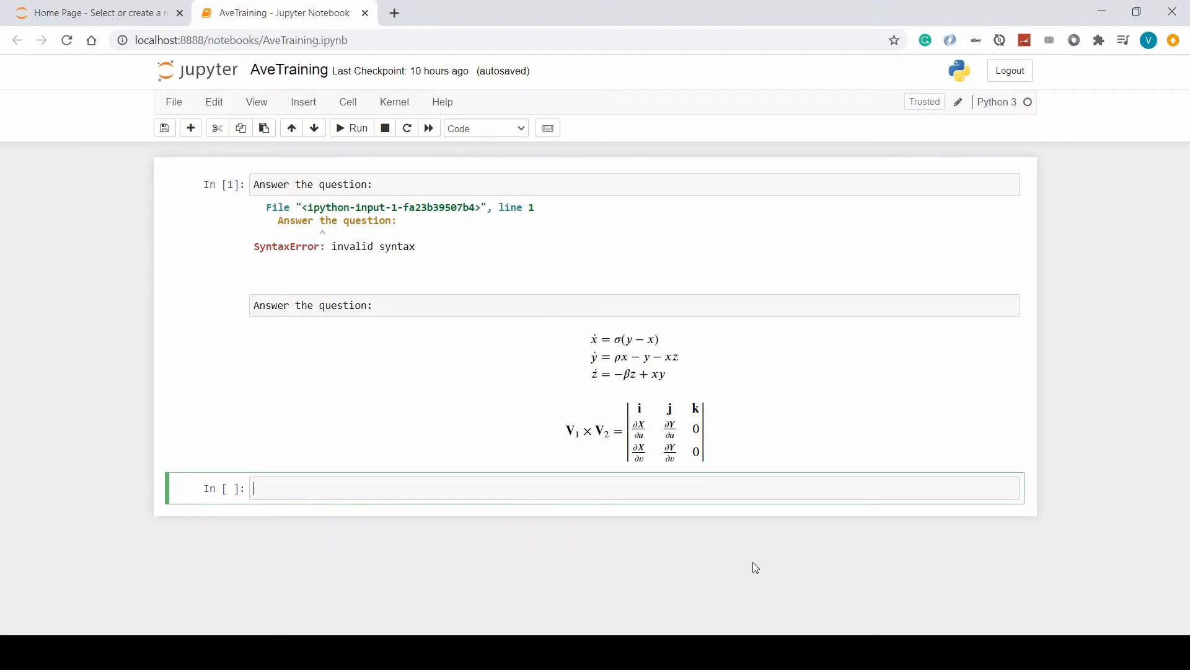
Evaluate 2 * 2 to get 4, assign x = Out[6], and show x as 4.
{"action": "type", "text": "2 *"}
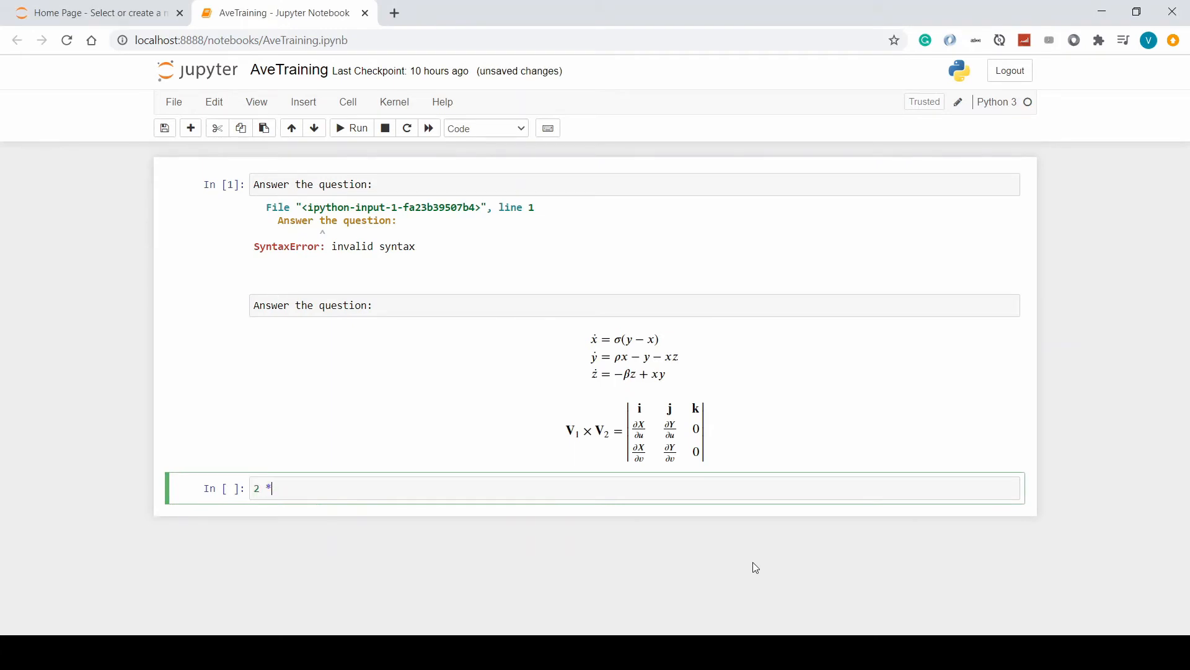
{"action": "type", "text": "2"}
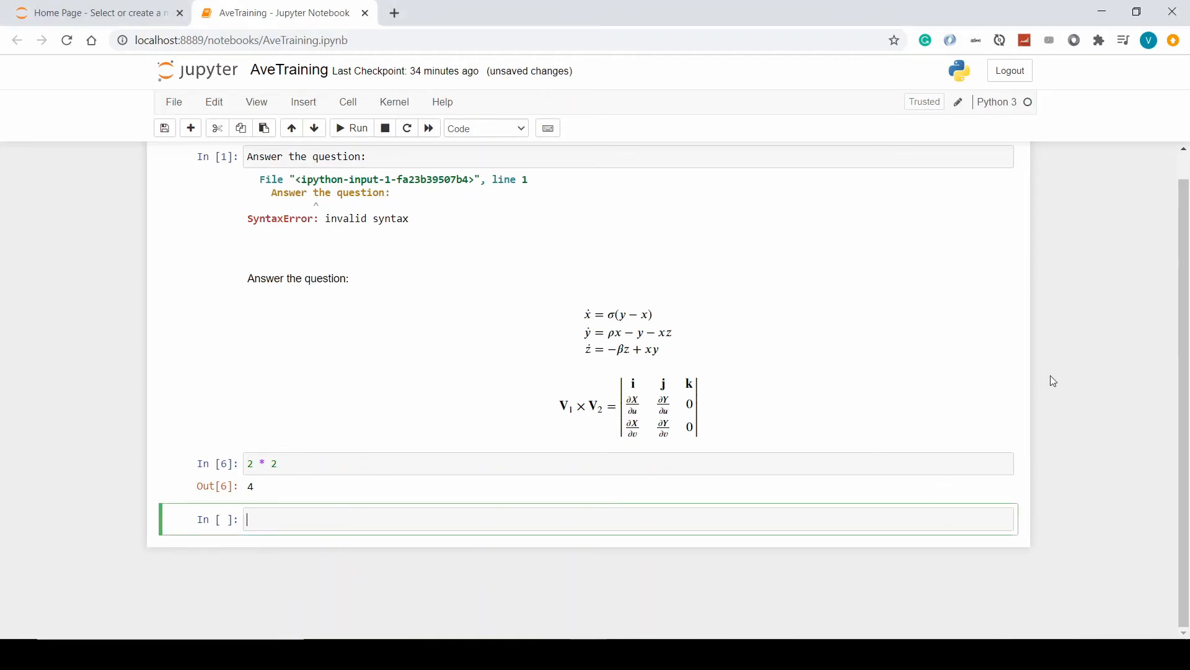
{"action": "type", "text": "x ="}
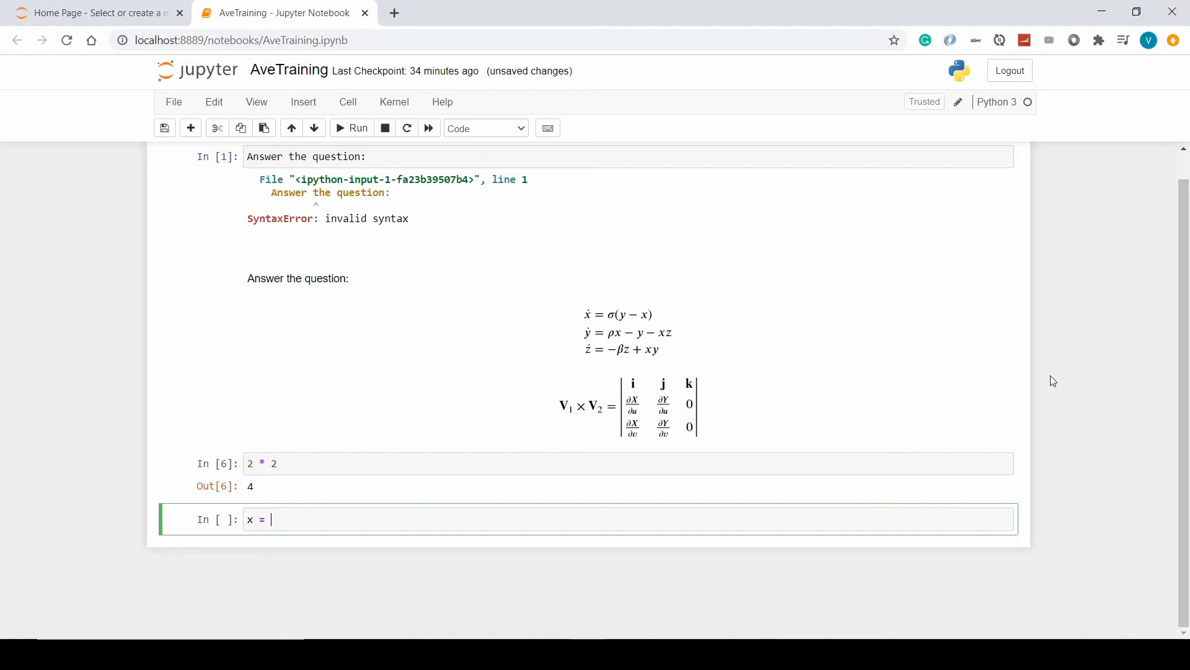
{"action": "type", "text": "Out[6]"}
{"action": "type", "text": "x"}
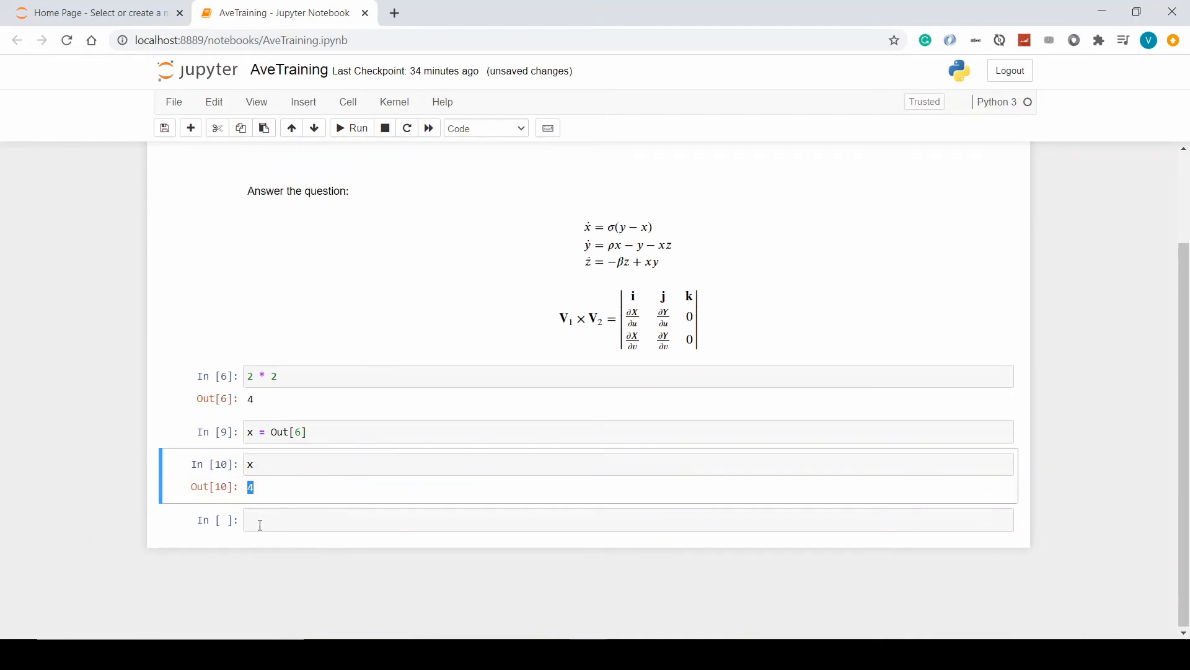
Import numpy as np in a new cell and run it.
{"action": "type", "text": "i"}
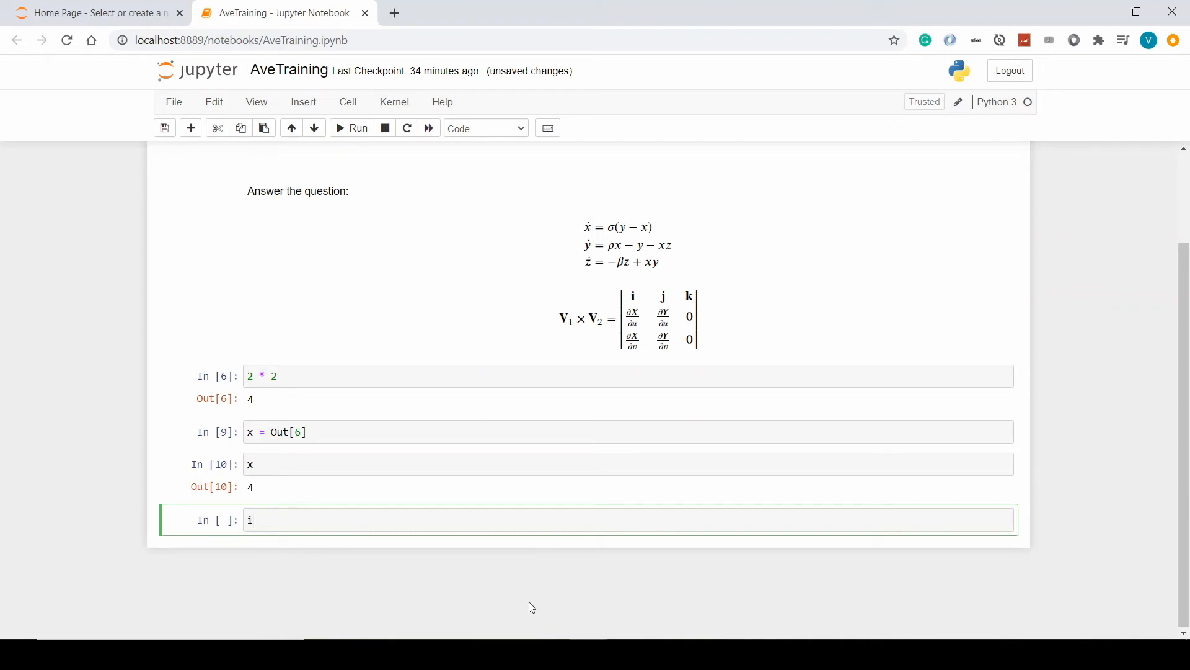
{"action": "type", "text": "mport num"}
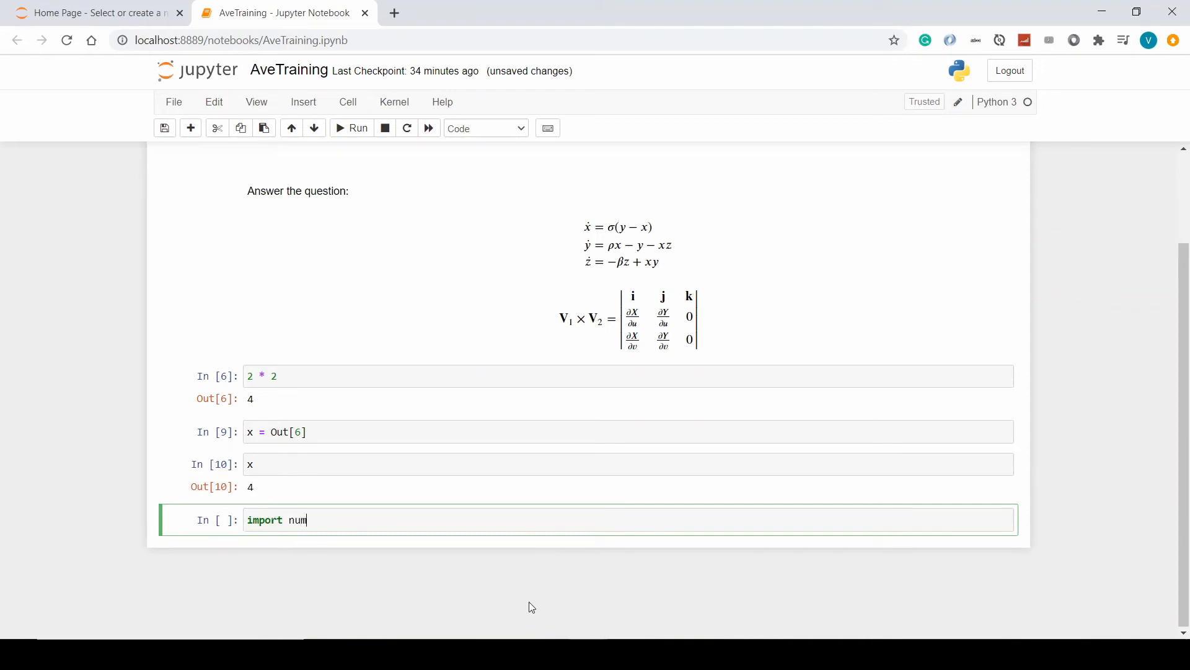
{"action": "type", "text": "py"}
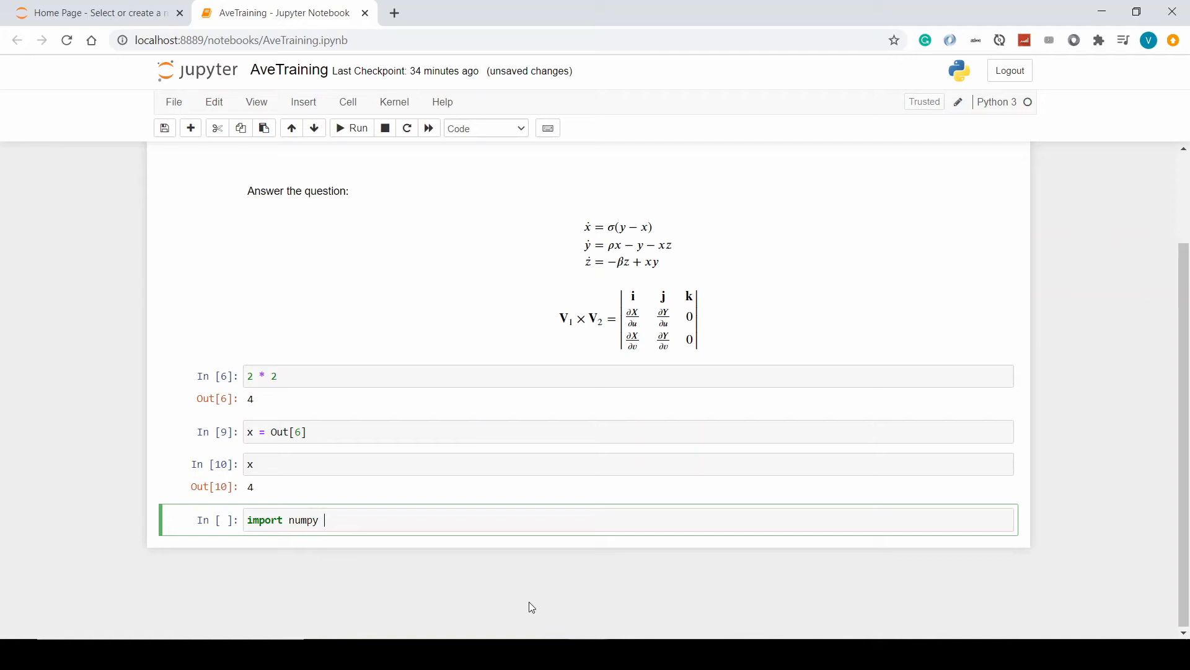
{"action": "type", "text": "as np"}
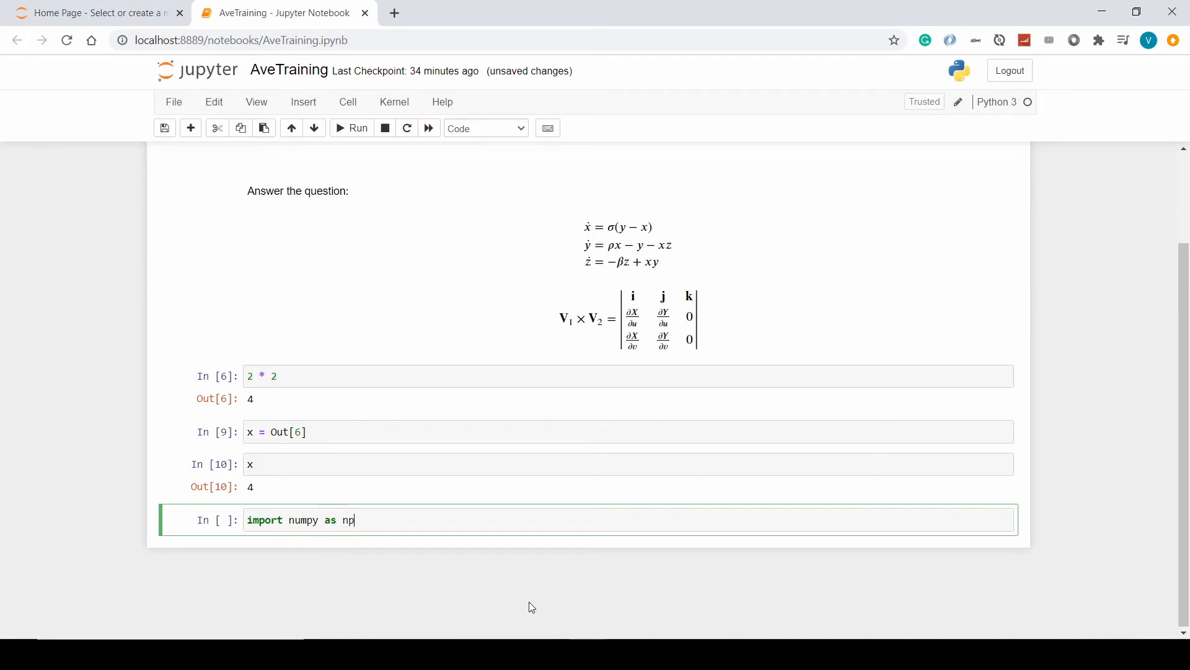
{"action": "left_click", "coordinate": [357, 128]}
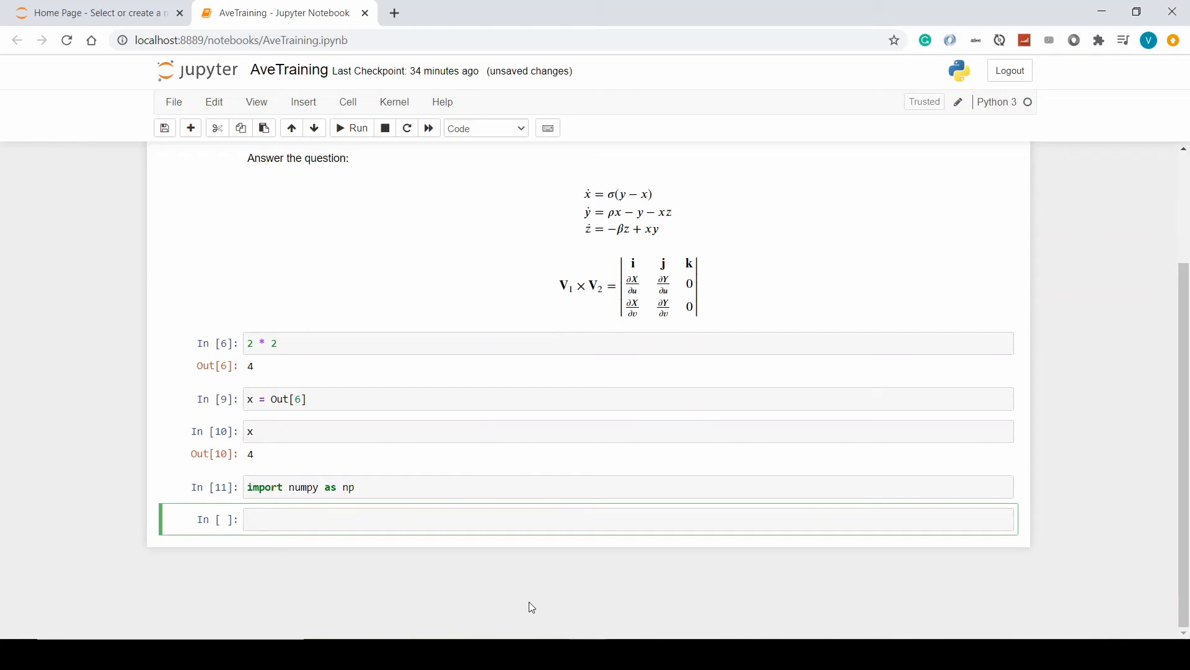
Use np. completions to write np.sin(90) and run it, returning 0.8939966636005579.
{"action": "type", "text": "np."}
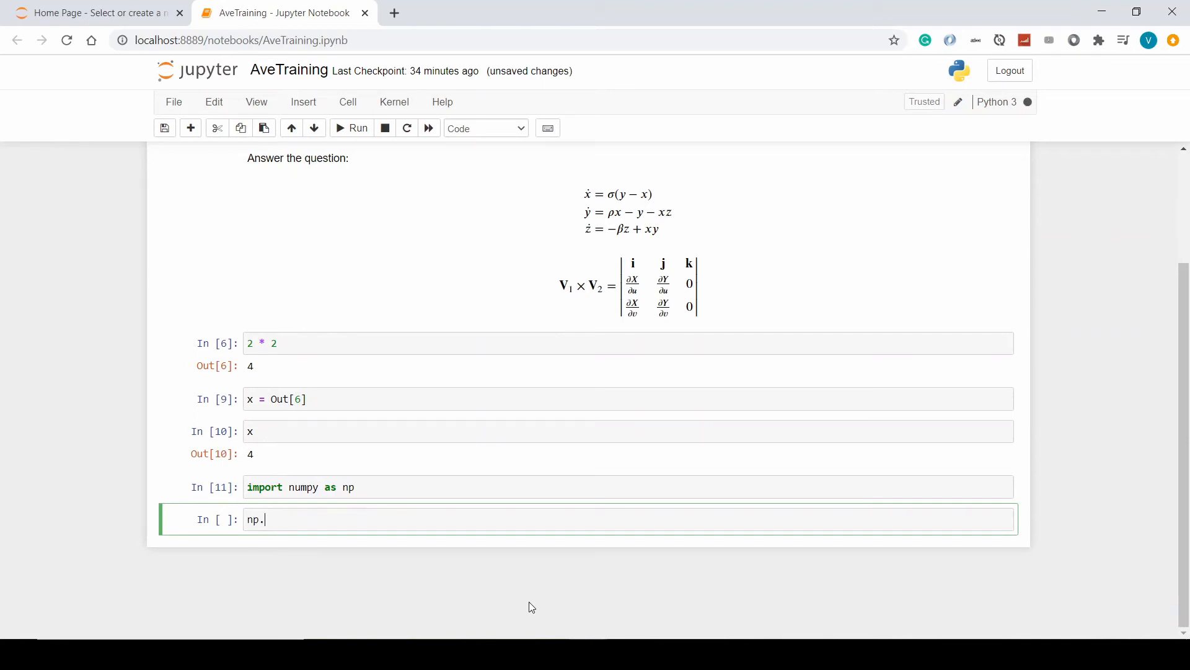
{"action": "key", "text": "tab"}
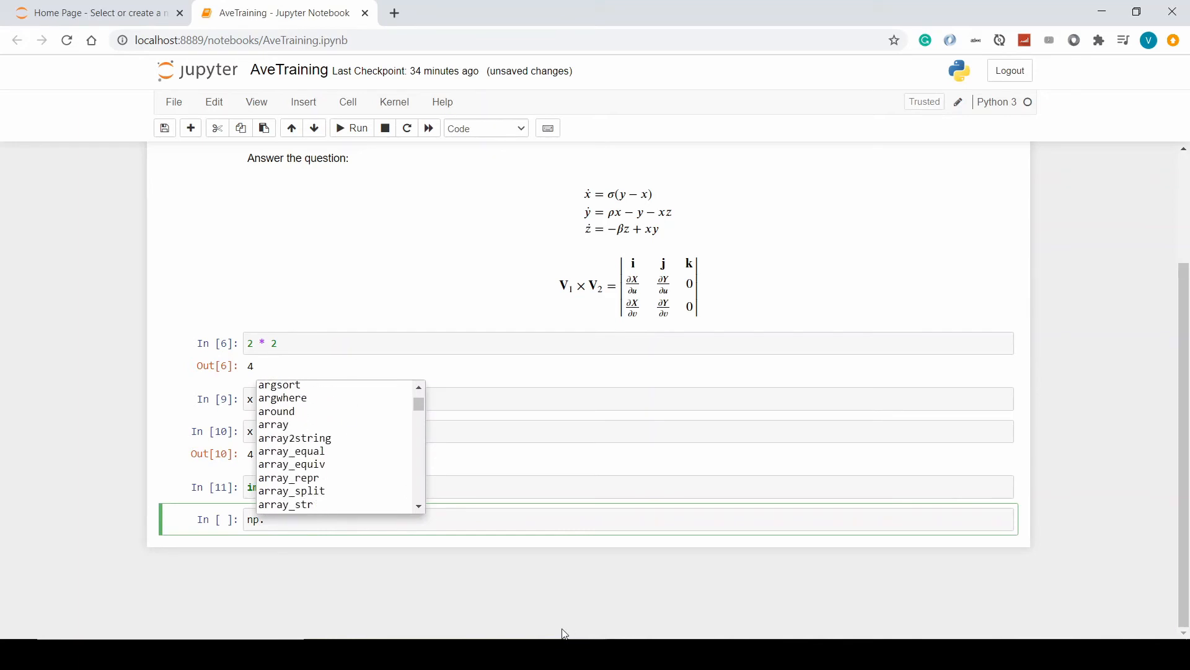
{"action": "type", "text": "sin("}
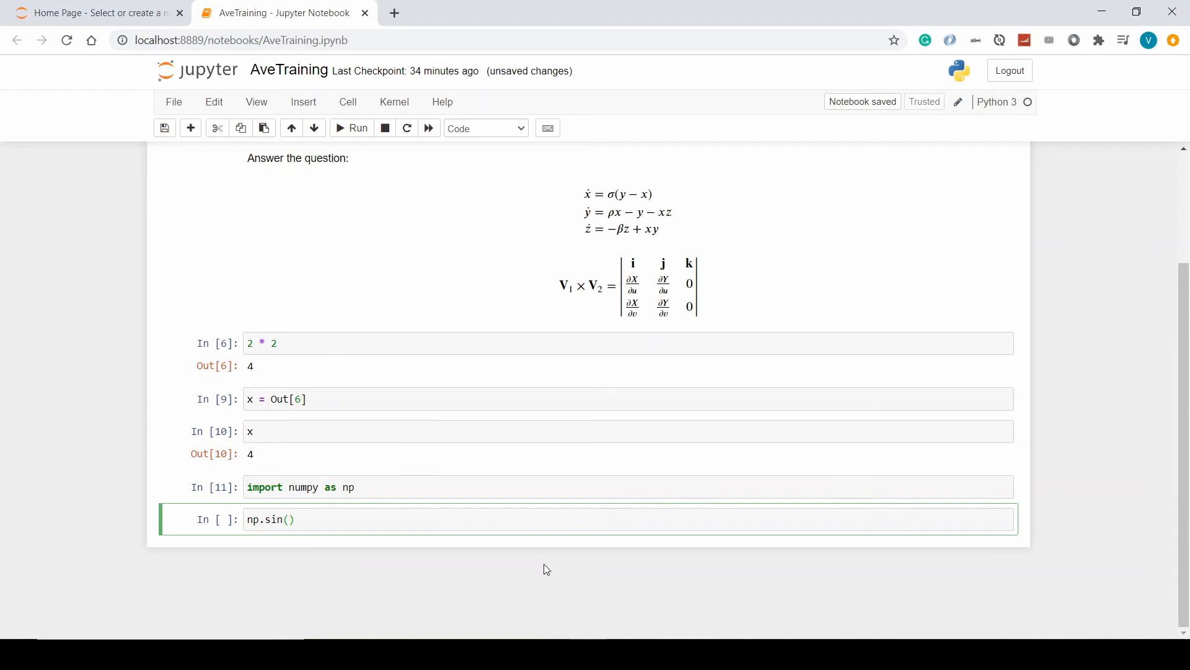
{"action": "type", "text": "9"}
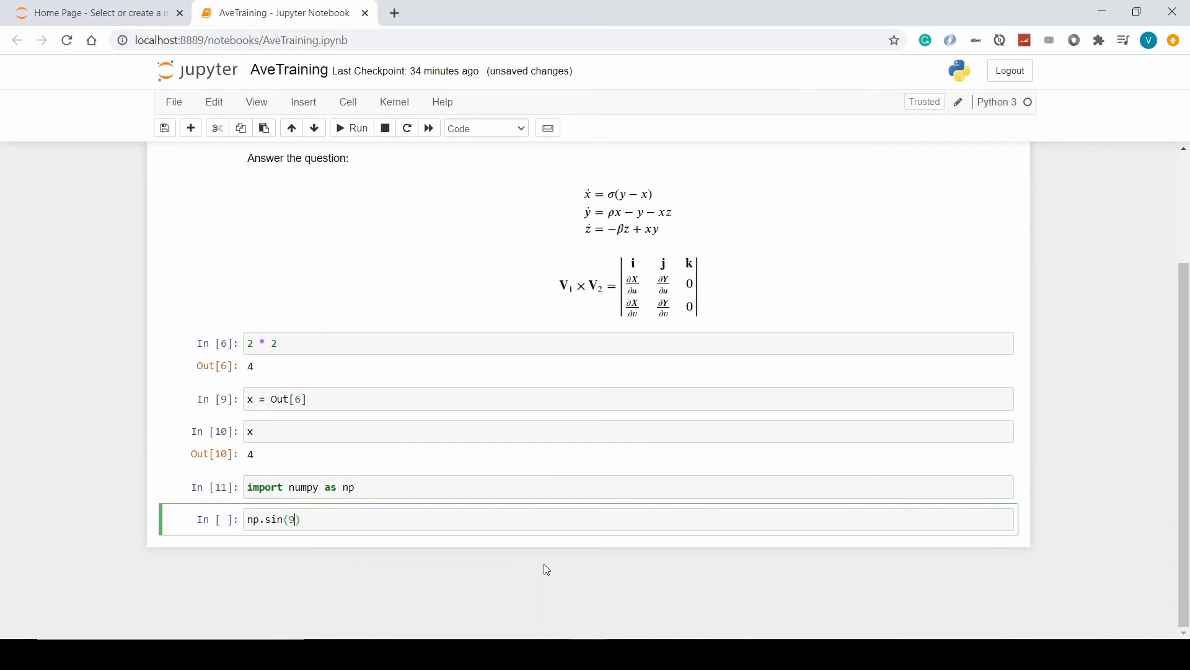
{"action": "type", "text": "0"}
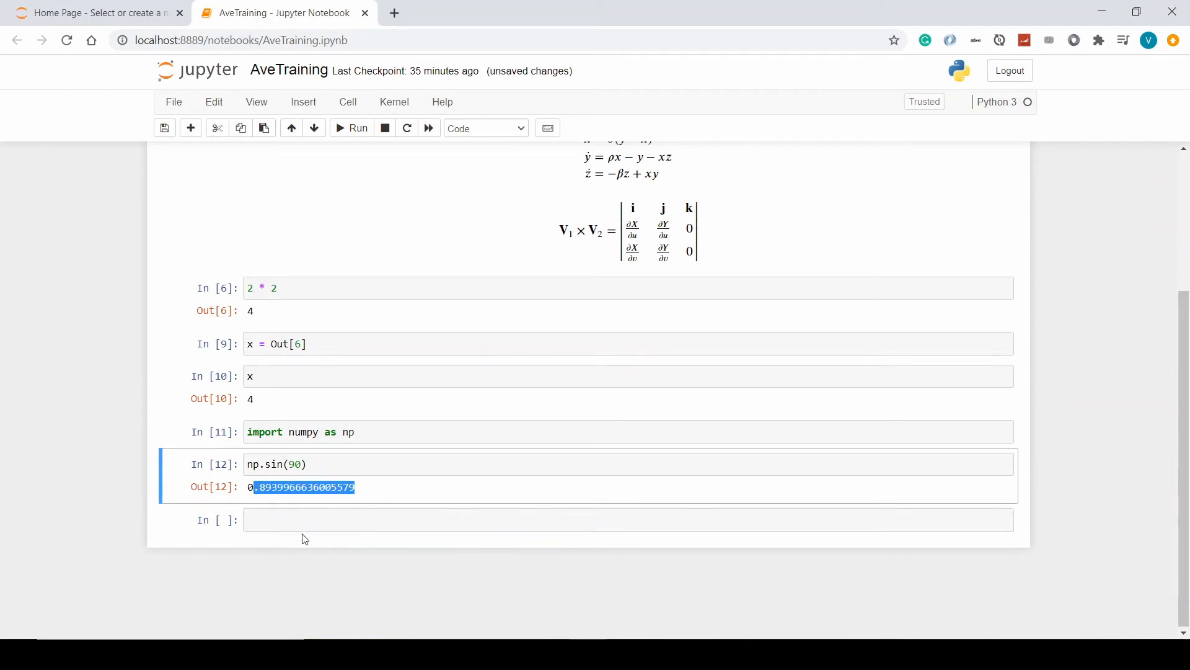
{"action": "left_click", "coordinate": [532, 520]}
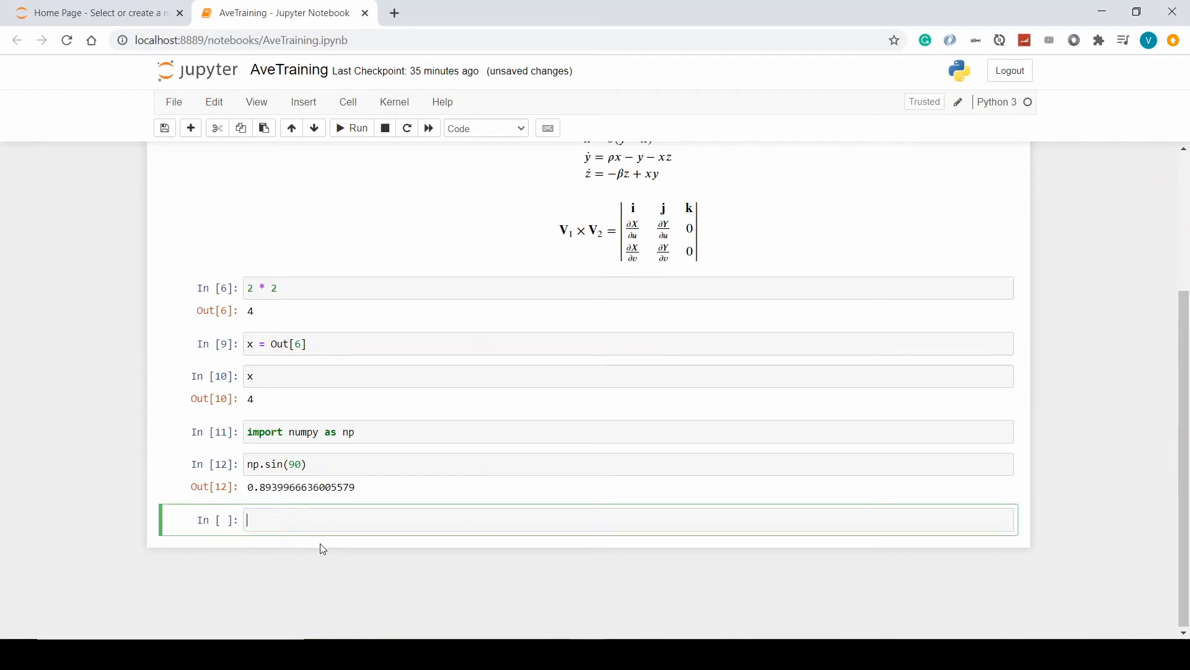
Run np.sin? to show the sine help text, then dismiss the pane.
{"action": "type", "text": "n"}
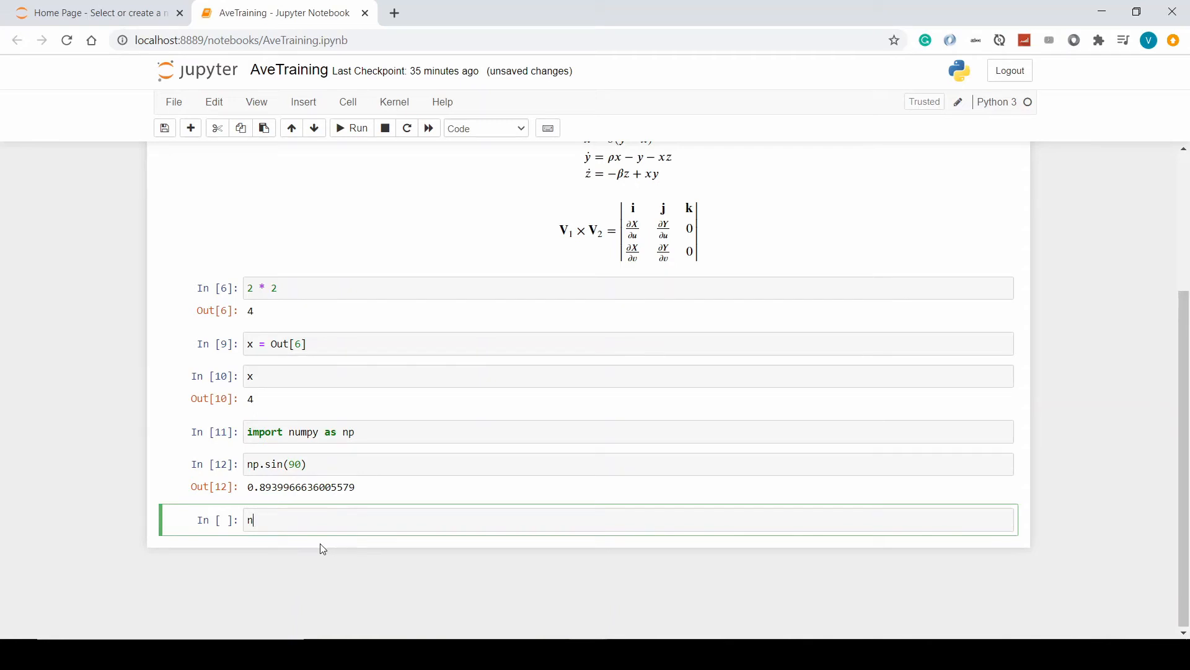
{"action": "type", "text": "p.sin"}
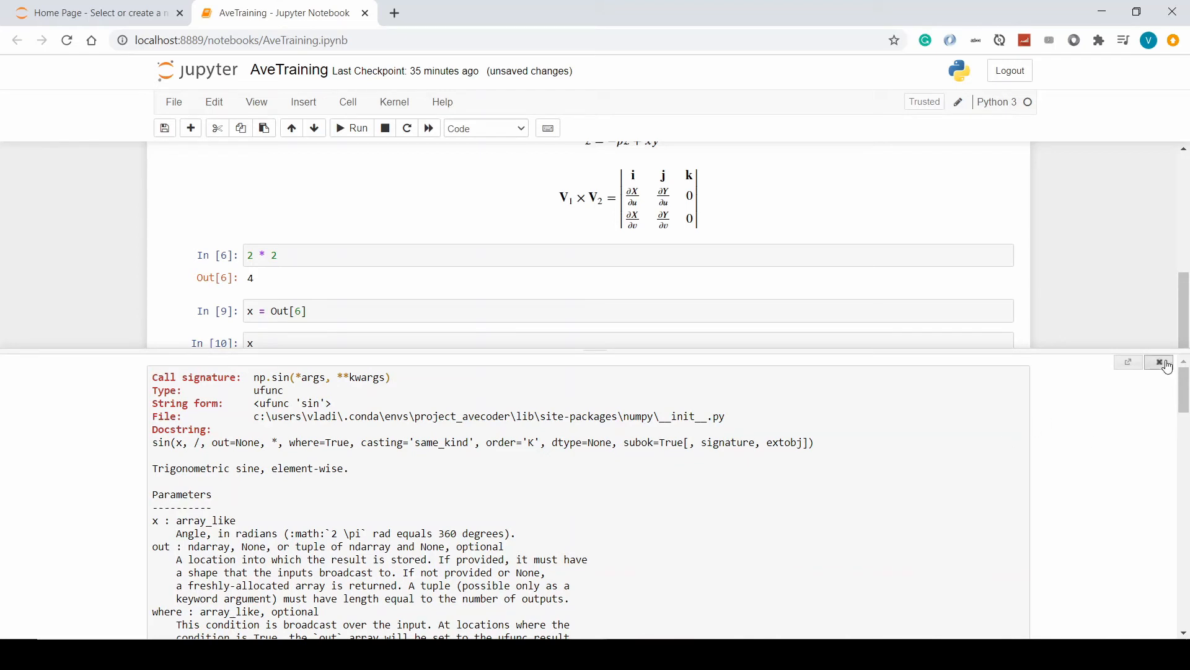
{"action": "left_click", "coordinate": [1160, 363]}
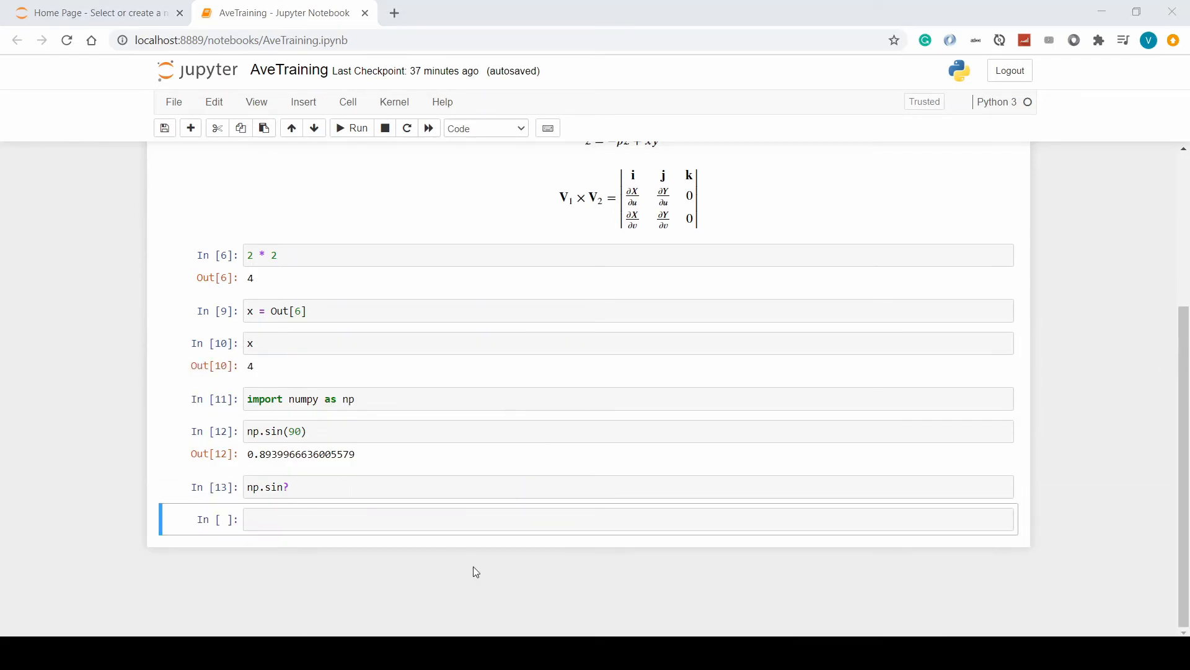
Run np.sin?? and read through its source/help pager.
{"action": "type", "text": "np.s"}
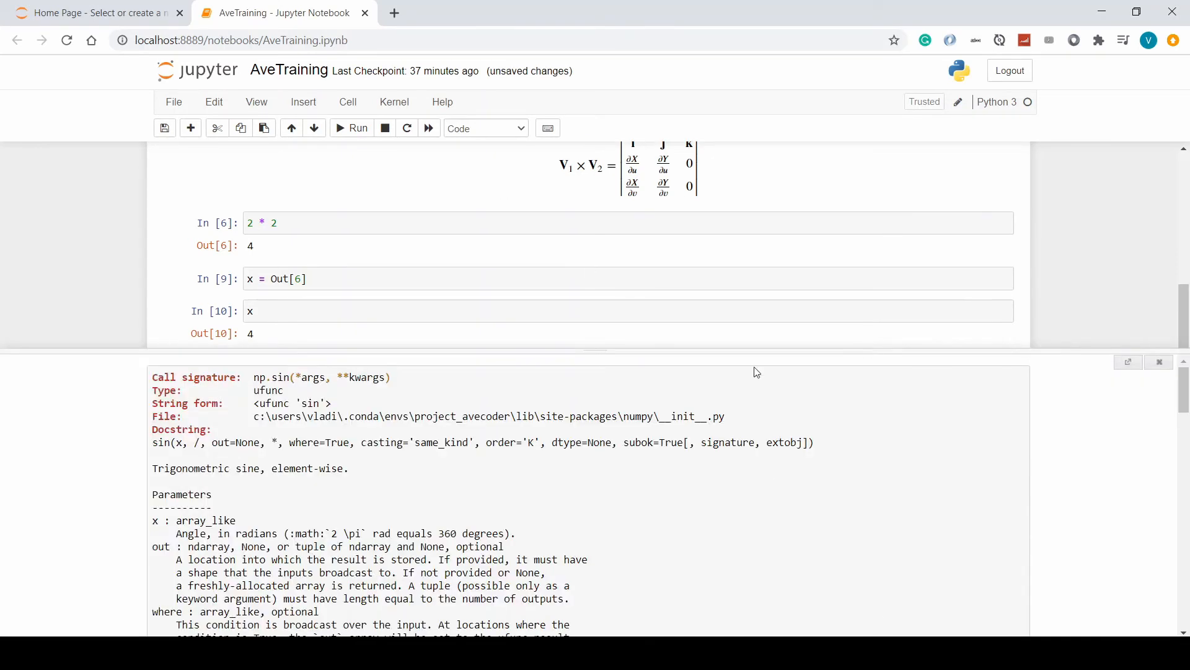
{"action": "scroll", "scroll_direction": "down", "scroll_amount": 3}
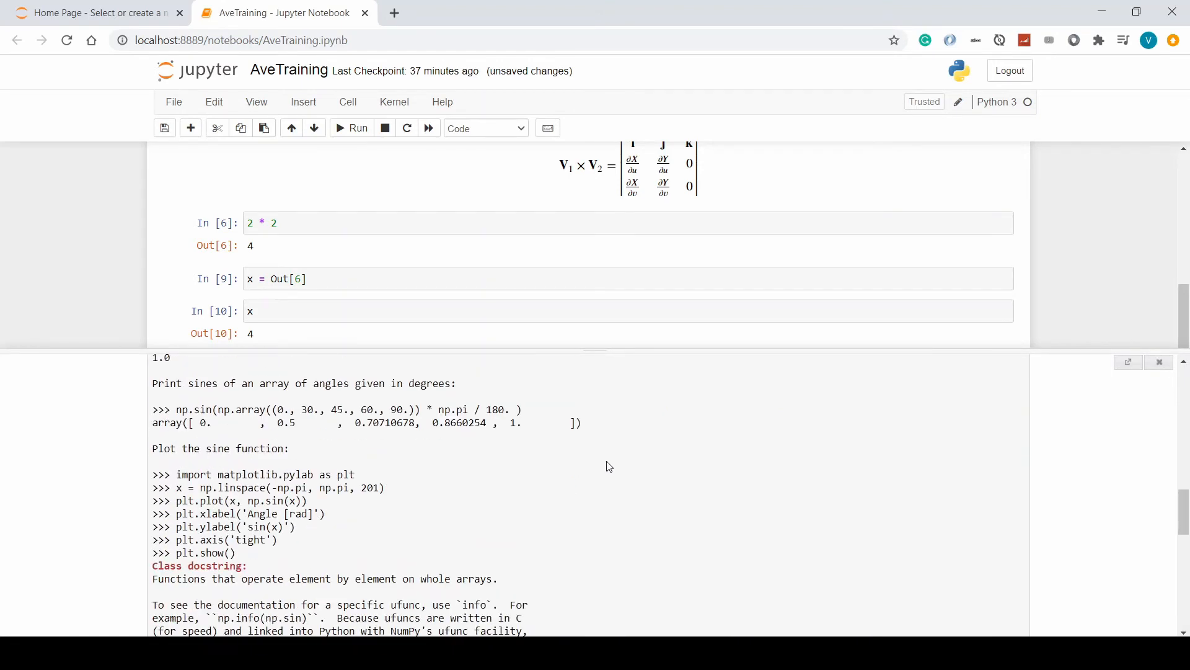
{"action": "scroll", "scroll_direction": "down", "scroll_amount": 3}
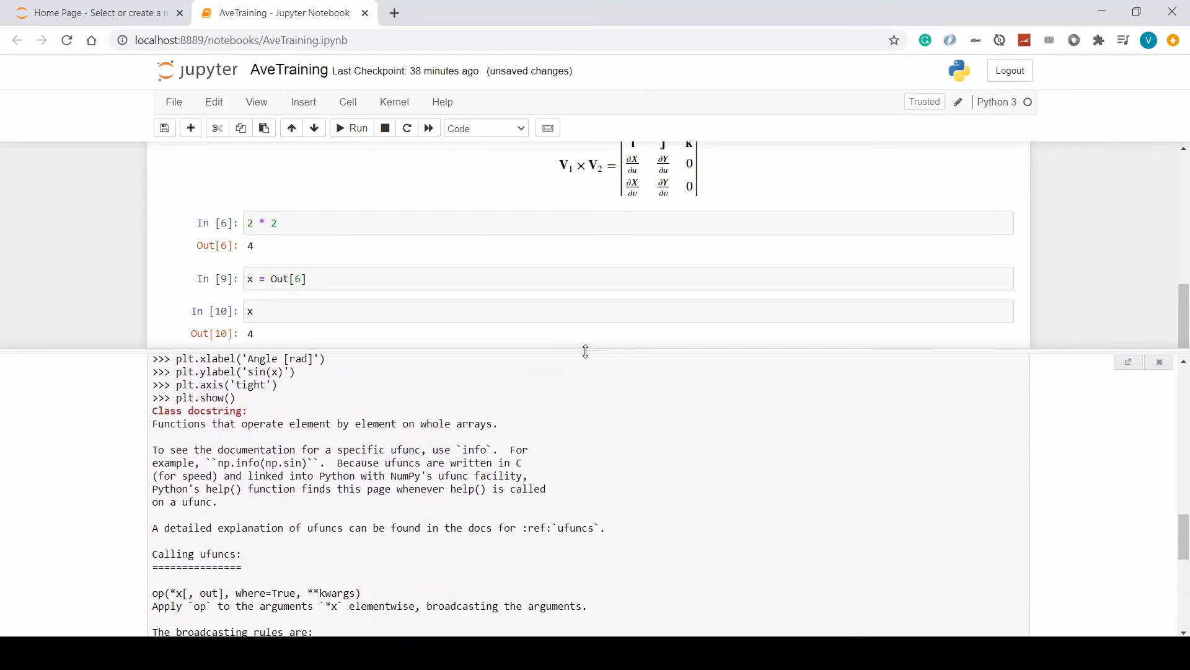
{"action": "scroll", "scroll_direction": "down", "scroll_amount": 3}
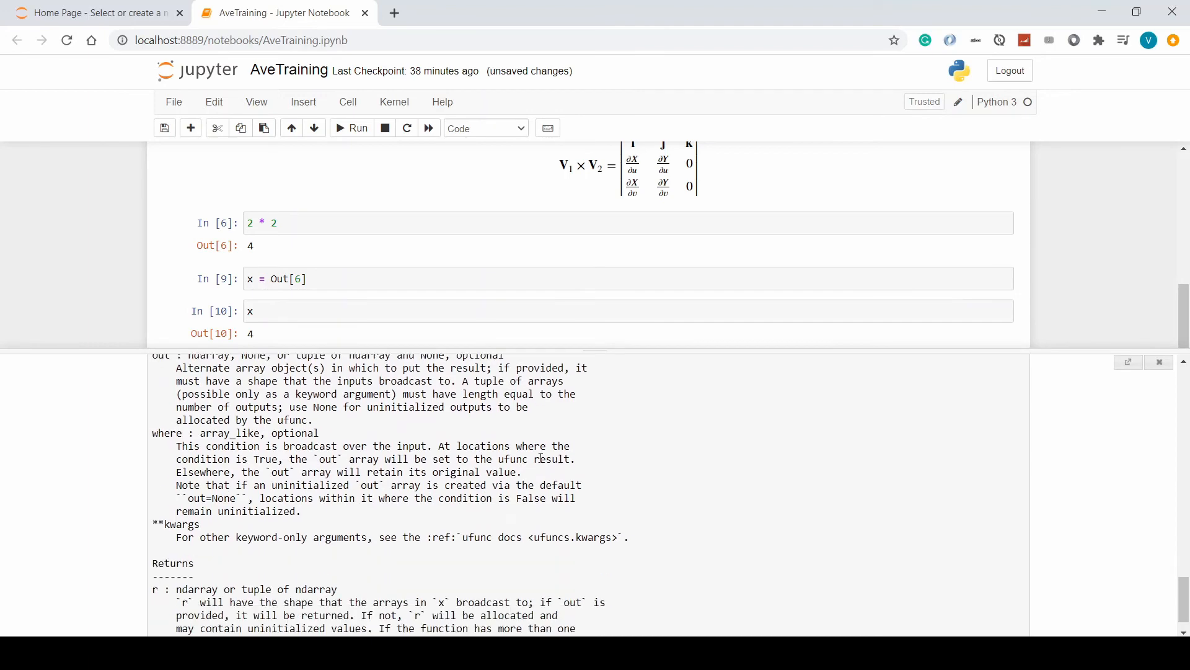
{"action": "scroll", "scroll_direction": "down", "scroll_amount": 3}
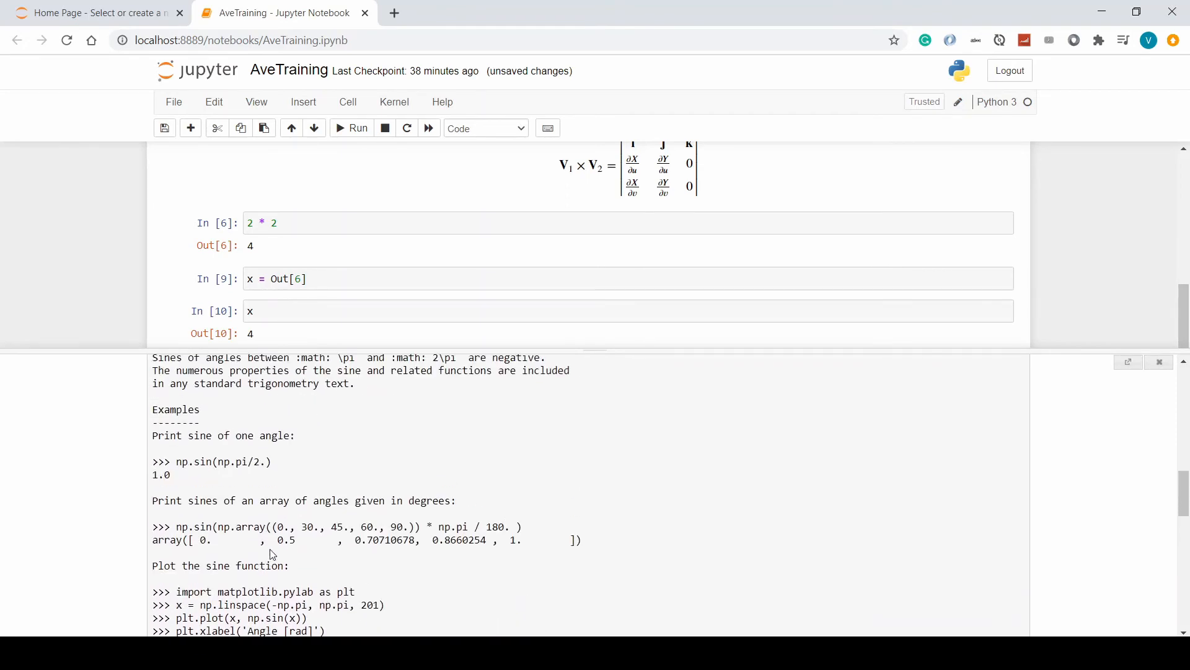
{"action": "scroll", "scroll_direction": "down", "scroll_amount": 3}
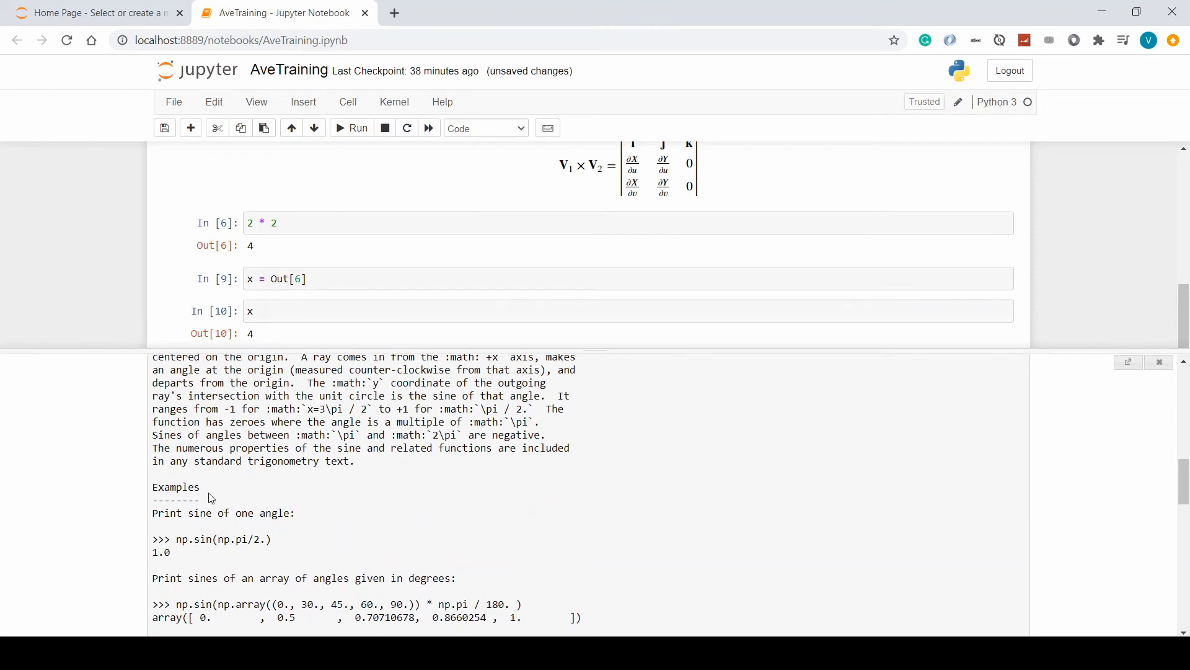
{"action": "scroll", "scroll_direction": "down", "scroll_amount": 3}
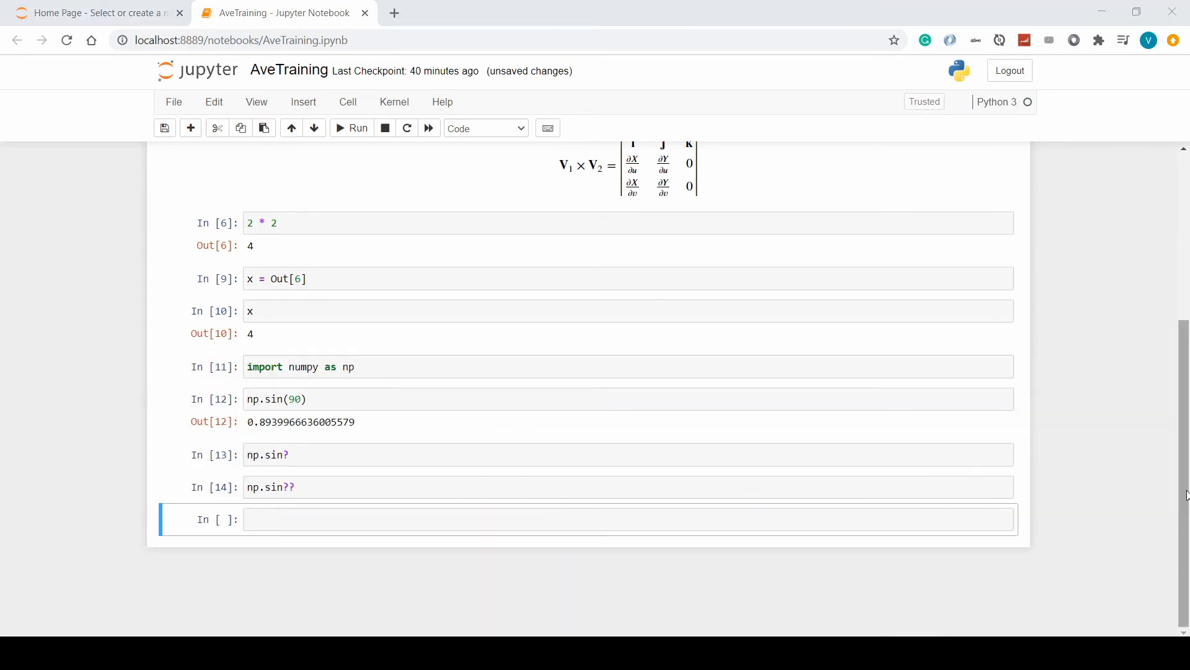
{"action": "mouse_move", "coordinate": [1104, 495]}
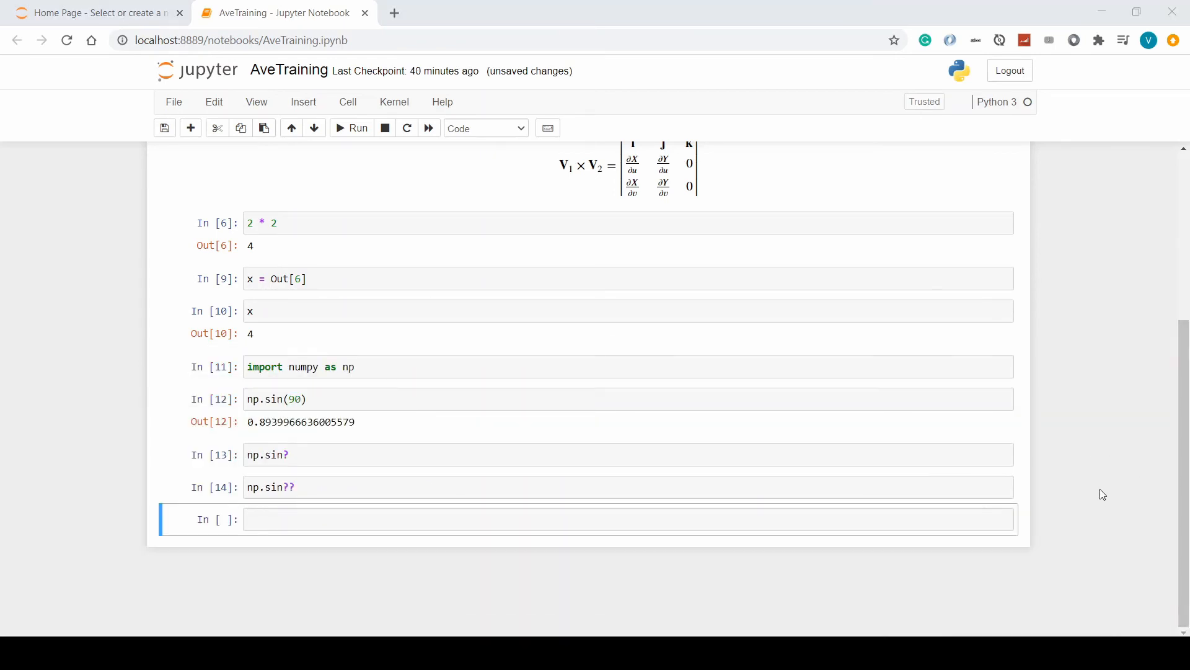
Run %pwd in the empty cell to show the current working directory.
{"action": "left_click", "coordinate": [532, 519]}
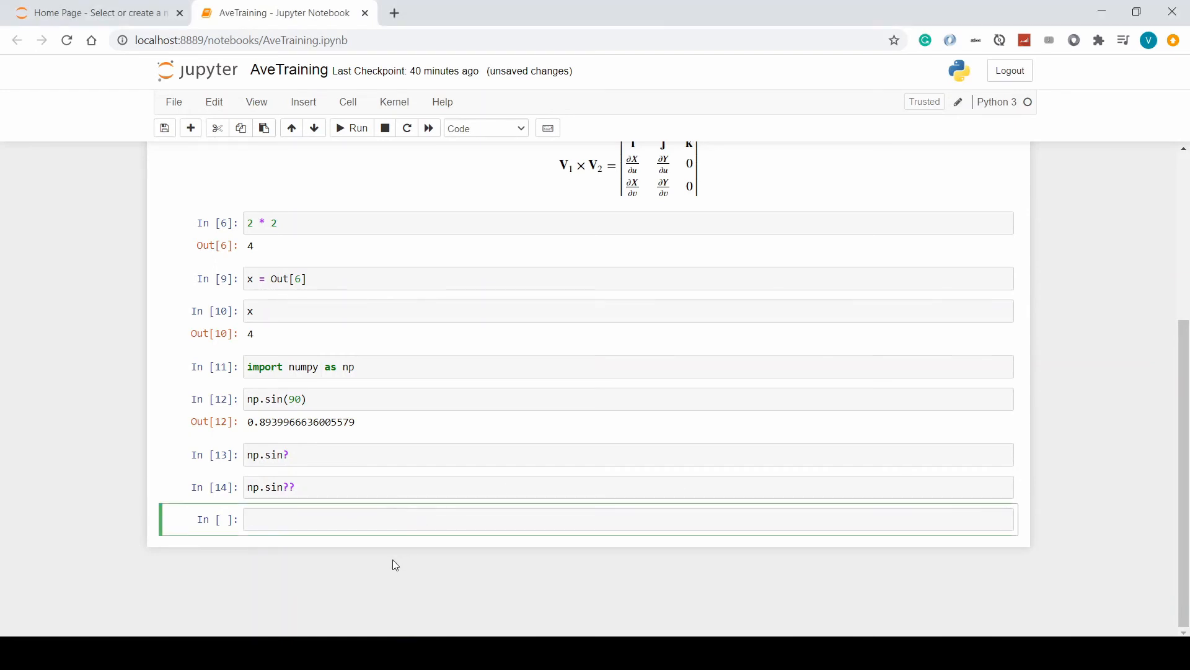
{"action": "type", "text": "%"}
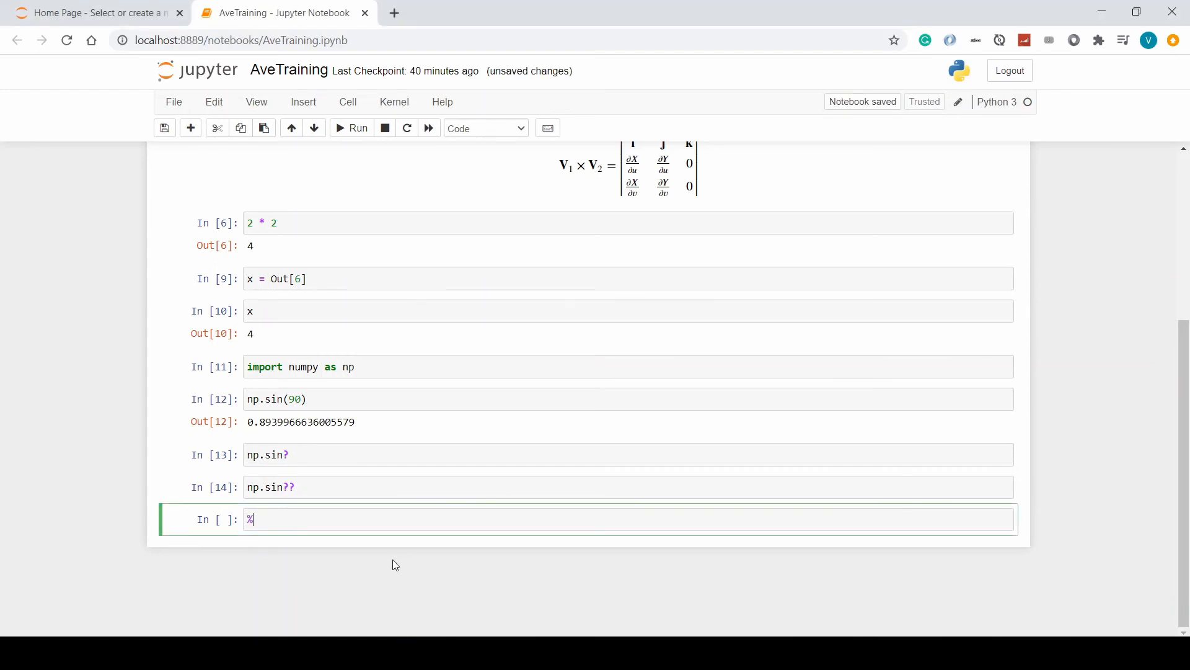
{"action": "type", "text": "pwd"}
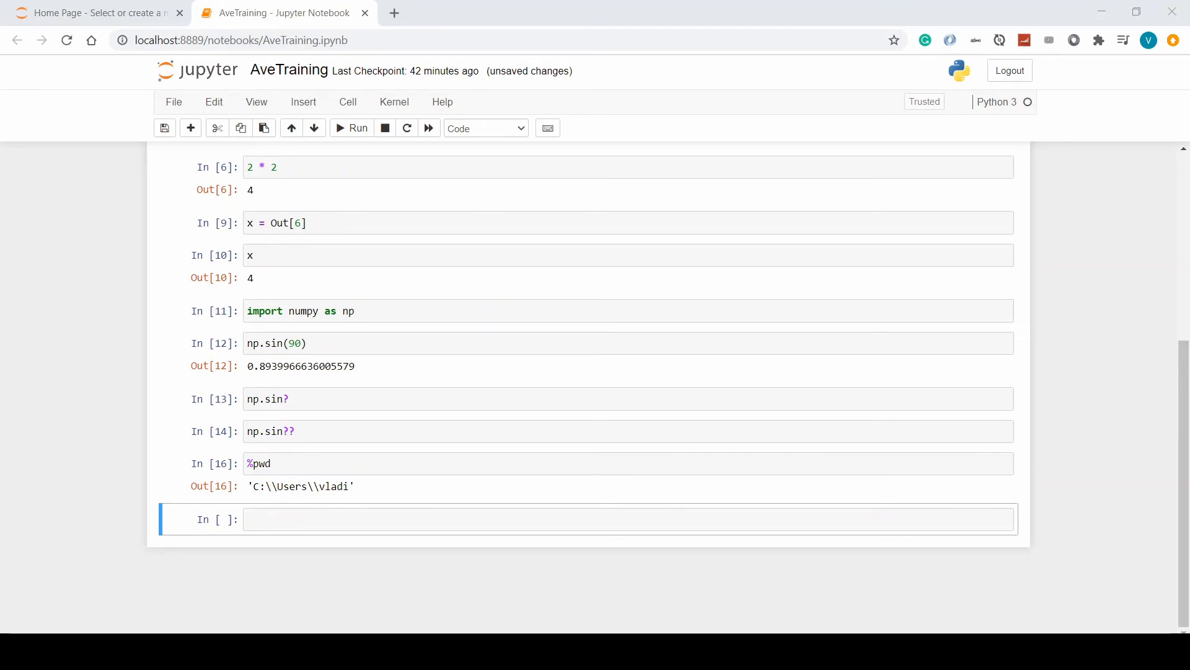
{"action": "left_click", "coordinate": [532, 518]}
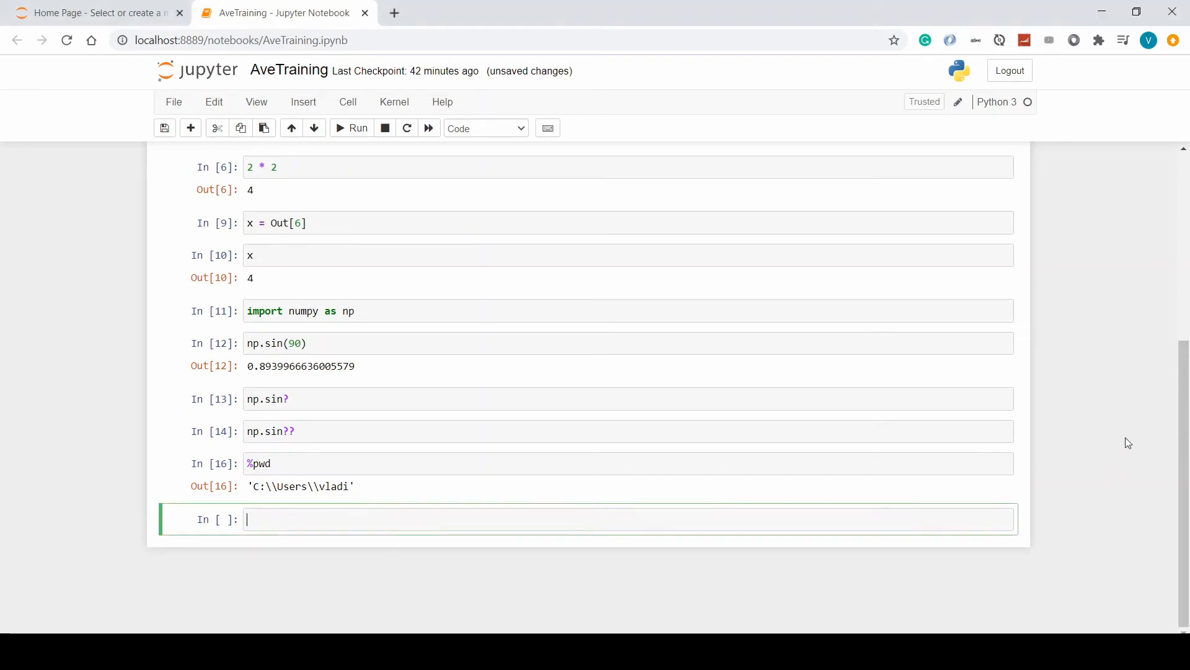
Start a %%time cell with a for x in range(10) loop.
{"action": "type", "text": "%%"}
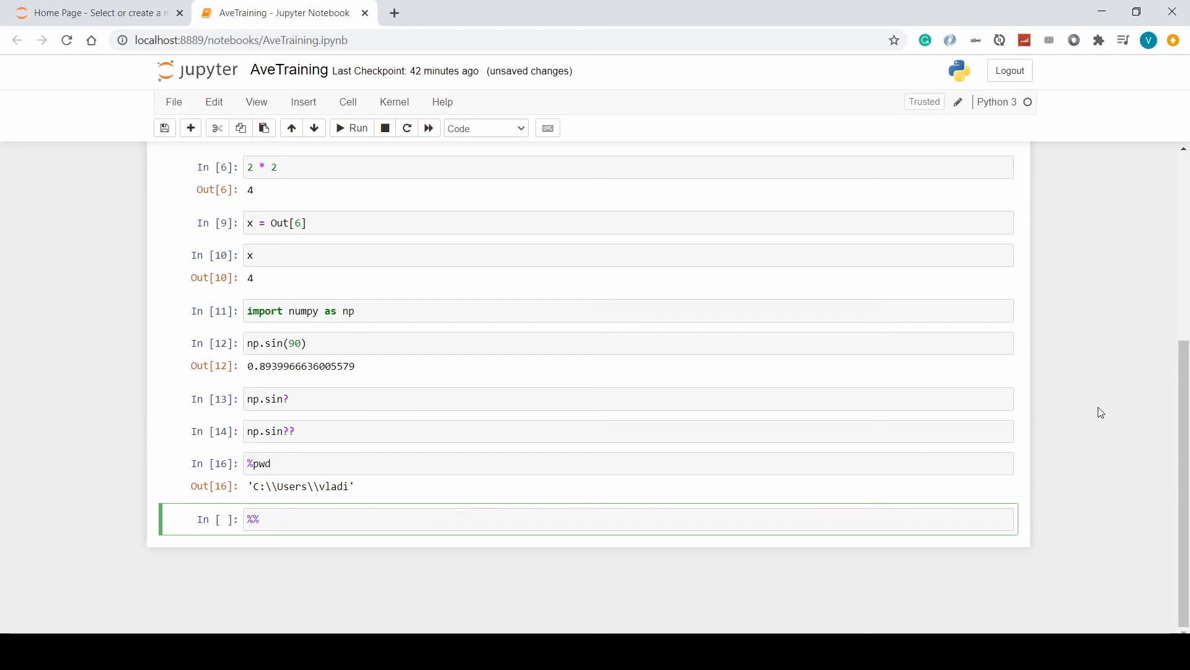
{"action": "type", "text": "t"}
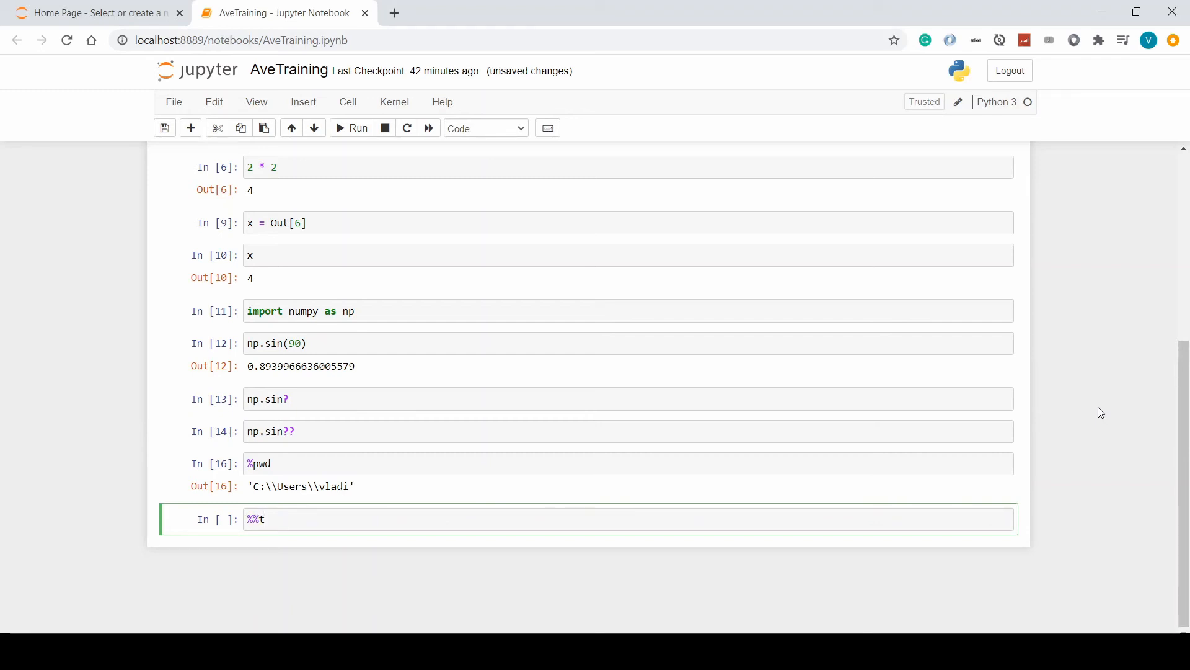
{"action": "type", "text": "ime"}
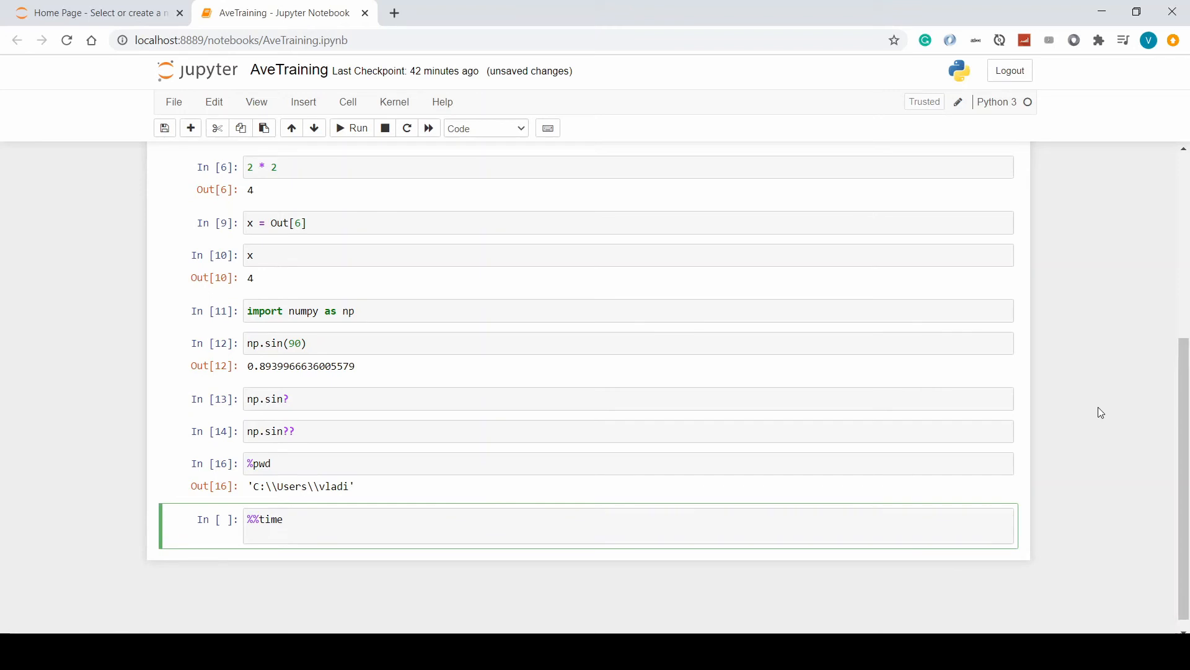
{"action": "type", "text": "for"}
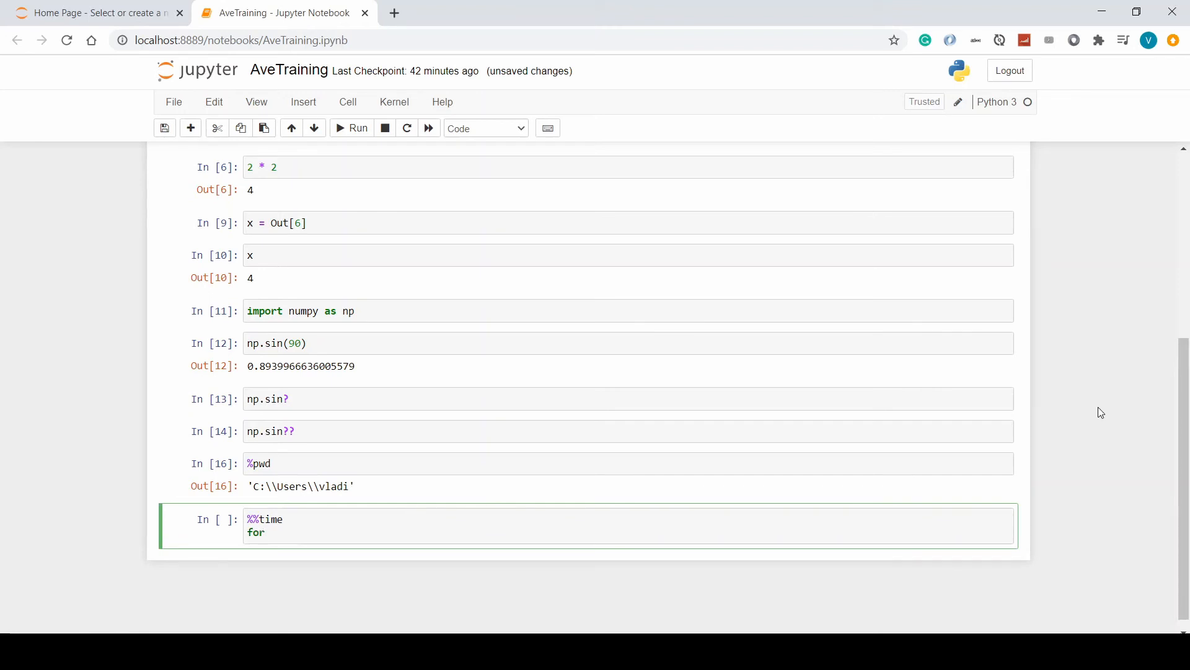
{"action": "type", "text": "x in ra"}
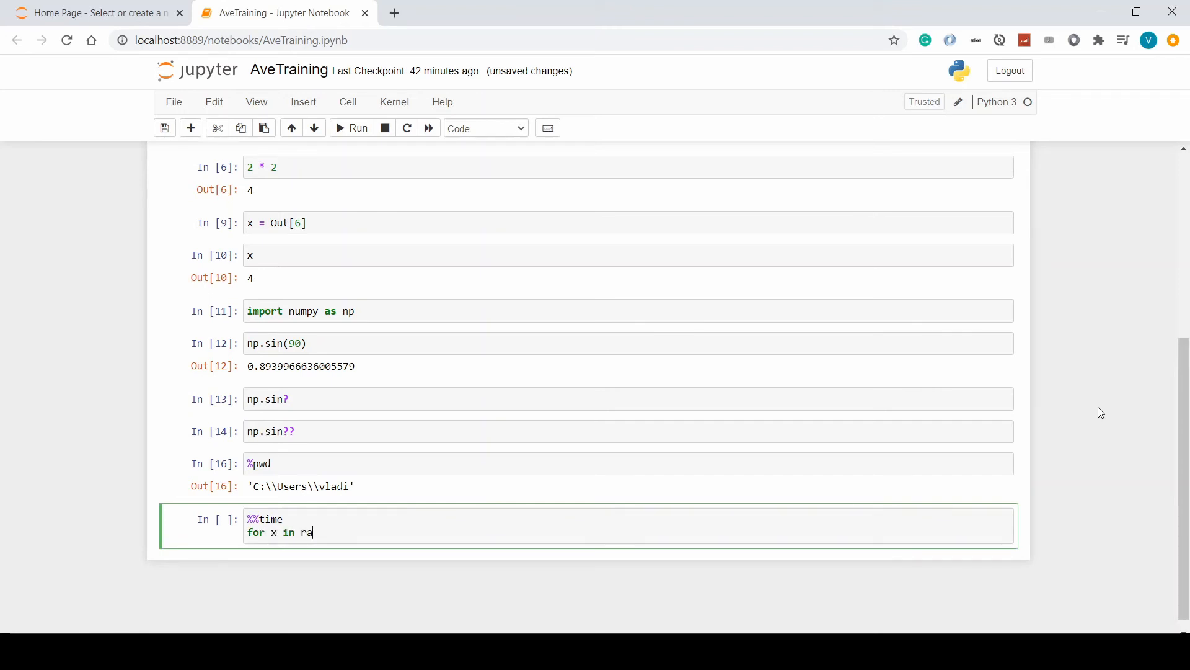
{"action": "type", "text": "nge"}
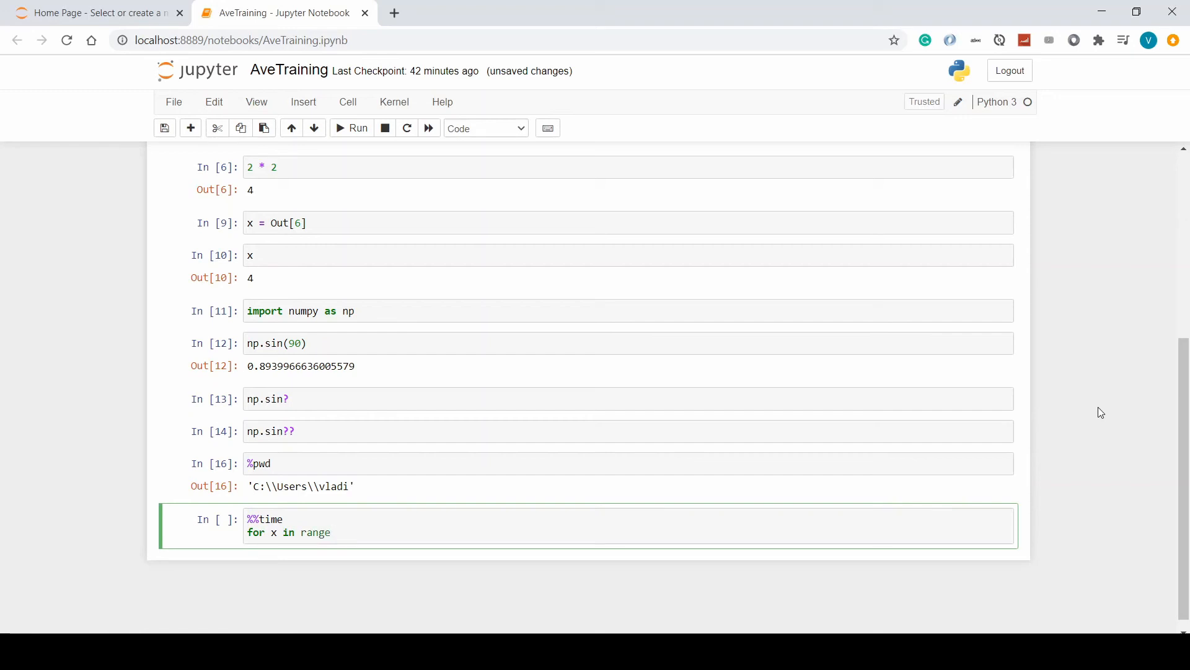
{"action": "type", "text": "(10):"}
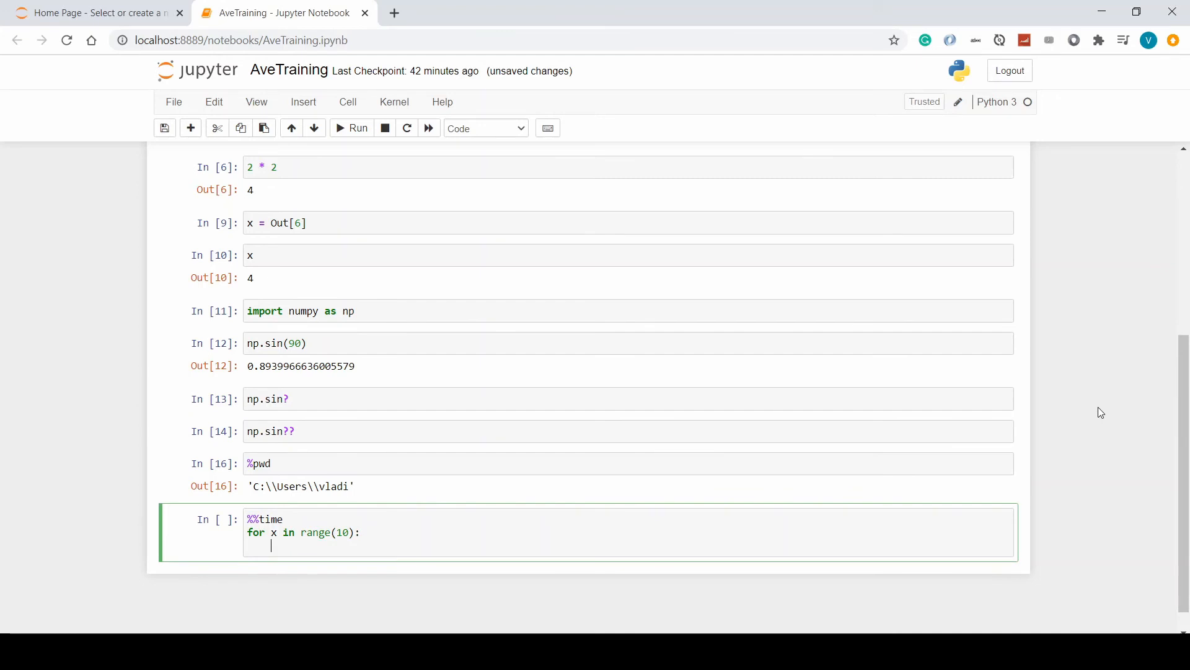
Print np.sin(2) inside the loop and run it, reporting 997 µs wall time.
{"action": "type", "text": "print"}
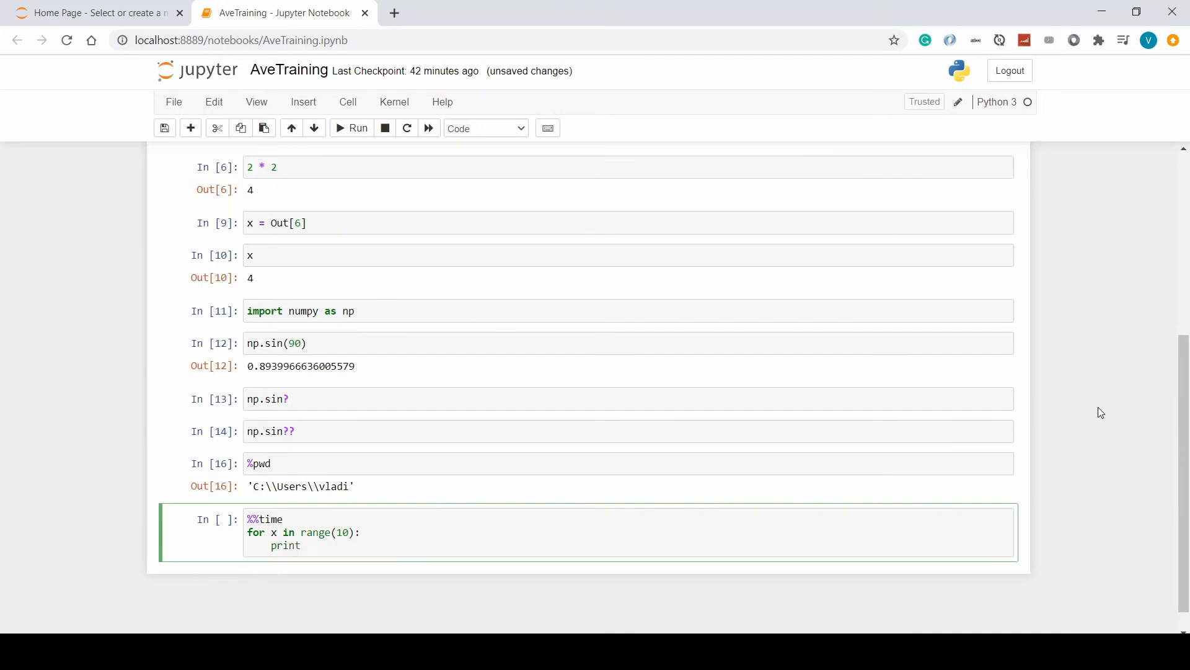
{"action": "type", "text": "(np."}
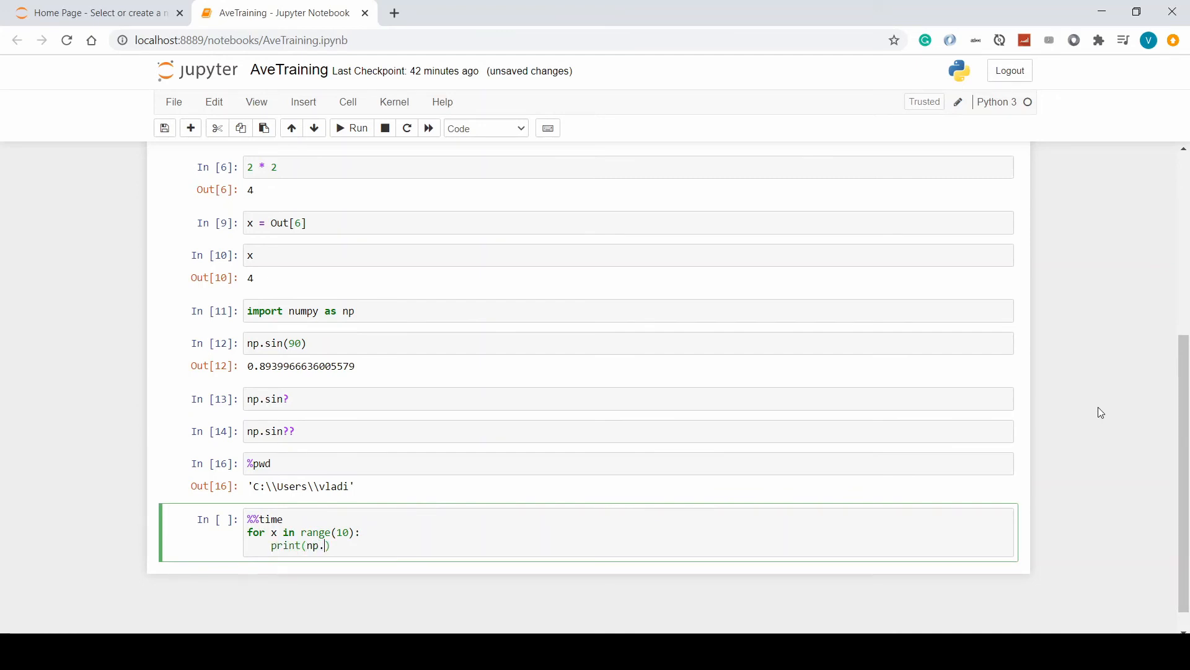
{"action": "type", "text": "sin("}
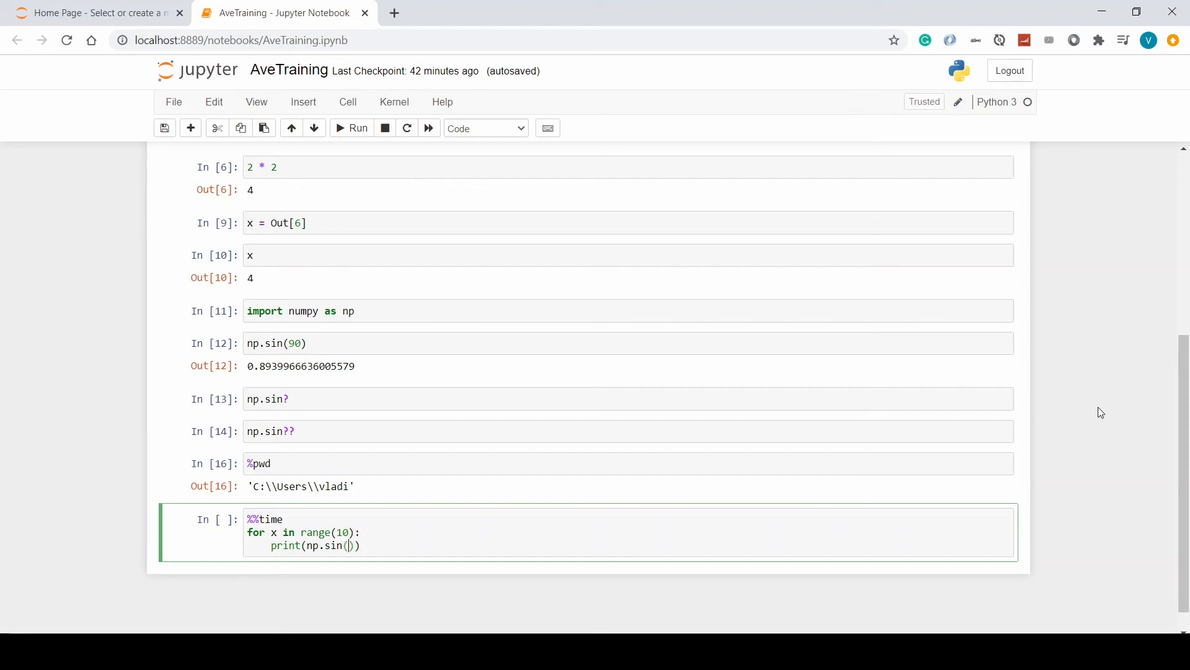
{"action": "type", "text": "90"}
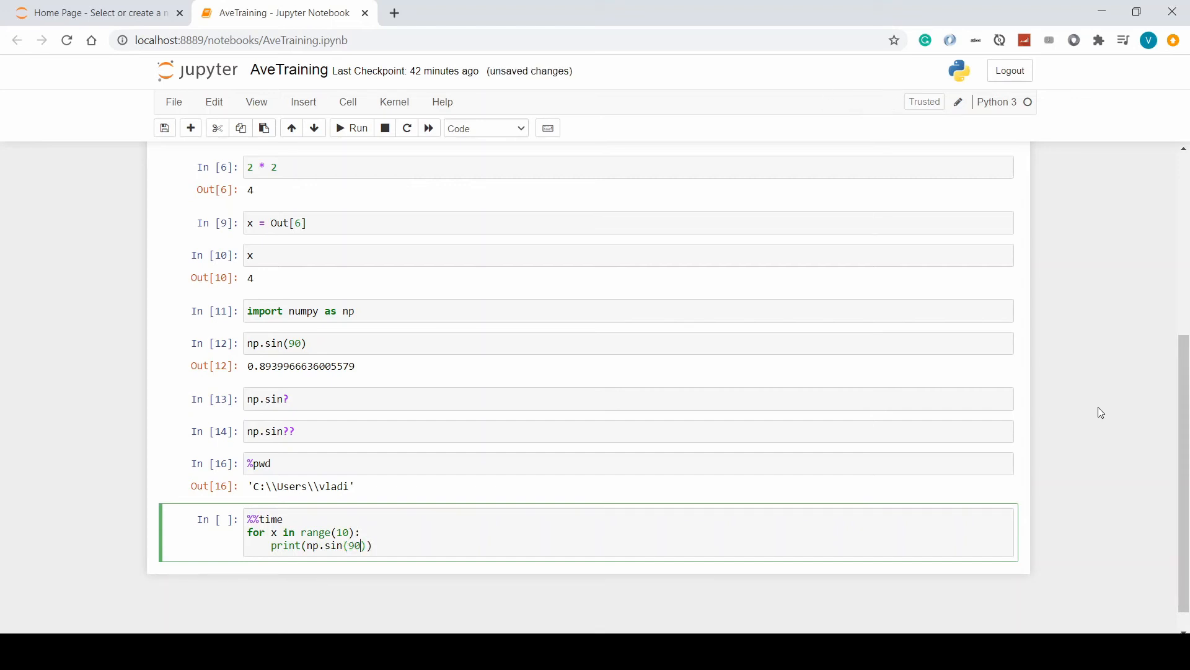
{"action": "type", "text": "2"}
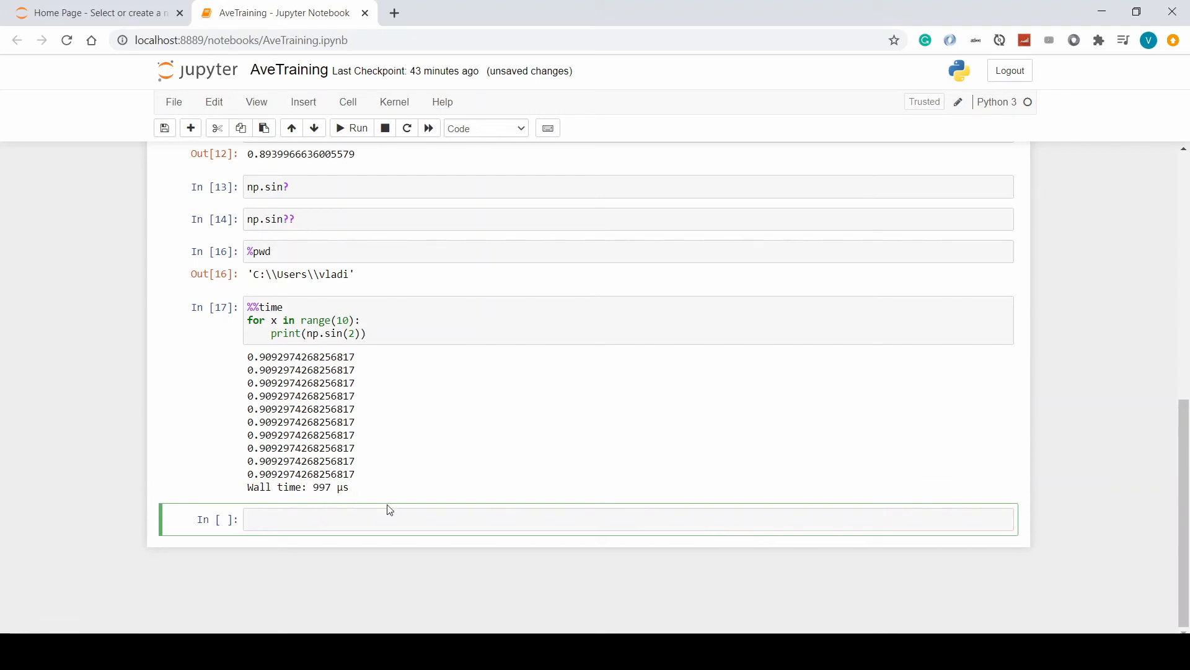
{"action": "mouse_move", "coordinate": [372, 408]}
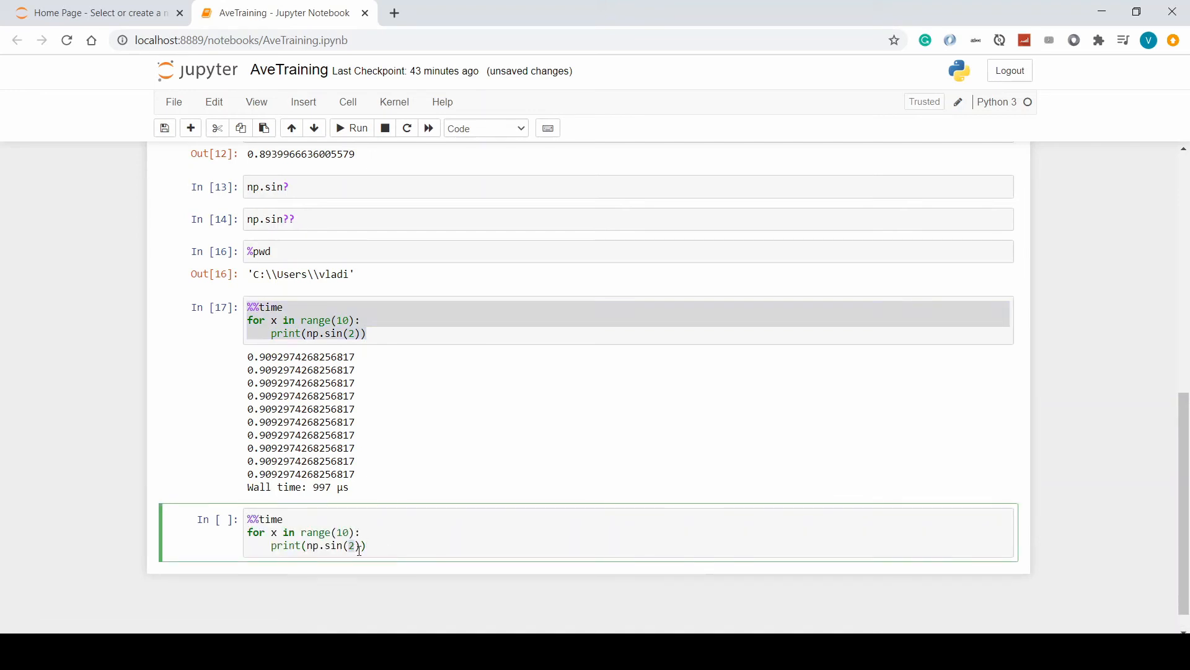
Rerun the timed loop with np.sin(5) at 998 µs, then run %magic for the magic-commands documentation.
{"action": "type", "text": "5"}
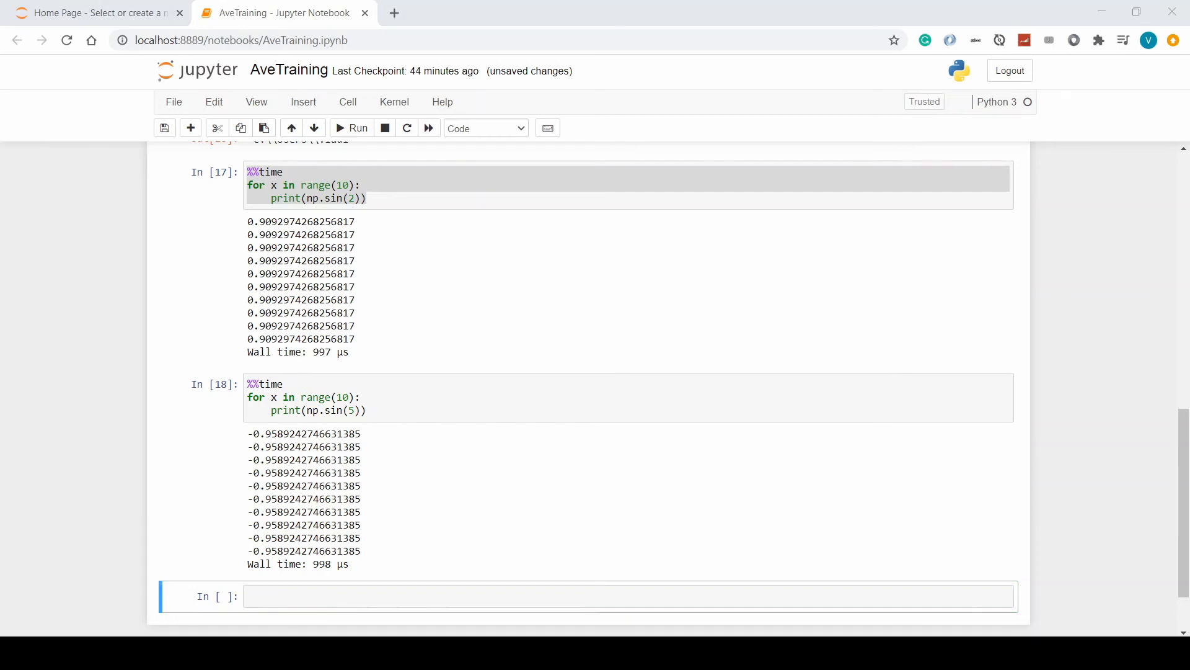
{"action": "mouse_move", "coordinate": [268, 613]}
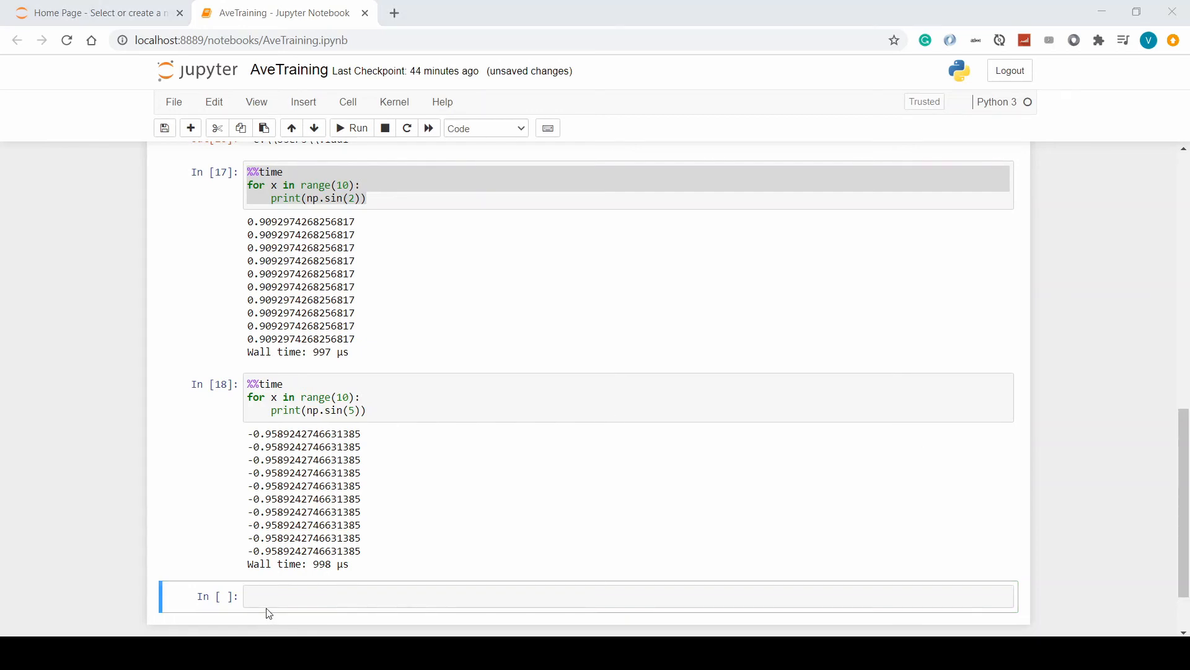
{"action": "type", "text": "%"}
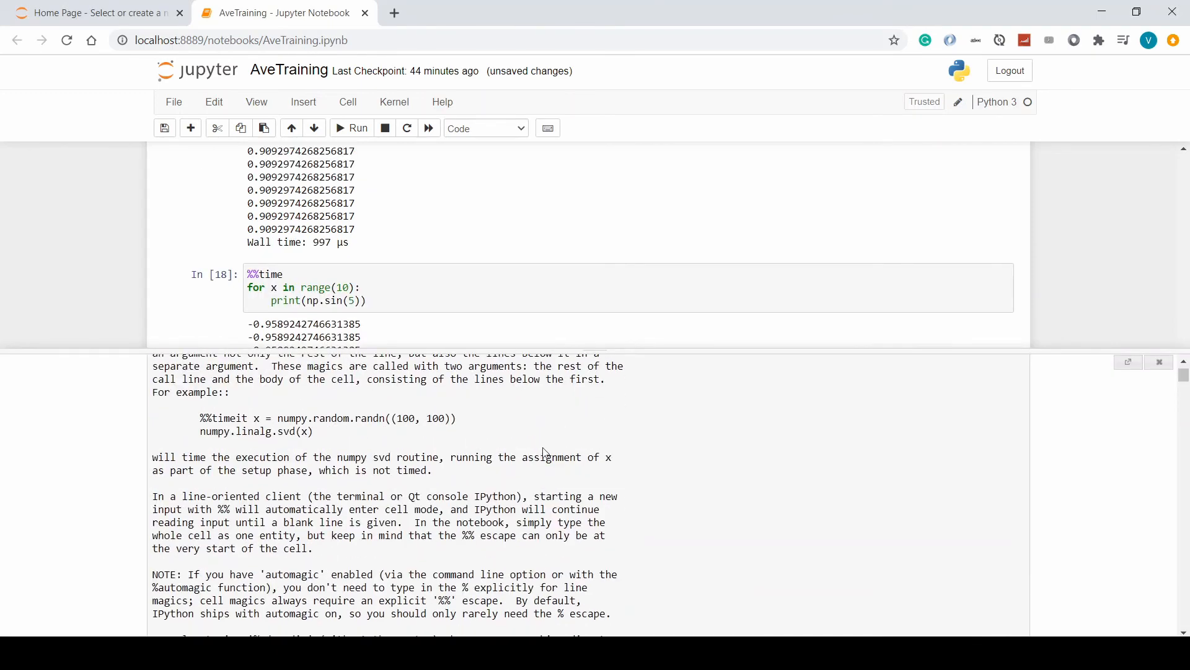
Scroll through the %magic documentation pager before closing it.
{"action": "scroll", "scroll_direction": "down", "scroll_amount": 3}
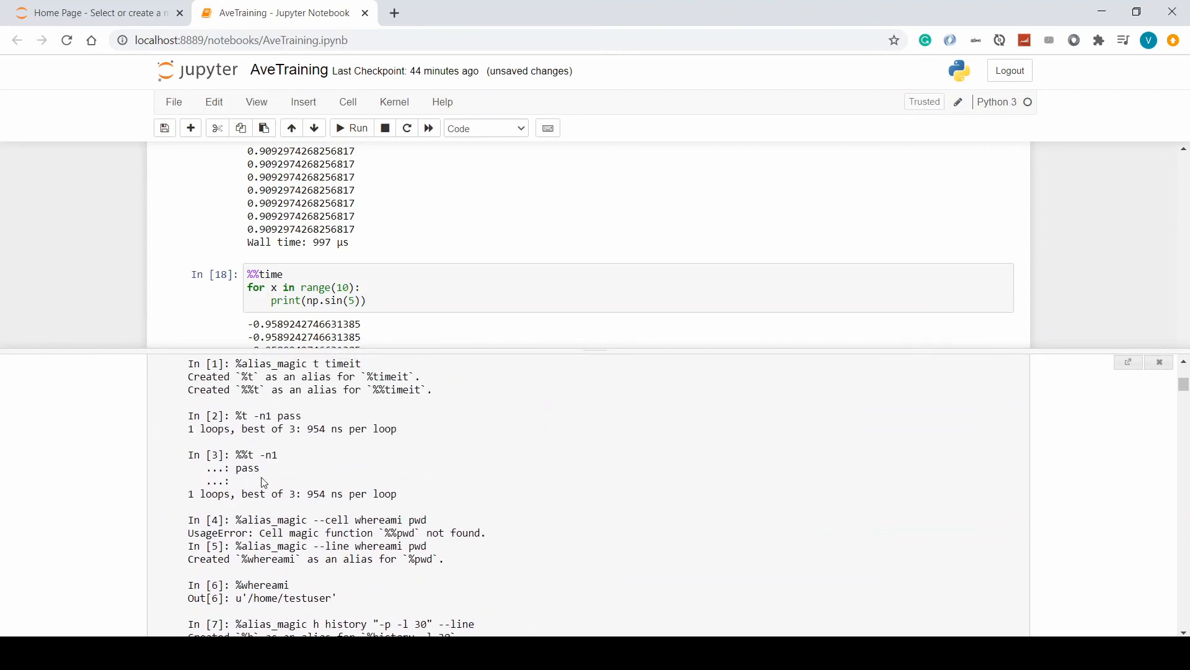
{"action": "scroll", "scroll_direction": "down", "scroll_amount": 3}
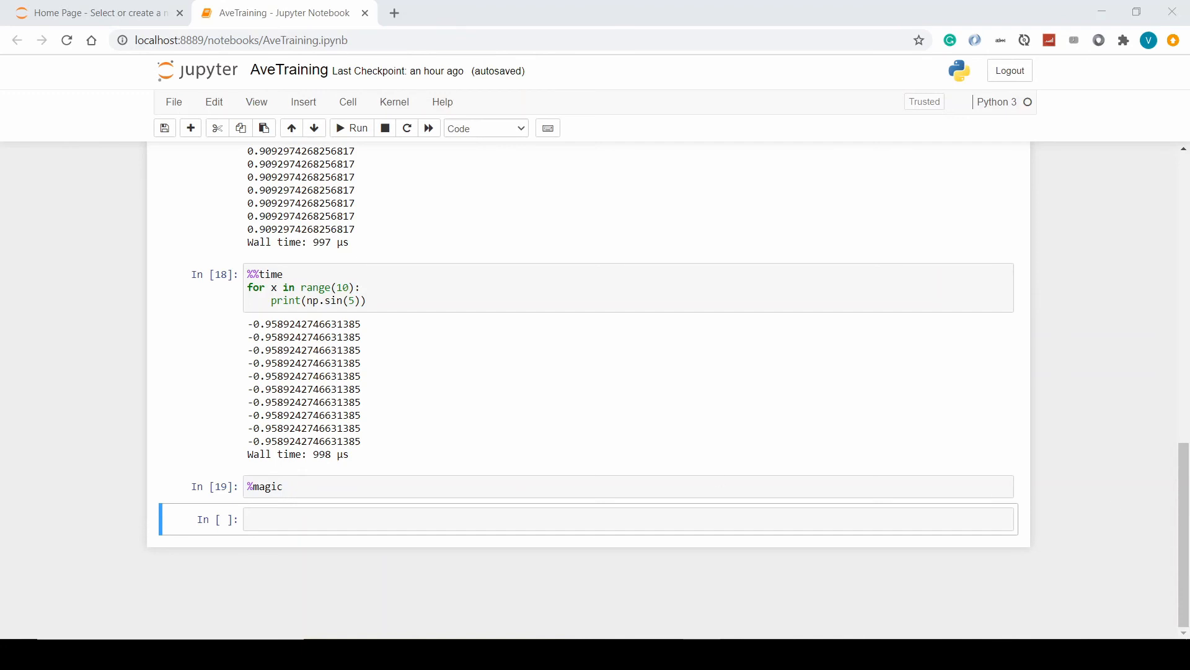
{"action": "mouse_move", "coordinate": [393, 574]}
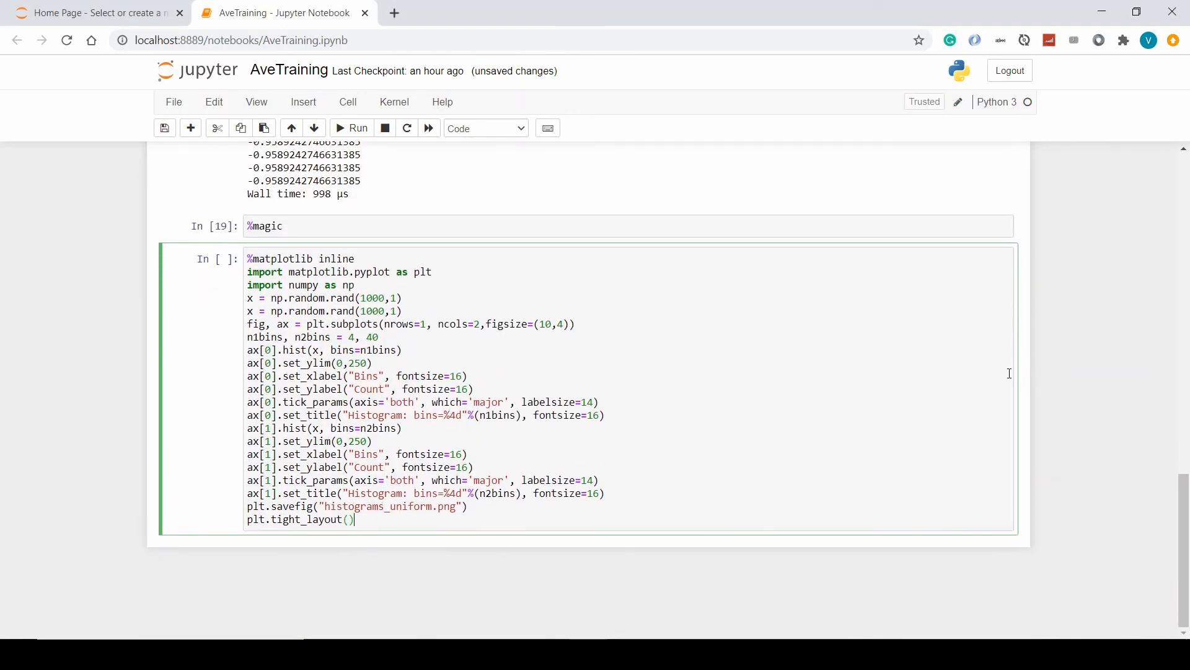
Run the matplotlib cell to render the 4-bin and 40-bin uniform histograms.
{"action": "left_click", "coordinate": [351, 128]}
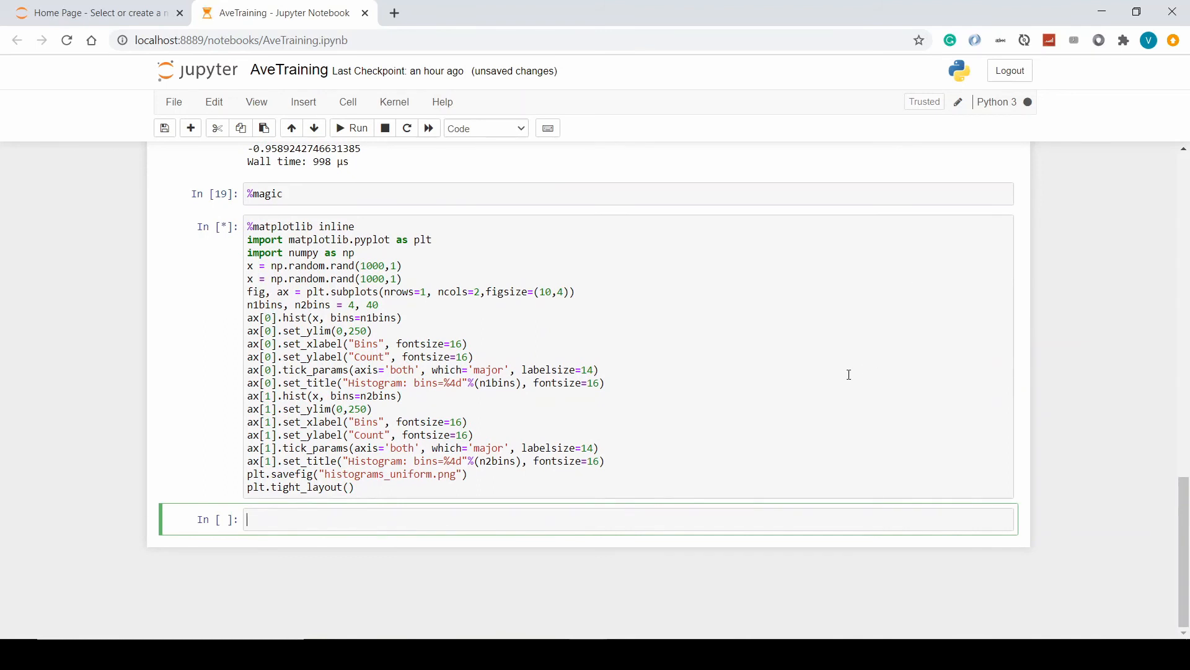
{"action": "mouse_move", "coordinate": [903, 331]}
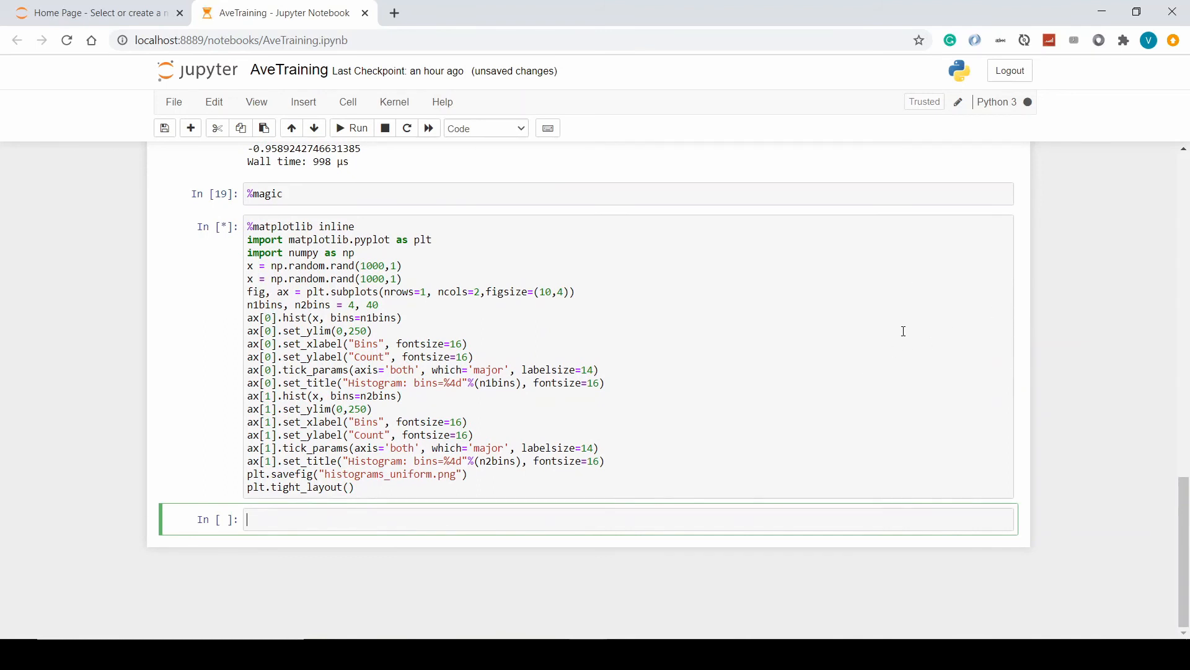
{"action": "mouse_move", "coordinate": [902, 332]}
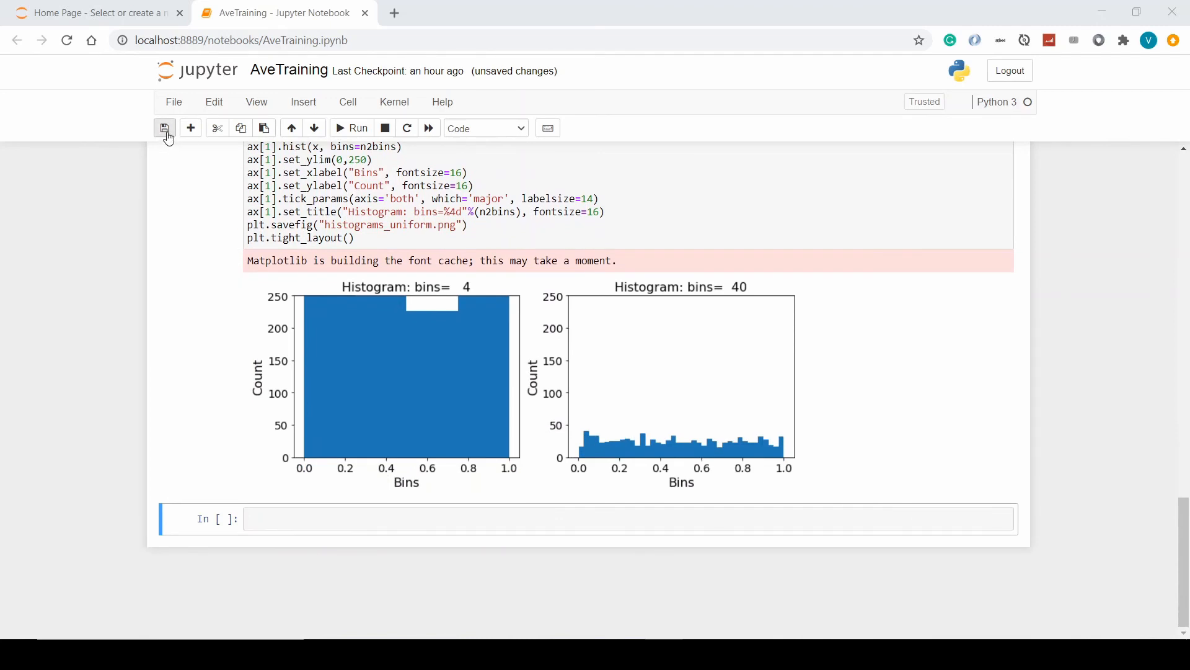
Save a new checkpoint of the AveTraining notebook with the rendered histograms.
{"action": "left_click", "coordinate": [165, 127]}
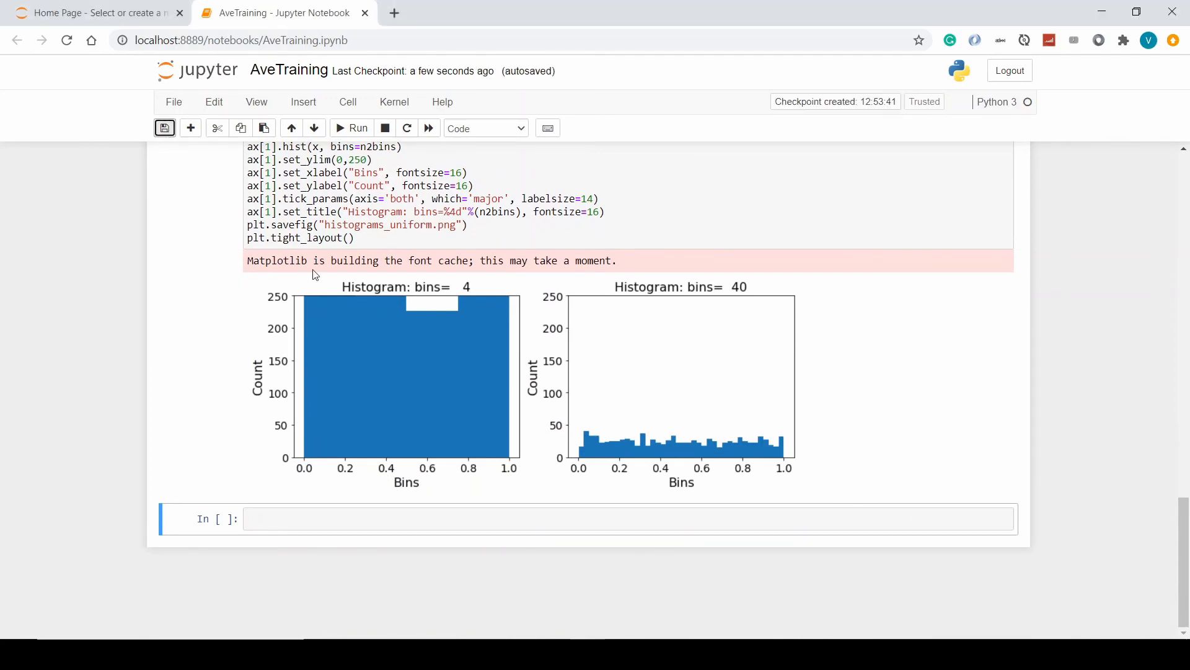
{"action": "scroll", "scroll_direction": "down", "scroll_amount": 3}
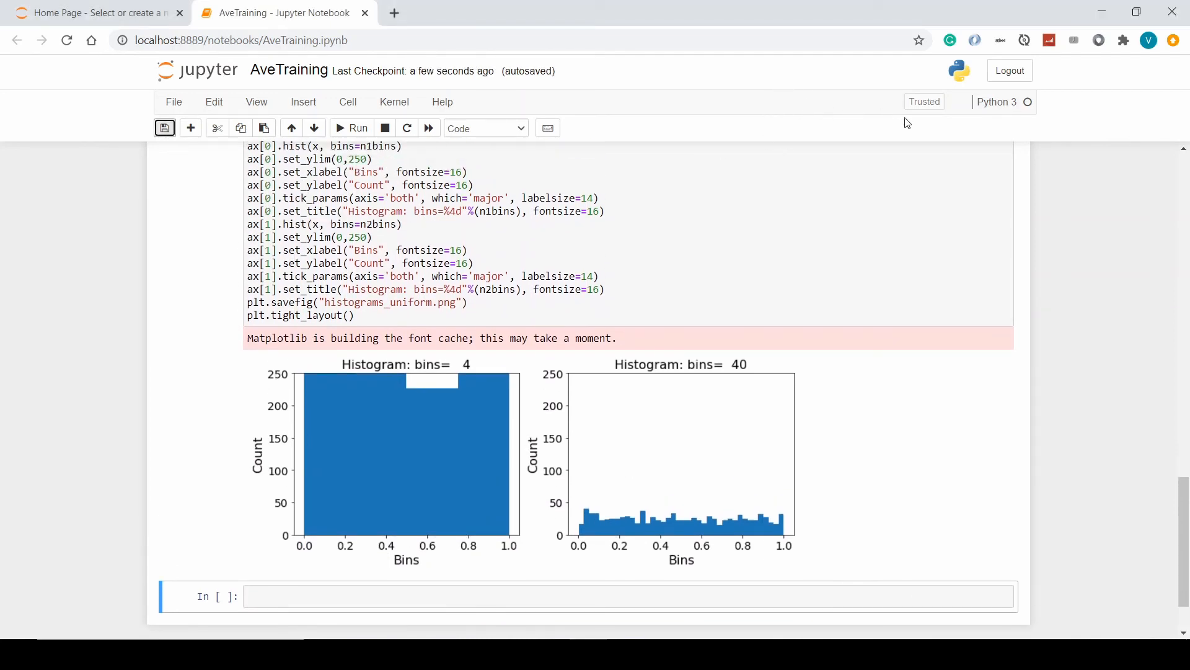
{"action": "mouse_move", "coordinate": [868, 106]}
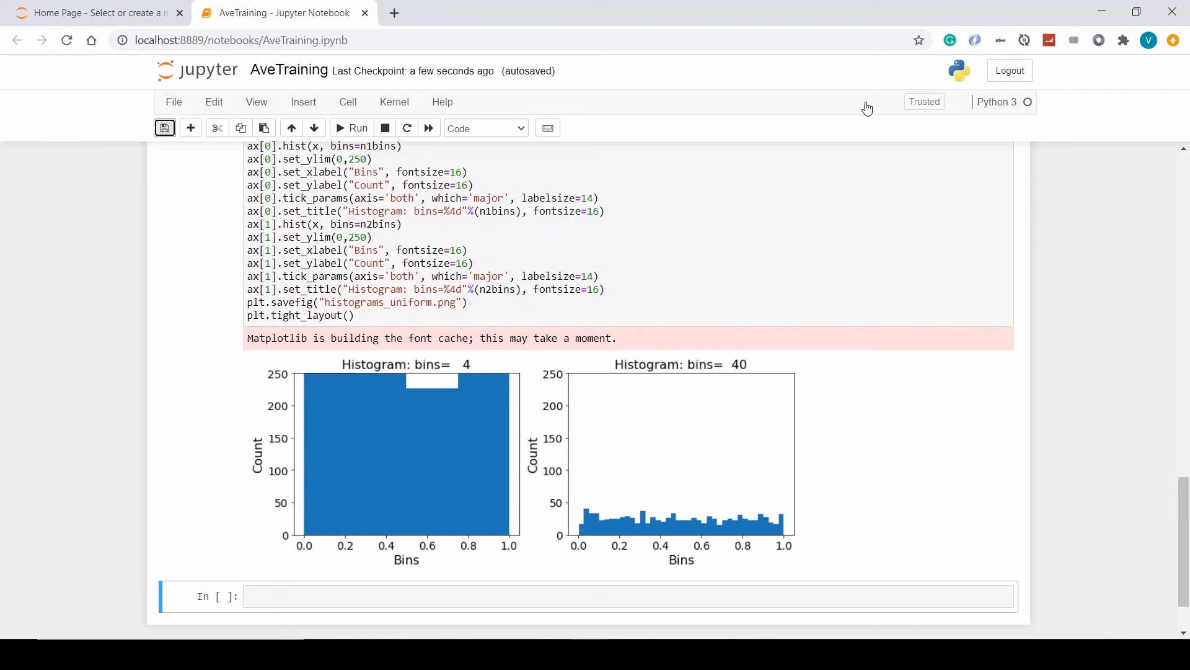
{"action": "left_click", "coordinate": [164, 126]}
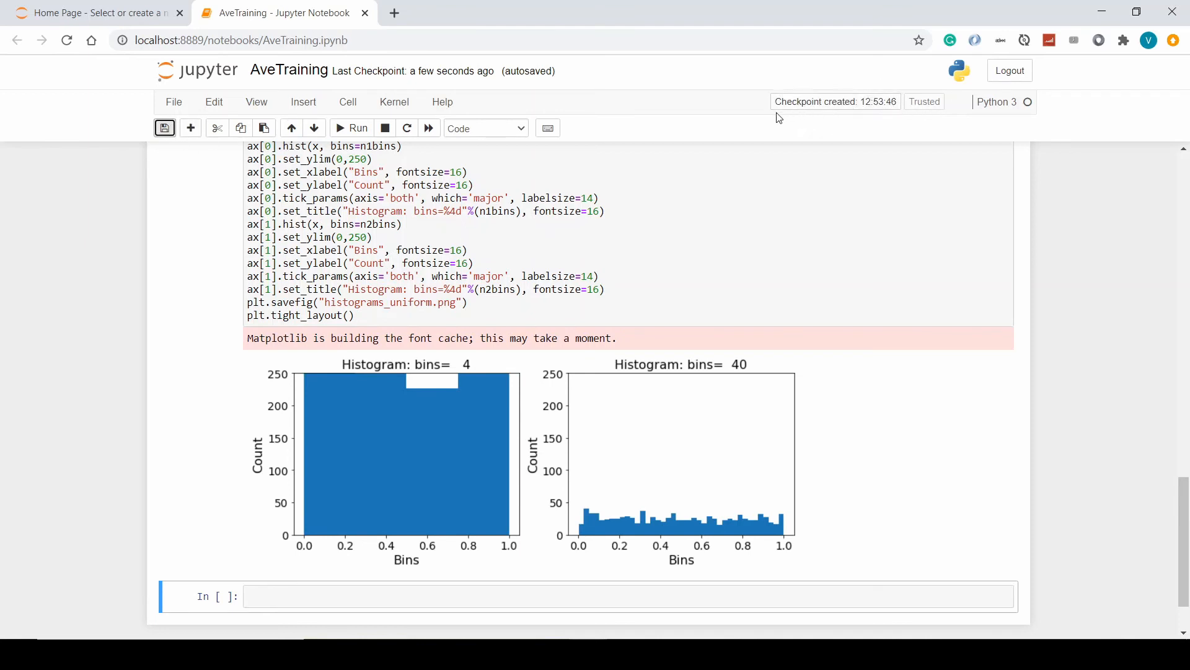
Start a Revert to Checkpoint from the File menu and cancel it, leaving the notebook unchanged.
{"action": "left_click", "coordinate": [174, 102]}
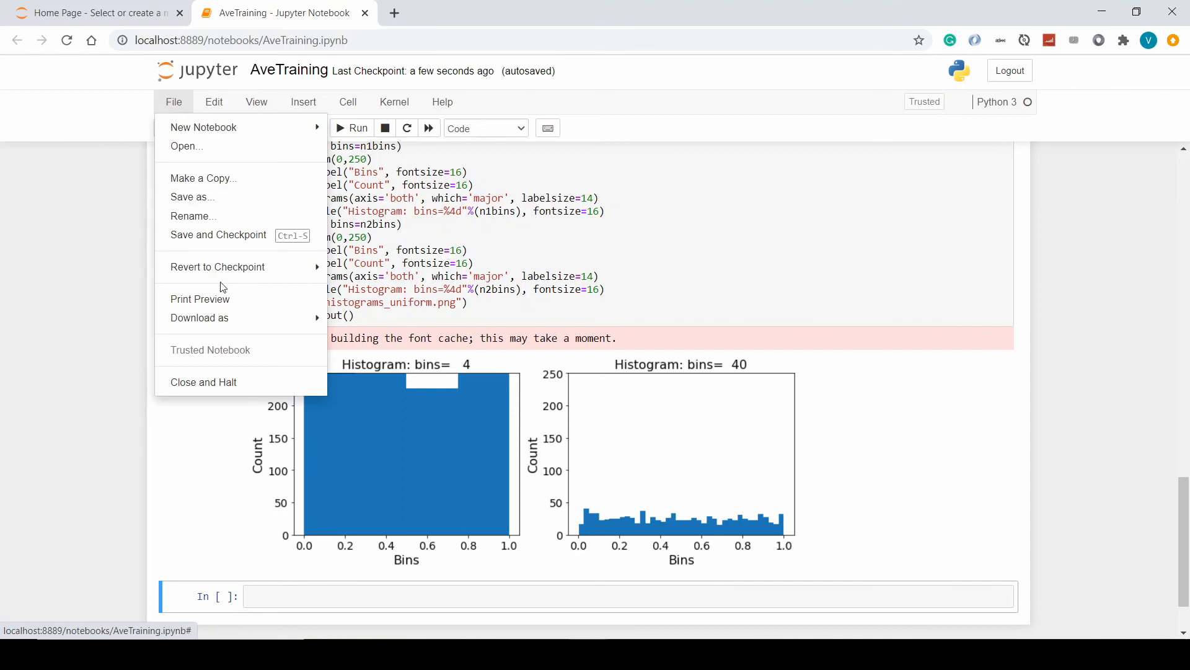
{"action": "left_click", "coordinate": [216, 266]}
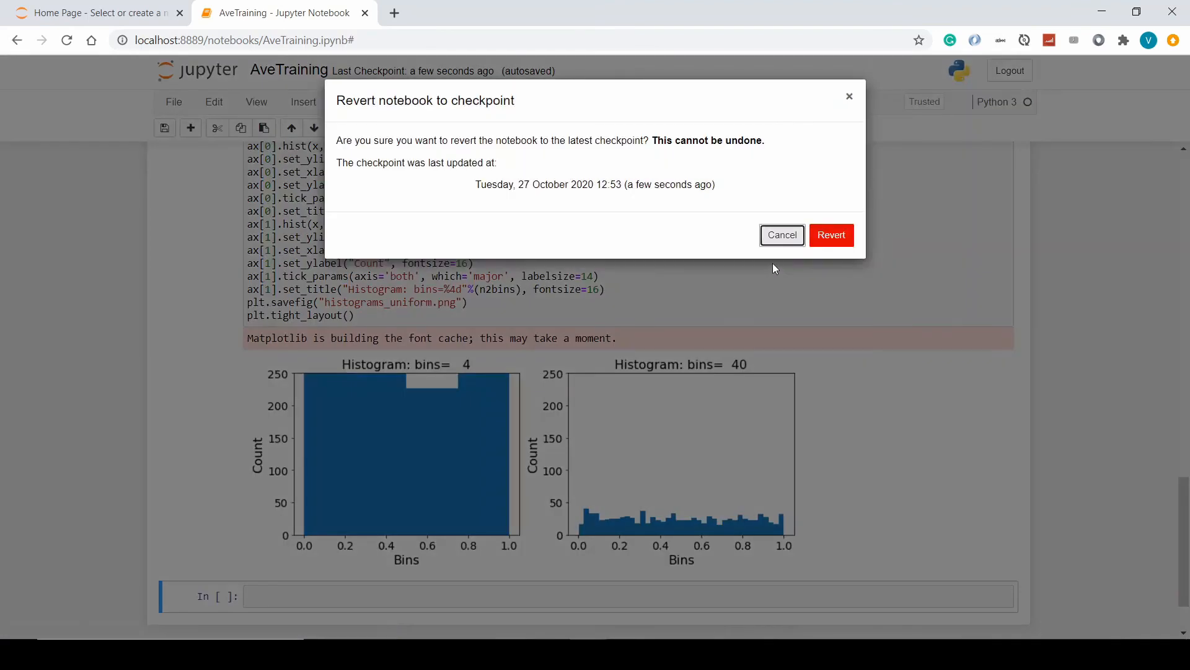
{"action": "left_click", "coordinate": [781, 235]}
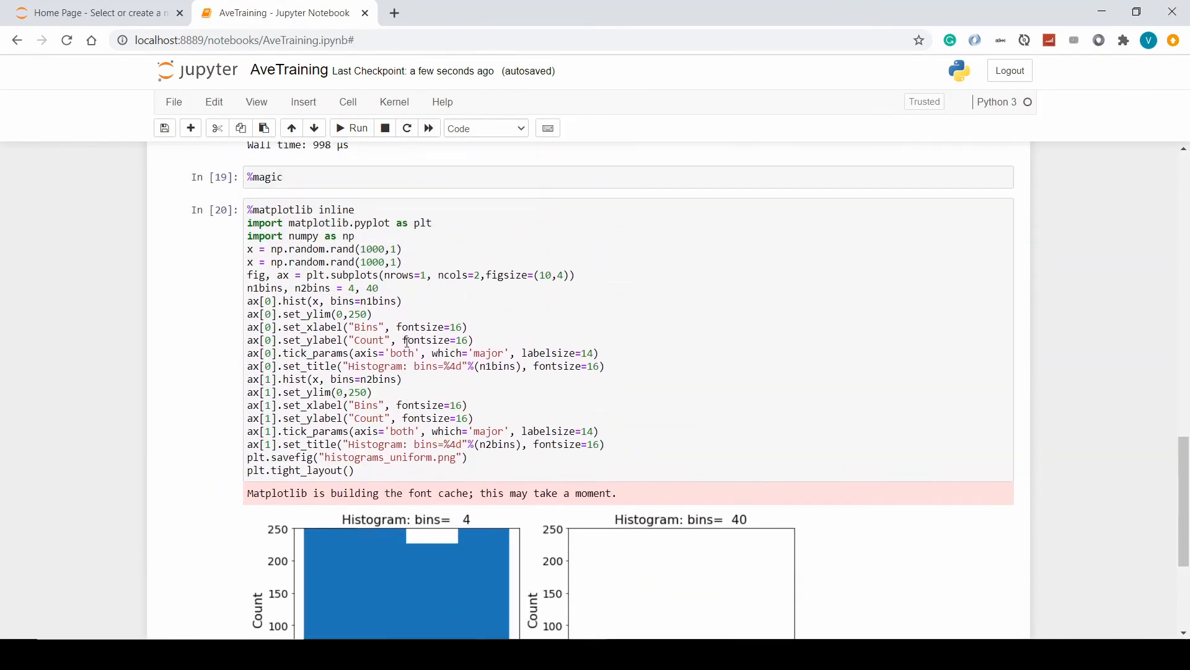
{"action": "left_click", "coordinate": [173, 100]}
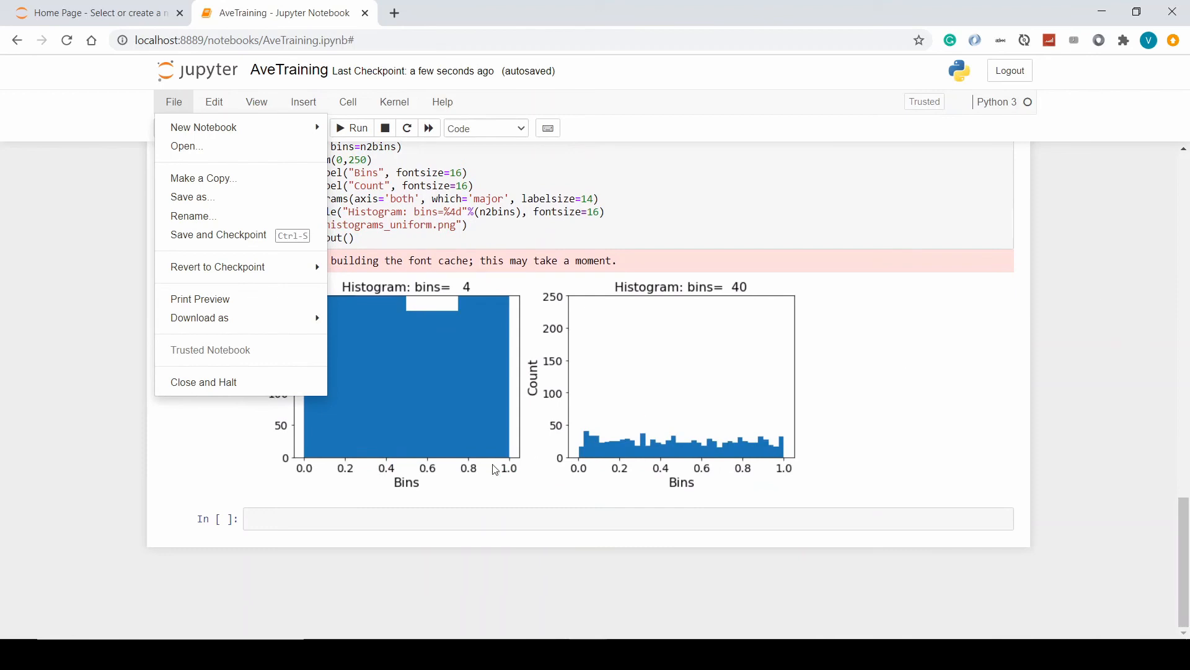
Add a junk 'fkjflkdsj' cell, then revert to the saved checkpoint to discard it.
{"action": "left_click", "coordinate": [475, 518]}
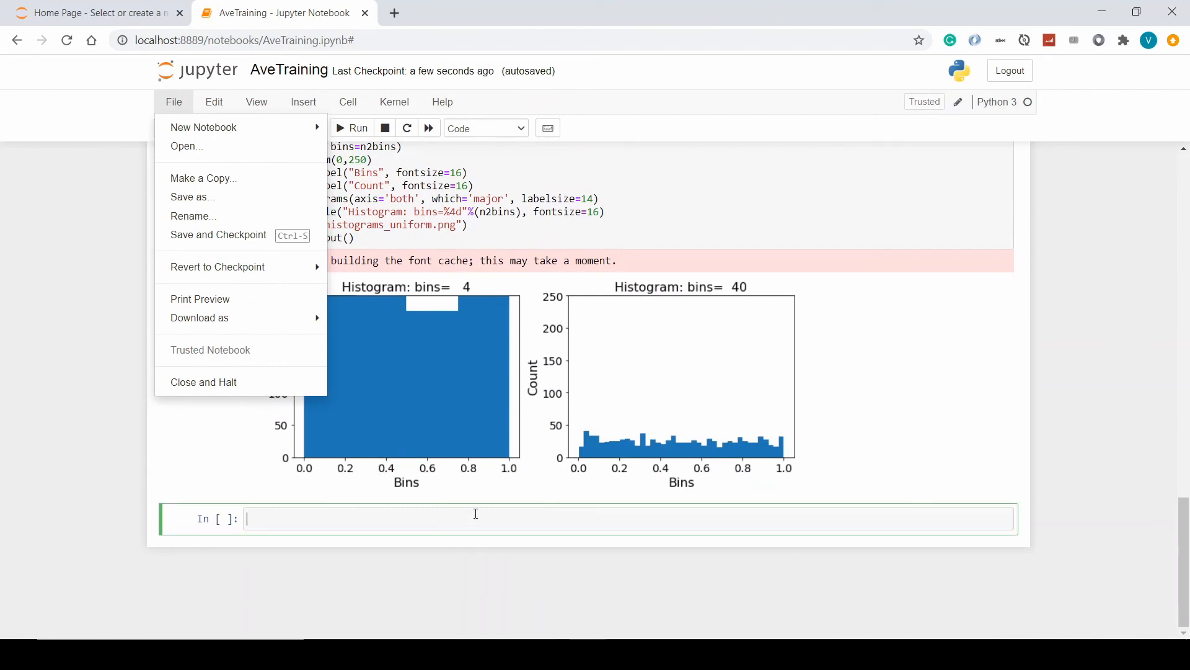
{"action": "type", "text": "fkjflkdsj"}
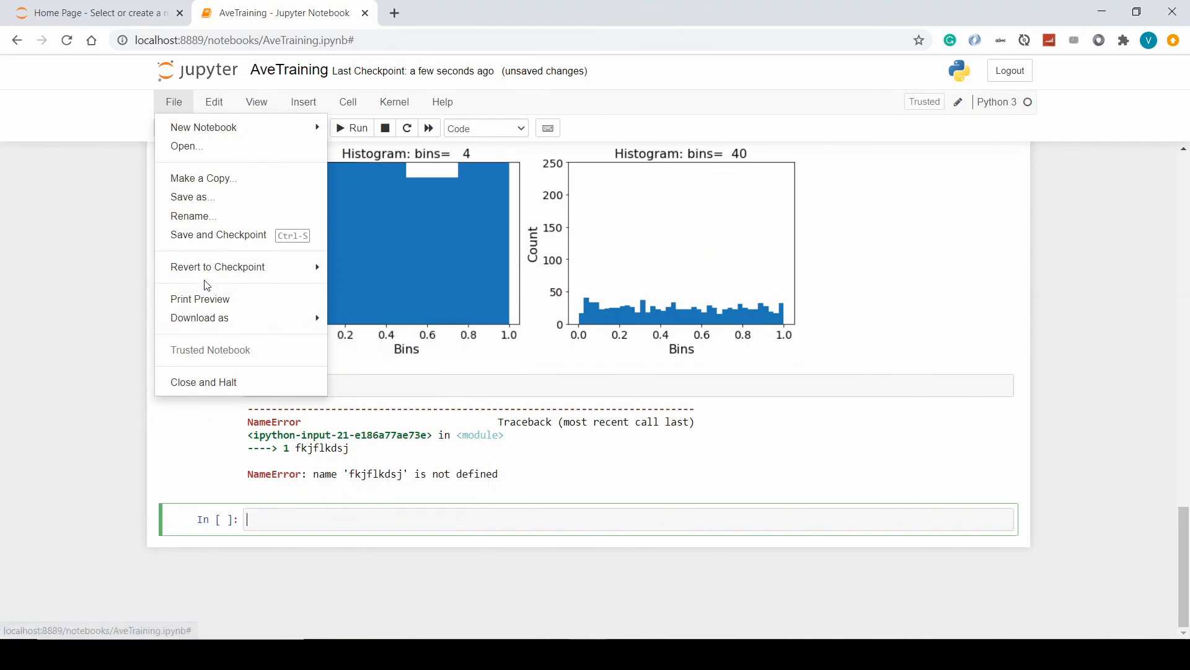
{"action": "left_click", "coordinate": [217, 266]}
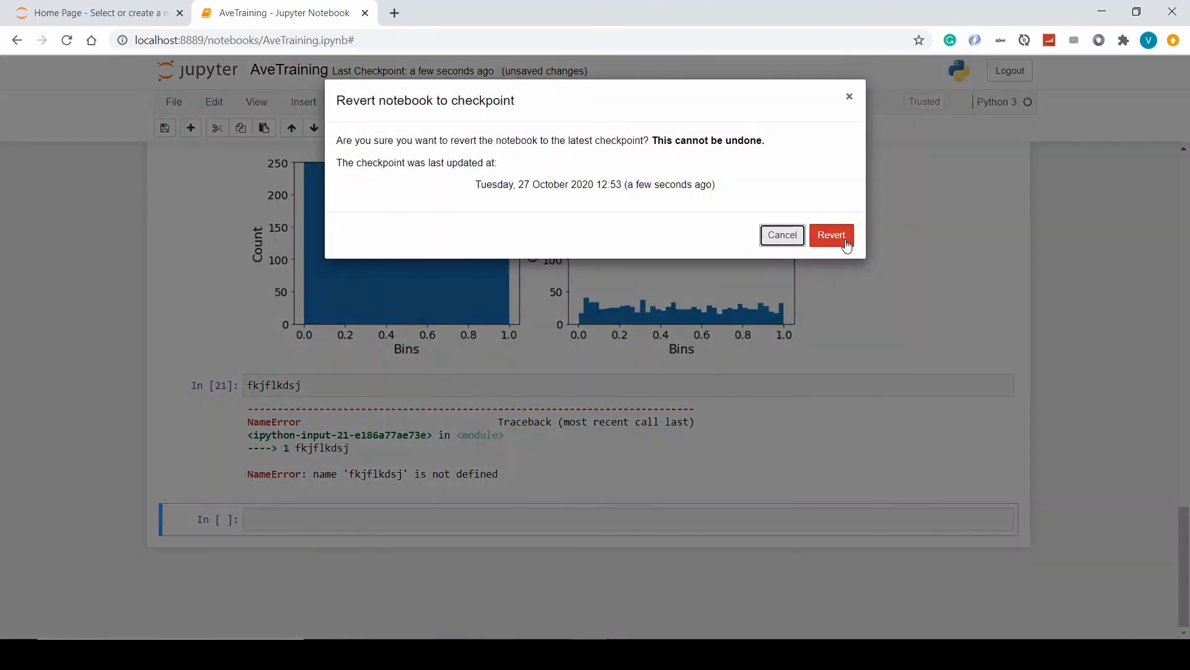
{"action": "left_click", "coordinate": [830, 234]}
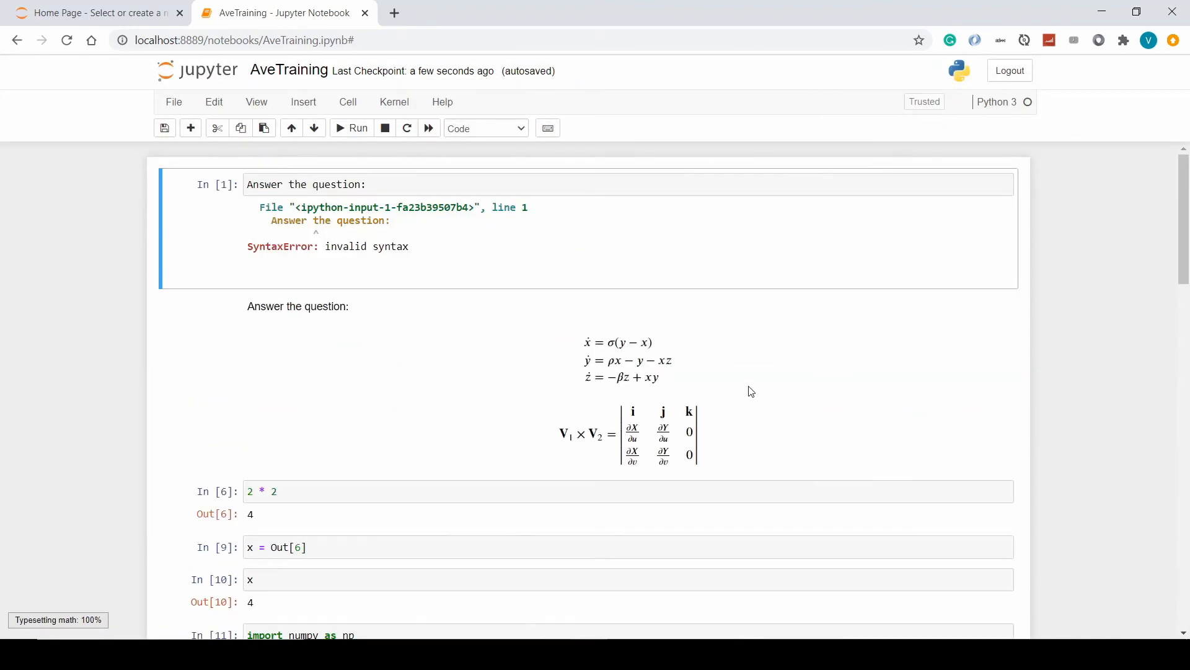
{"action": "scroll", "scroll_direction": "down", "scroll_amount": 3}
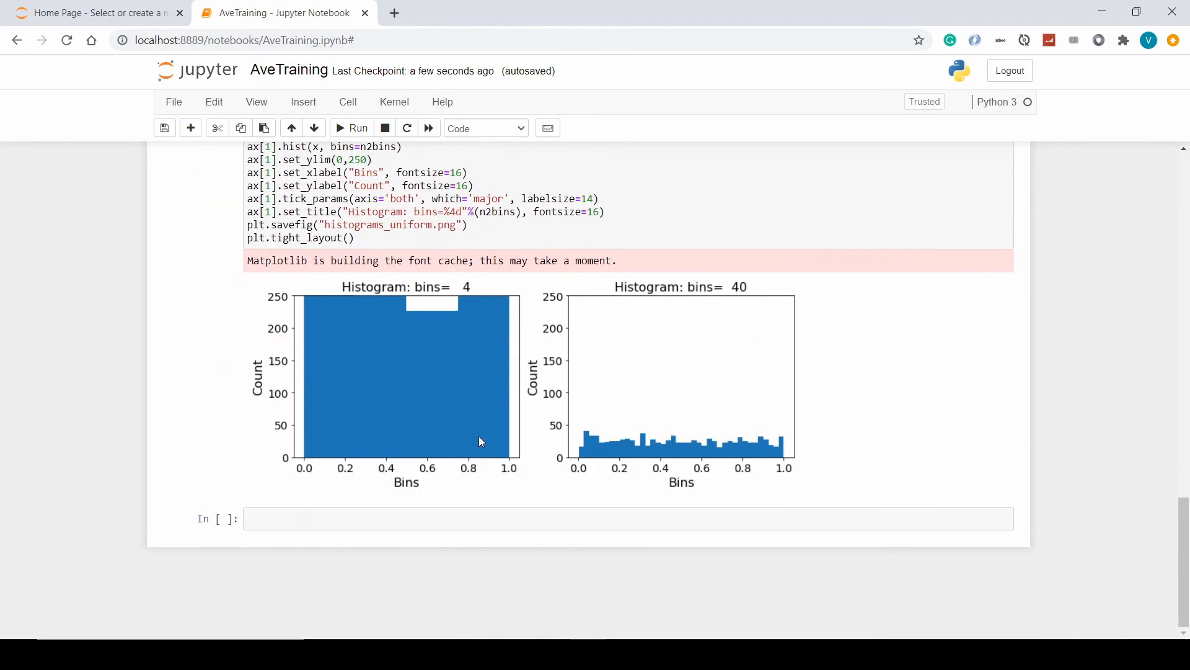
{"action": "mouse_move", "coordinate": [526, 557]}
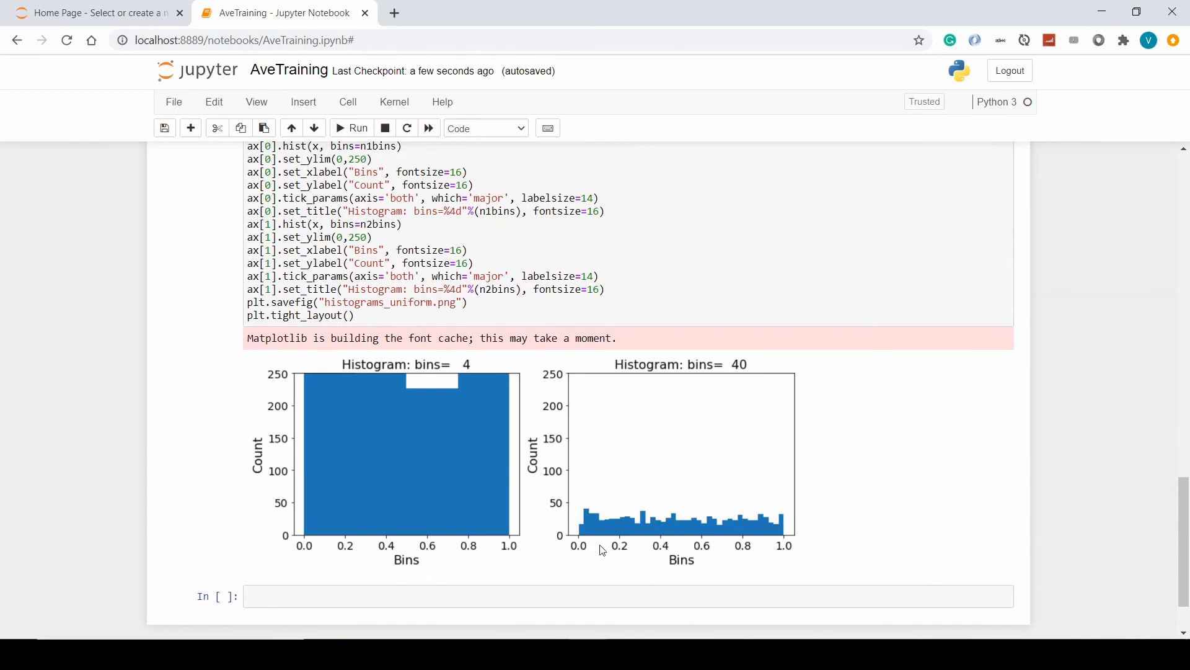
{"action": "scroll", "scroll_direction": "up", "scroll_amount": 3}
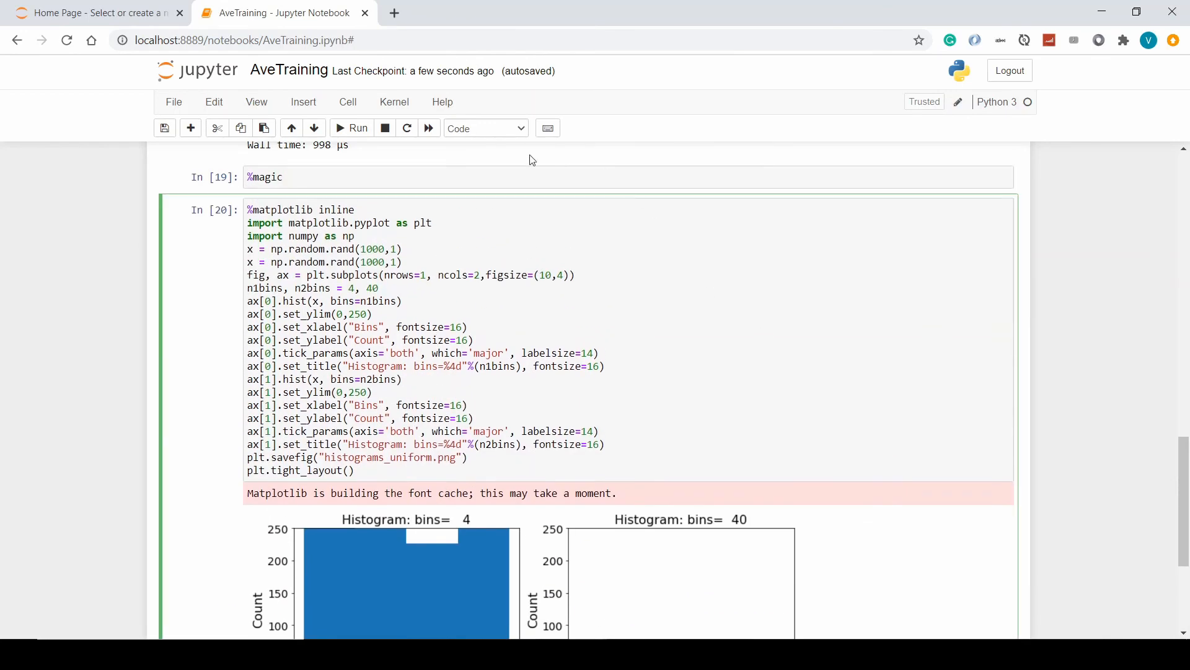
Move the 2 * 2 cell up to the top, above the Answer the question cells.
{"action": "scroll", "scroll_direction": "down", "scroll_amount": 3}
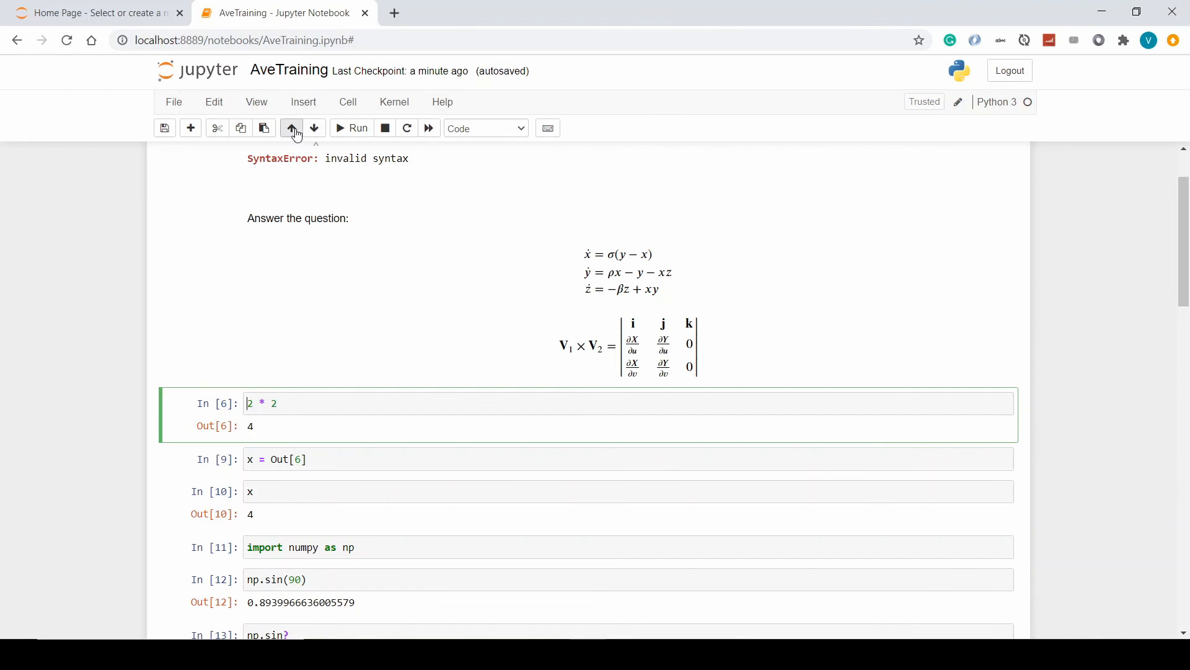
{"action": "left_click", "coordinate": [291, 127]}
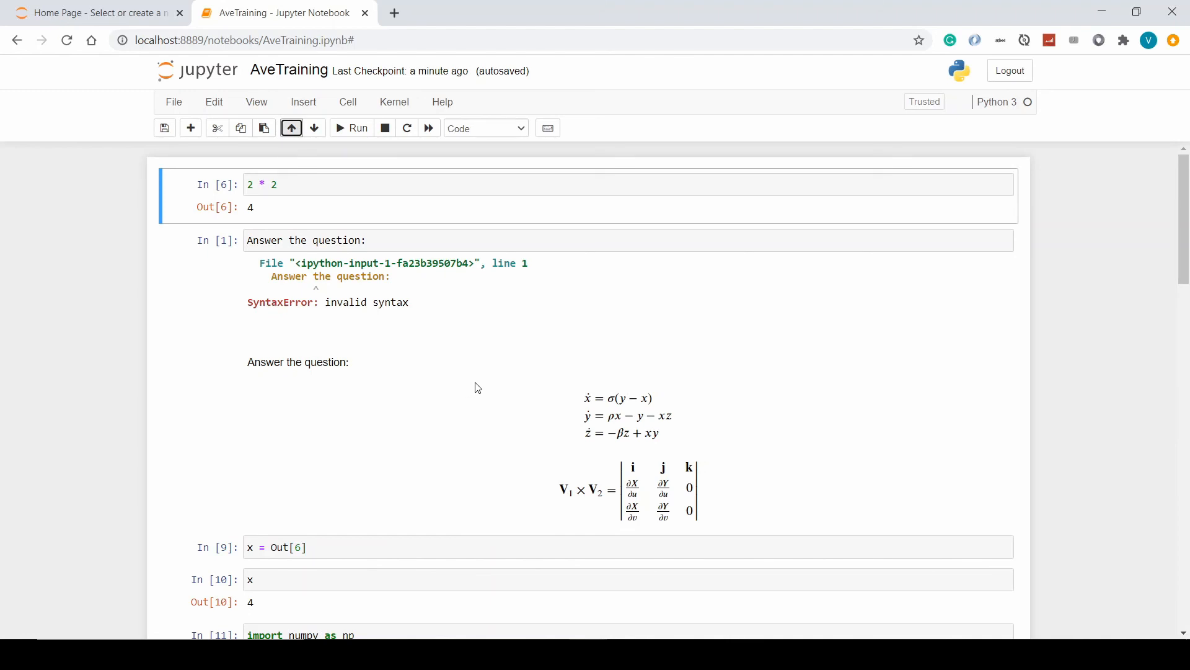
{"action": "mouse_move", "coordinate": [147, 388]}
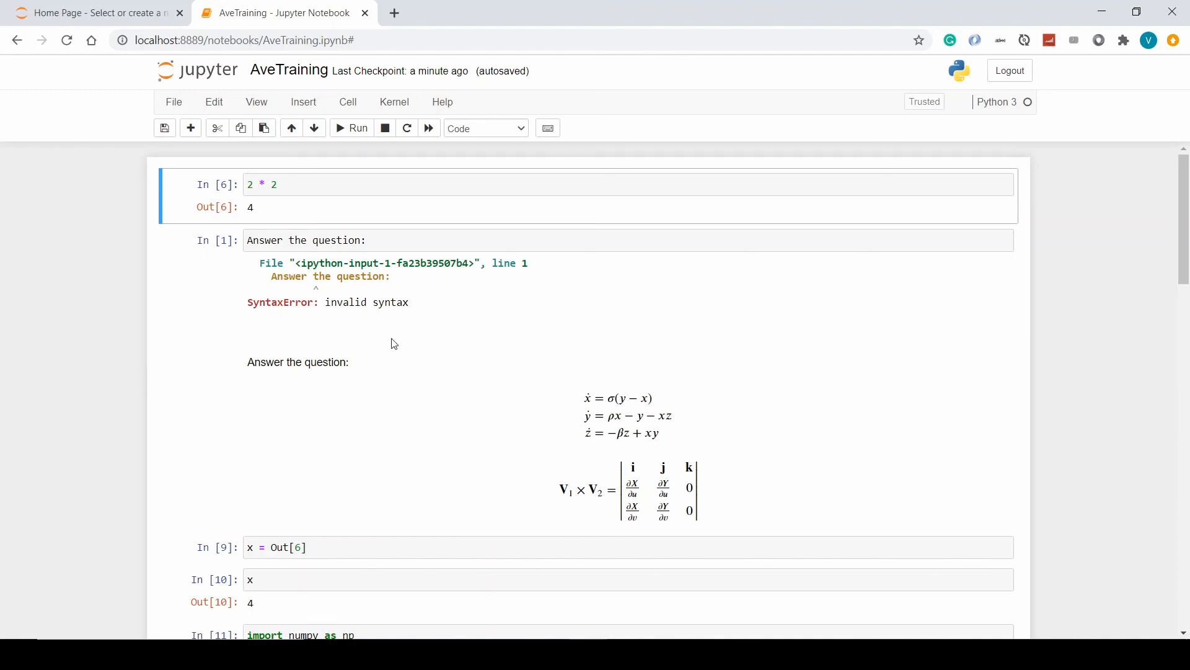
{"action": "mouse_move", "coordinate": [505, 164]}
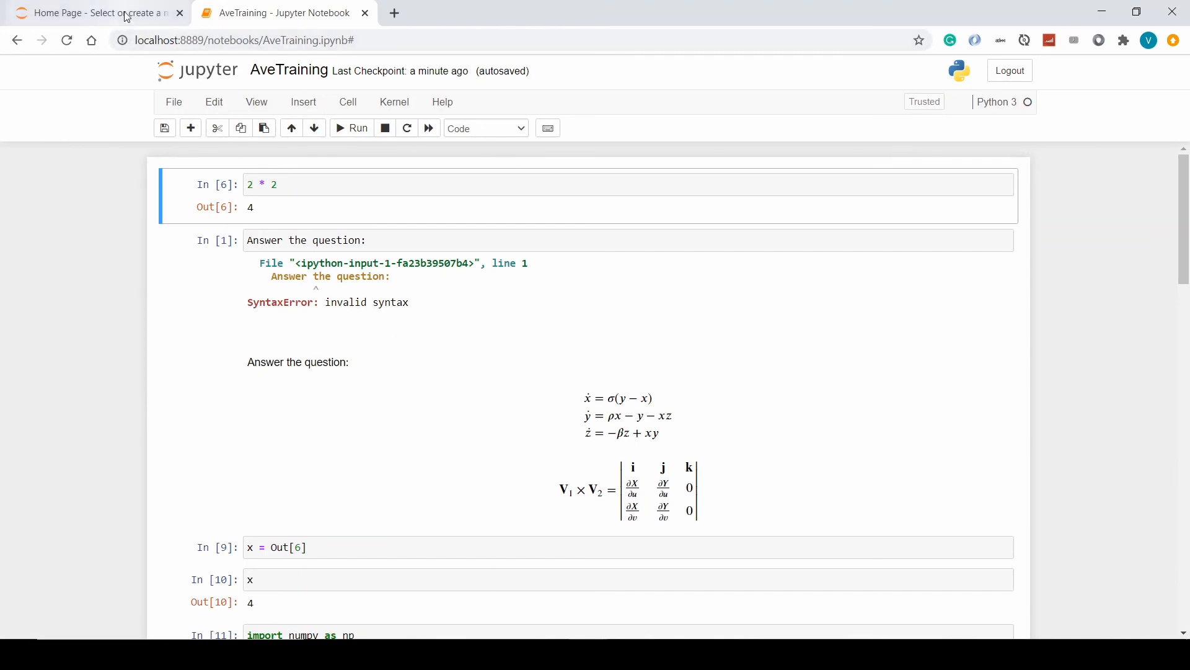
Shut down the AveTraining kernel and close its tab, leaving the file dashboard.
{"action": "left_click", "coordinate": [100, 12]}
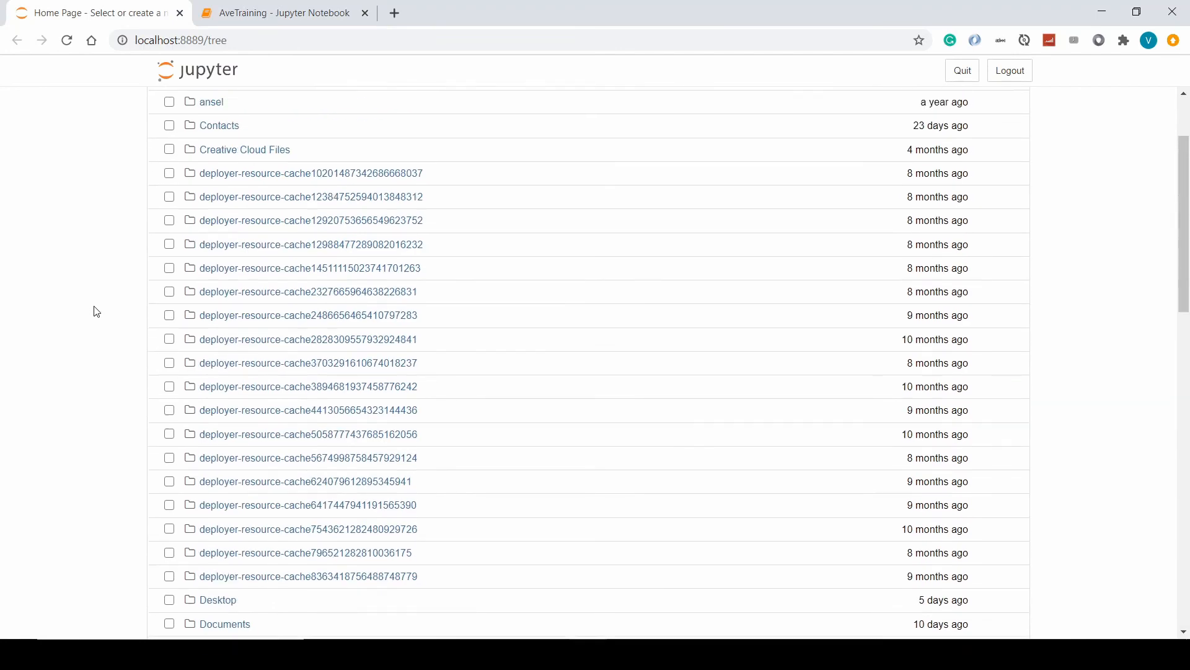
{"action": "left_click", "coordinate": [232, 114]}
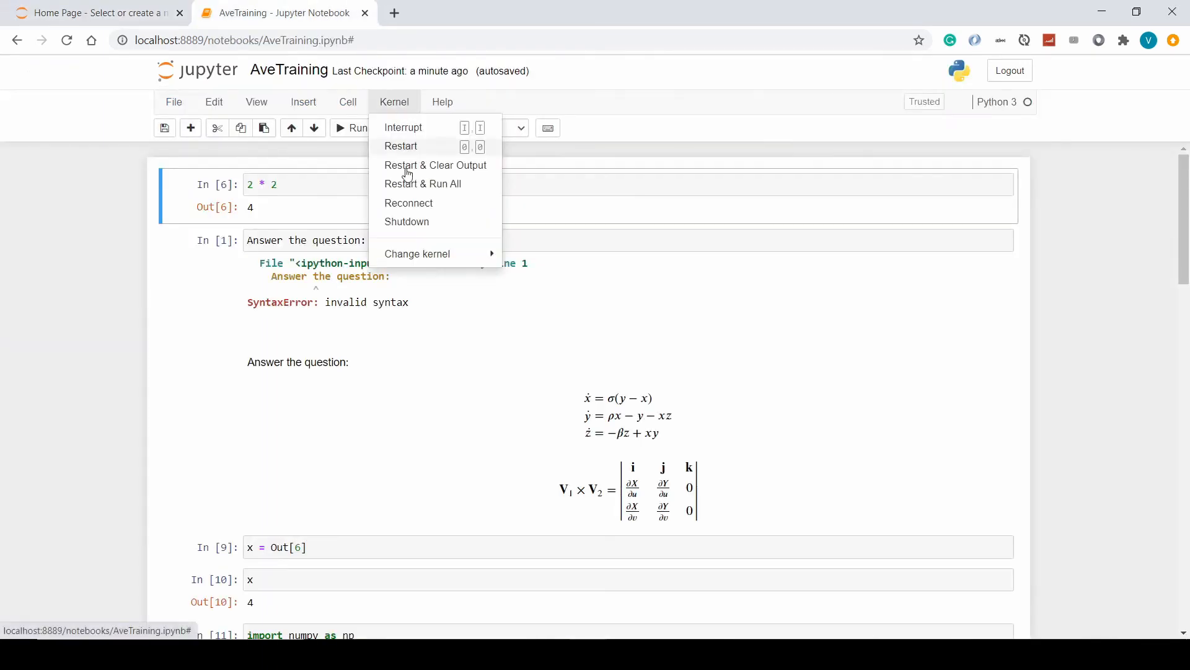
{"action": "mouse_move", "coordinate": [417, 222]}
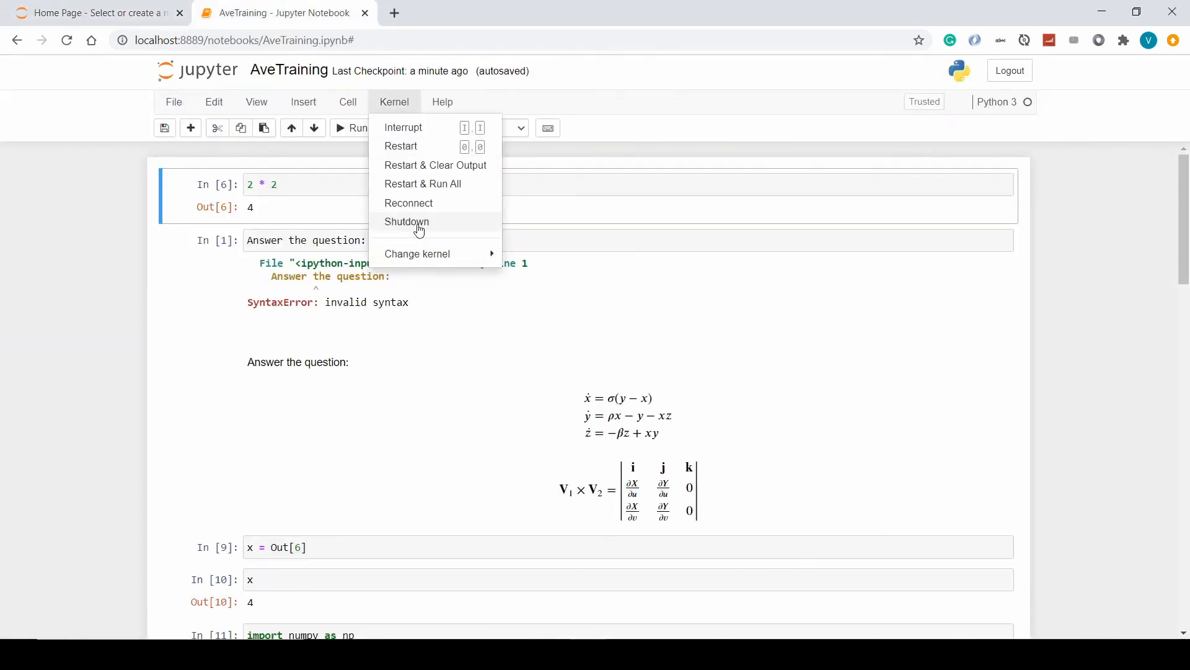
{"action": "left_click", "coordinate": [407, 220]}
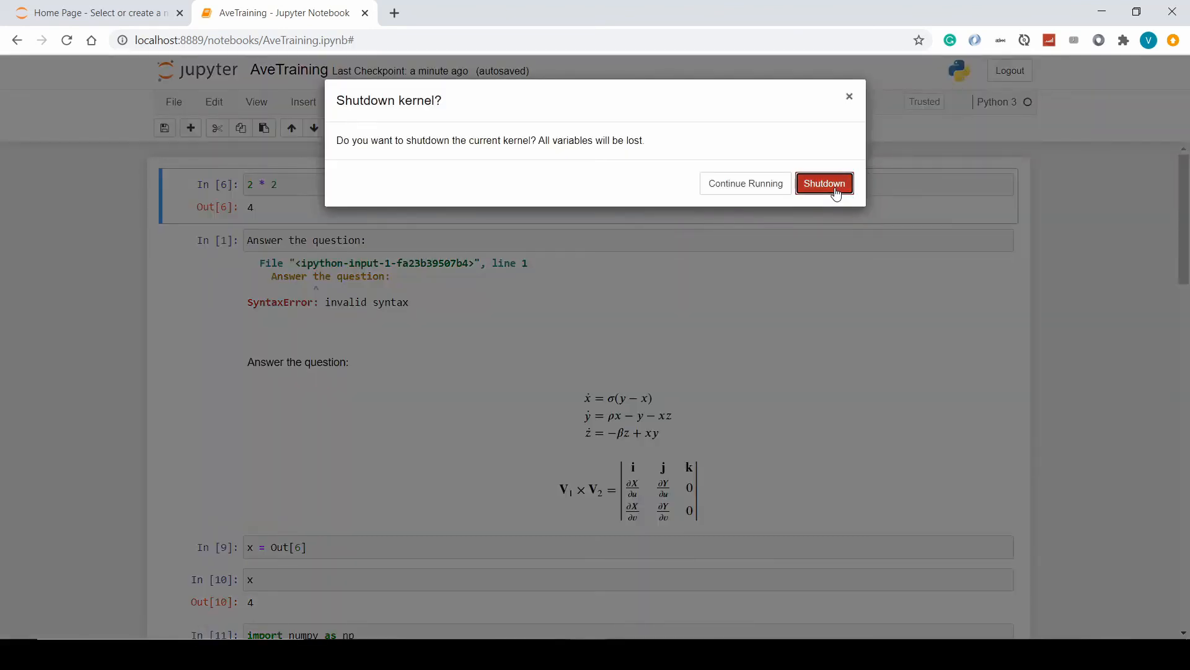
{"action": "left_click", "coordinate": [823, 184]}
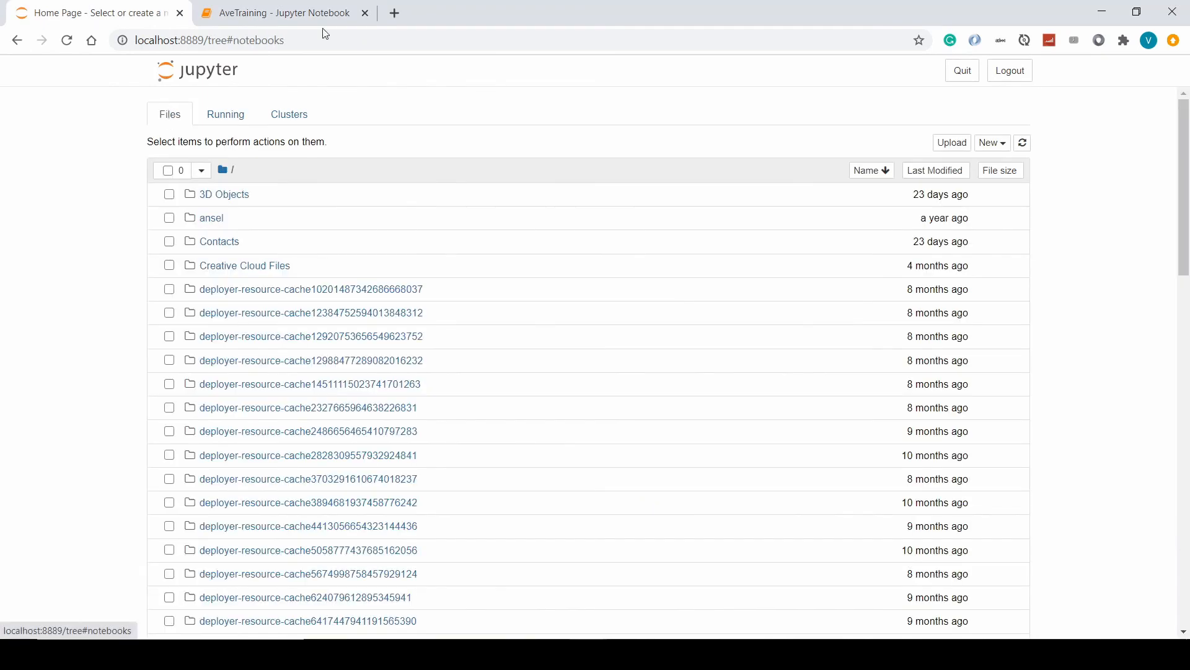
{"action": "left_click", "coordinate": [365, 12]}
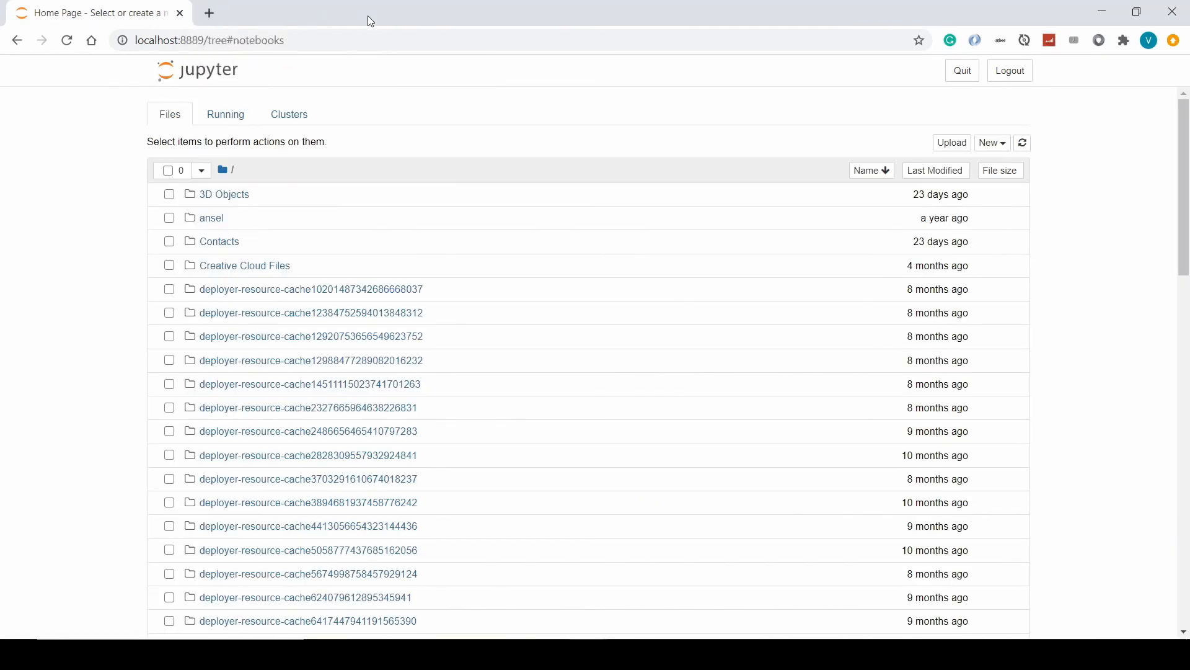
{"action": "mouse_move", "coordinate": [799, 116]}
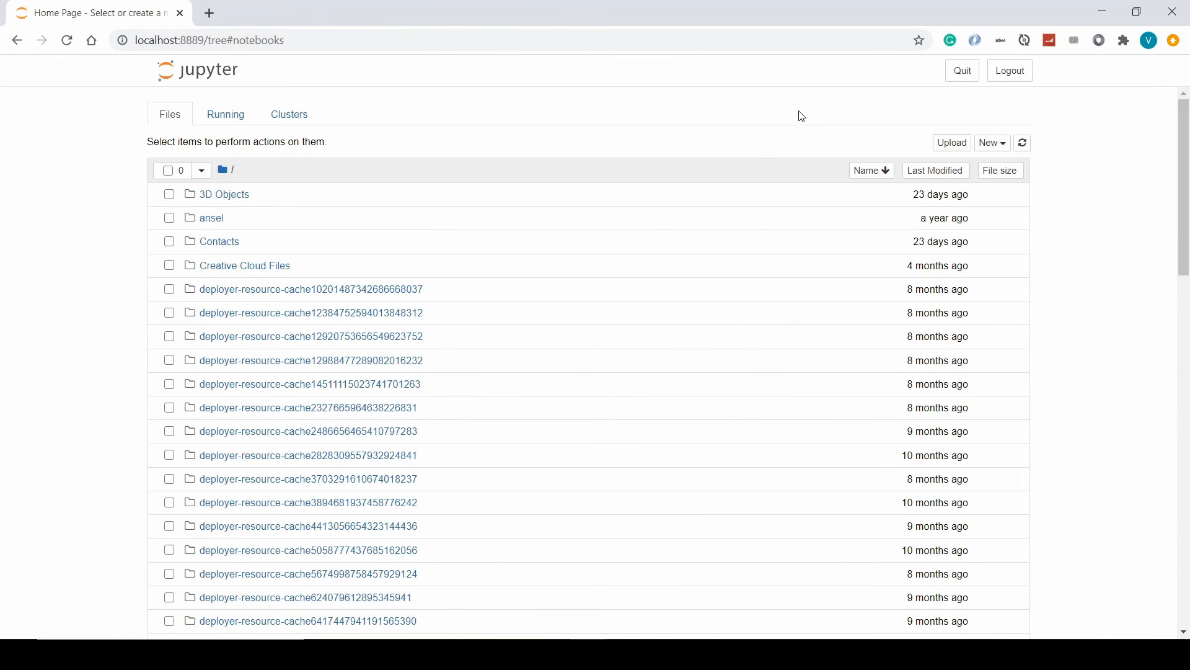